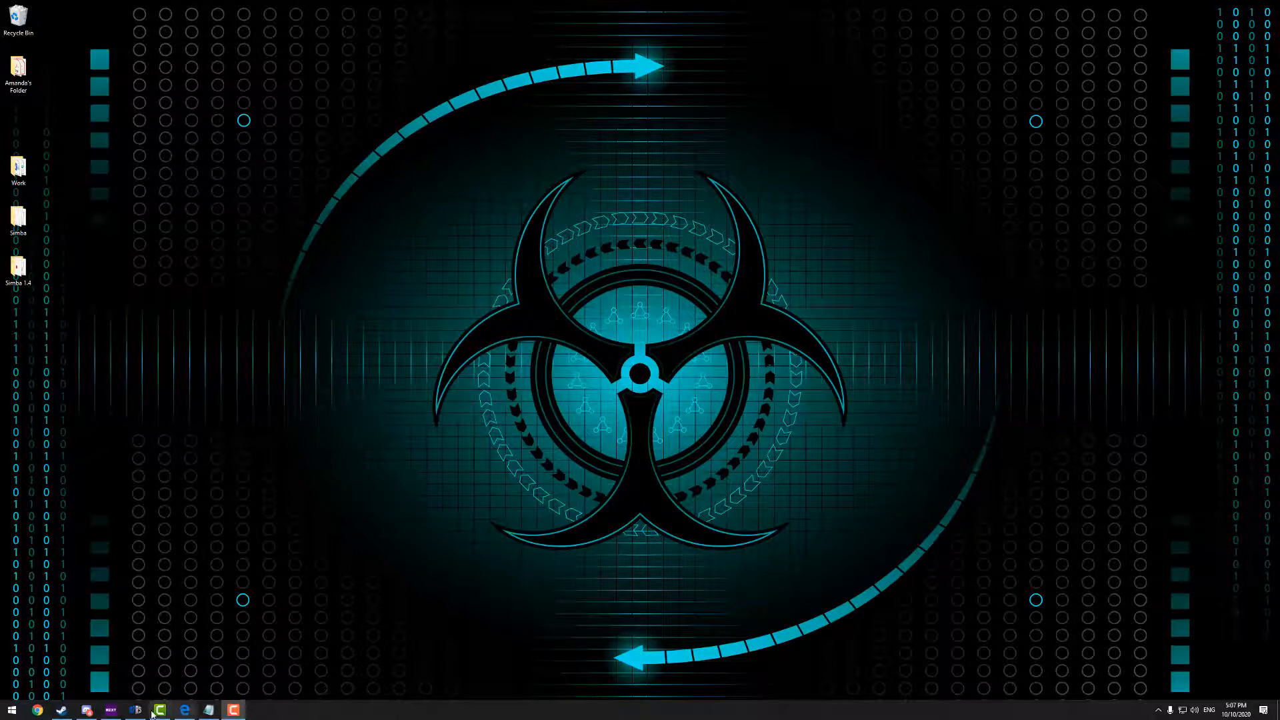
# Bring up the 'Botting on official client' forum thread in Edge and scroll its Remote Desktop tutorial
pyautogui.click(159, 709)
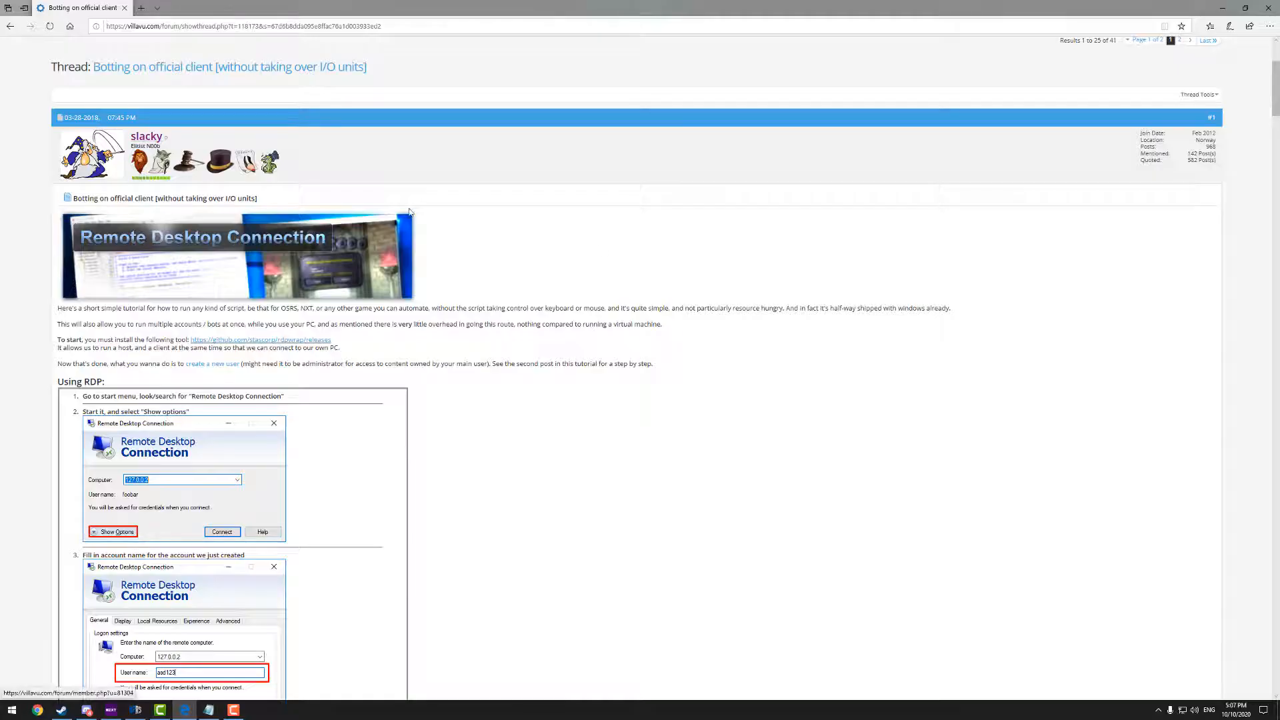
pyautogui.moveTo(665, 283)
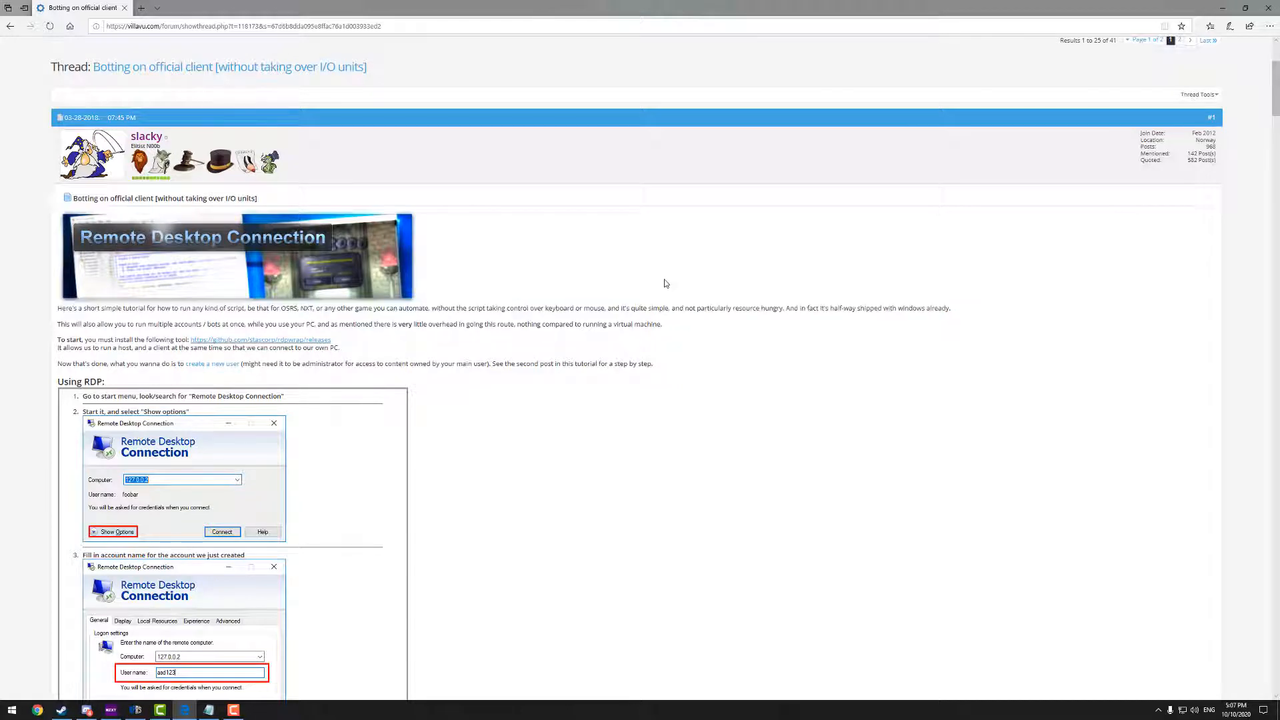
pyautogui.scroll(-3)
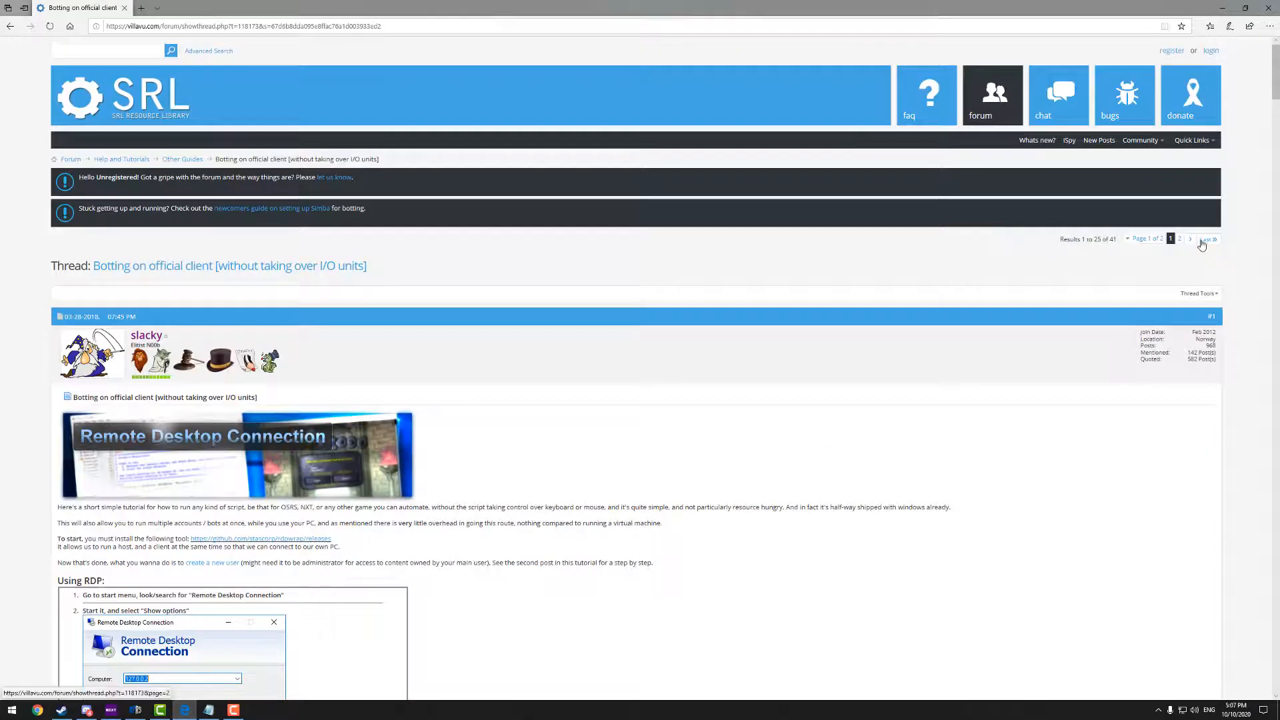
pyautogui.scroll(-3)
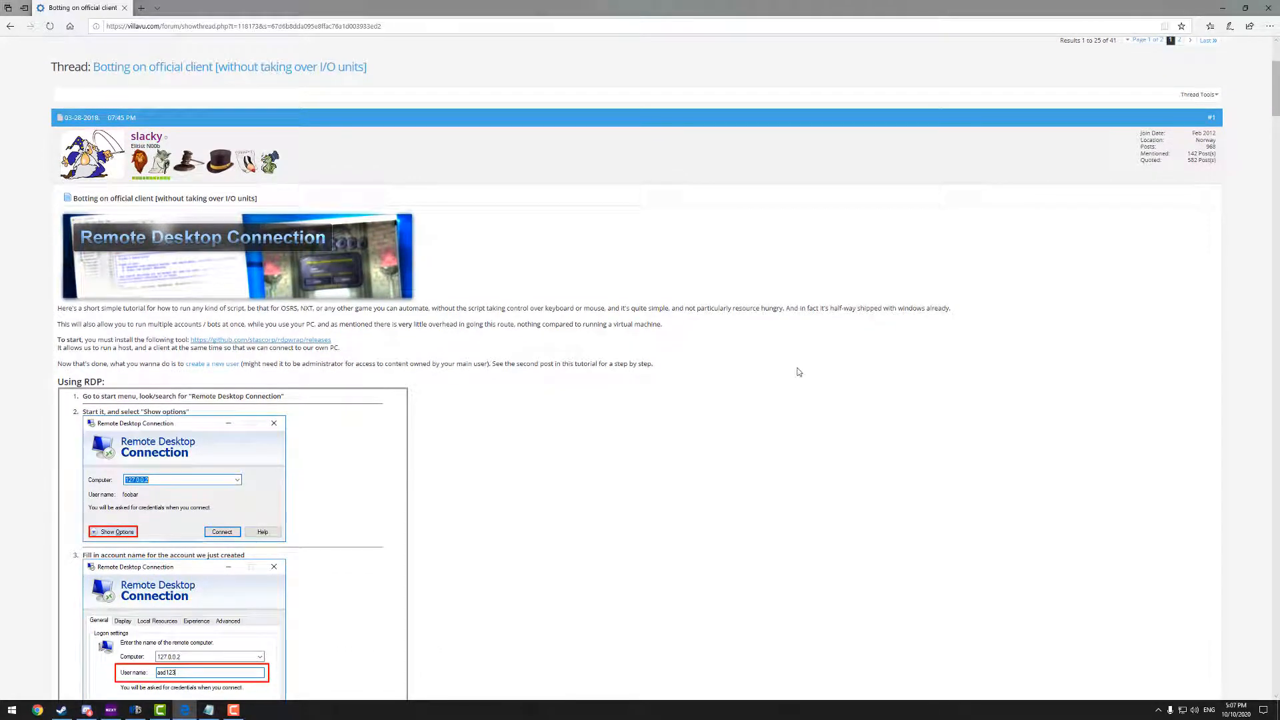
pyautogui.moveTo(329, 357)
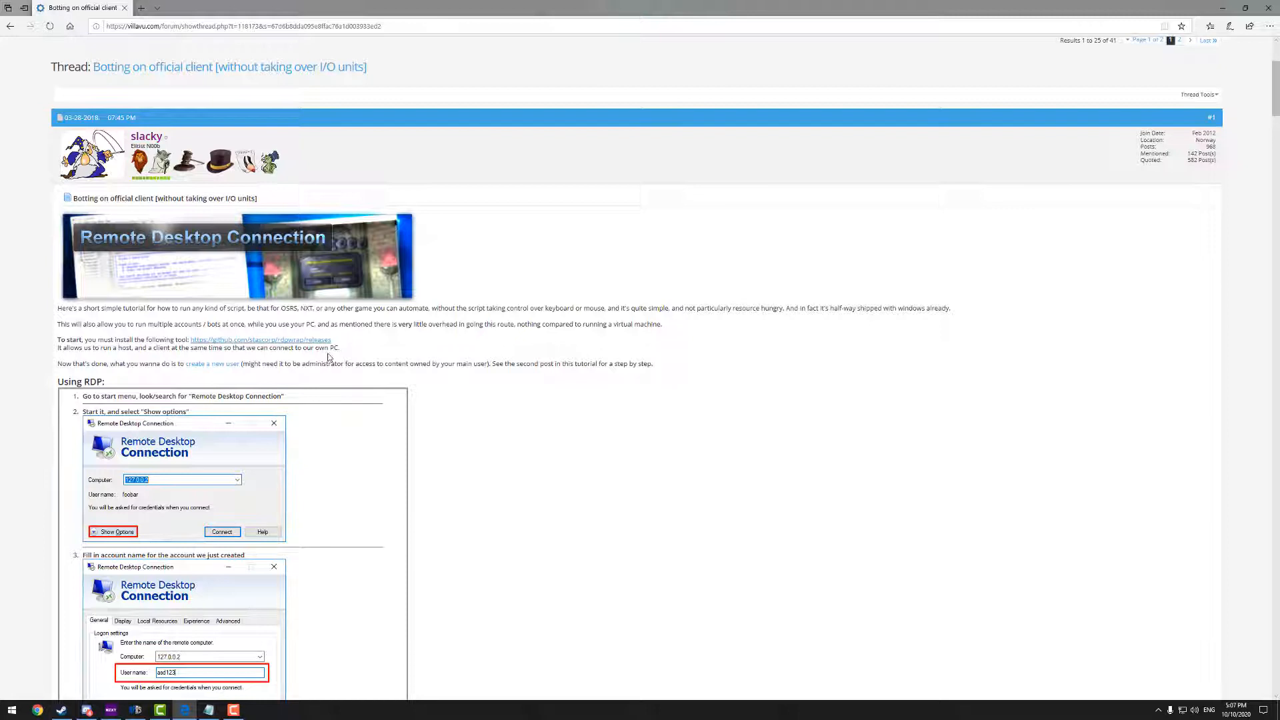
pyautogui.moveTo(368, 360)
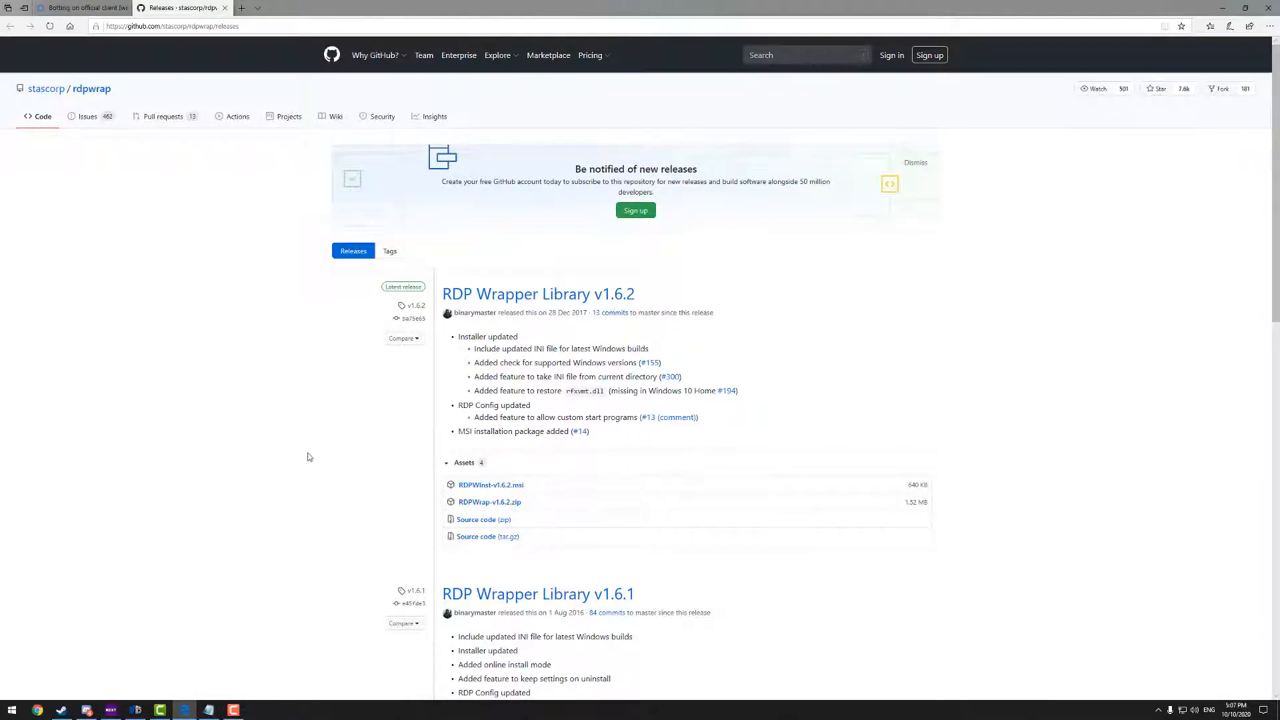
pyautogui.moveTo(538, 294)
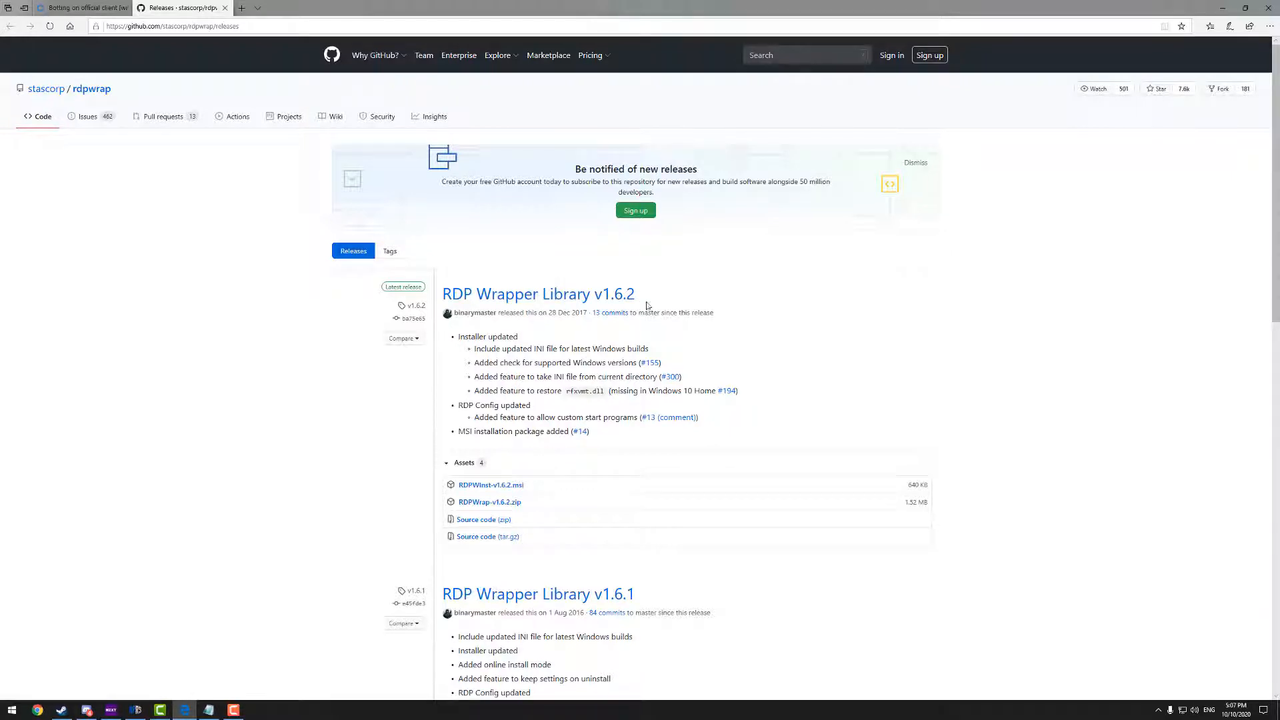
pyautogui.moveTo(579, 476)
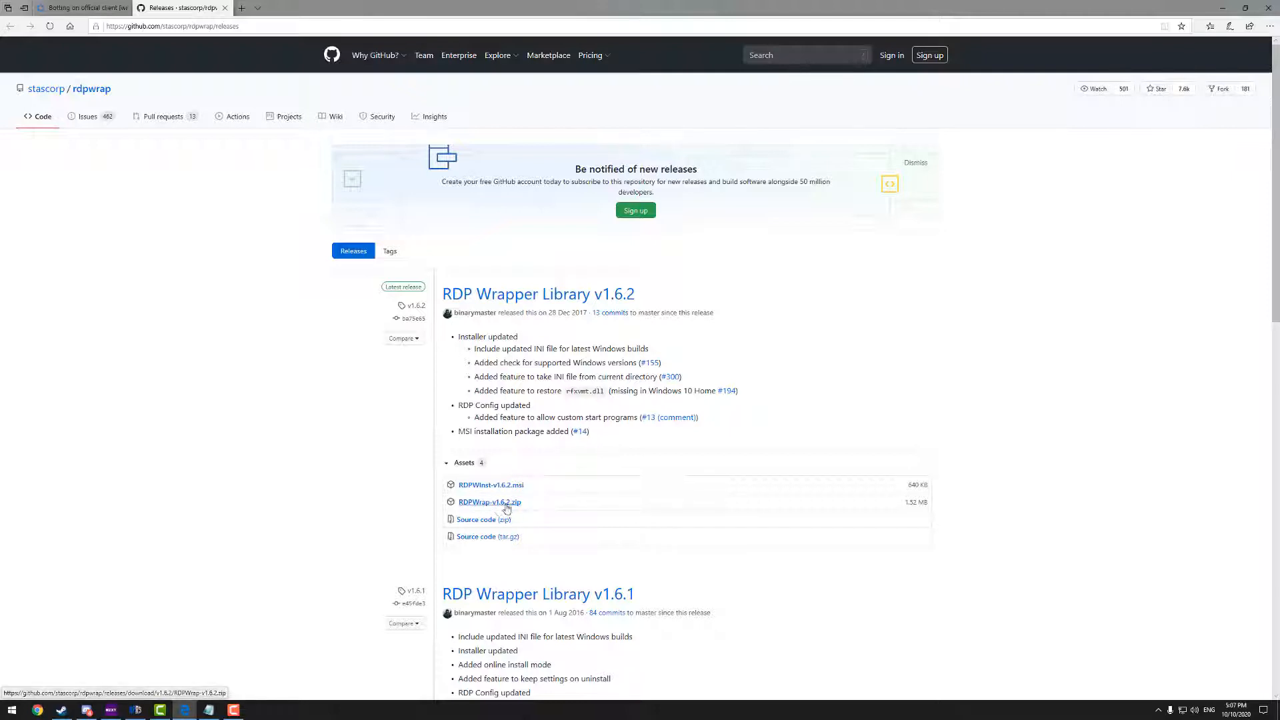
# Download RDPWrap-v1.6.2.zip from the stascorp/rdpwrap v1.6.2 release assets
pyautogui.click(489, 502)
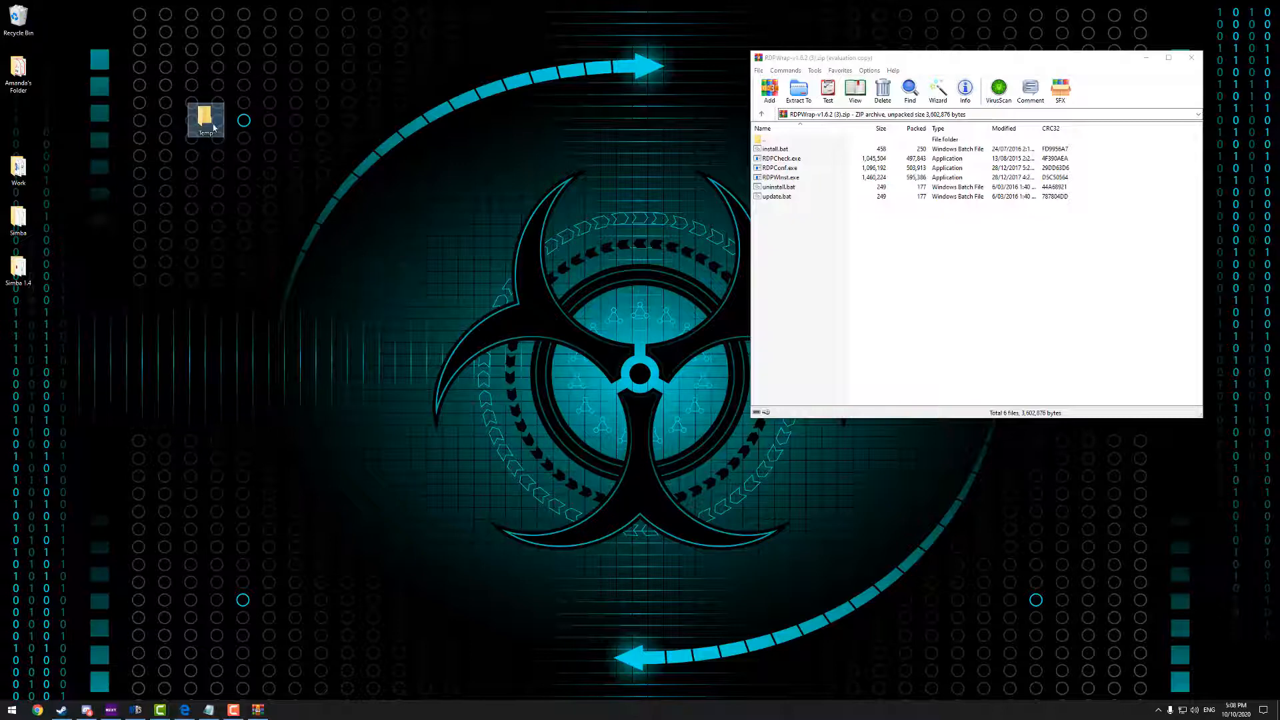
# Extract the six RDP Wrapper files into the desktop Temp folder and close the RDPWrap archive
pyautogui.doubleClick(205, 119)
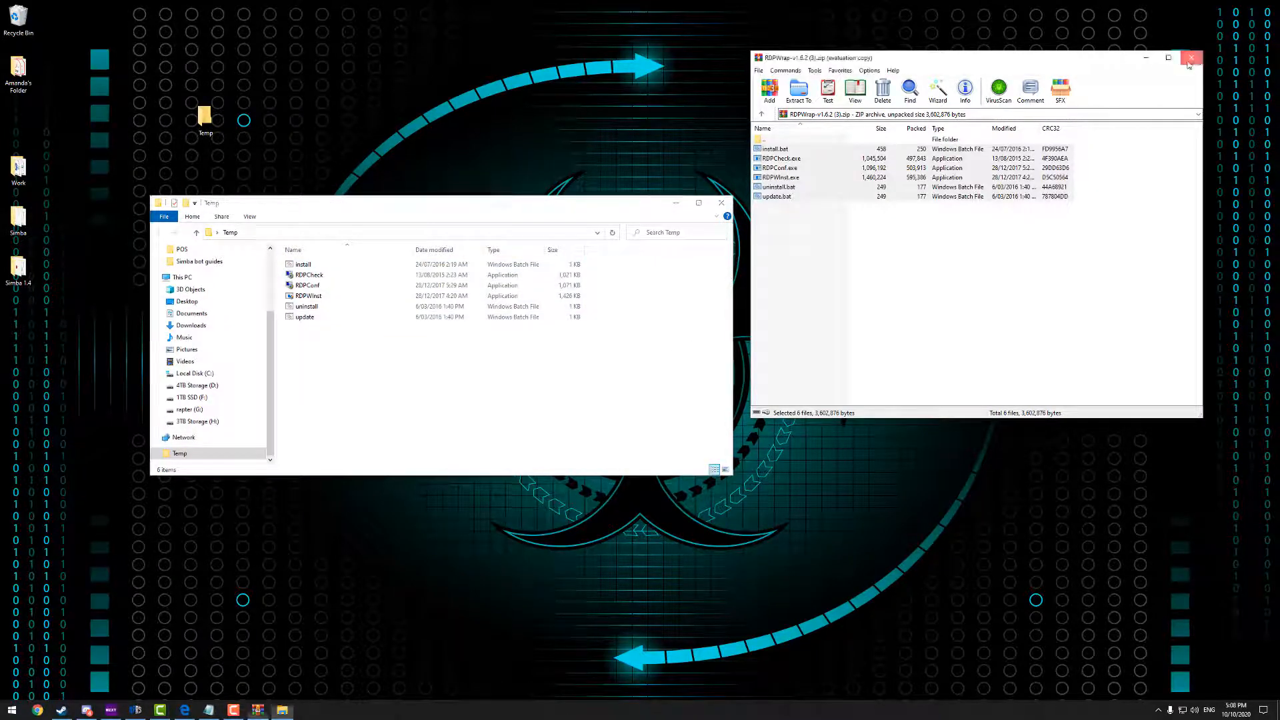
pyautogui.click(1190, 58)
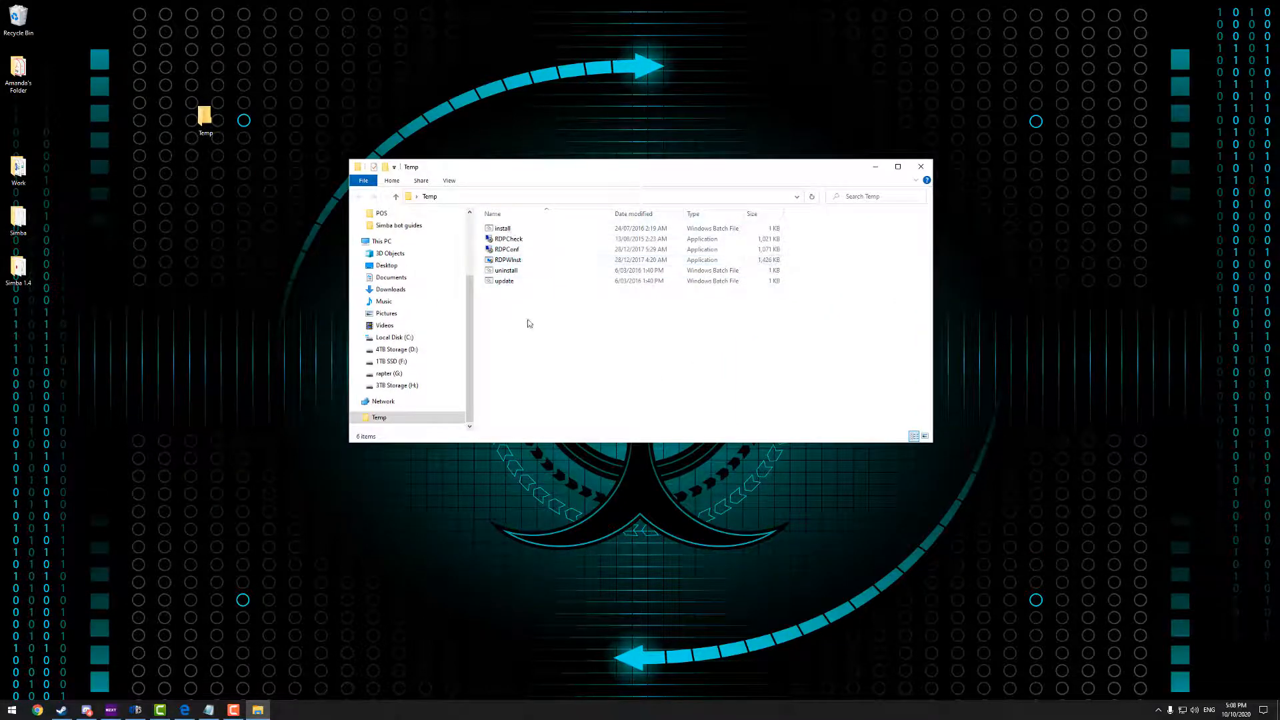
pyautogui.moveTo(637, 166); pyautogui.dragTo(604, 166)
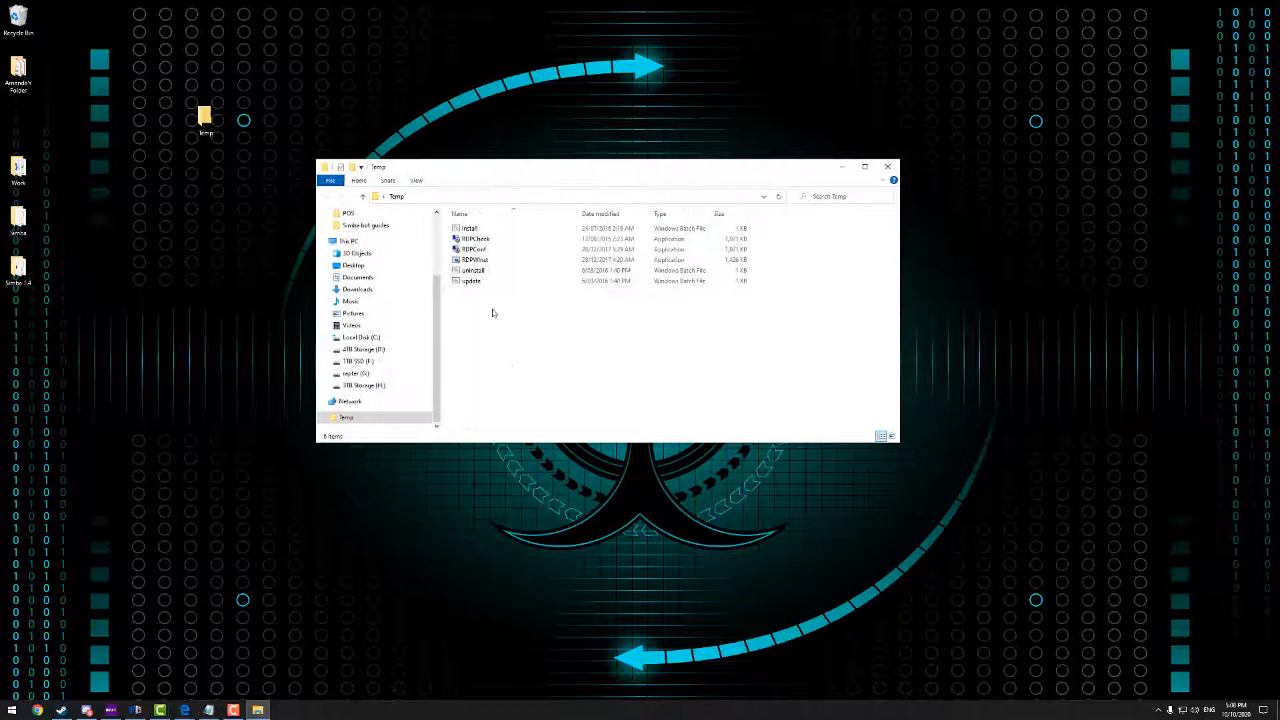
pyautogui.doubleClick(472, 270)
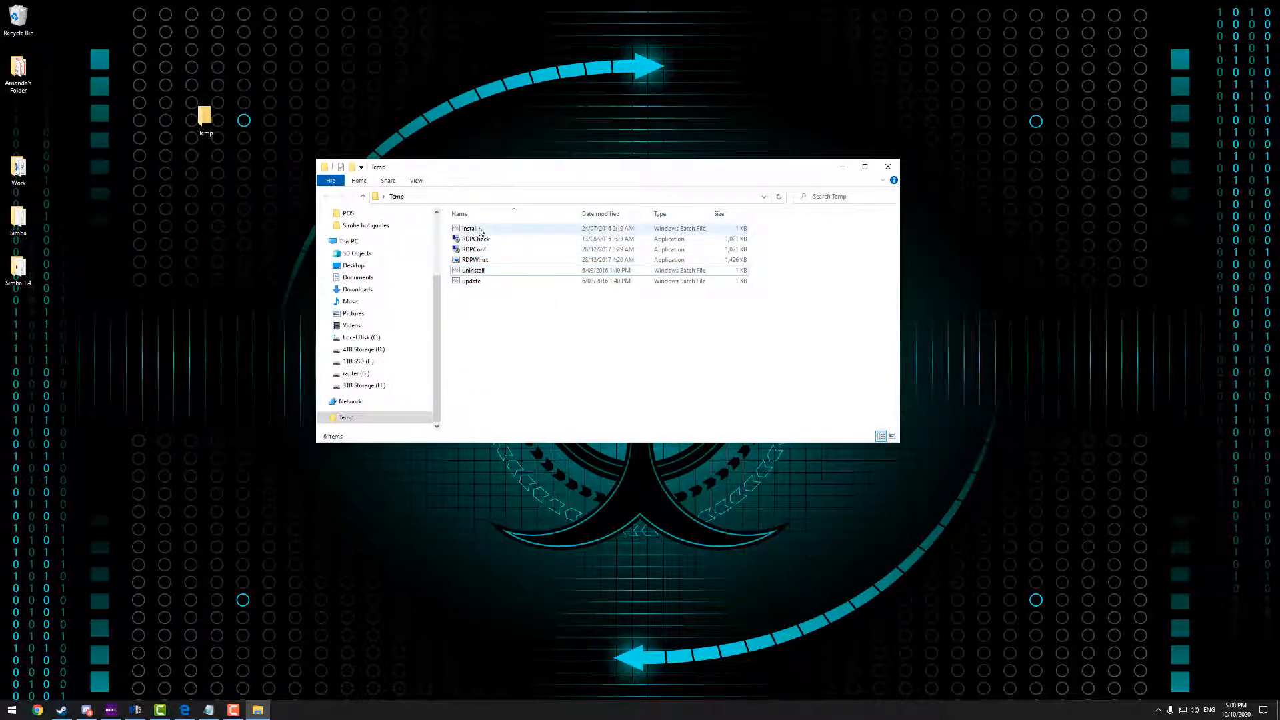
# Run install.bat from the Temp folder, then launch RDPConf.exe
pyautogui.click(470, 228)
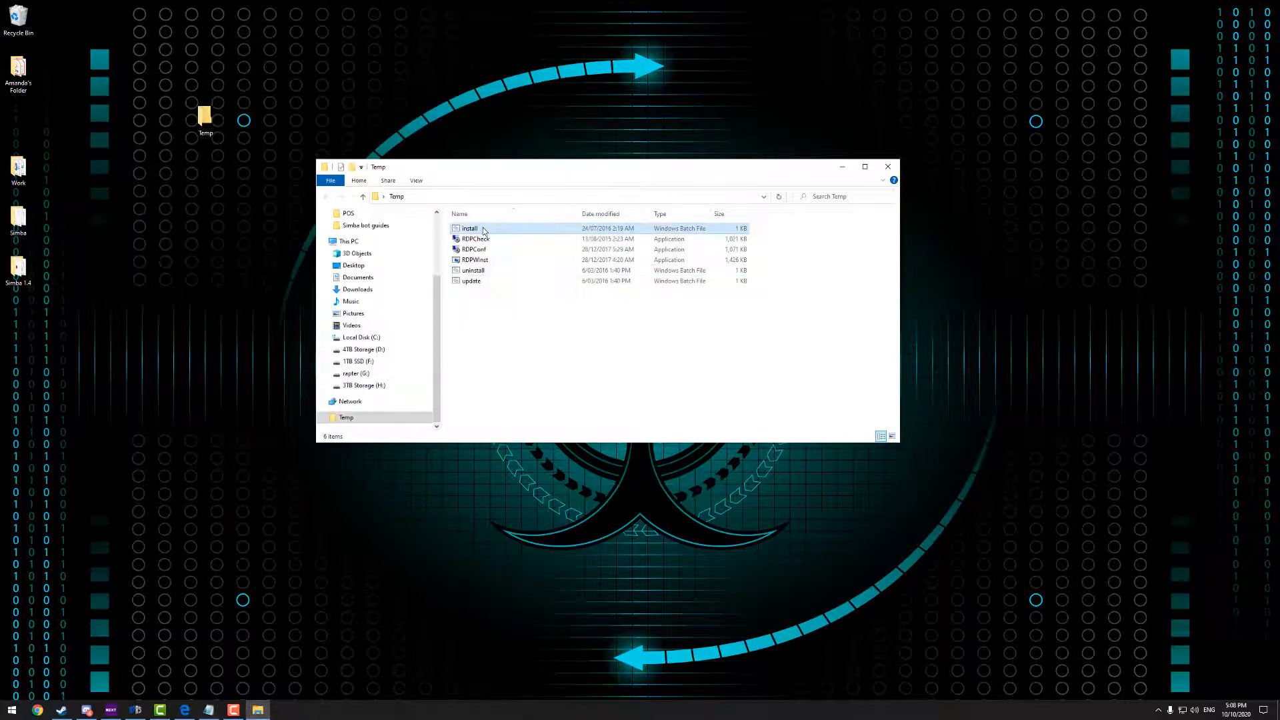
pyautogui.doubleClick(476, 259)
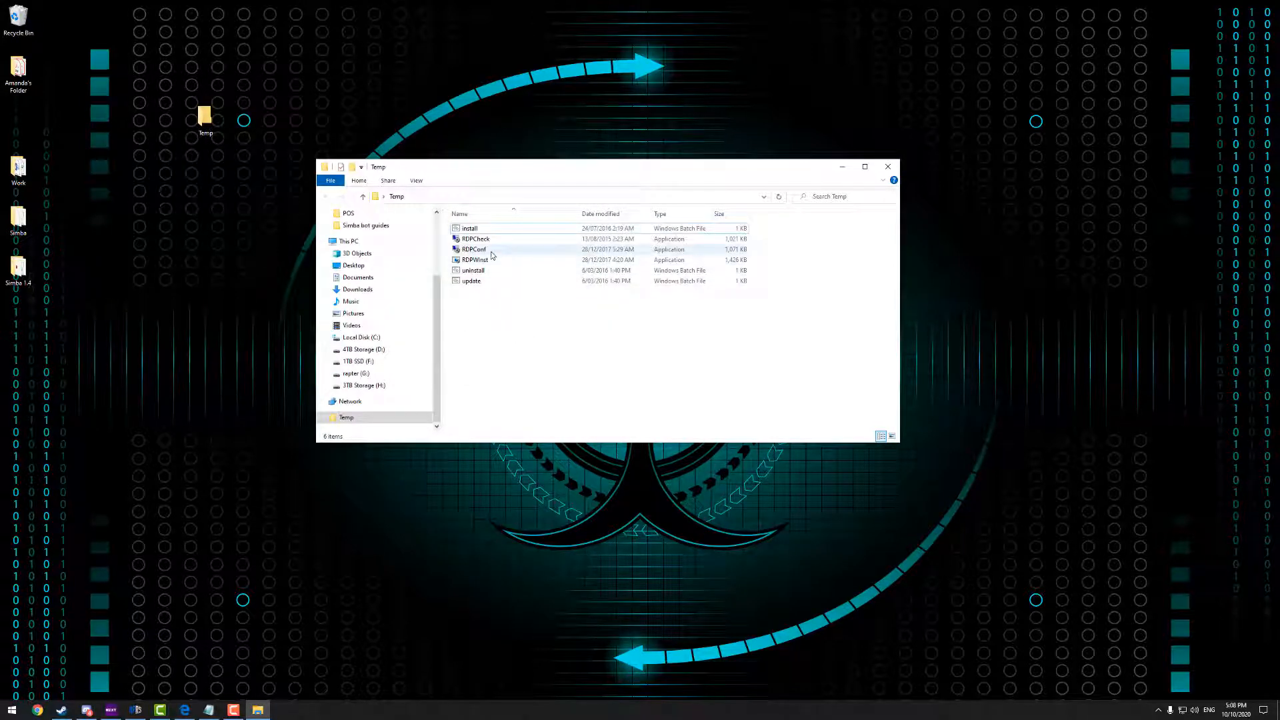
pyautogui.moveTo(474, 249)
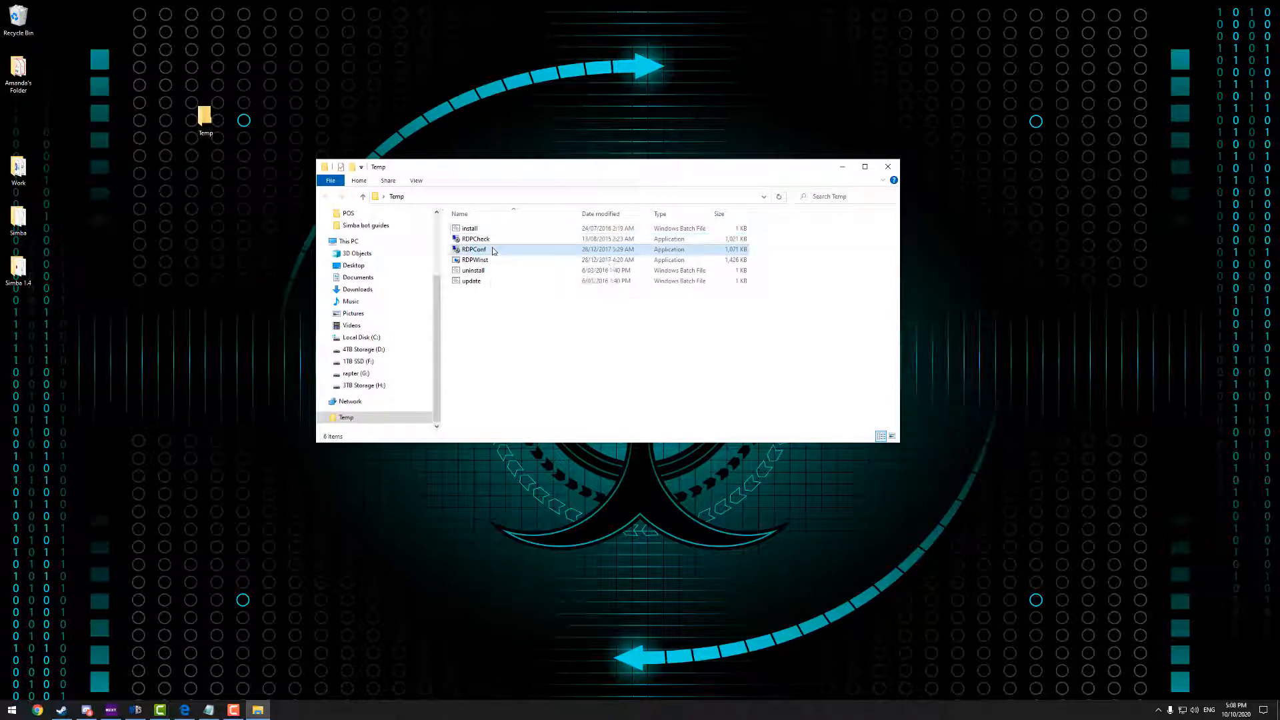
pyautogui.doubleClick(473, 248)
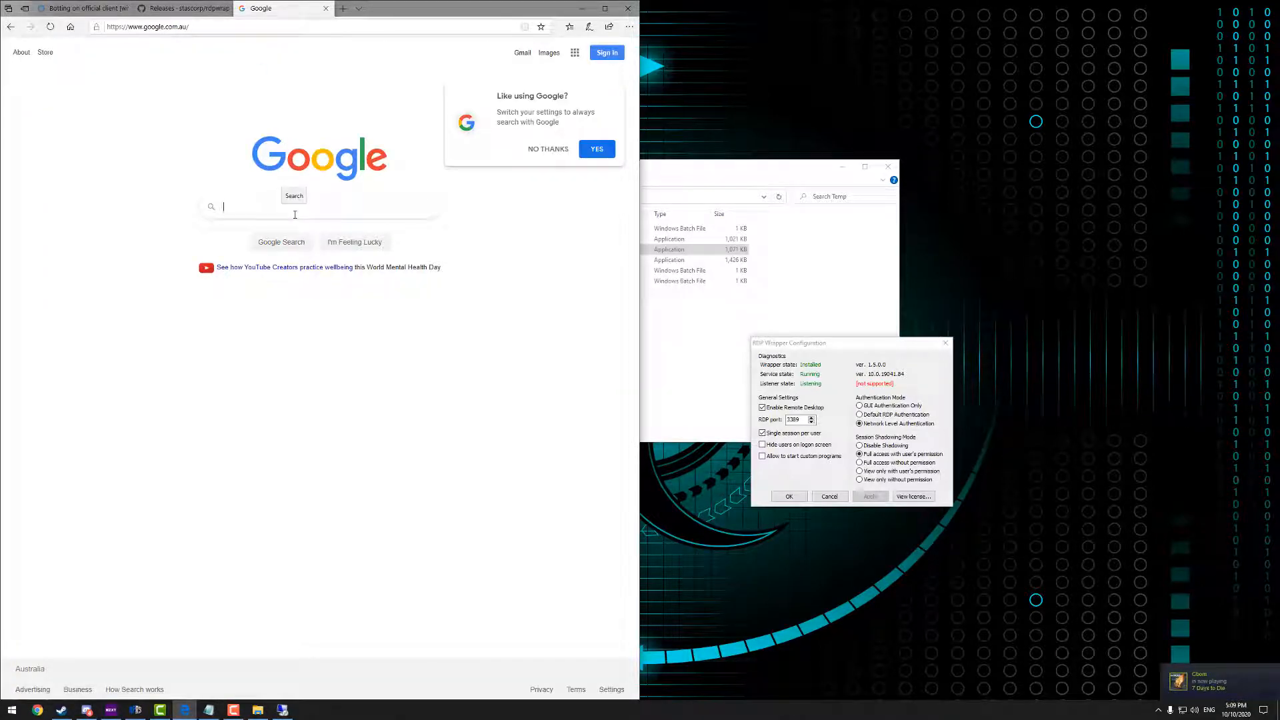
# Search Google for 'rdpwrap 10.0.19041.84'
pyautogui.write('rdpwrap 10.0.19041.84')
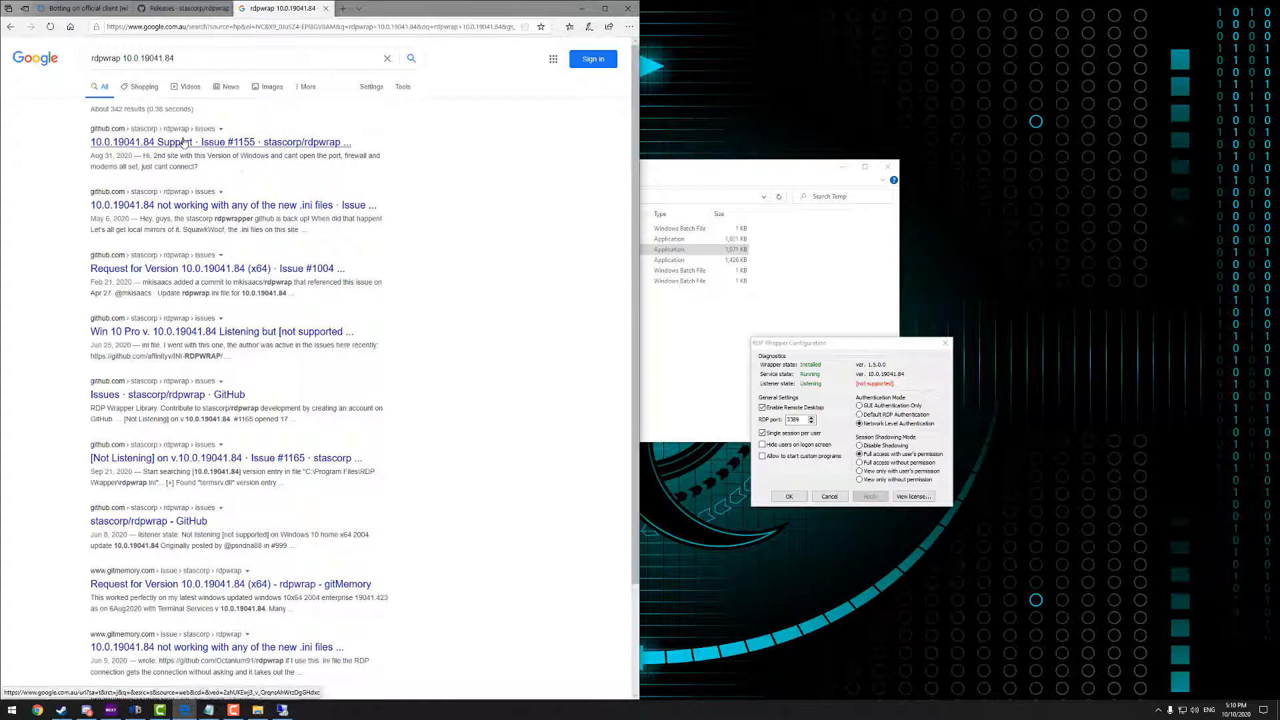
# Open the '10.0.19041.84 Support' GitHub issue result and scroll through it
pyautogui.click(220, 142)
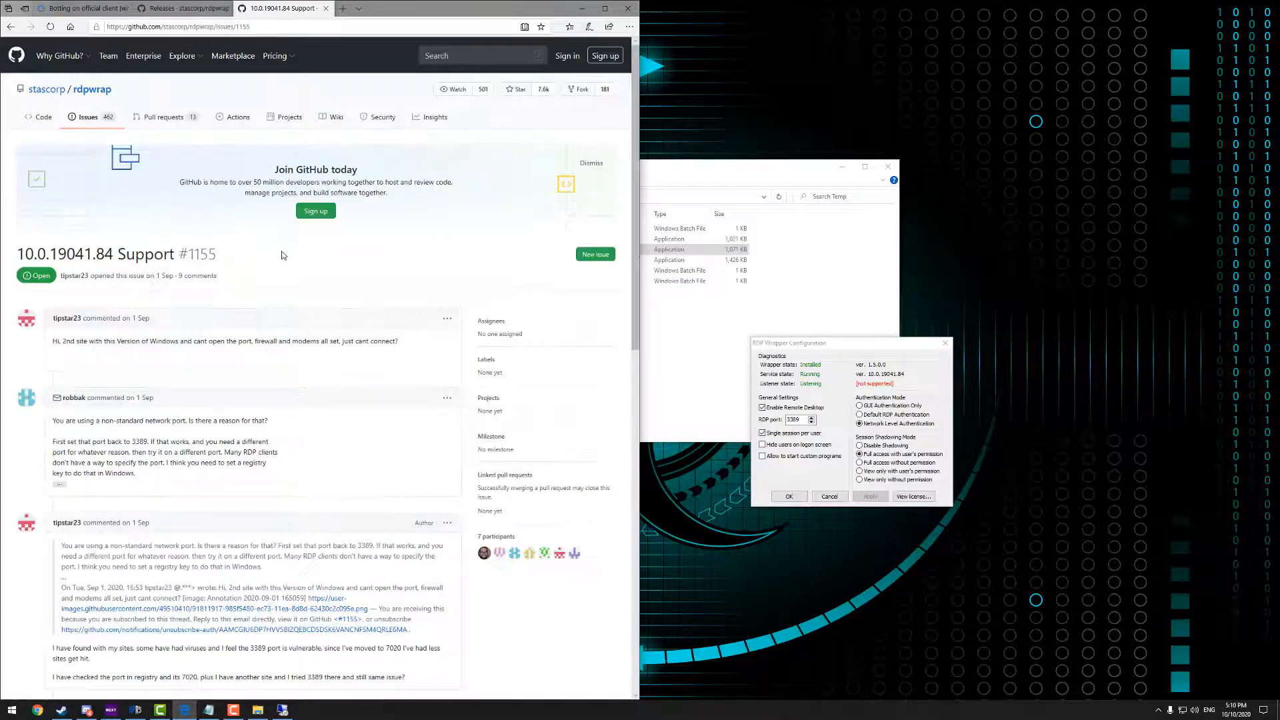
pyautogui.scroll(-3)
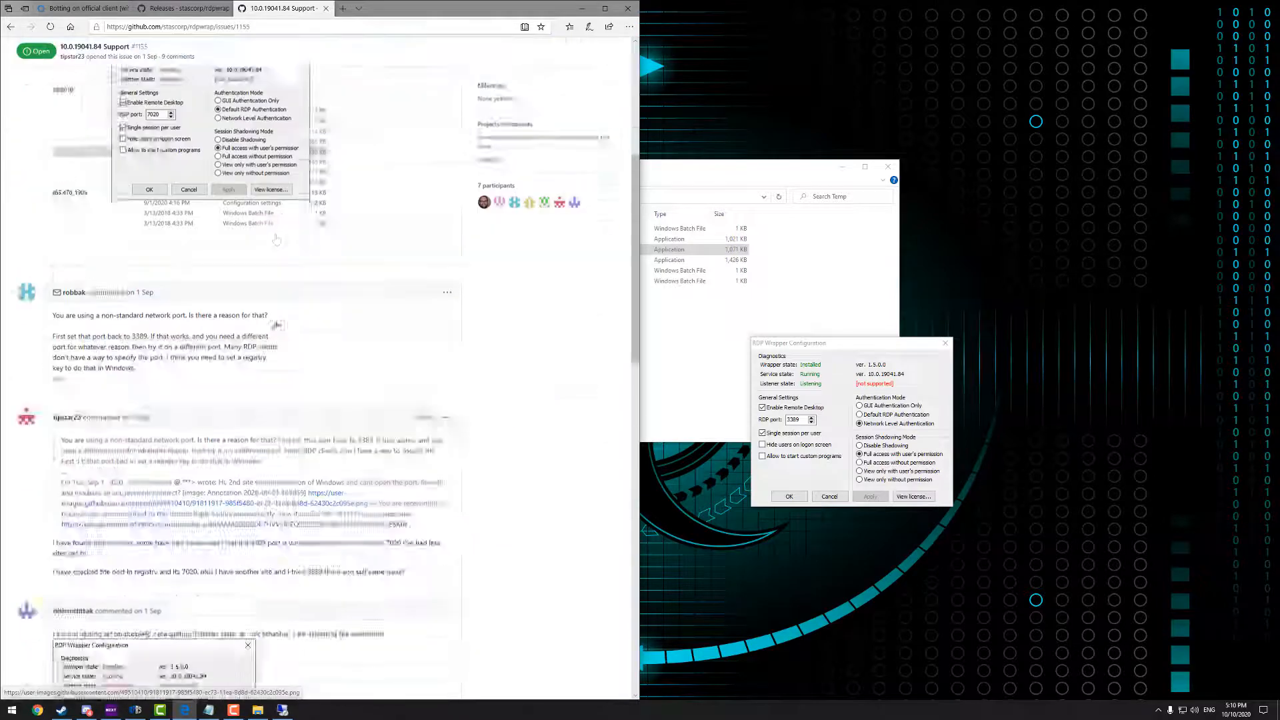
pyautogui.scroll(-3)
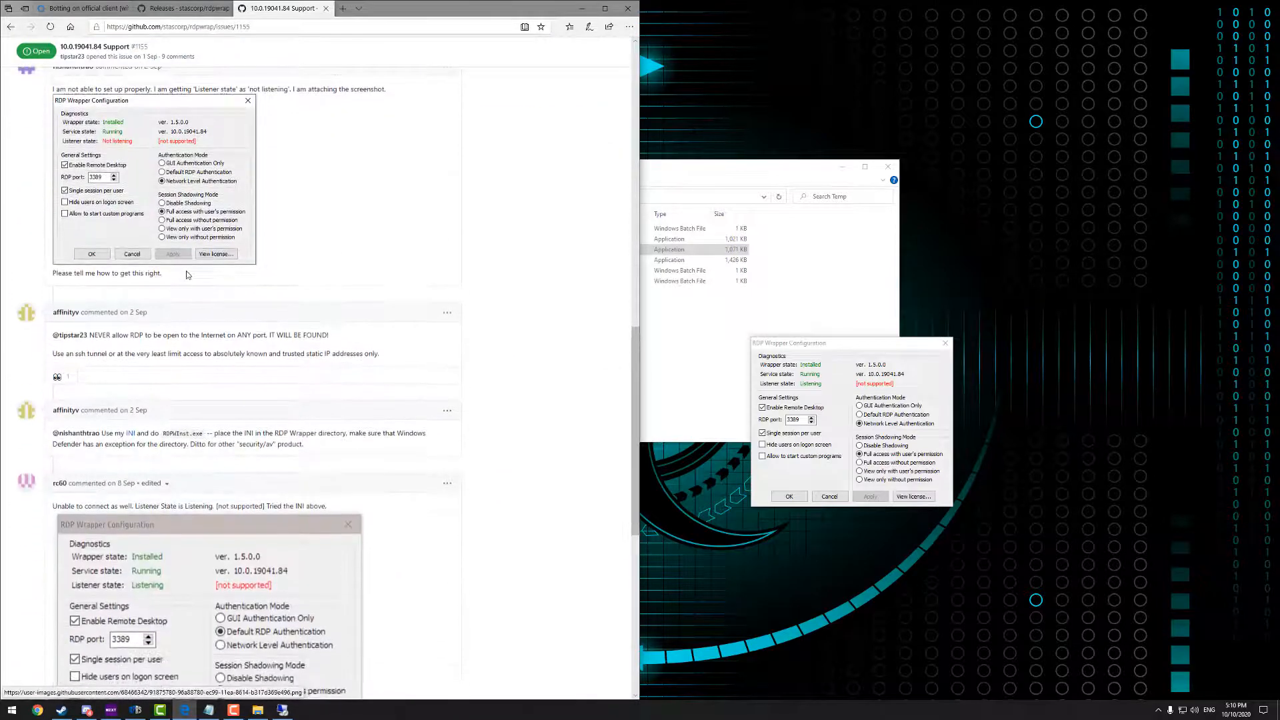
pyautogui.scroll(-3)
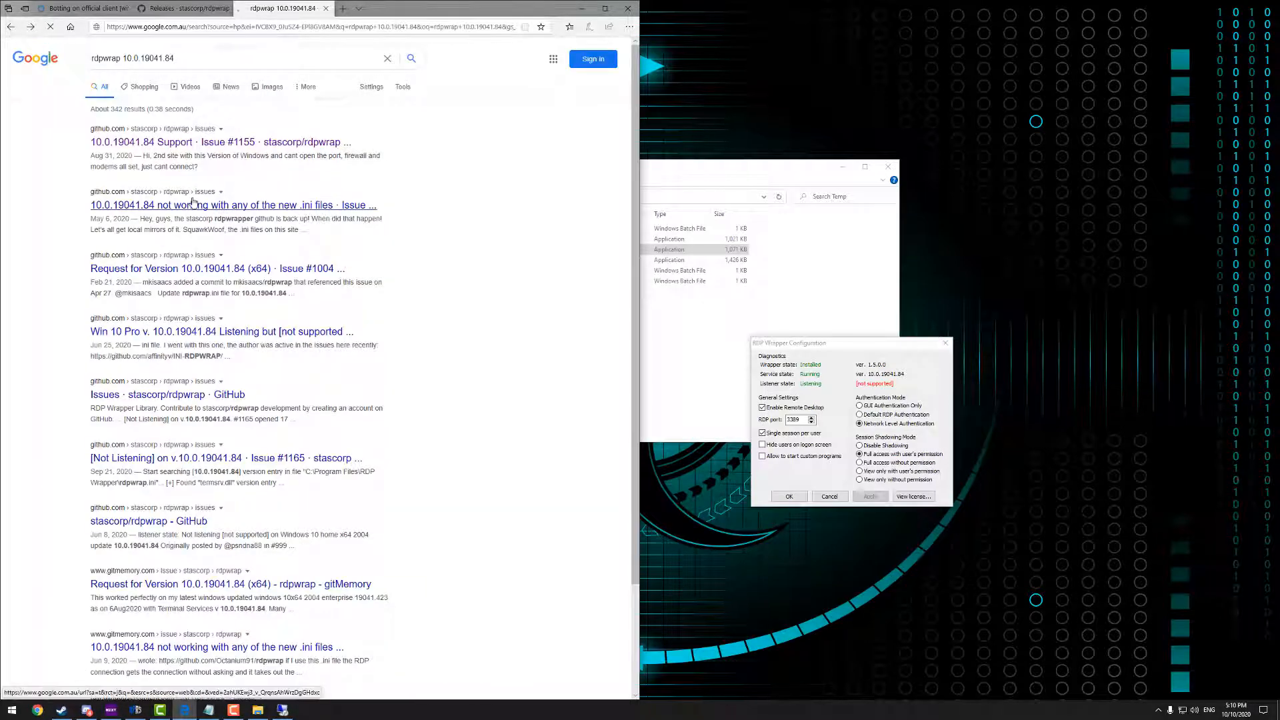
pyautogui.click(232, 204)
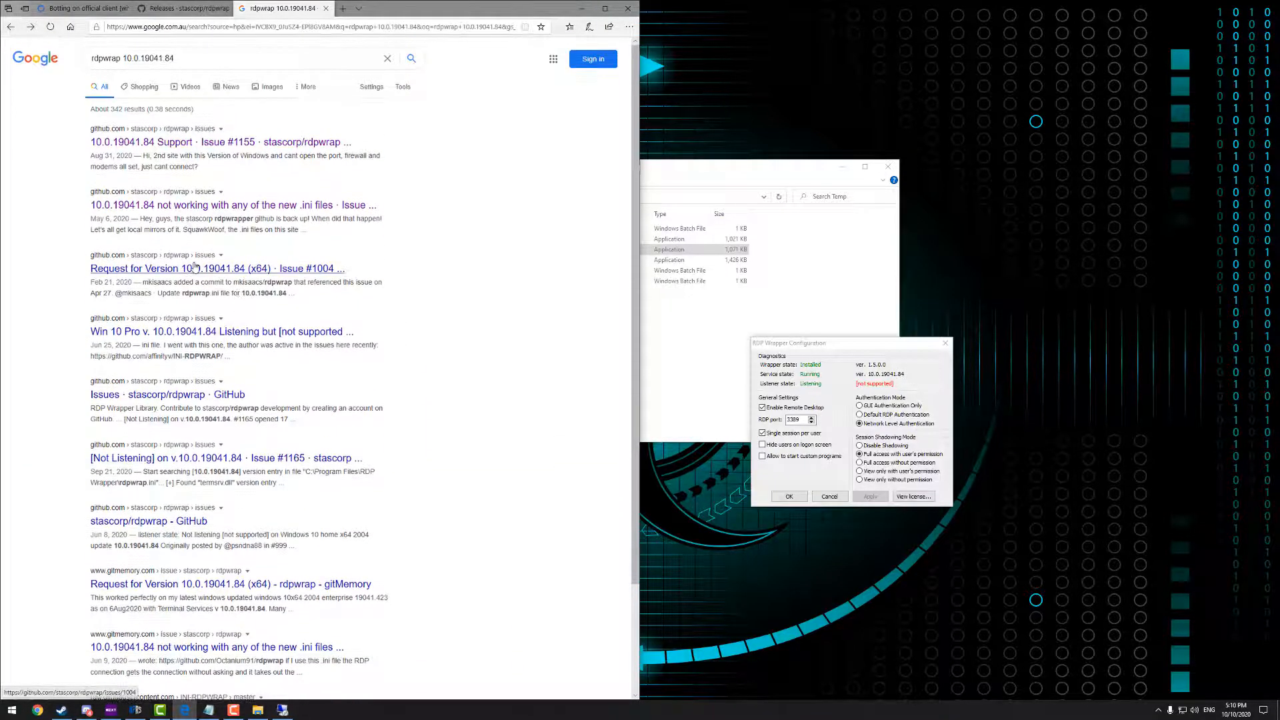
# In issue 'Request for Version 10.0.19041.84 (x64)', select the [10.0.19041.84] and SLInit configuration blocks
pyautogui.click(216, 268)
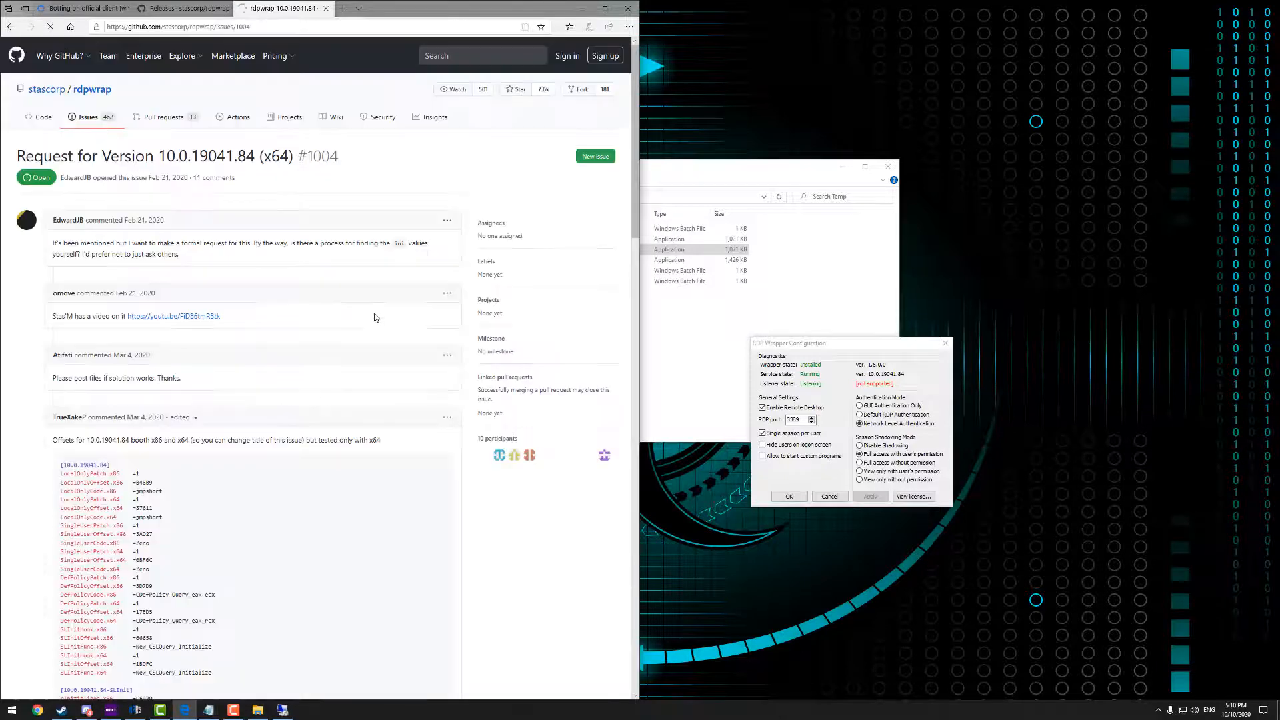
pyautogui.scroll(-3)
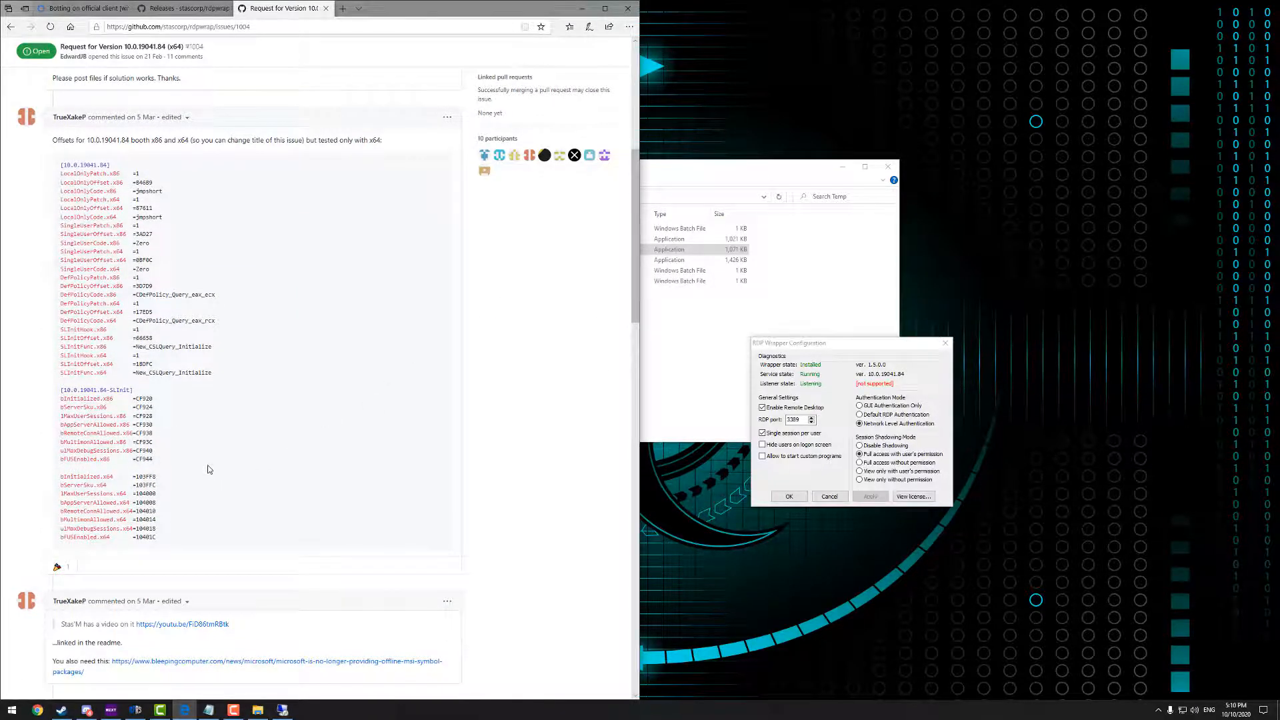
pyautogui.scroll(-3)
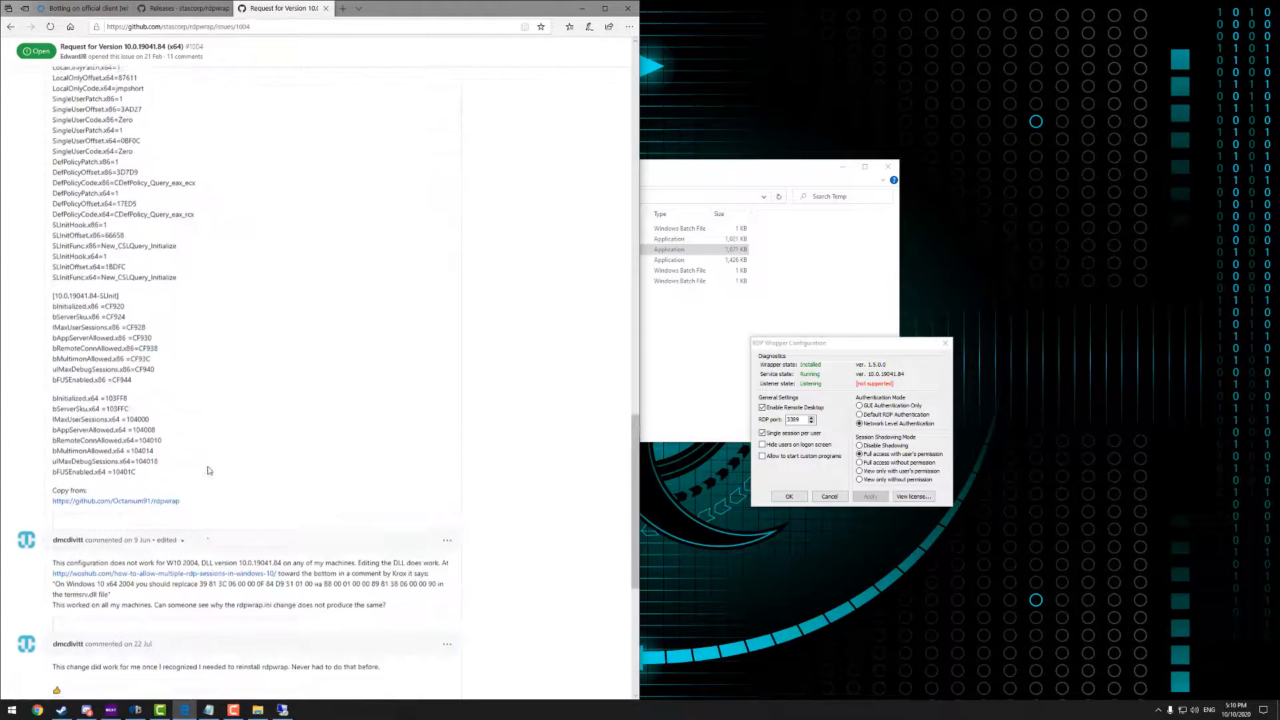
pyautogui.scroll(-3)
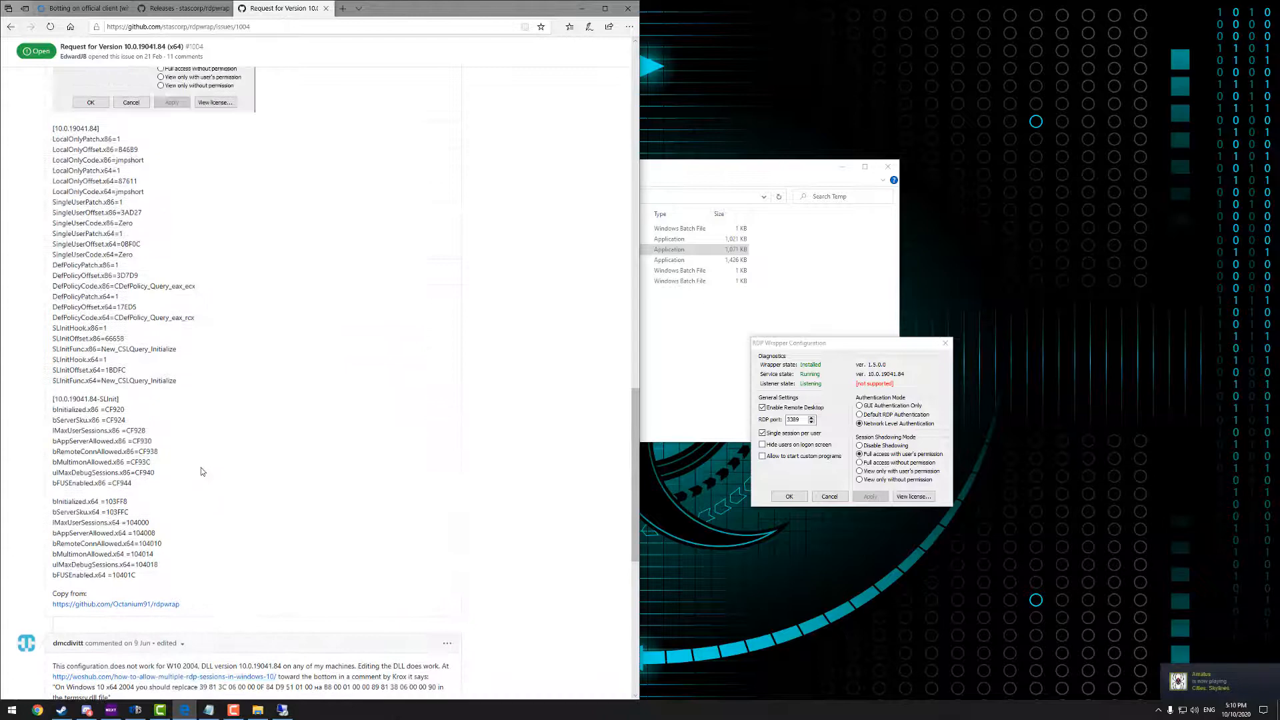
pyautogui.moveTo(51, 128); pyautogui.dragTo(147, 462)
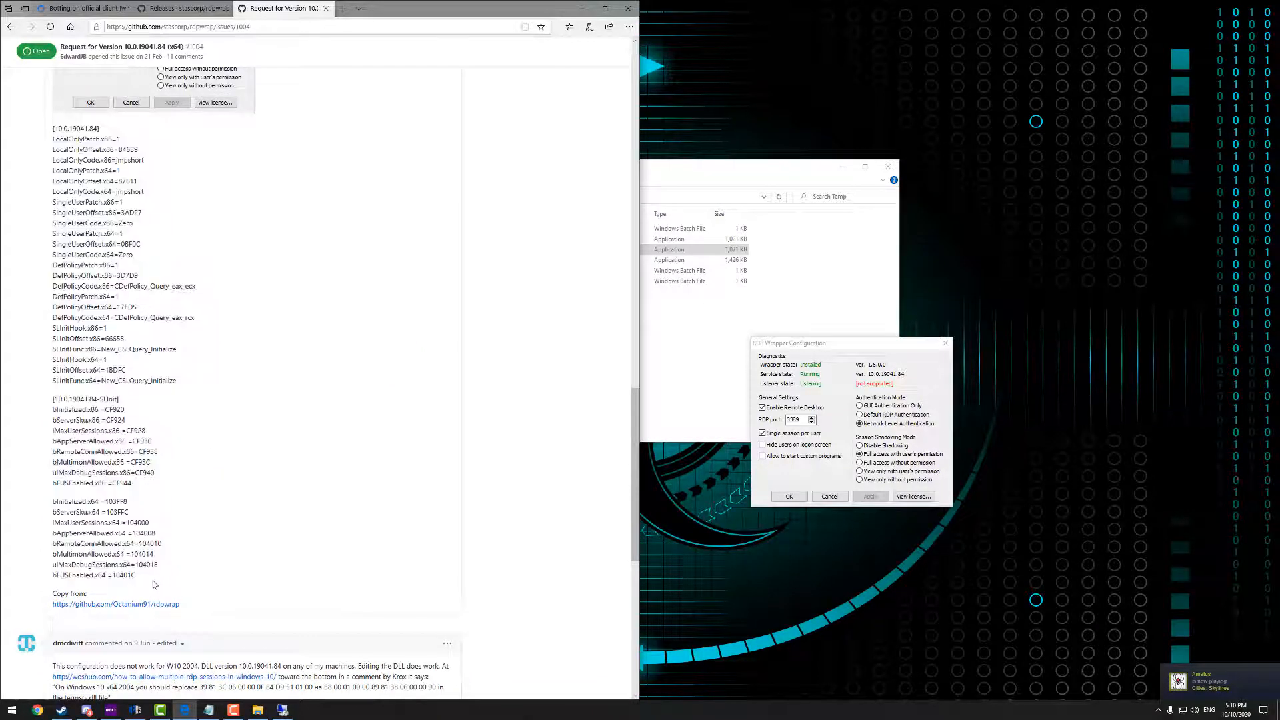
pyautogui.moveTo(50, 430); pyautogui.dragTo(137, 575)
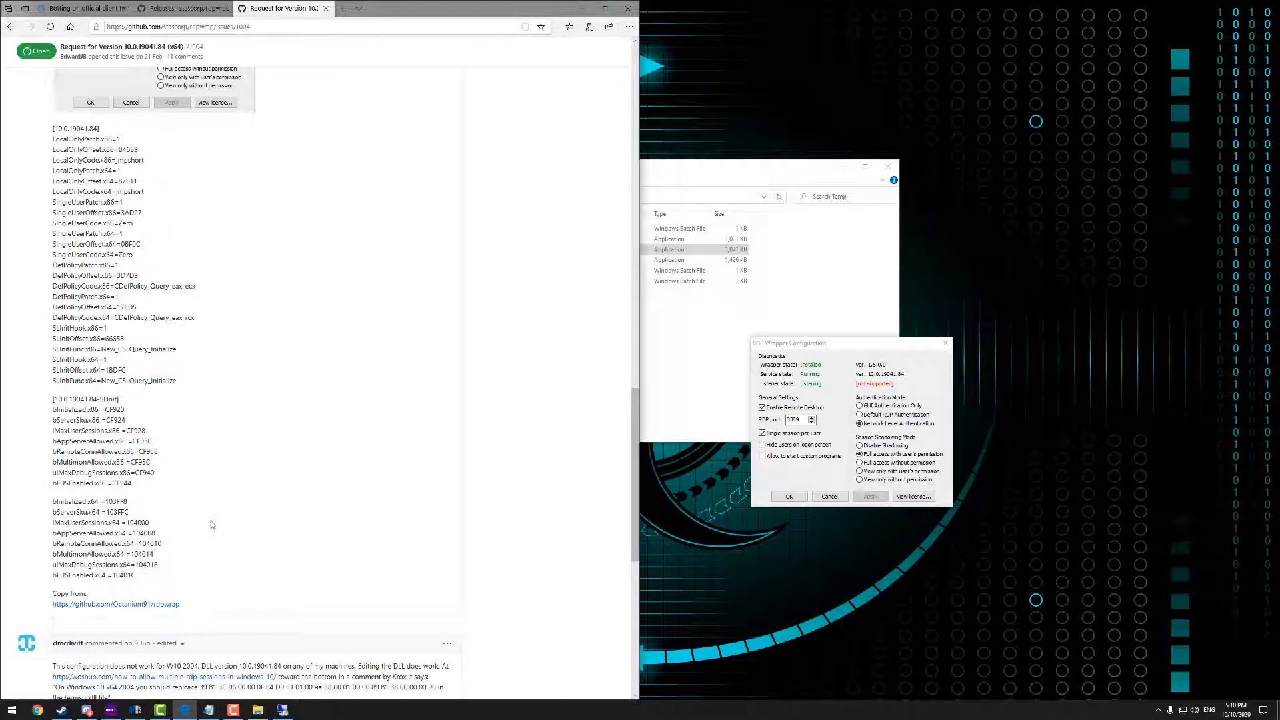
pyautogui.moveTo(119, 360)
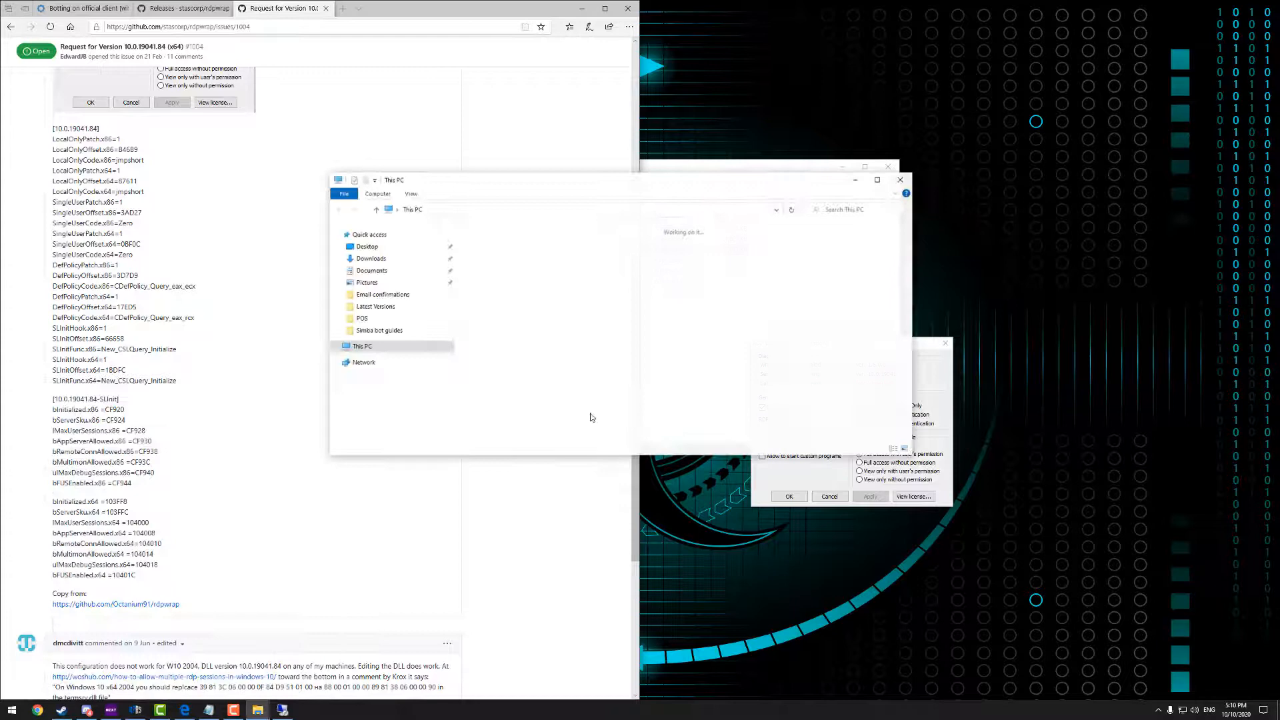
# Browse to C:\Program Files\RDP Wrapper and select the rdpwrap configuration file
pyautogui.click(374, 374)
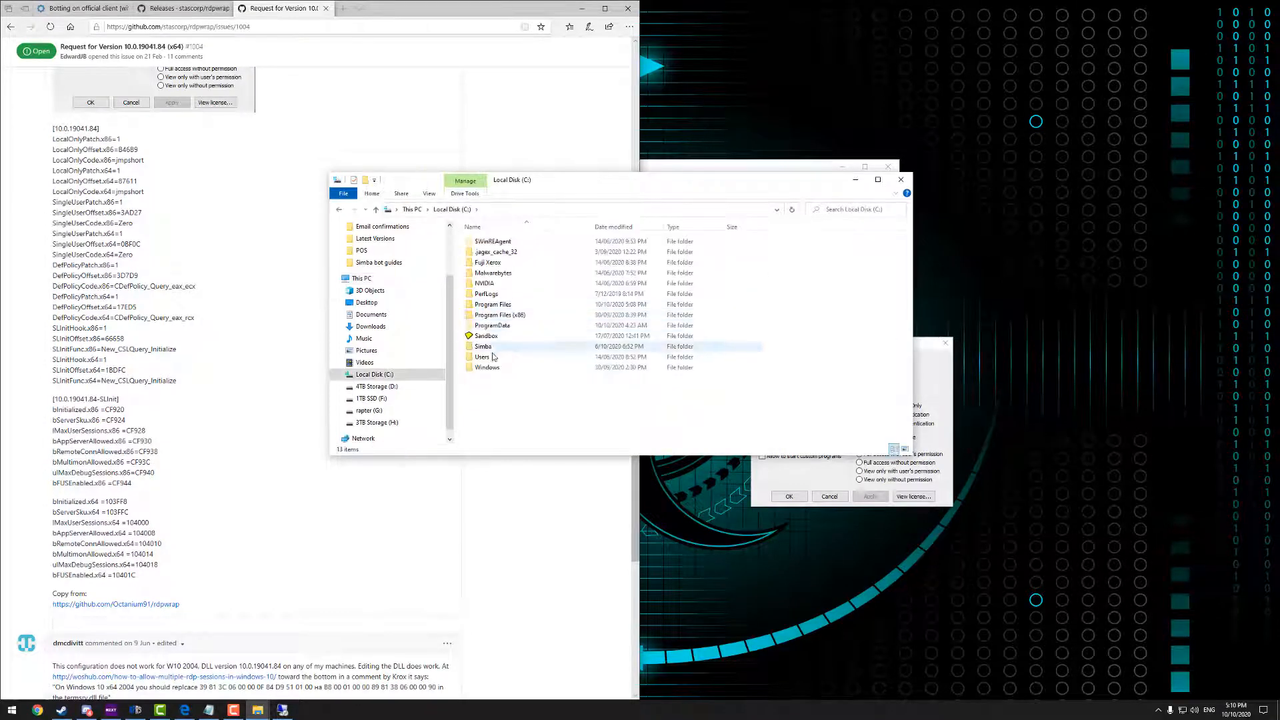
pyautogui.click(483, 356)
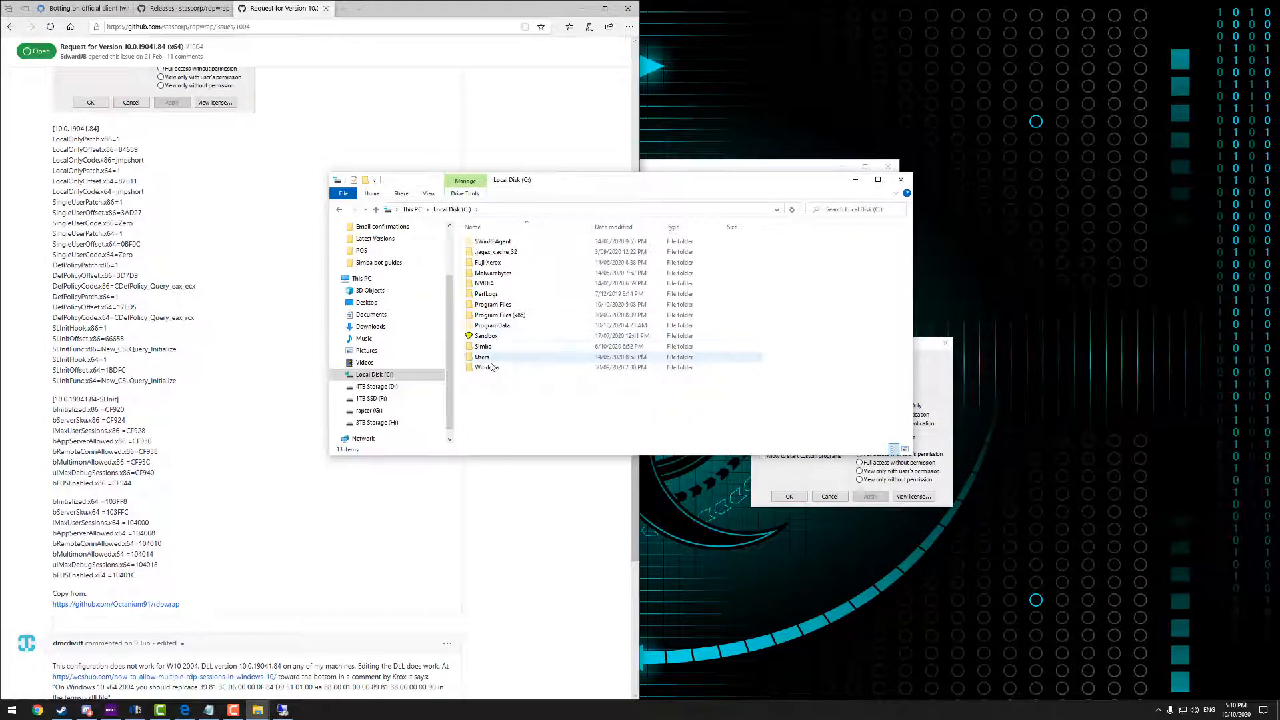
pyautogui.doubleClick(492, 304)
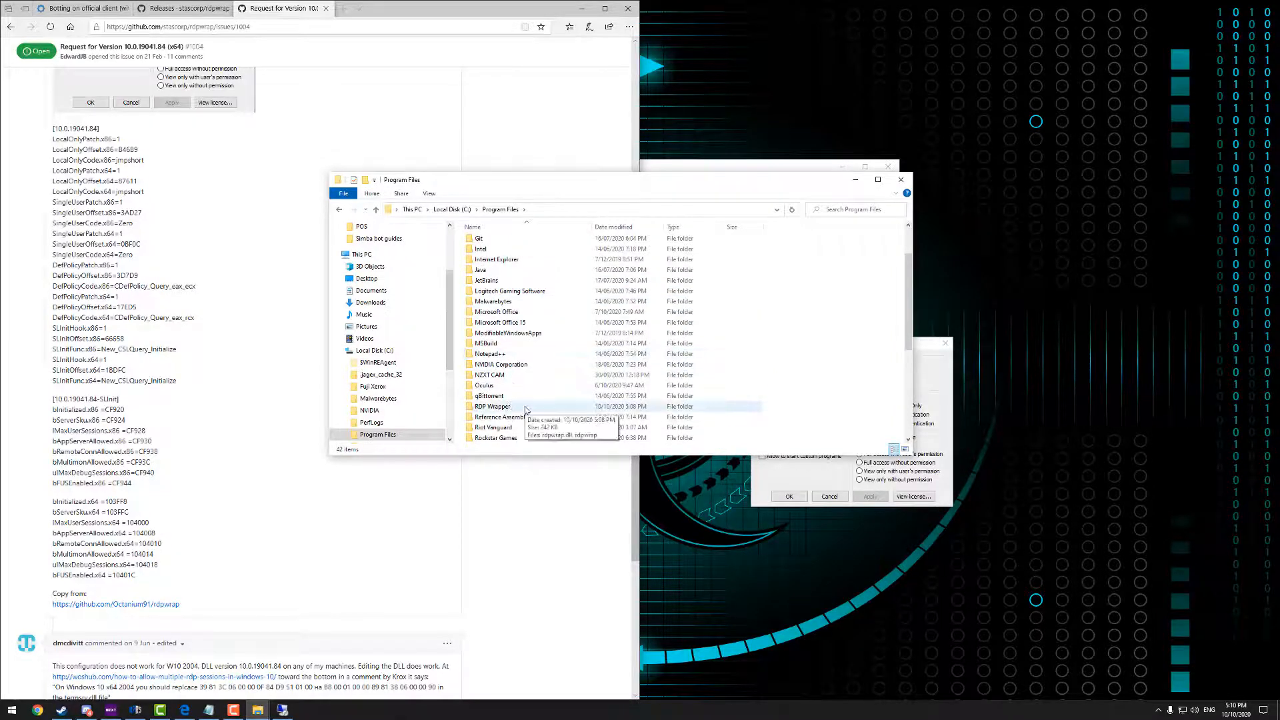
pyautogui.doubleClick(494, 405)
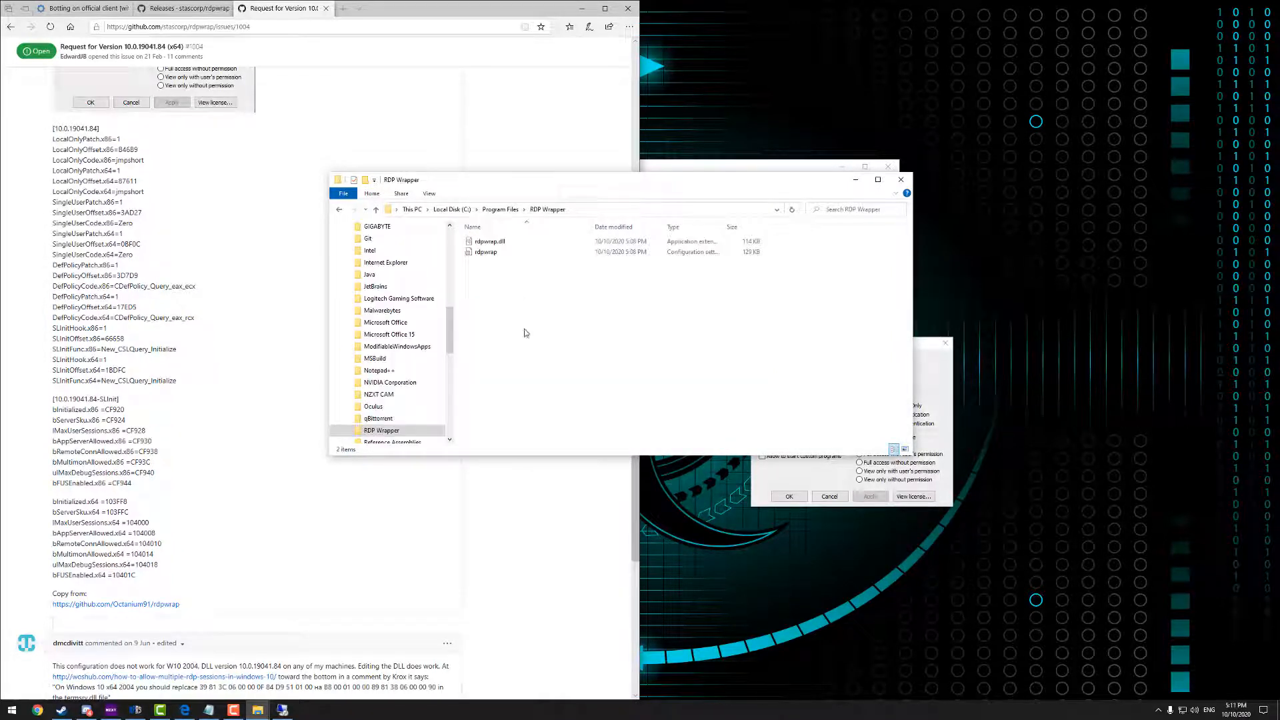
pyautogui.moveTo(485, 251)
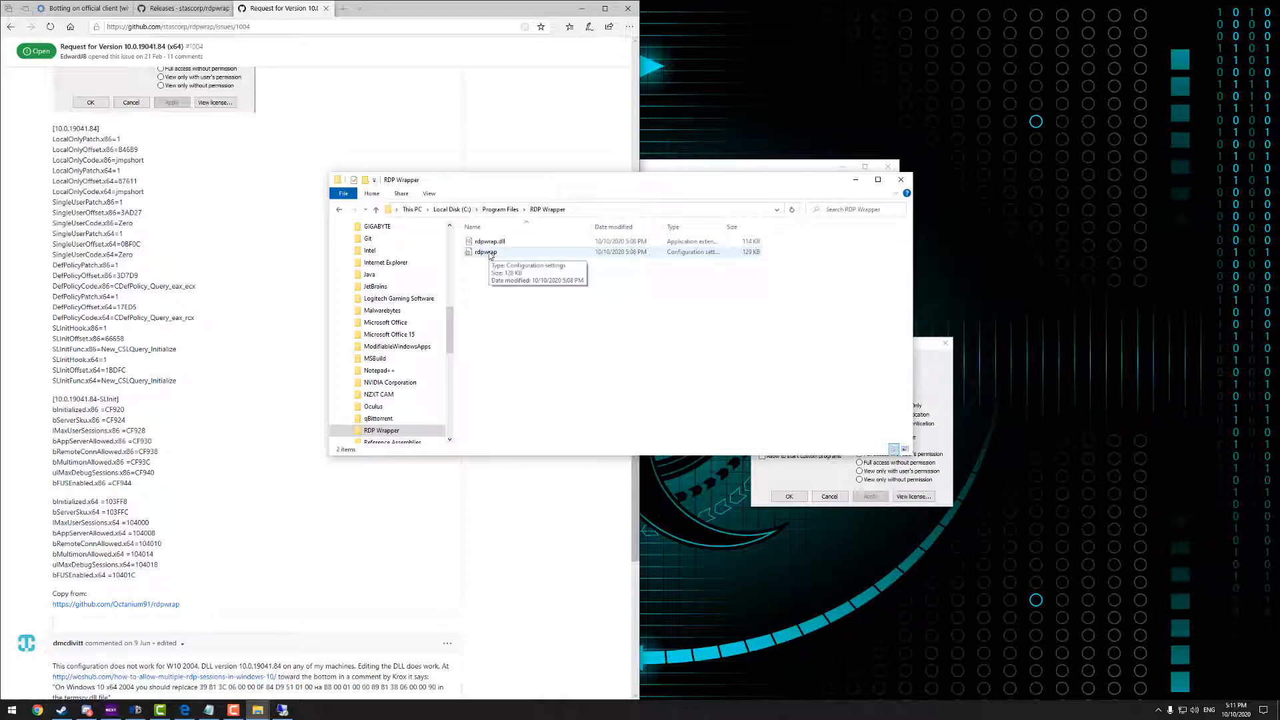
pyautogui.rightClick(484, 251)
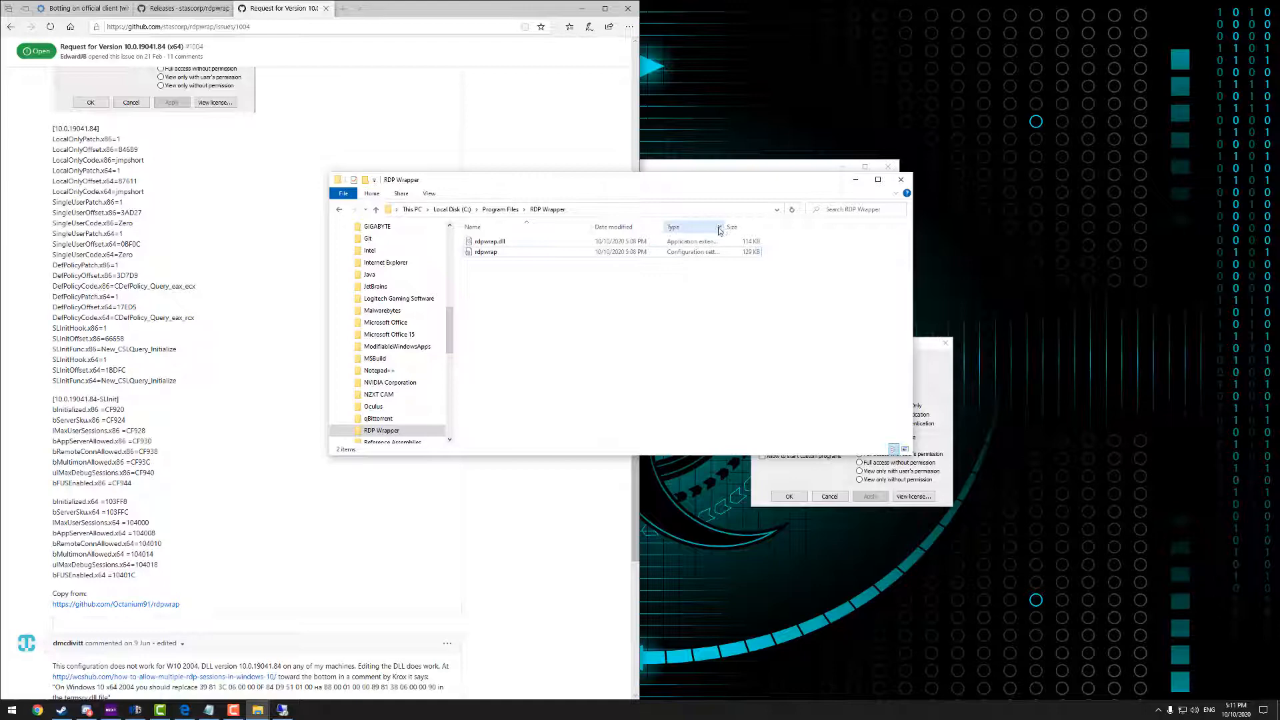
pyautogui.click(485, 251)
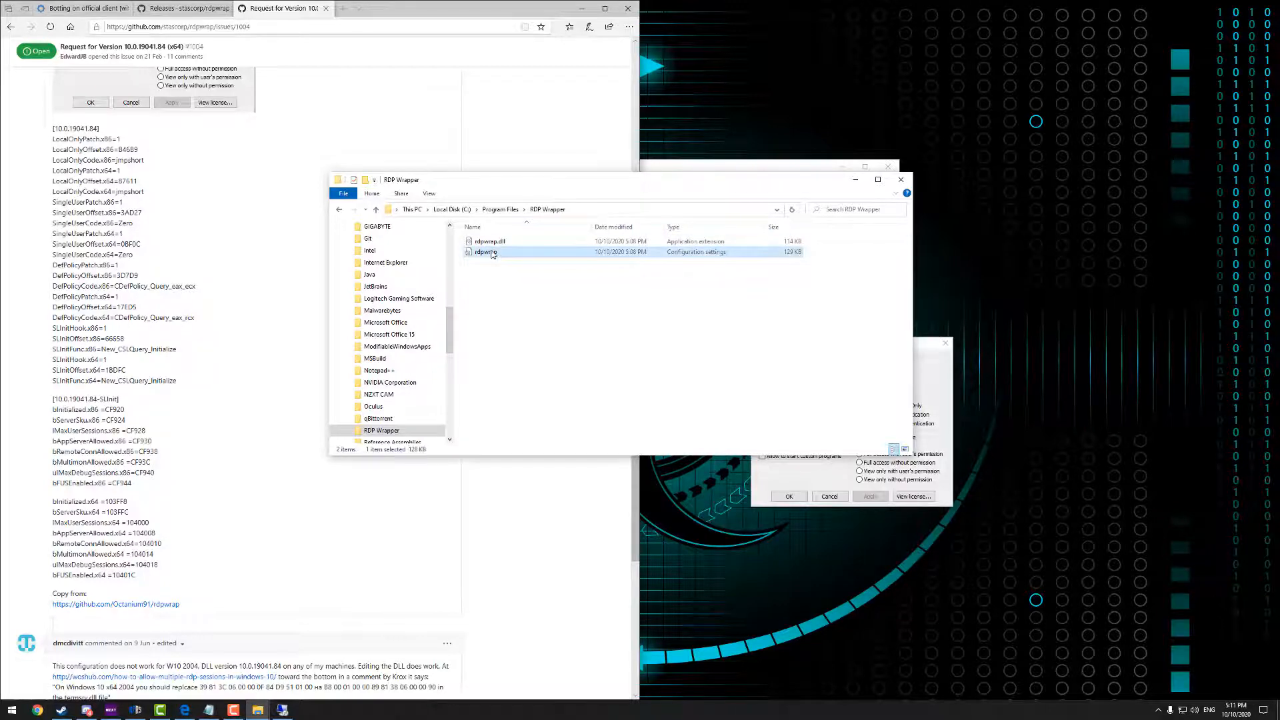
pyautogui.click(486, 251)
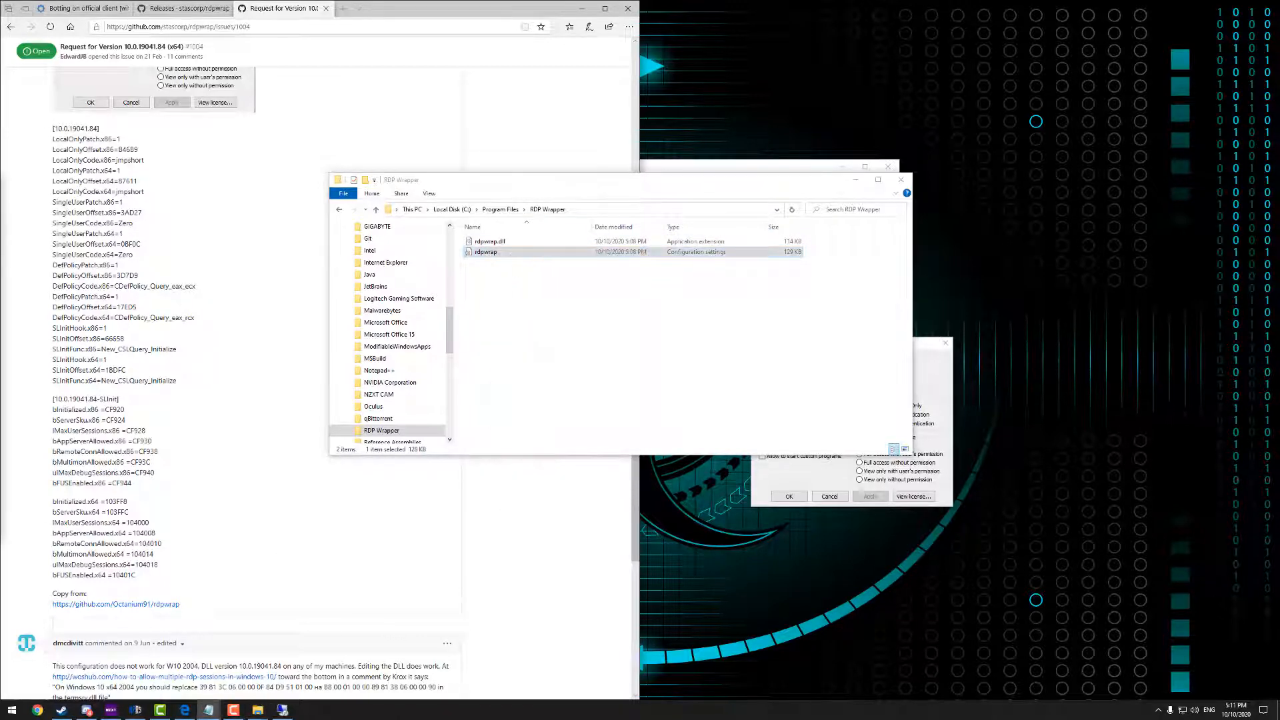
# Open rdpwrap in Notepad and scroll down toward the end of its version sections
pyautogui.doubleClick(486, 251)
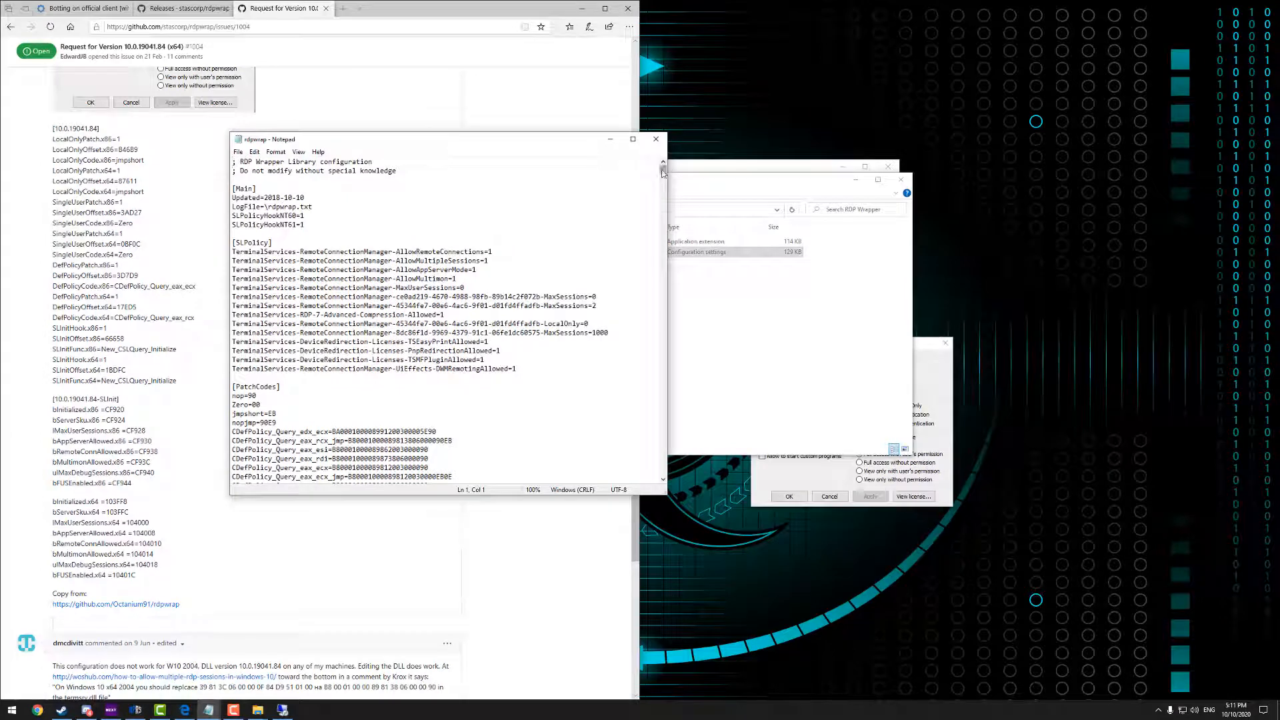
pyautogui.scroll(-3)
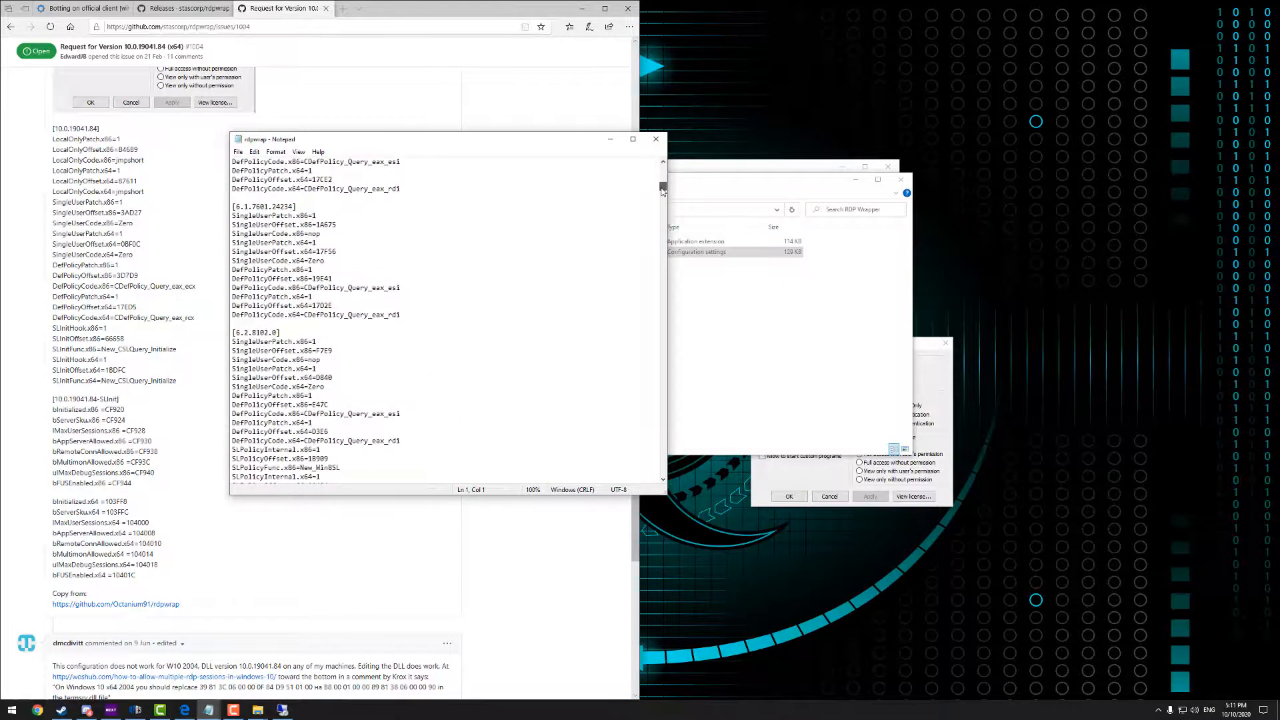
pyautogui.scroll(-3)
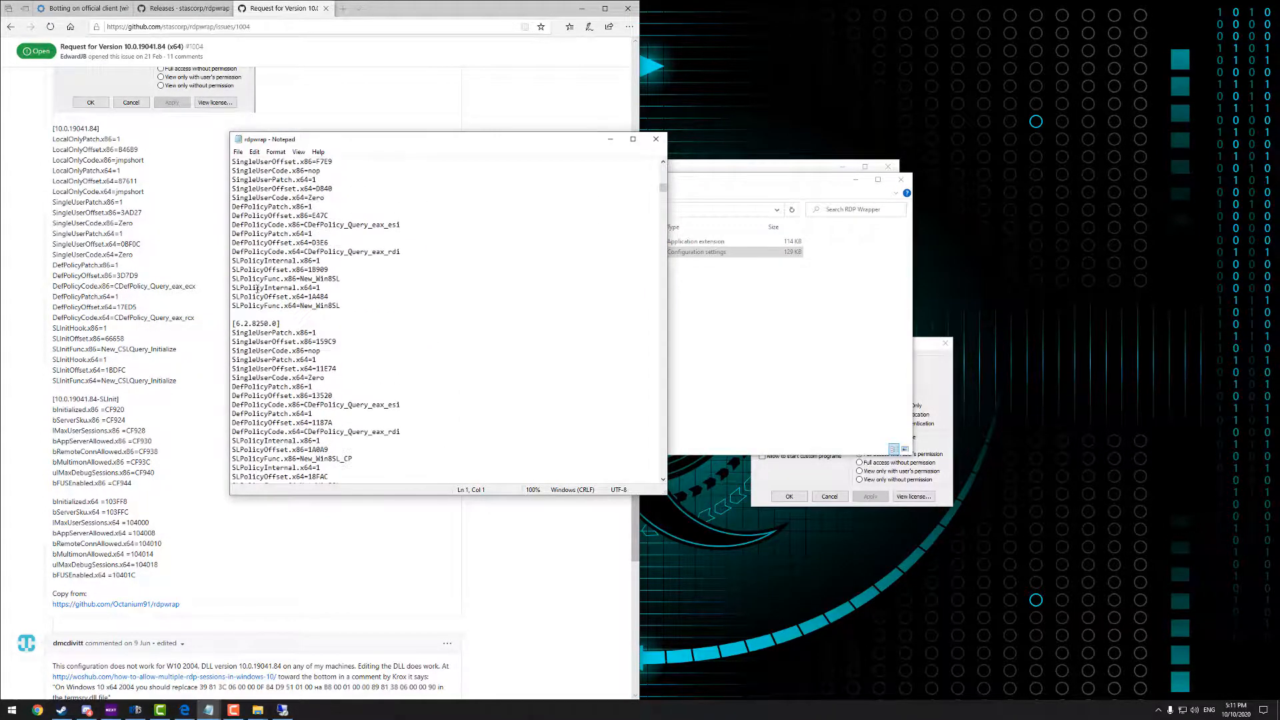
pyautogui.scroll(-3)
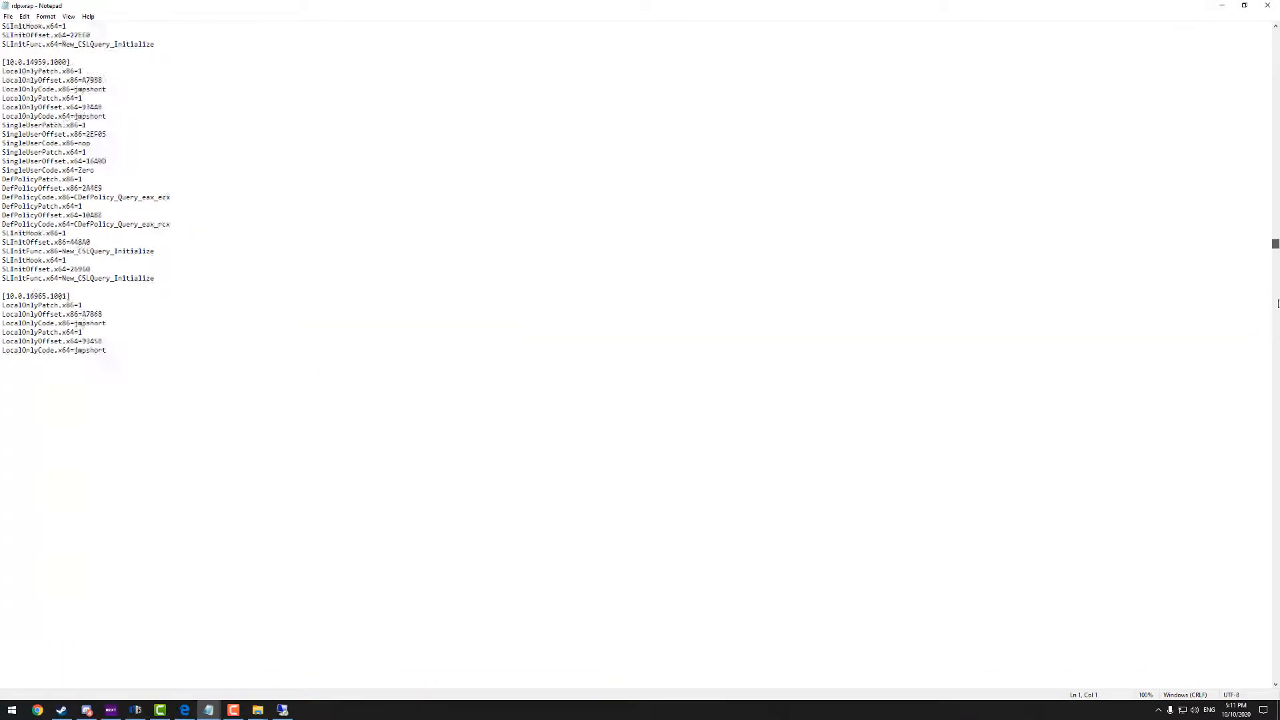
pyautogui.scroll(-3)
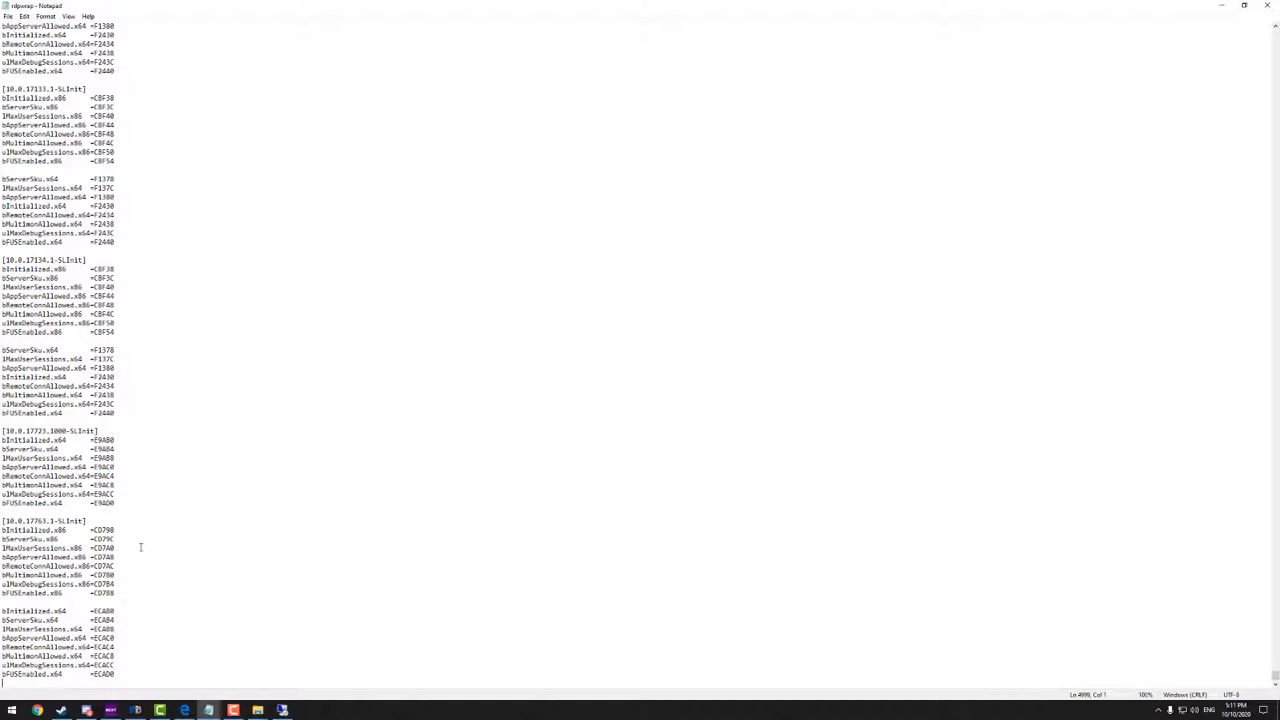
pyautogui.moveTo(51, 596)
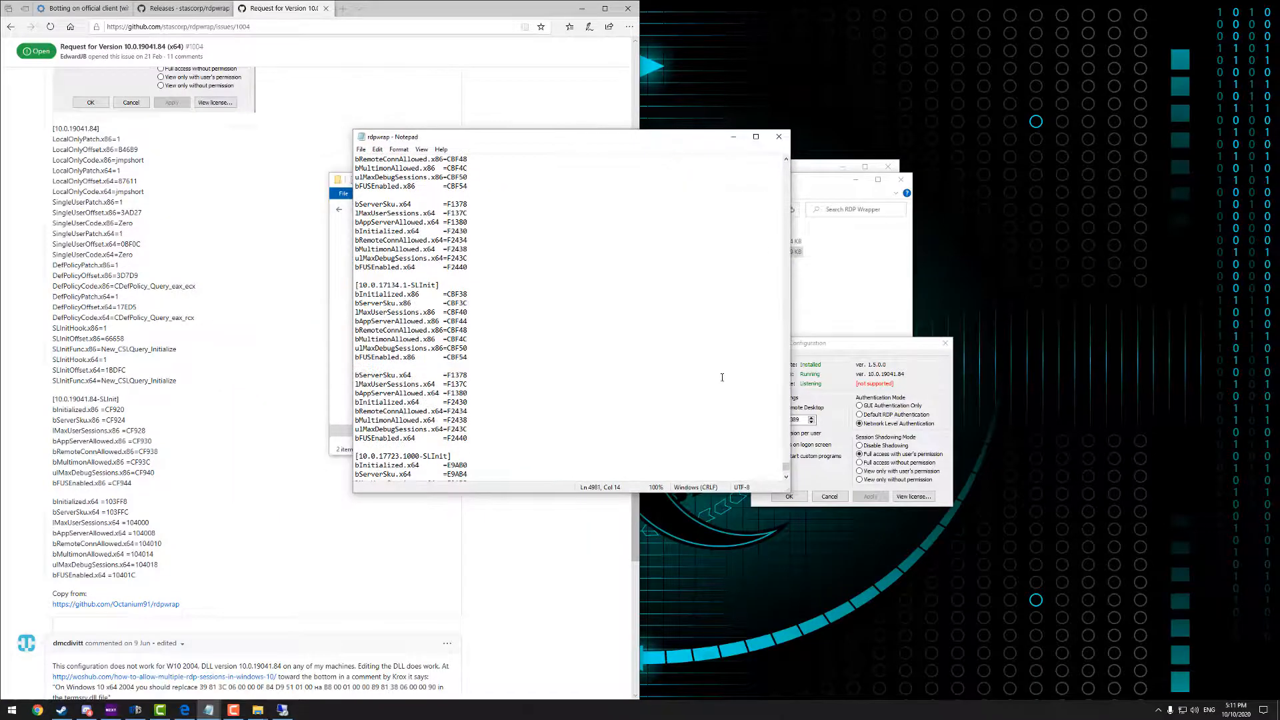
# Append the 10.0.19041.84 and 10.0.19041.84-SLInit sections at the end of rdpwrap
pyautogui.scroll(-3)
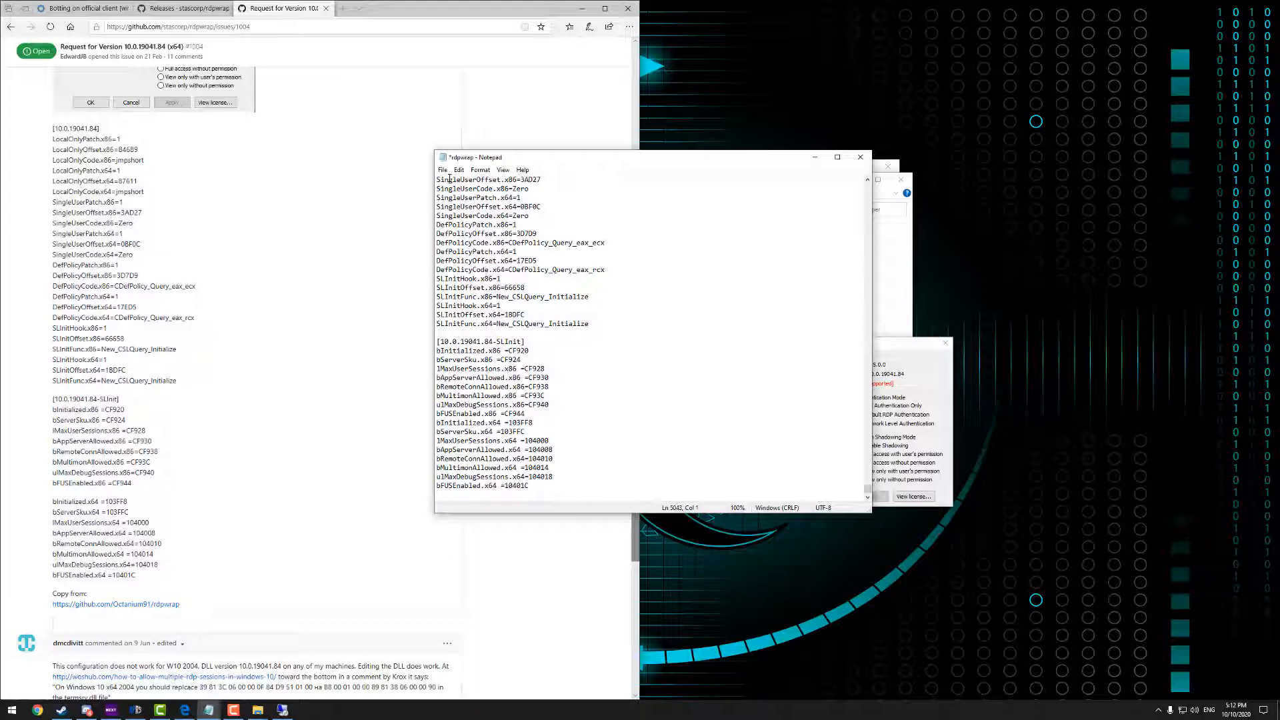
pyautogui.click(443, 170)
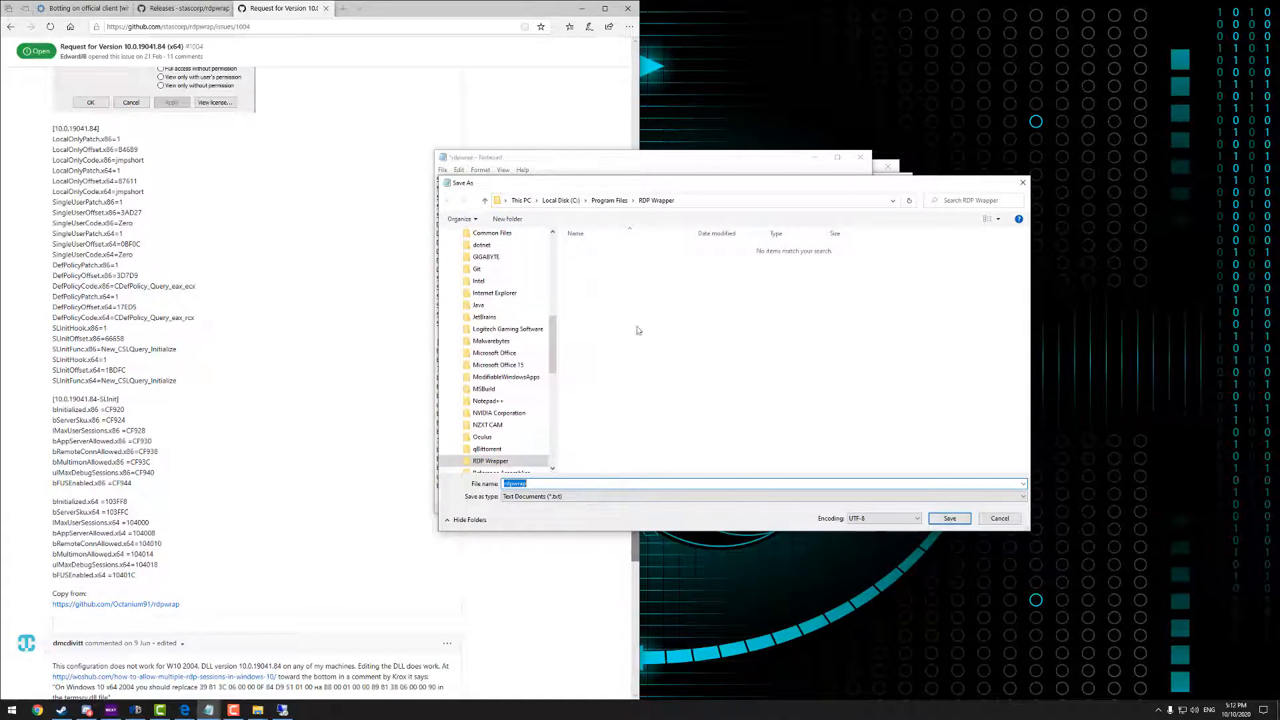
pyautogui.moveTo(736, 464)
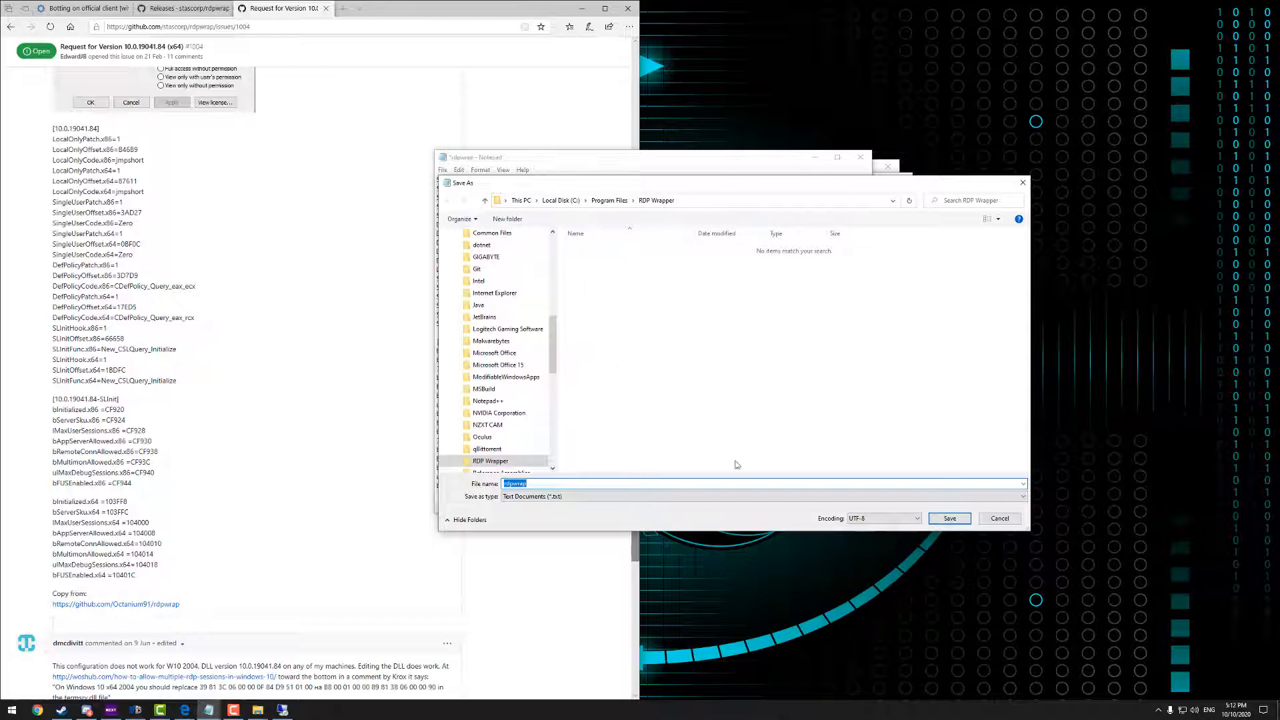
pyautogui.moveTo(634, 362)
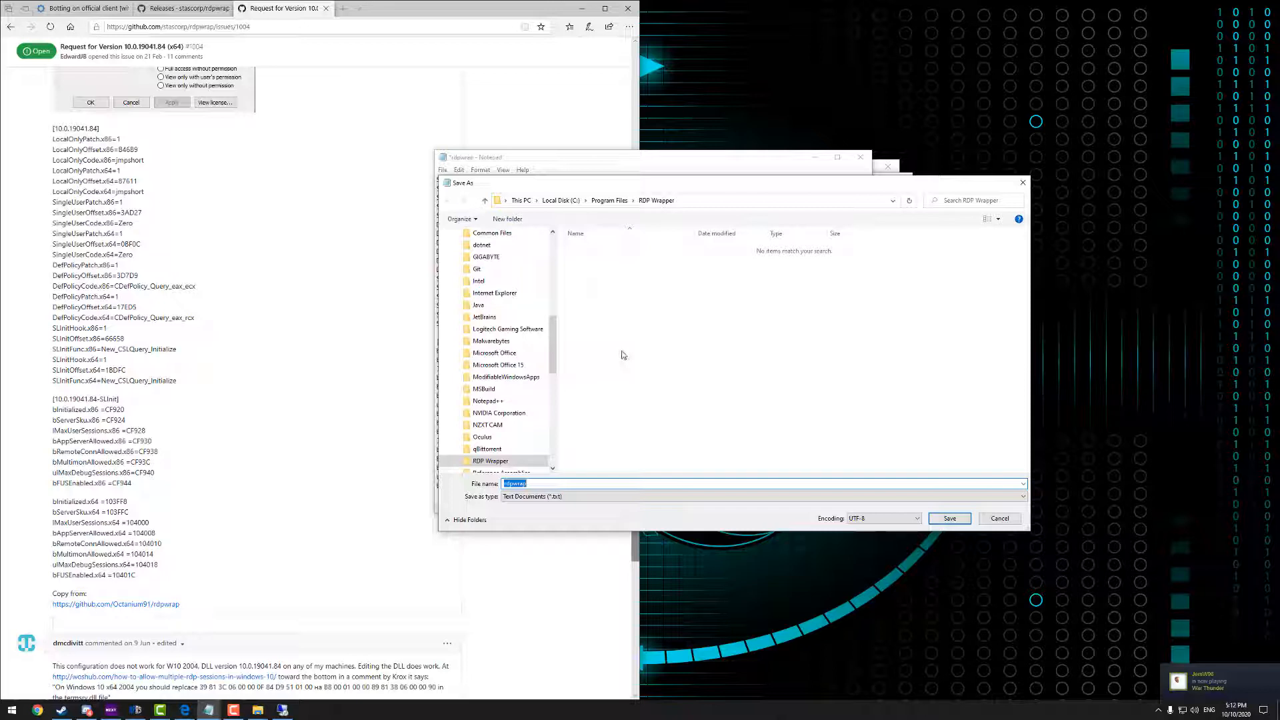
pyautogui.moveTo(631, 334)
pyautogui.write('.ini')
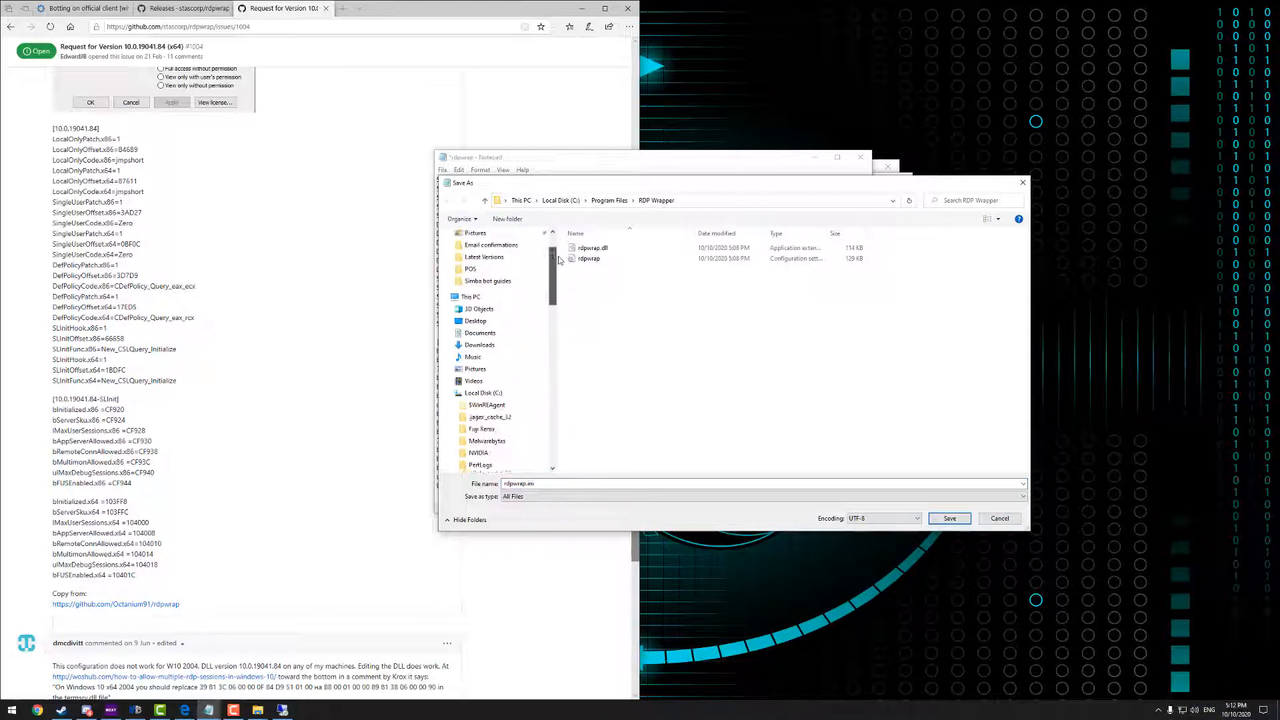
# Save the edited file as rdpwrap.ini in Desktop\Temp and close Notepad
pyautogui.click(476, 252)
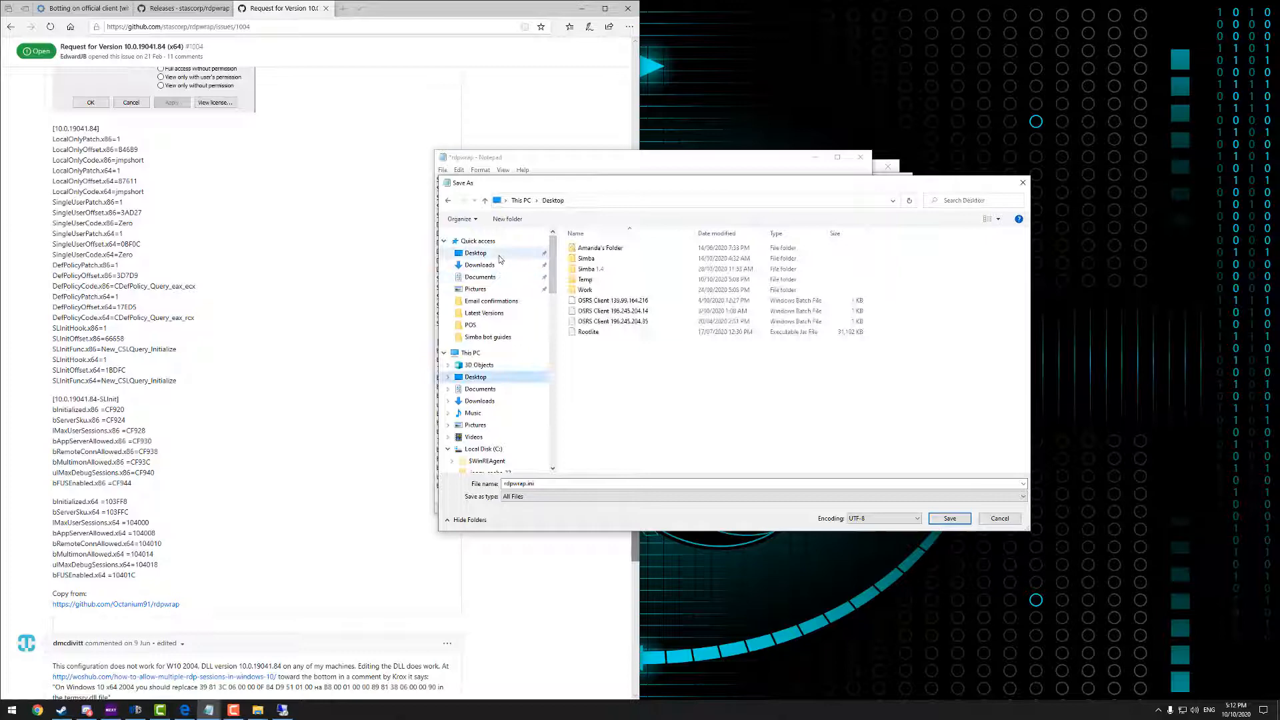
pyautogui.click(585, 279)
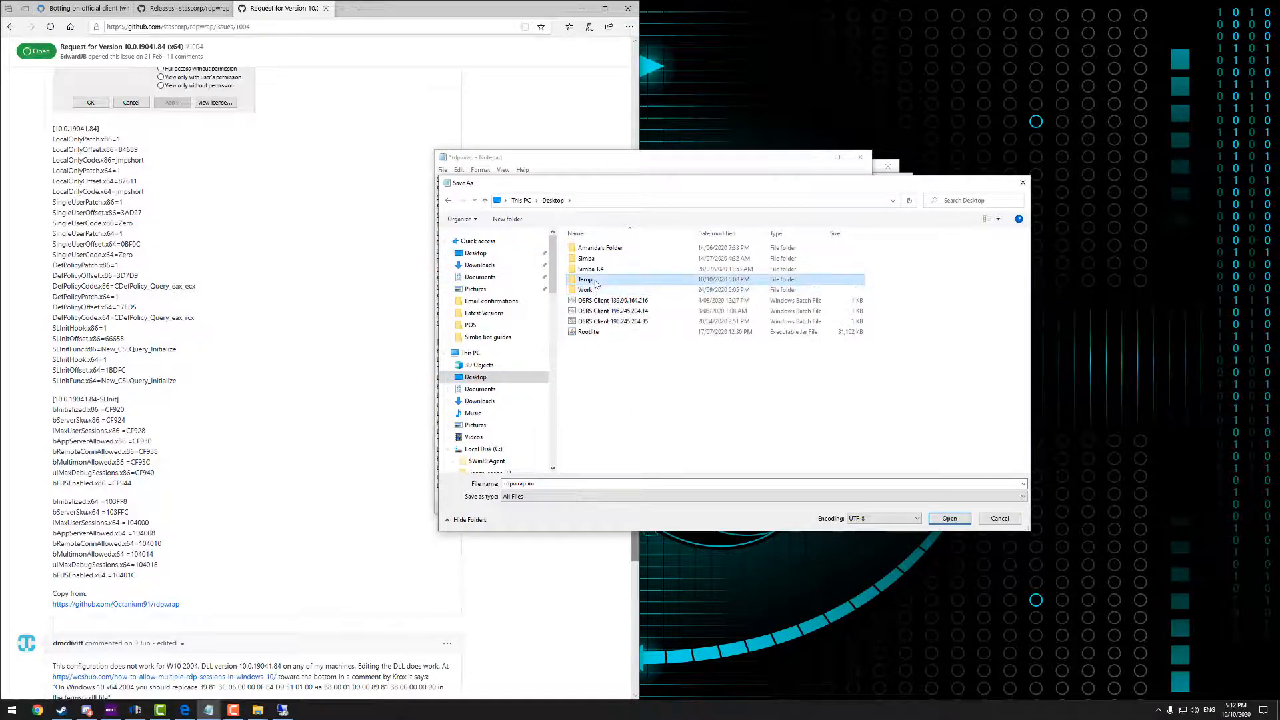
pyautogui.doubleClick(585, 279)
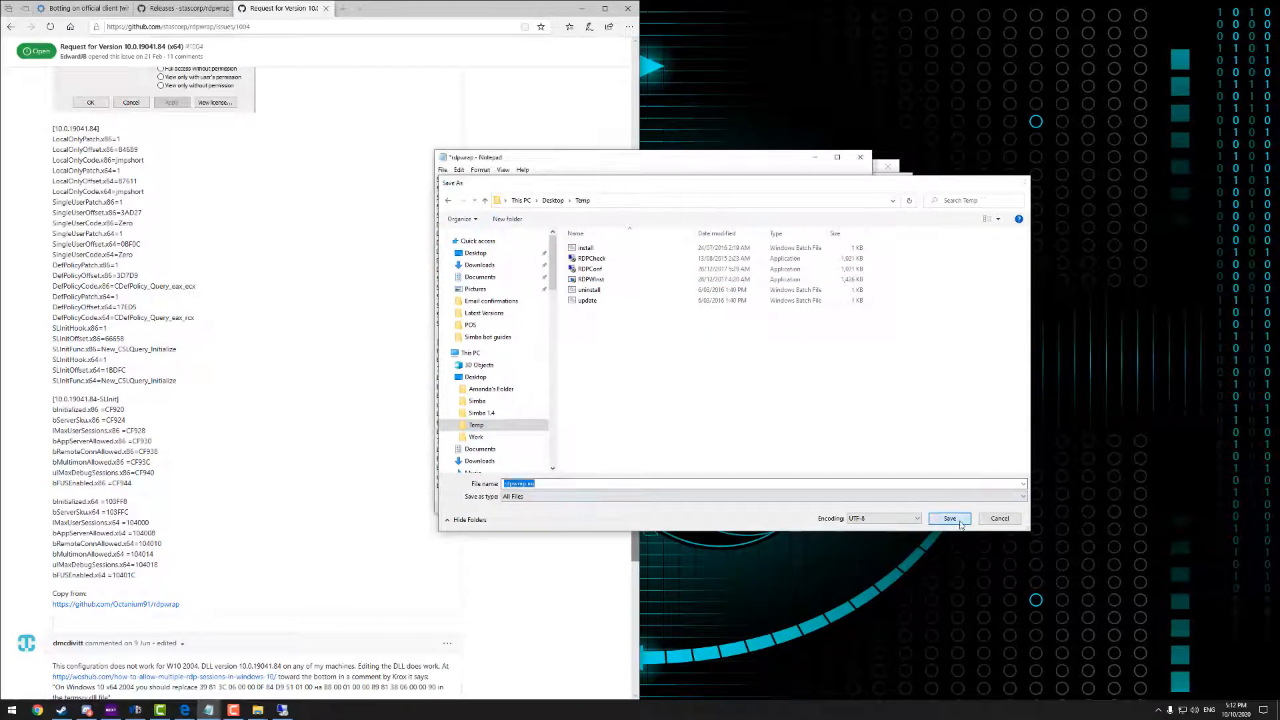
pyautogui.click(948, 519)
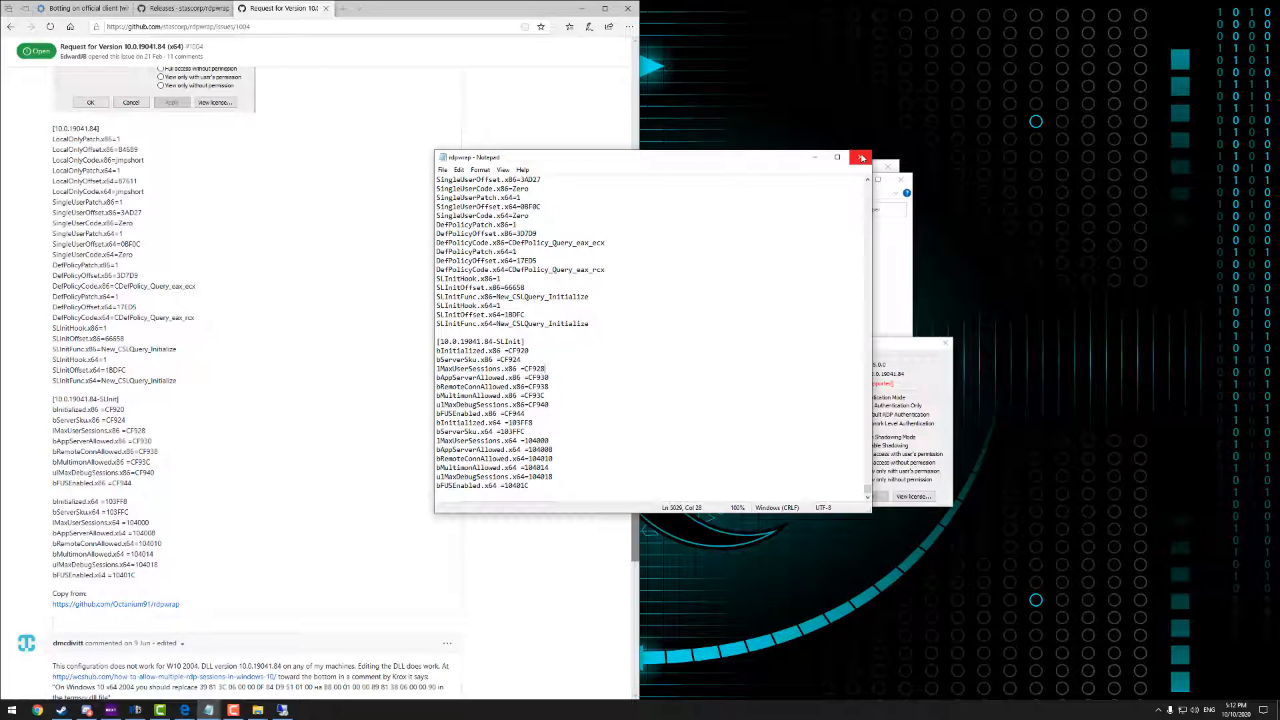
pyautogui.click(861, 158)
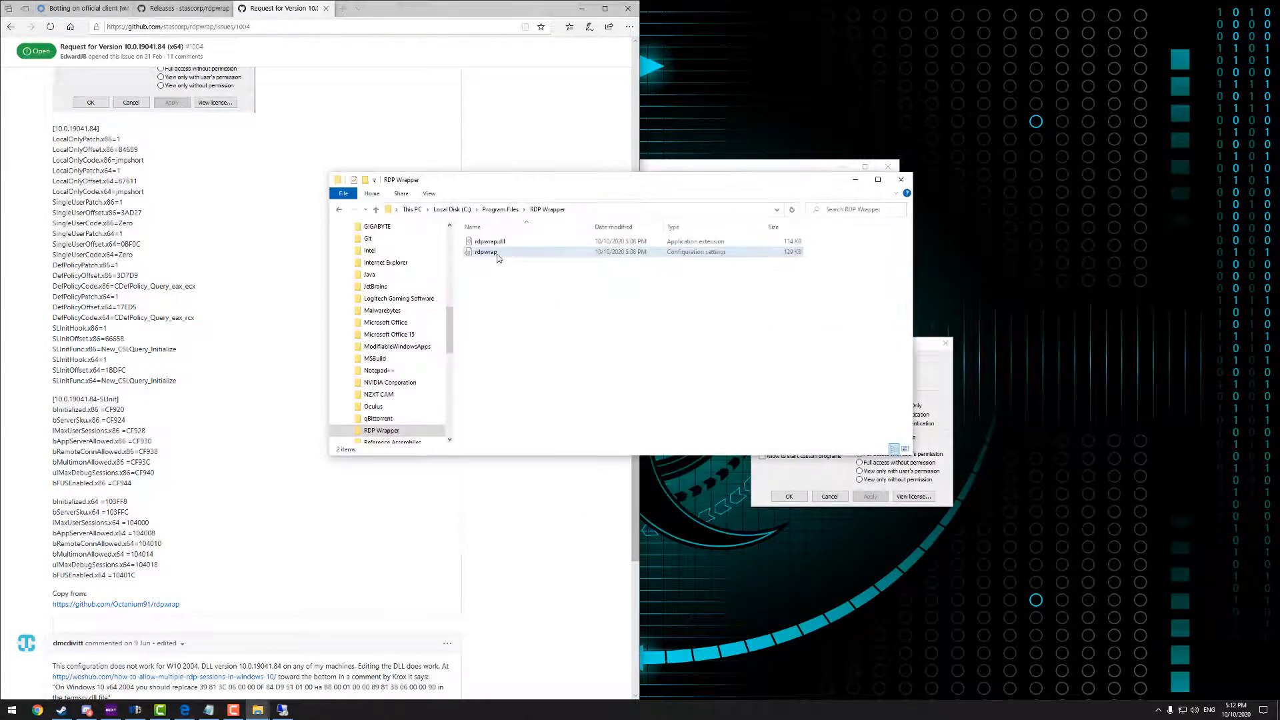
# Attempt to delete the in-use rdpwrap configuration file, cancel, and minimize Edge
pyautogui.click(486, 251)
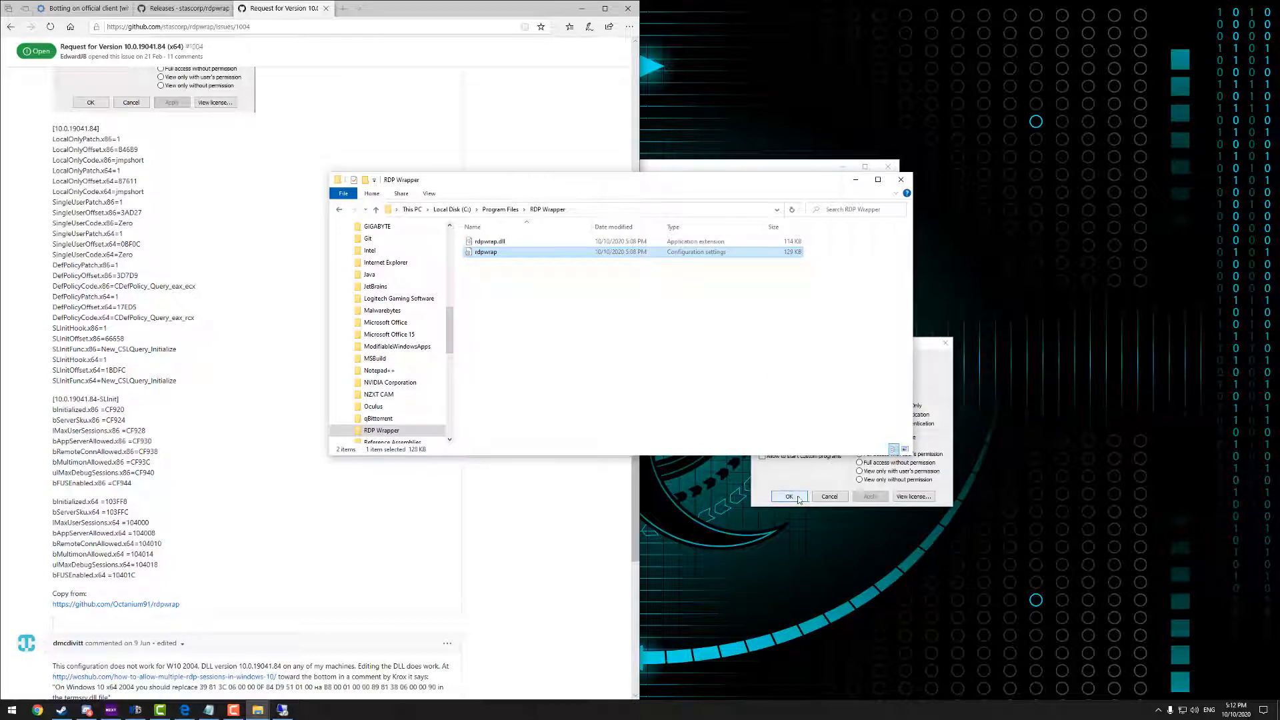
pyautogui.click(788, 496)
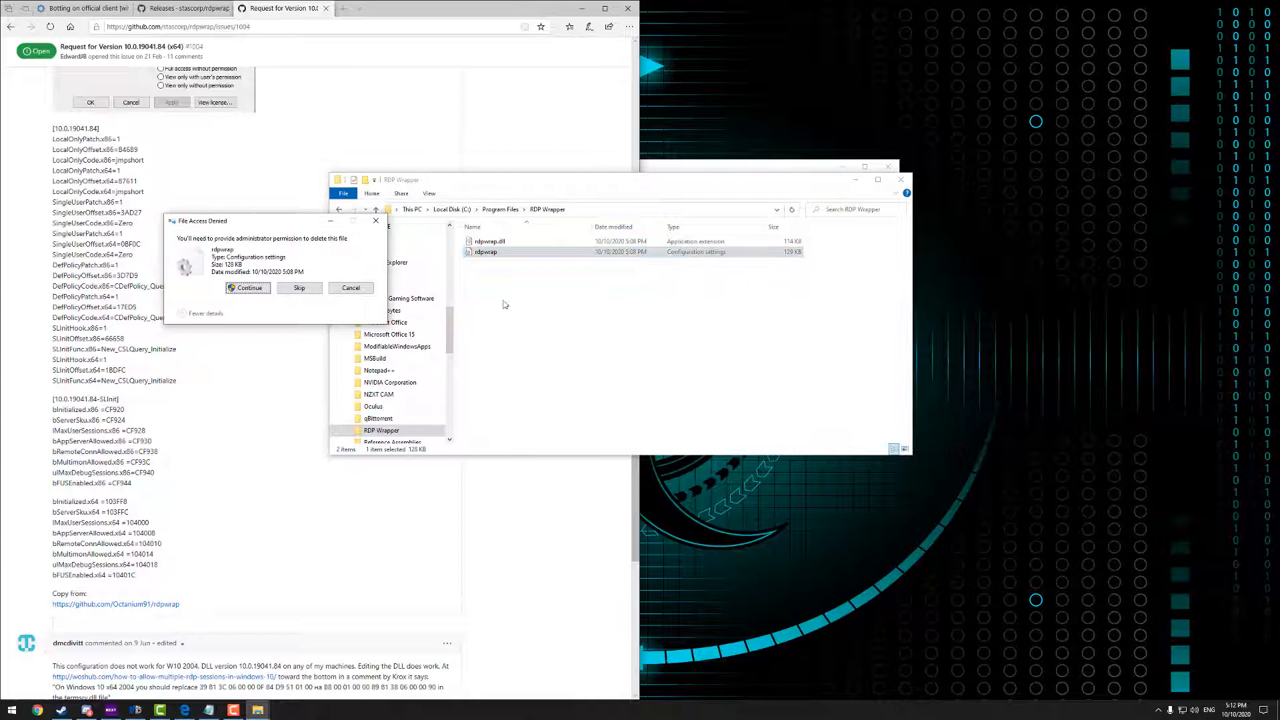
pyautogui.click(246, 287)
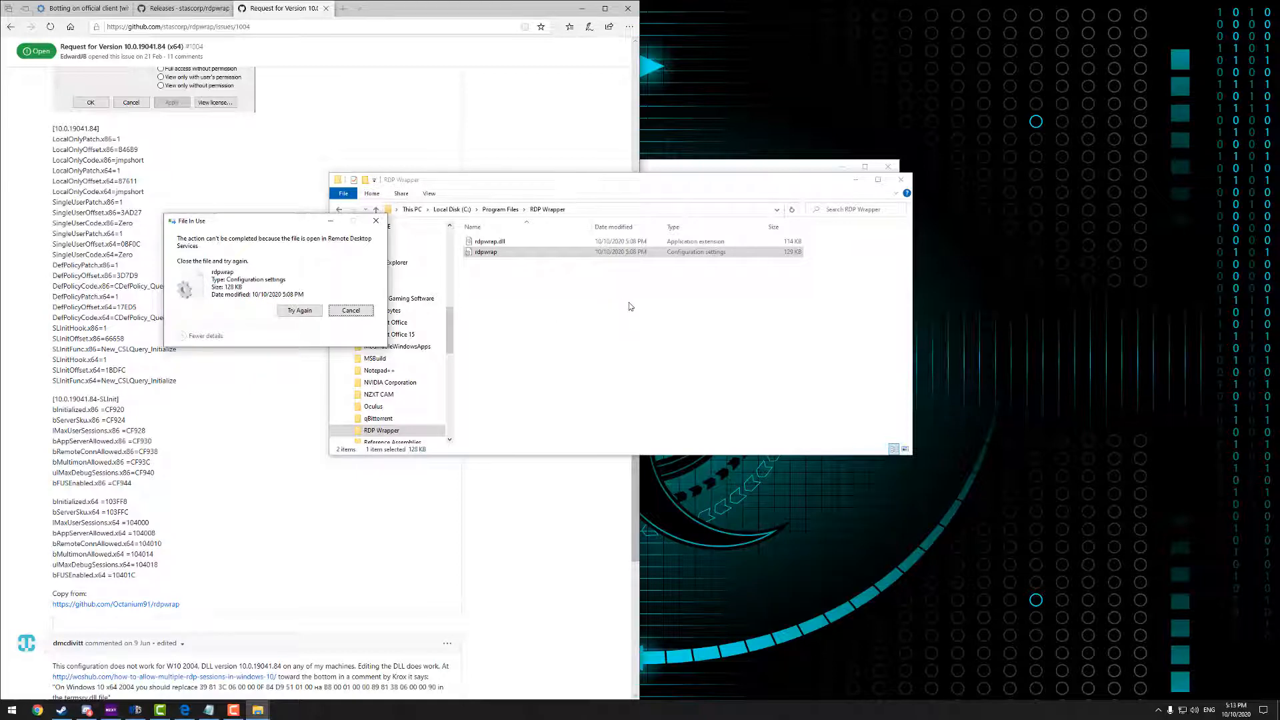
pyautogui.click(350, 310)
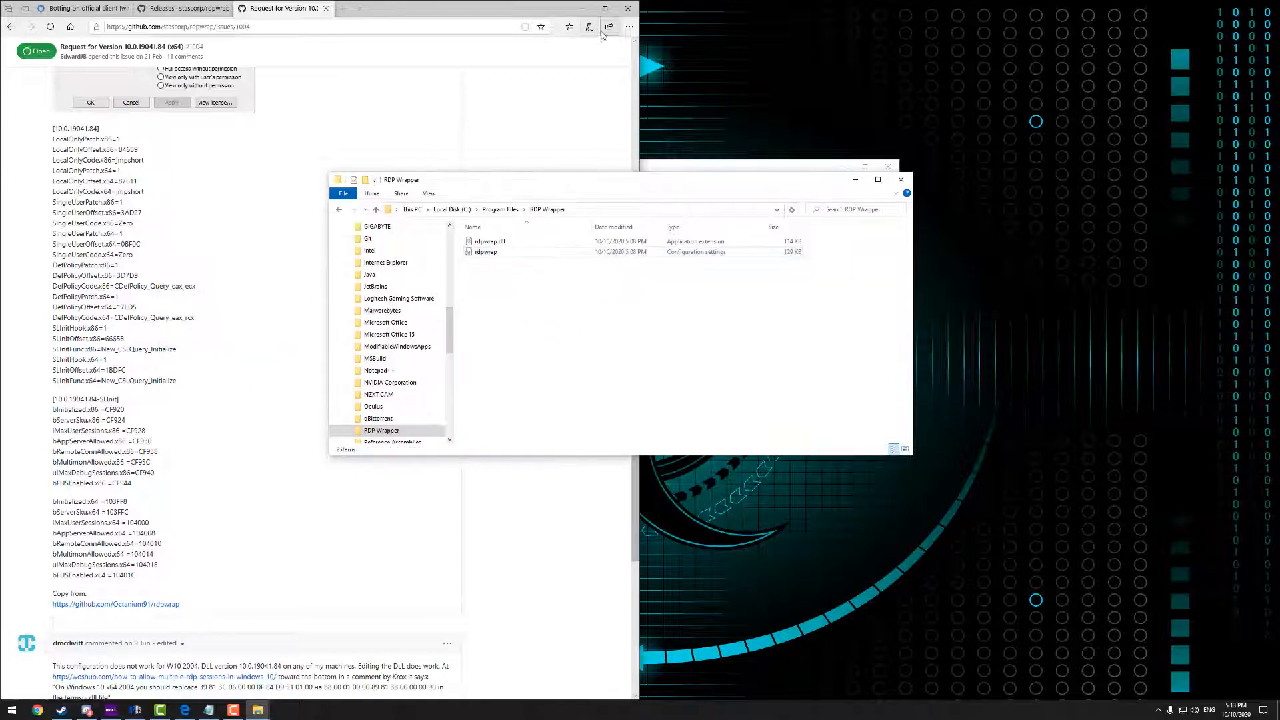
pyautogui.click(627, 8)
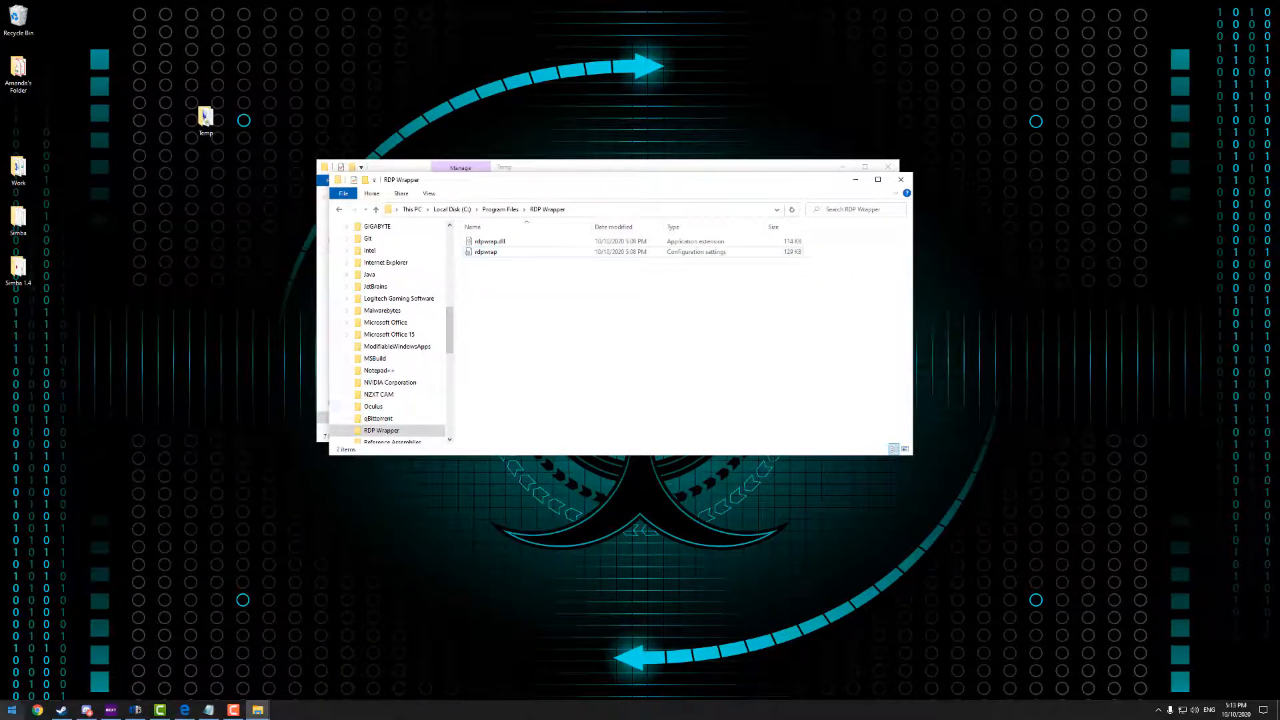
# Stop Remote Desktop Services with net stop termservice, delete rdpwrap.ini, then run net start
pyautogui.click(12, 709)
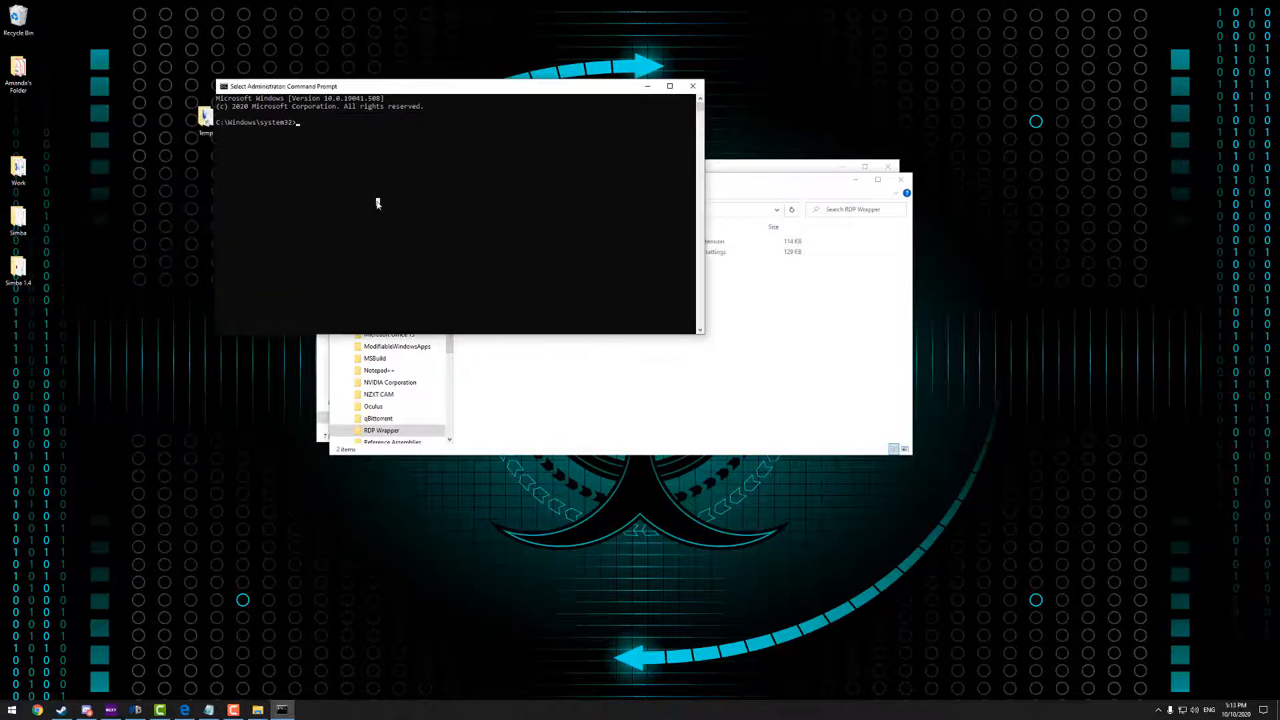
pyautogui.write('net stop termservice')
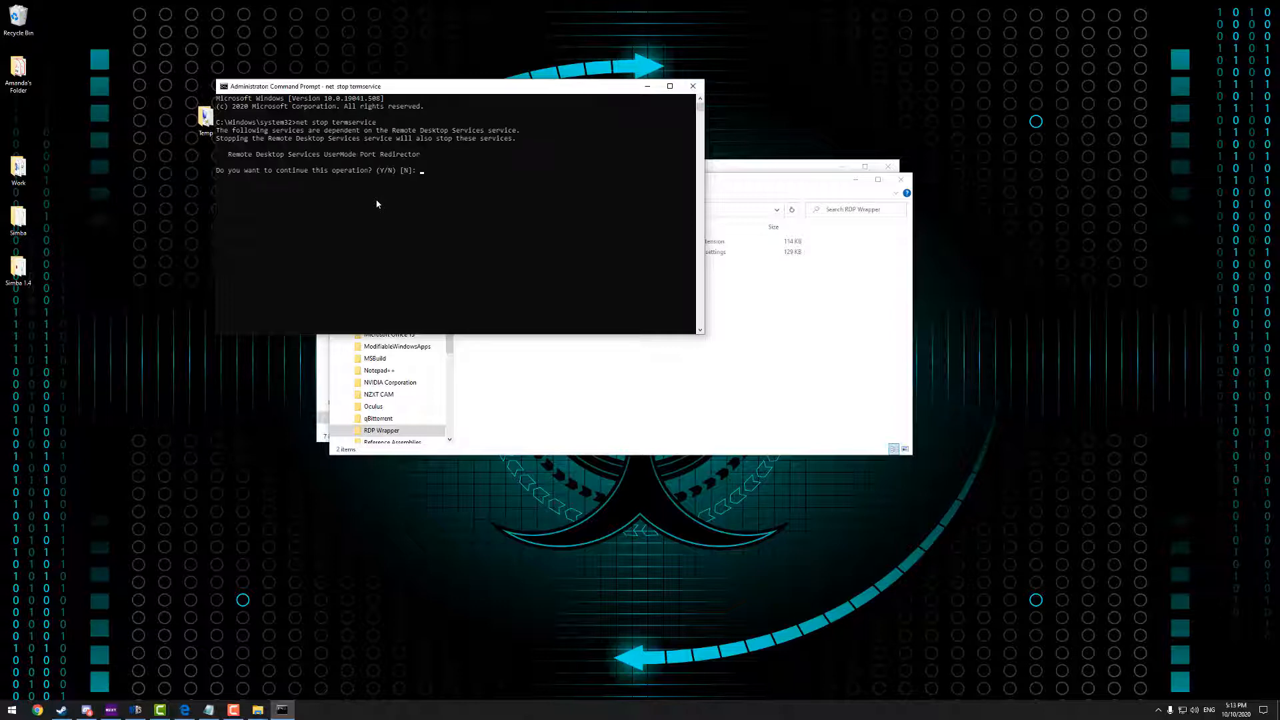
pyautogui.write('y')
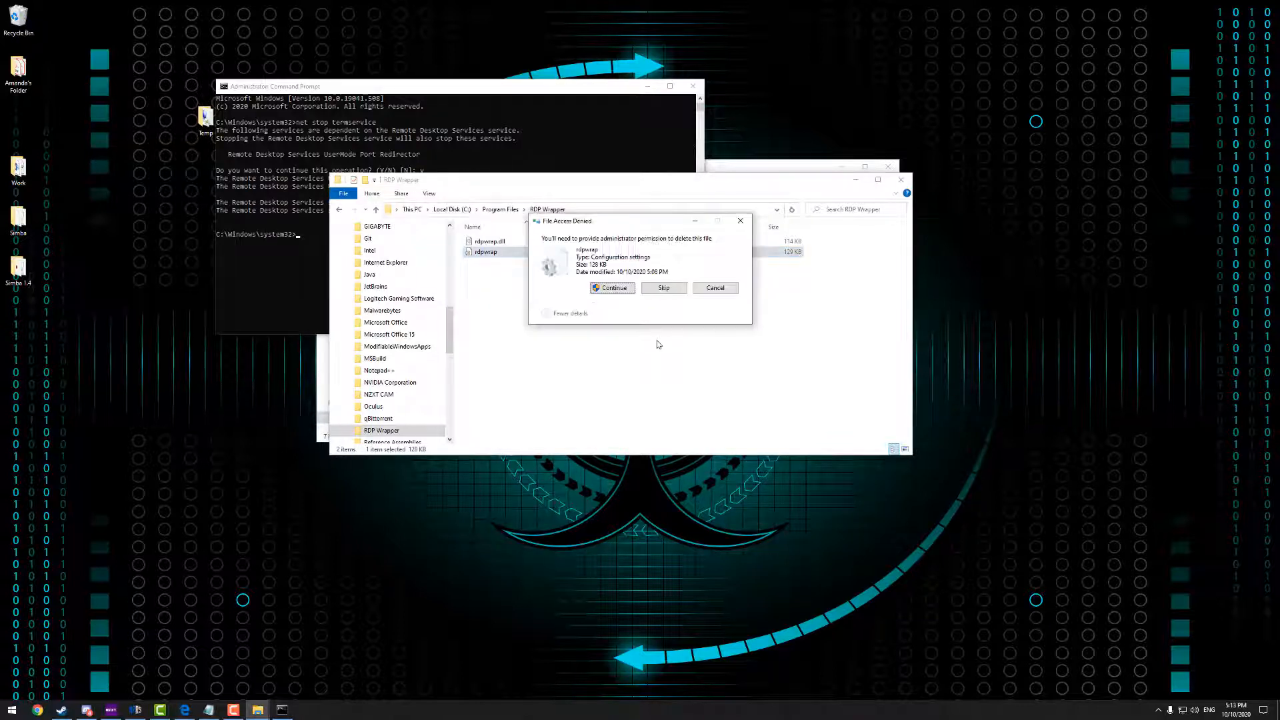
pyautogui.click(611, 287)
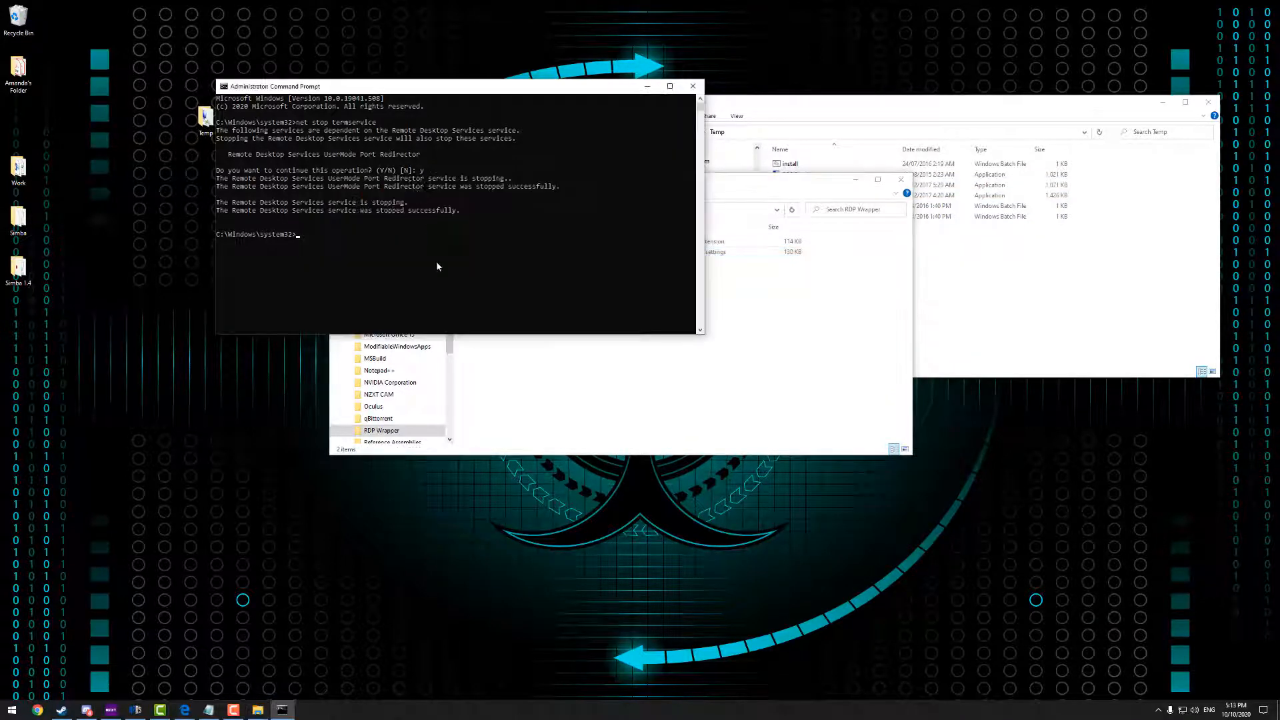
pyautogui.write('net star')
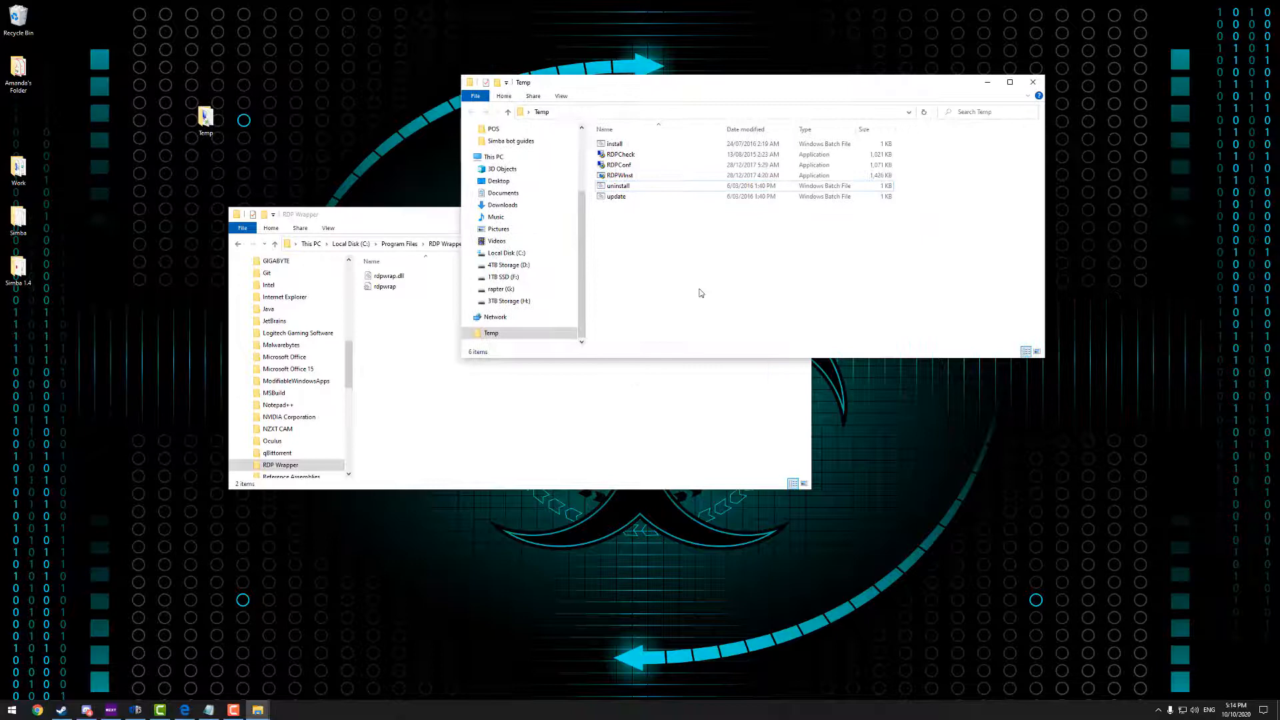
# Launch the RDPConf tool from the Temp folder
pyautogui.click(619, 165)
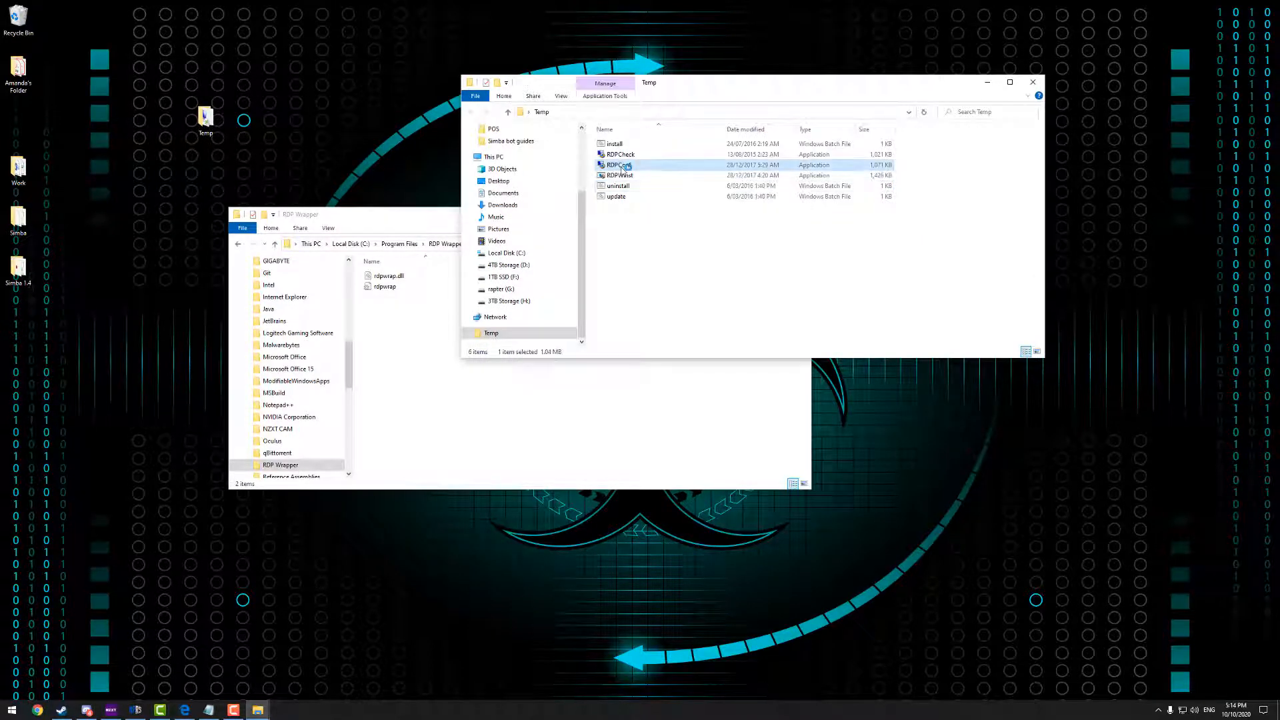
pyautogui.doubleClick(620, 164)
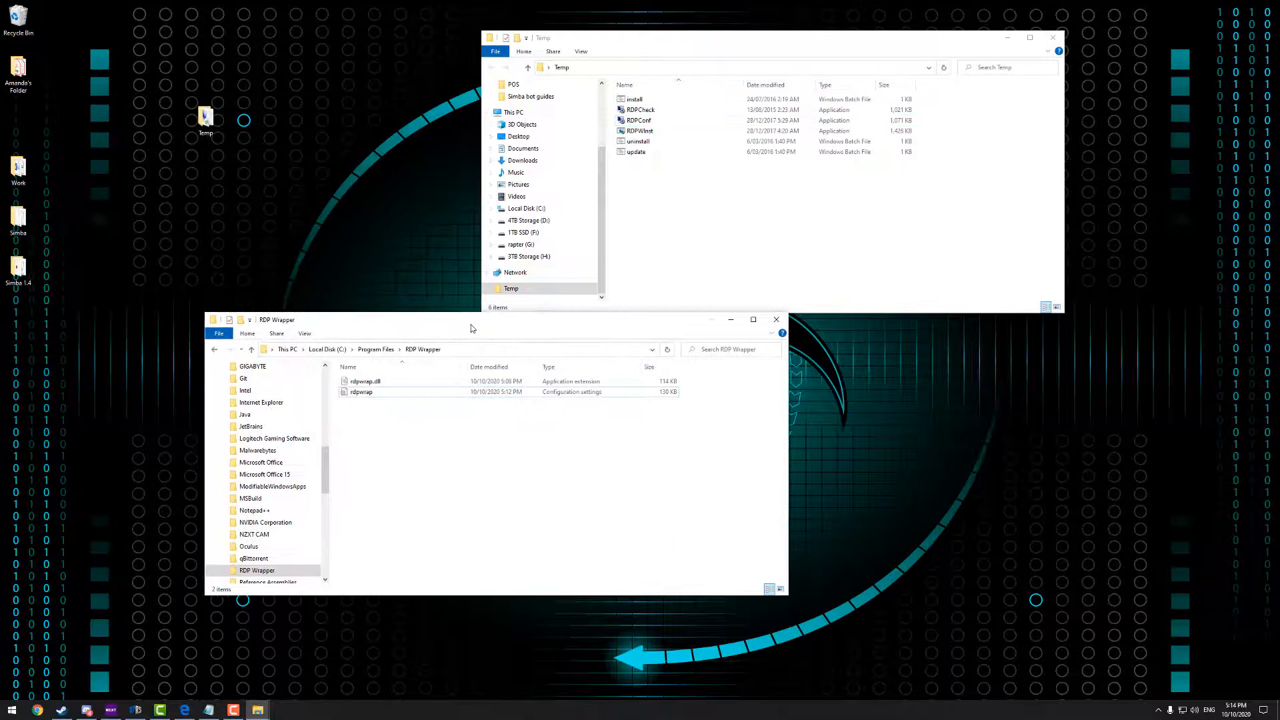
pyautogui.click(13, 709)
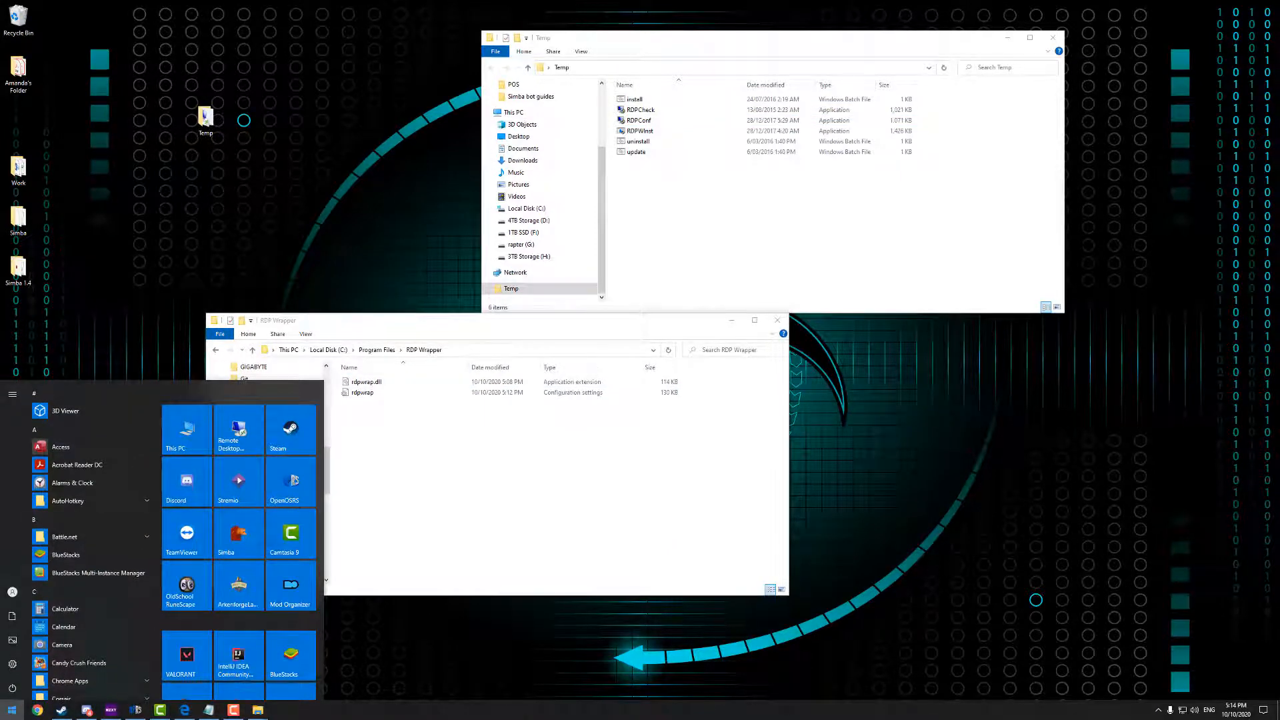
# Create local account Simba2 with a password and security question, without a Microsoft account
pyautogui.write('user')
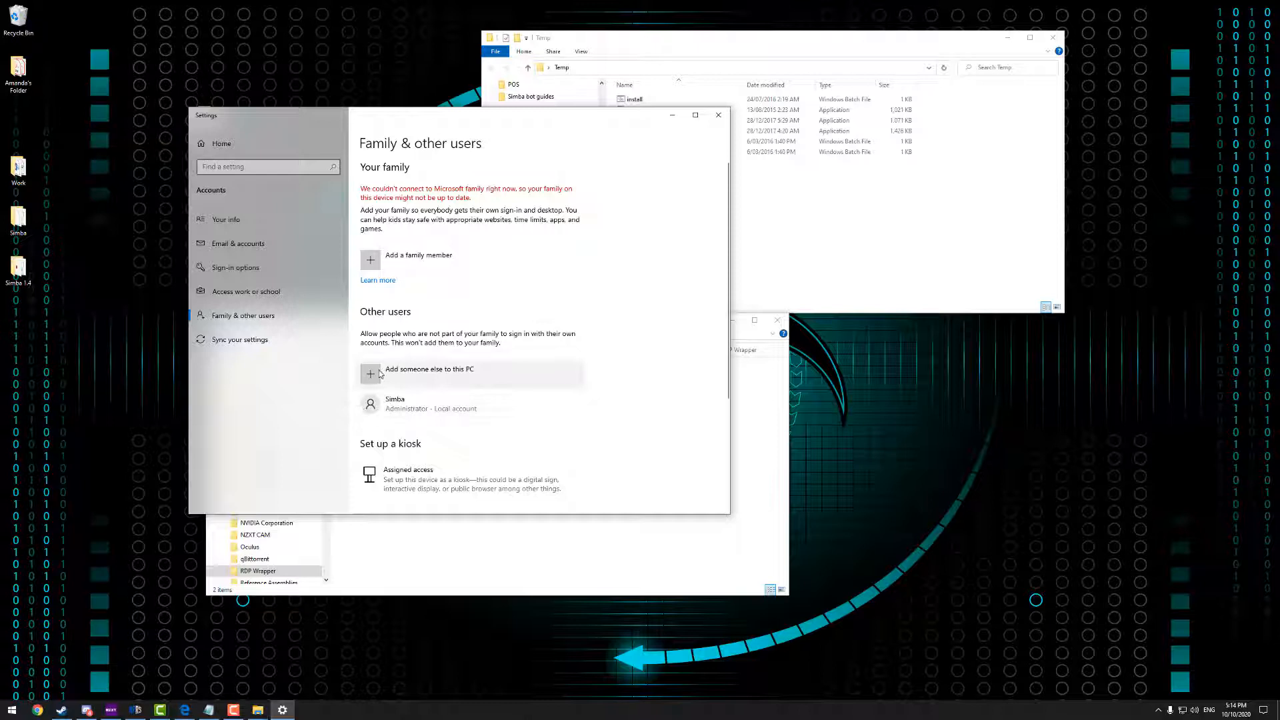
pyautogui.click(429, 368)
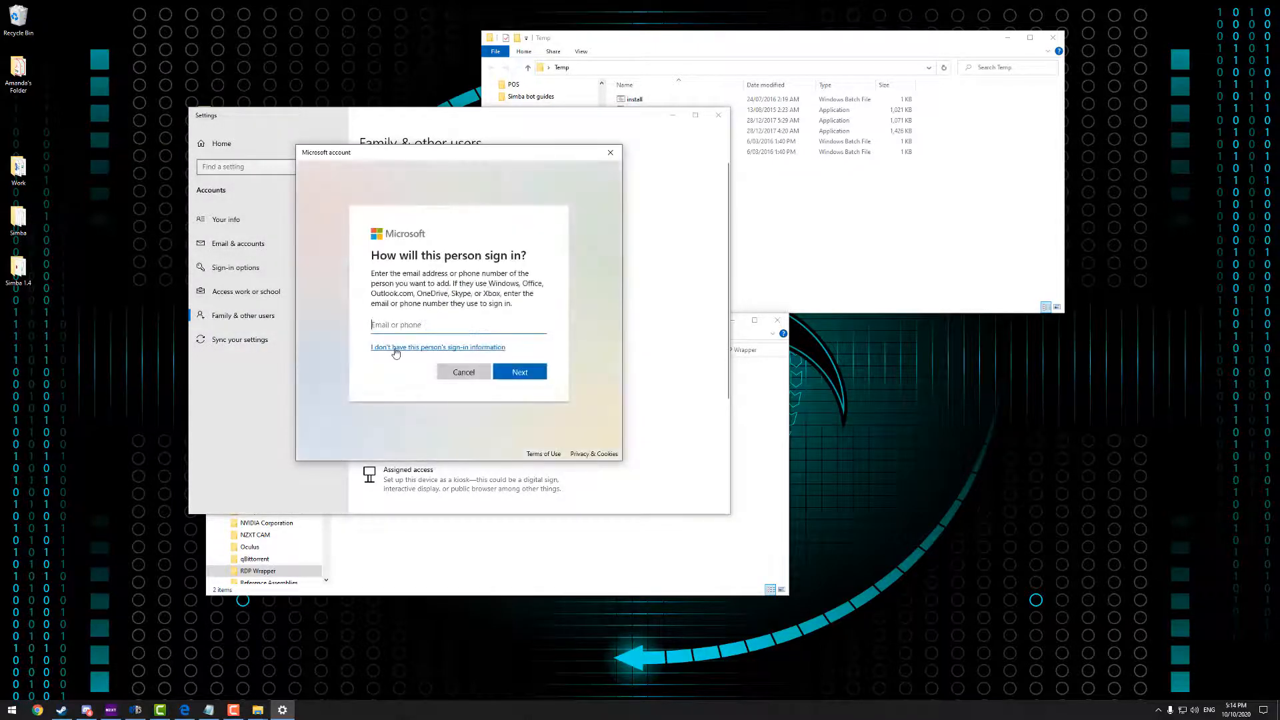
pyautogui.click(437, 346)
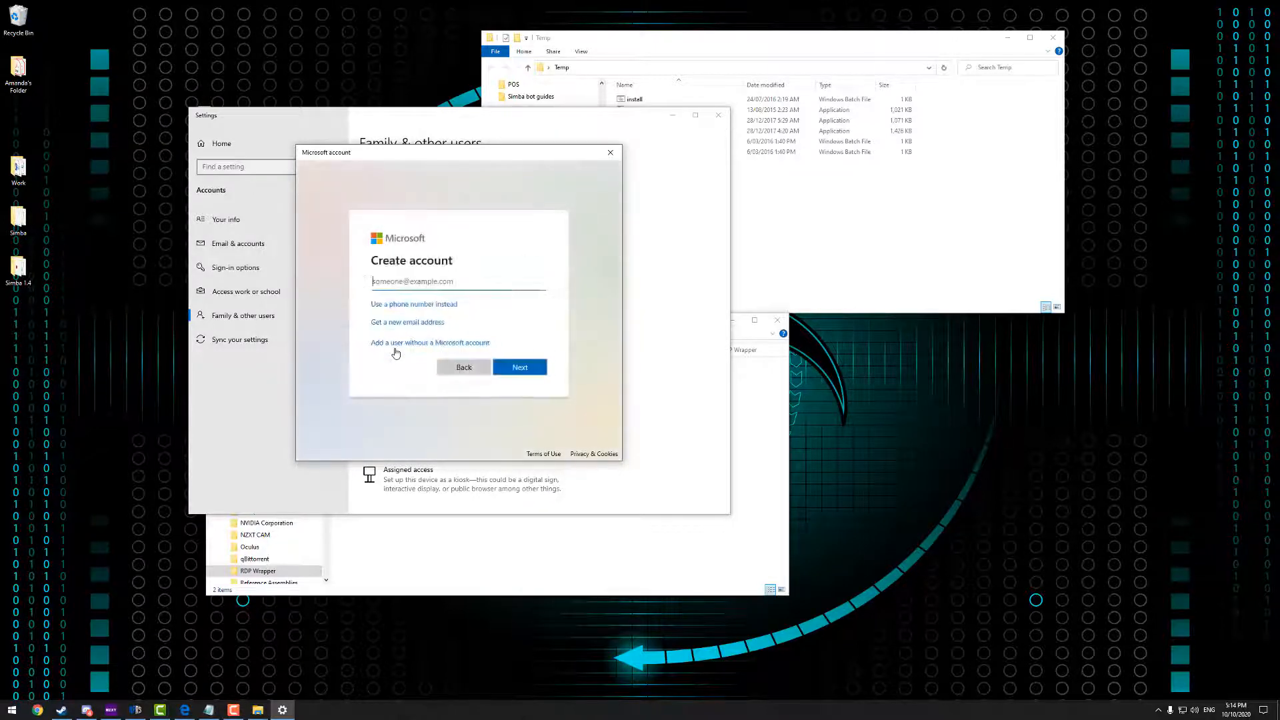
pyautogui.click(429, 342)
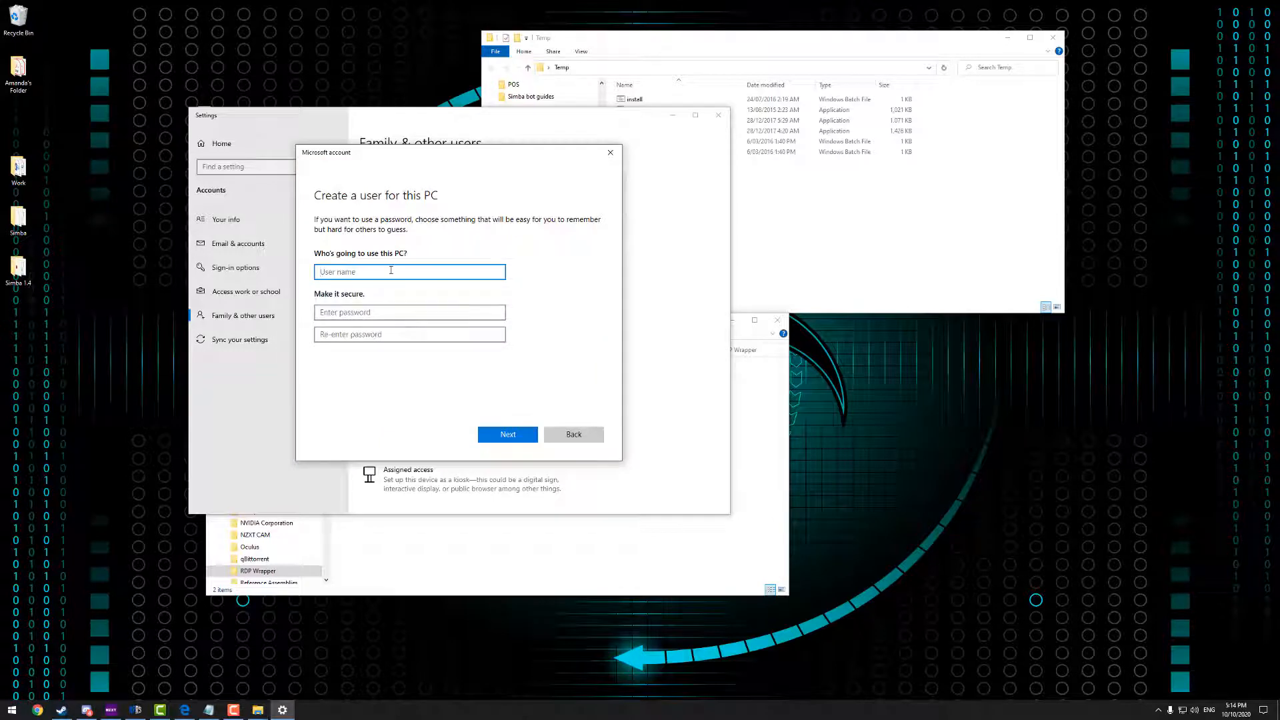
pyautogui.write('Simba2')
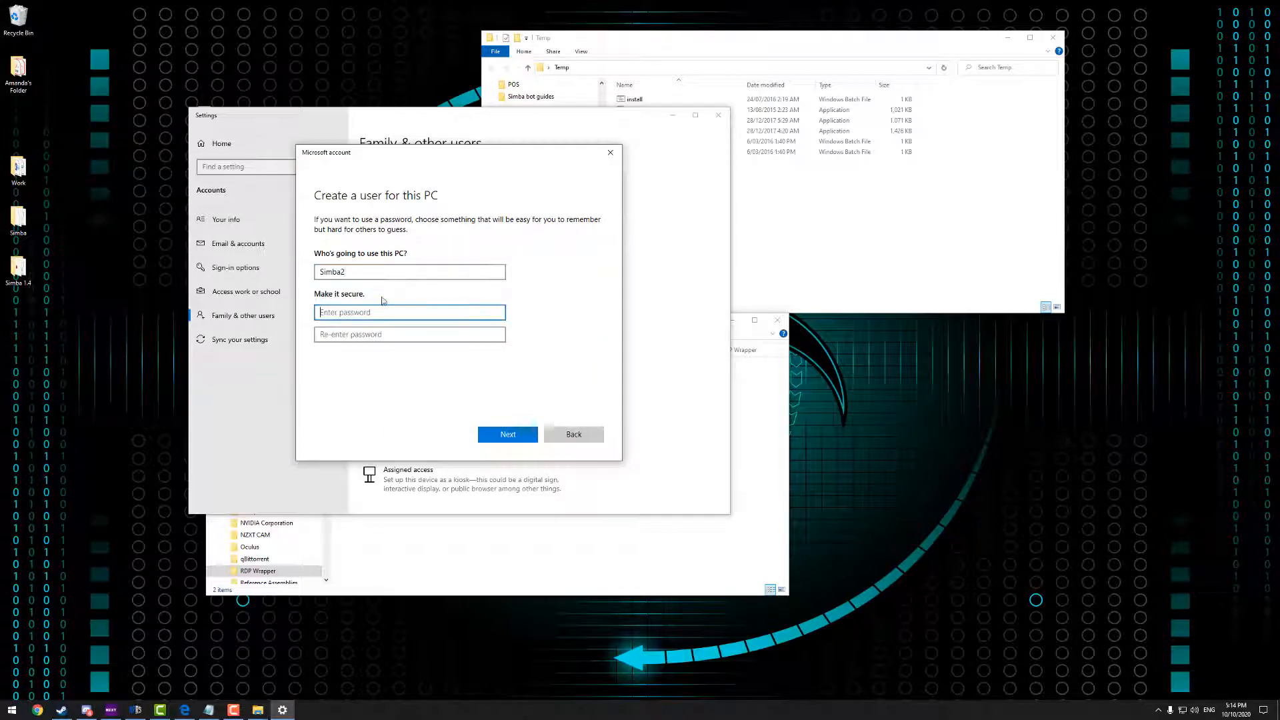
pyautogui.write('•')
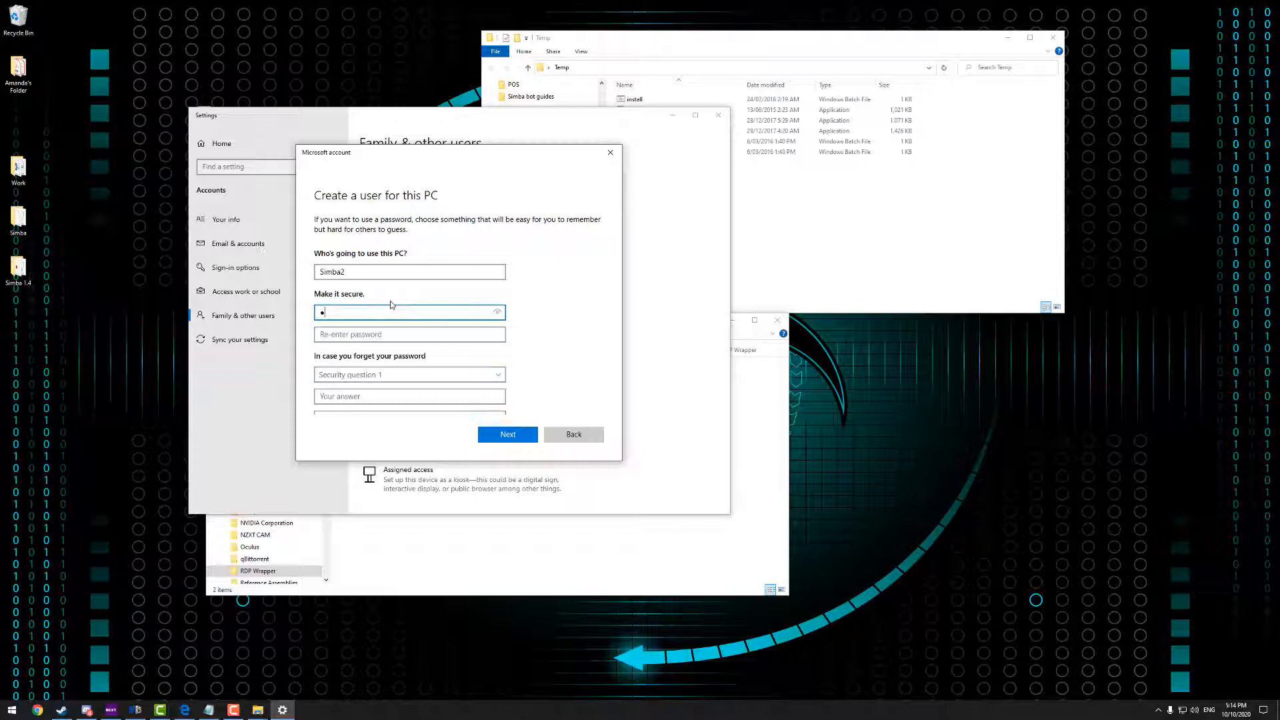
pyautogui.write('••••••••')
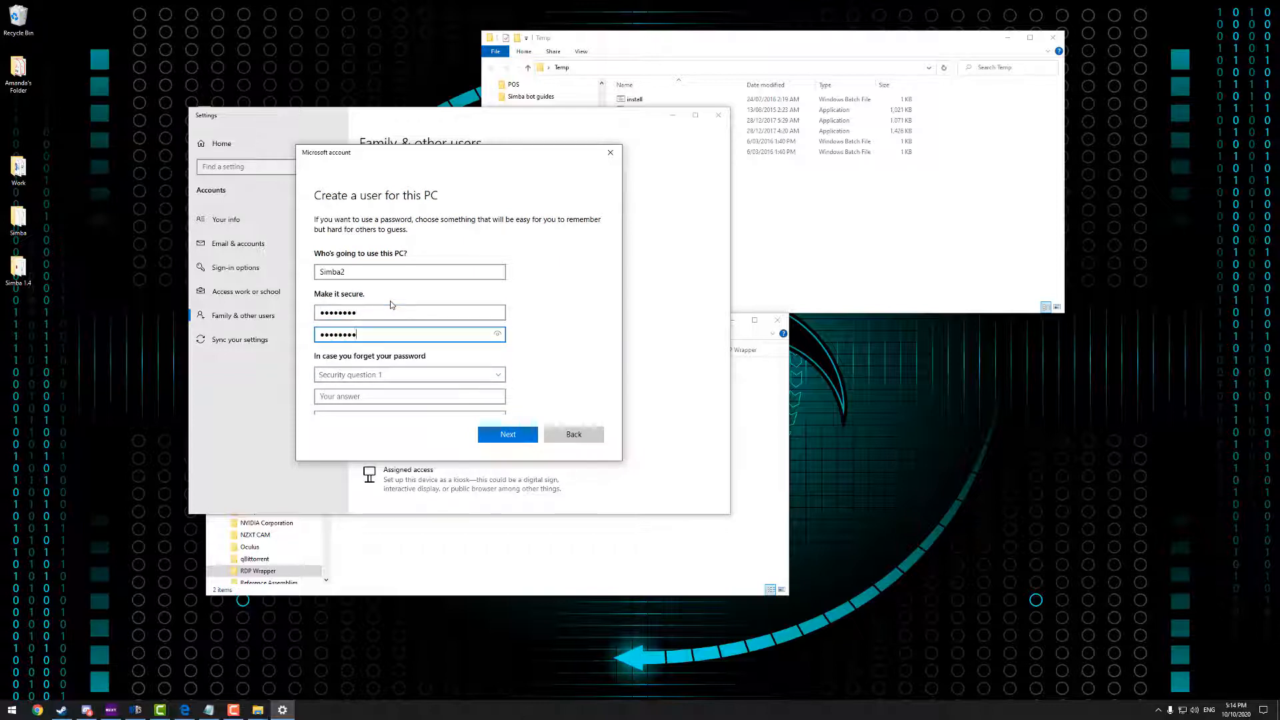
pyautogui.click(507, 434)
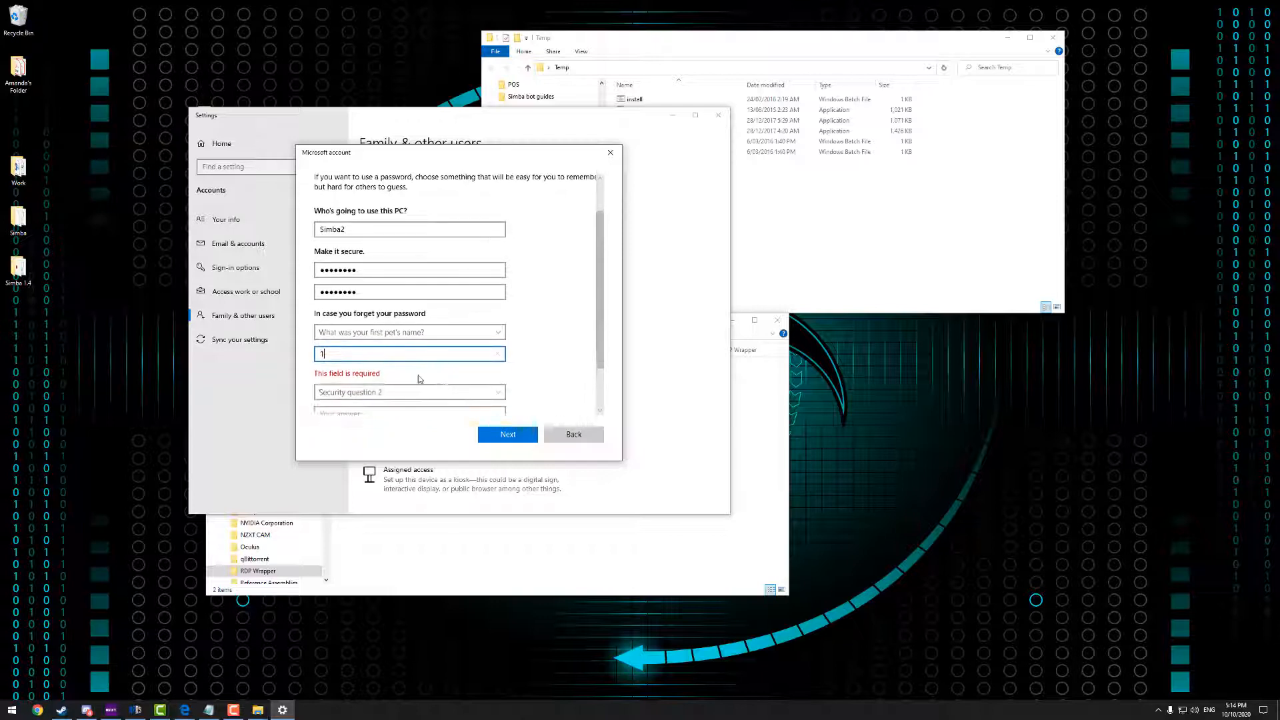
pyautogui.click(409, 392)
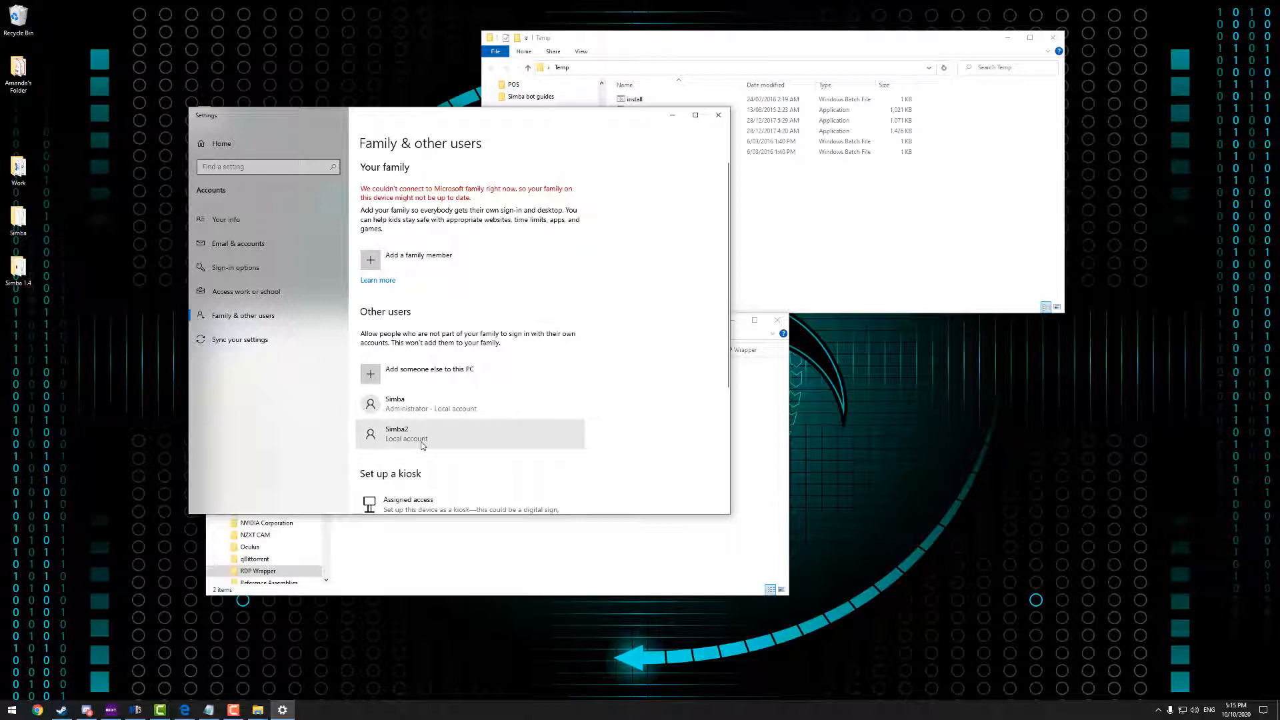
# Change the Simba2 account type to Administrator
pyautogui.click(396, 434)
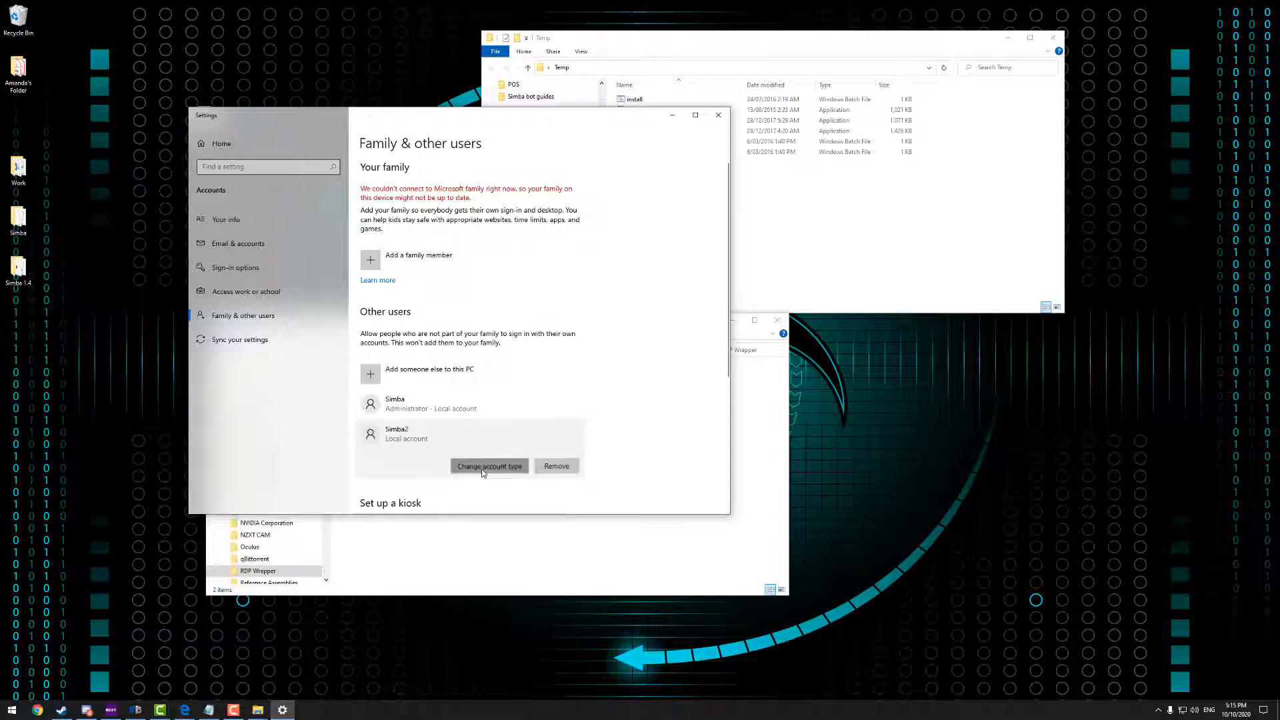
pyautogui.click(488, 465)
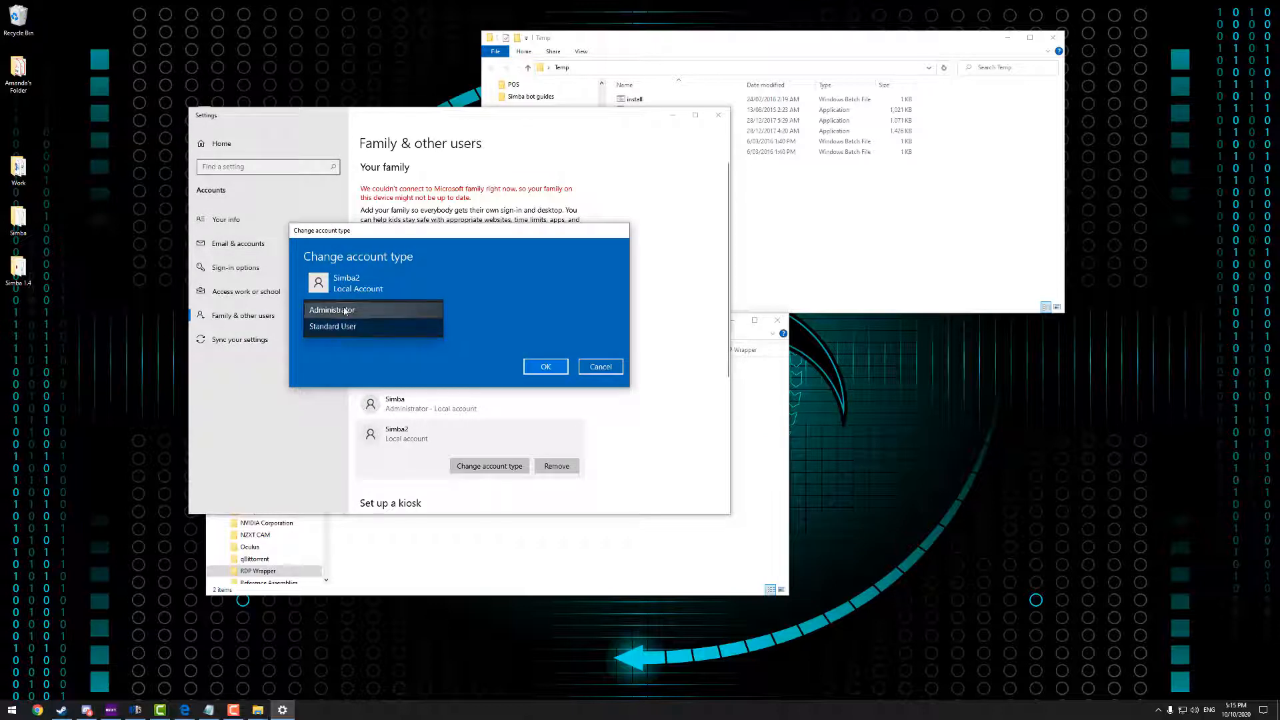
pyautogui.click(545, 366)
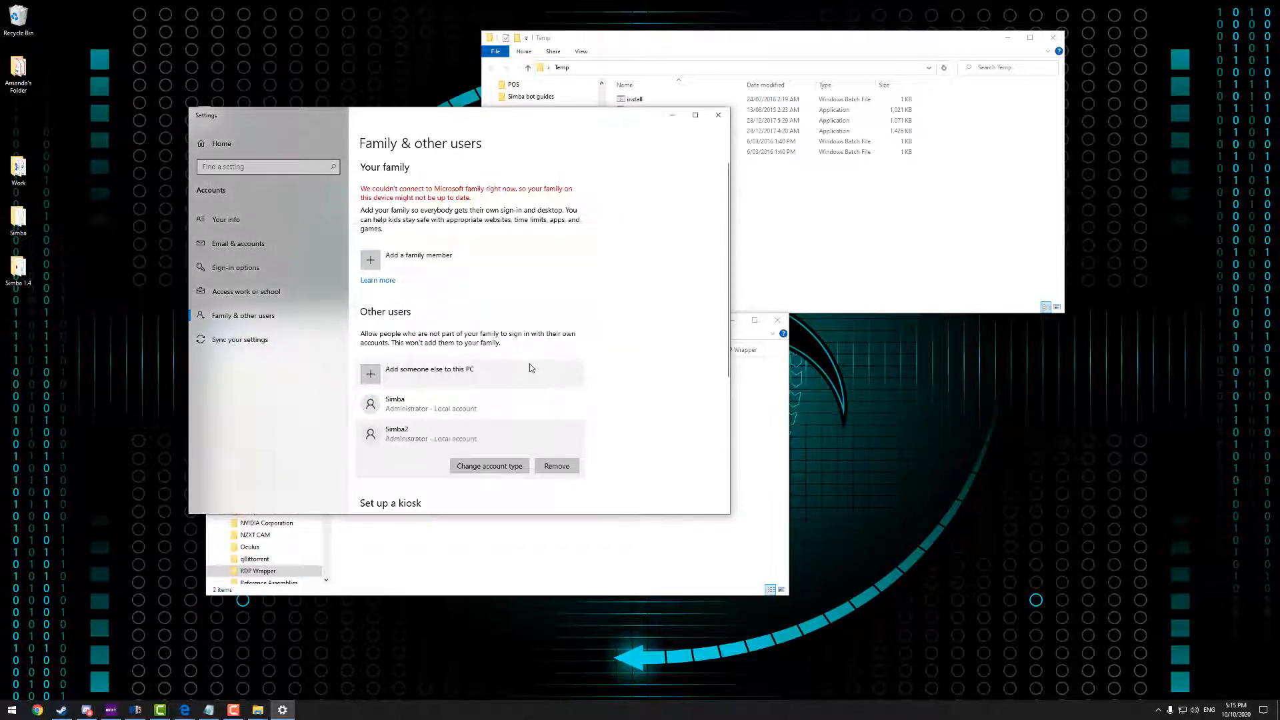
pyautogui.scroll(-3)
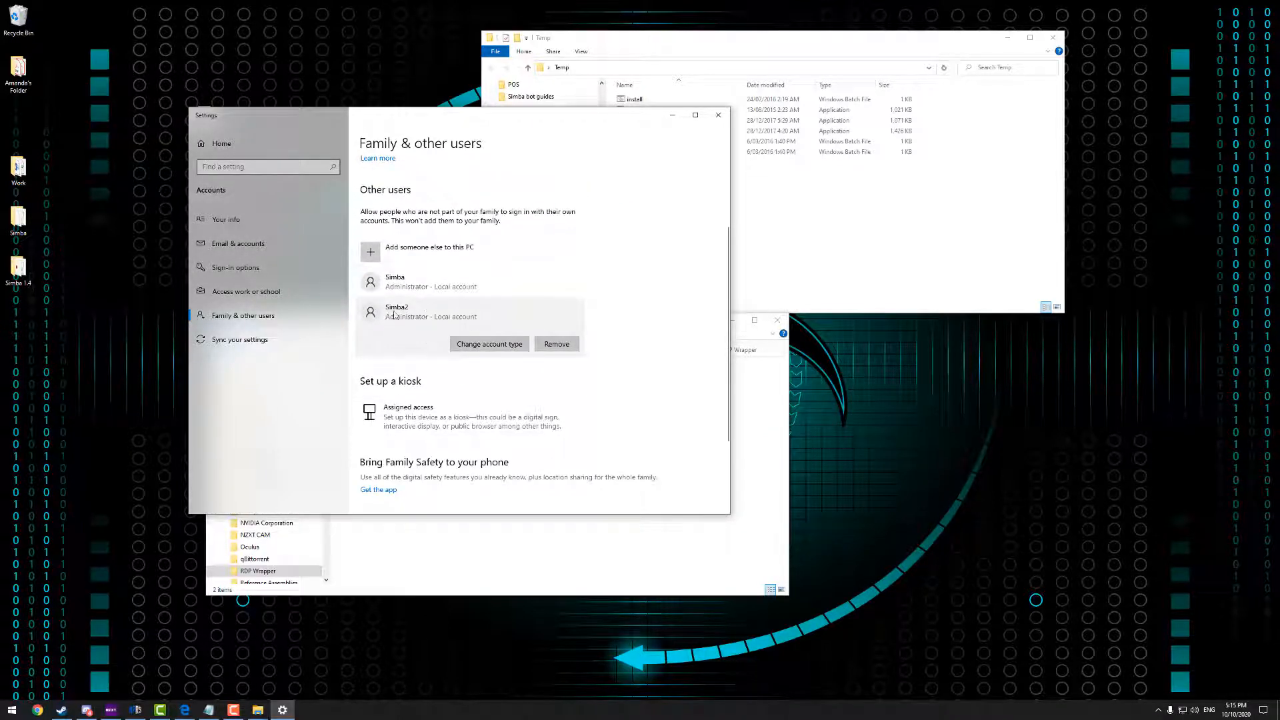
pyautogui.moveTo(439, 324)
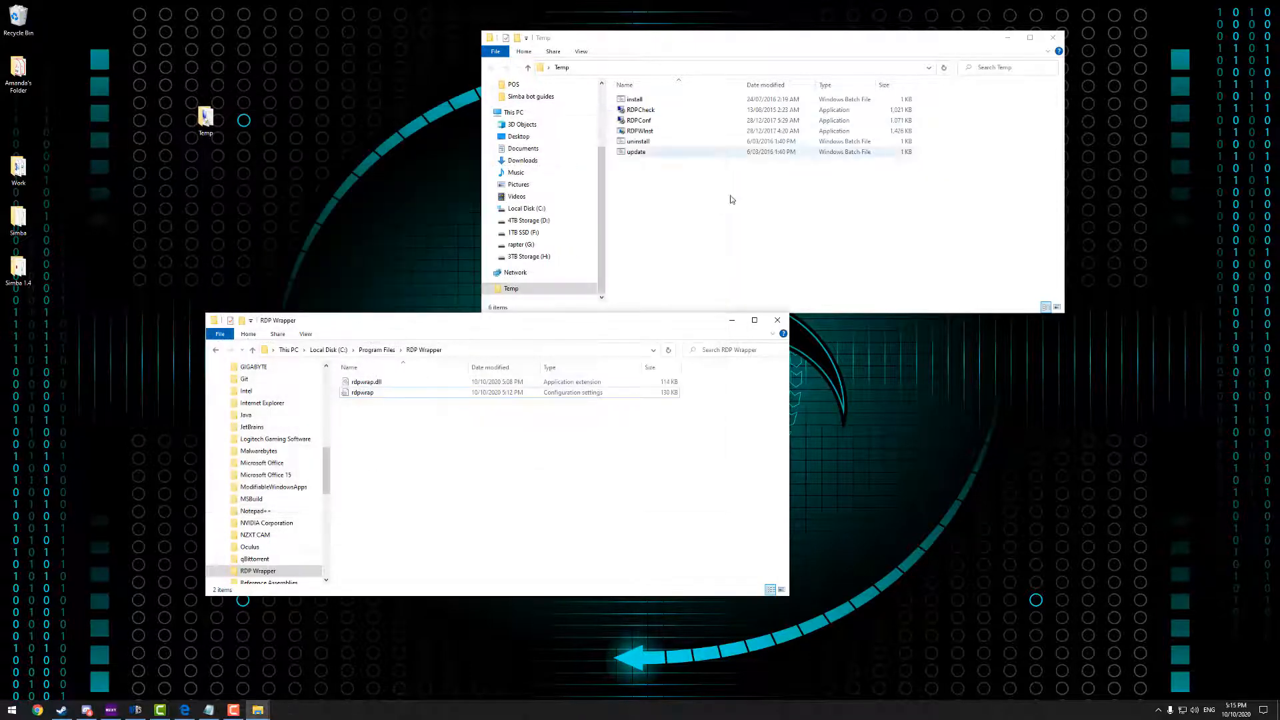
# Connect Remote Desktop to 127.0.0.2 using the different account Simba2
pyautogui.click(10, 709)
pyautogui.write('remote')
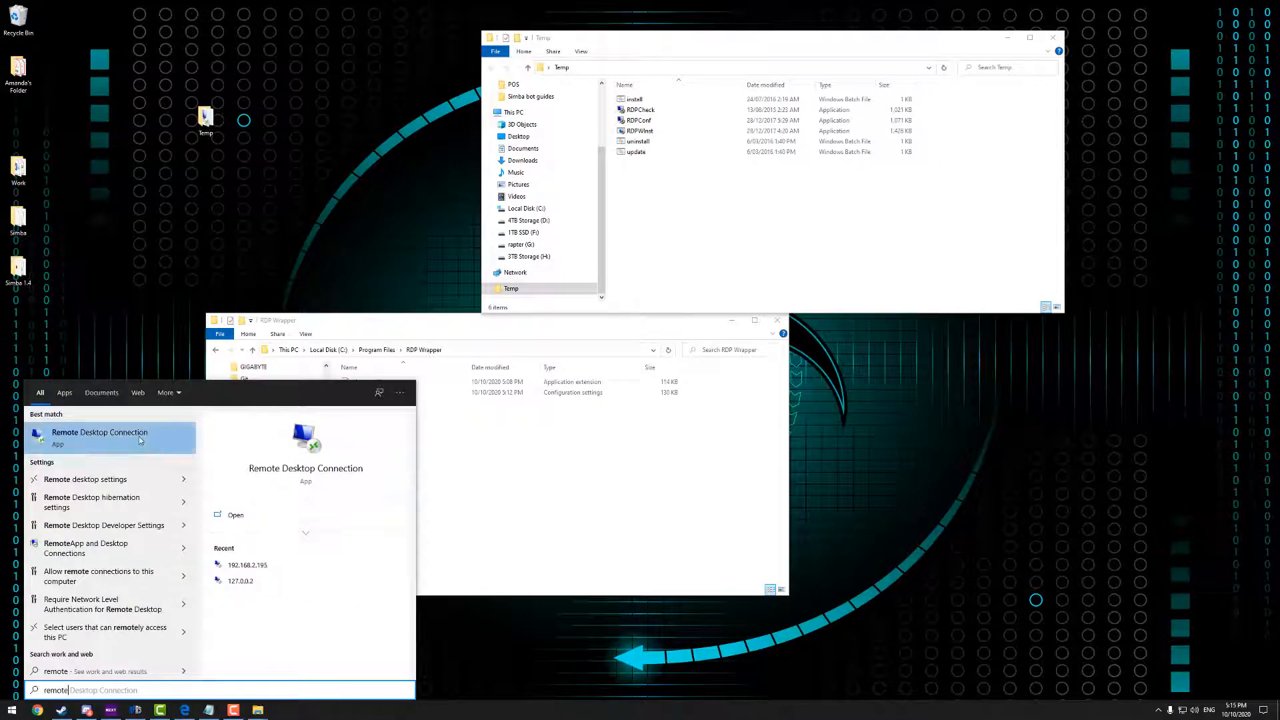
pyautogui.click(98, 437)
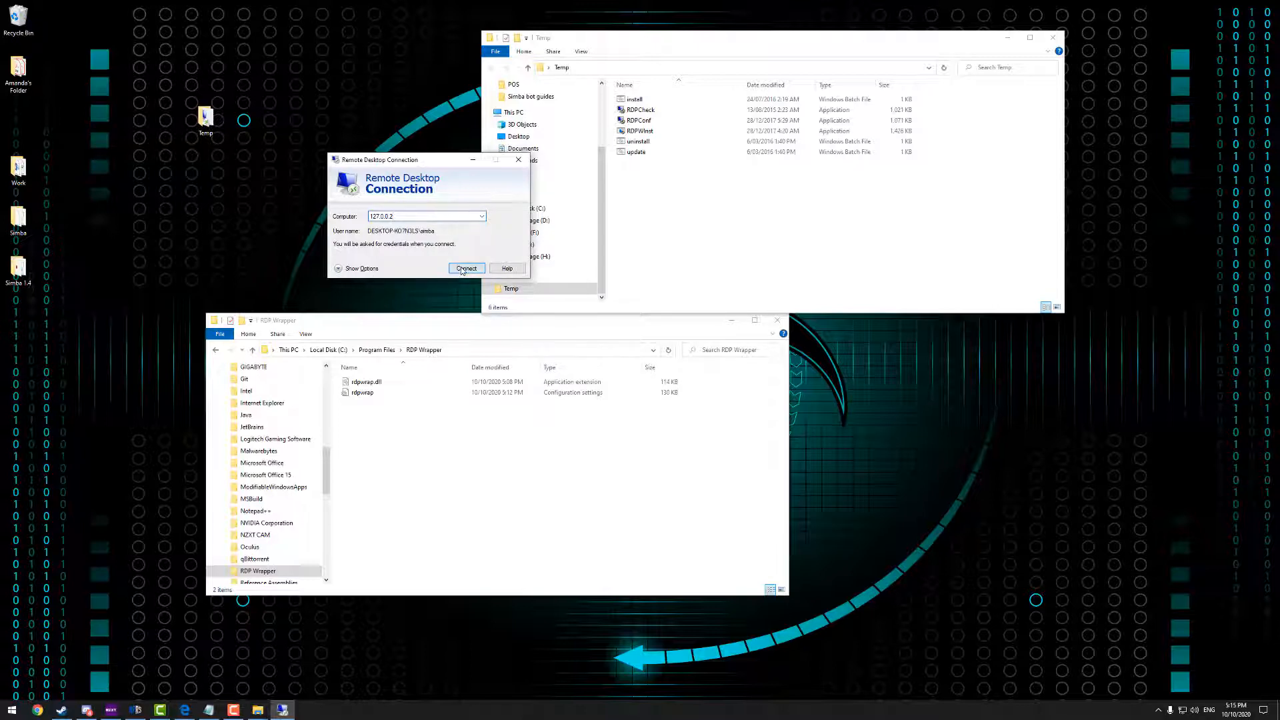
pyautogui.click(466, 268)
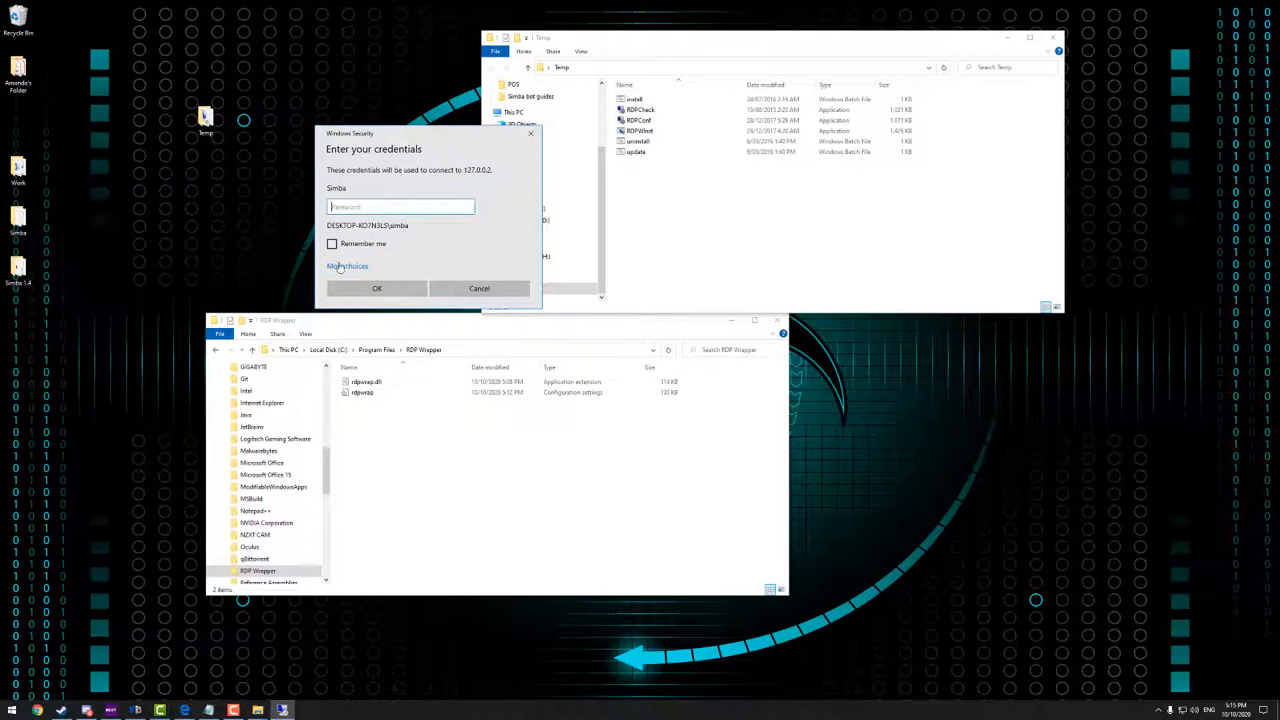
pyautogui.click(346, 266)
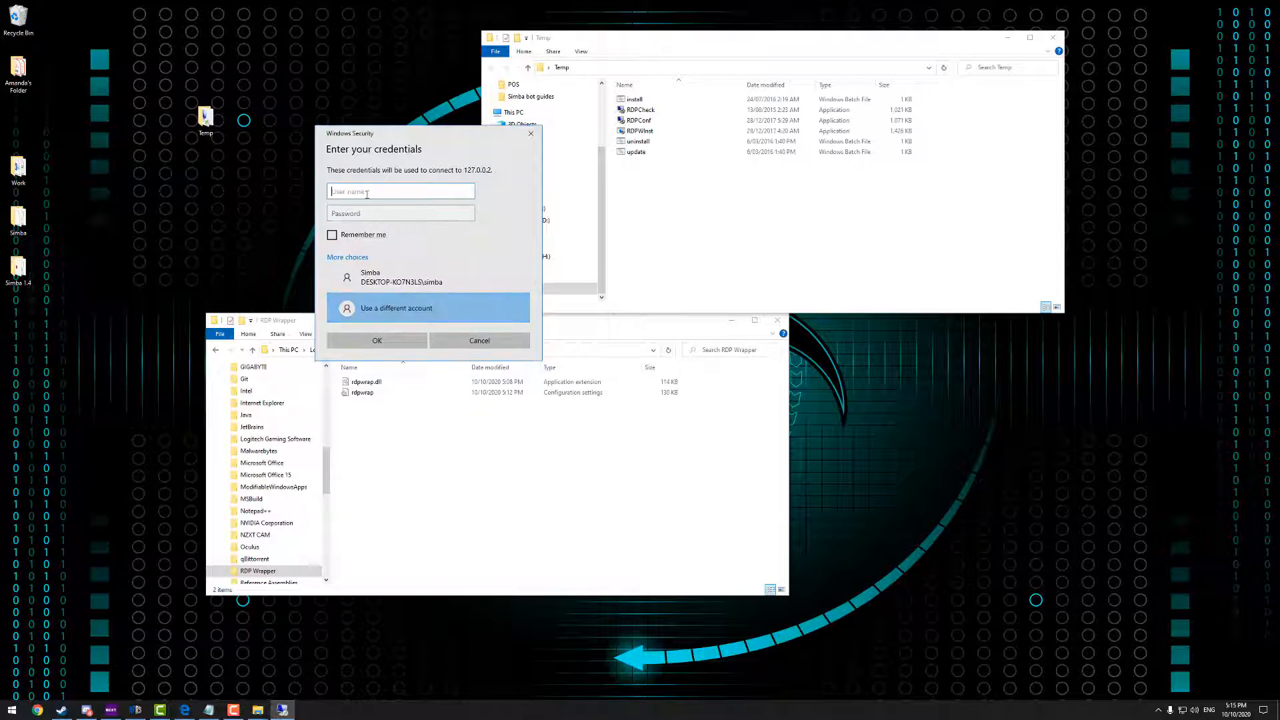
pyautogui.write('Simba2')
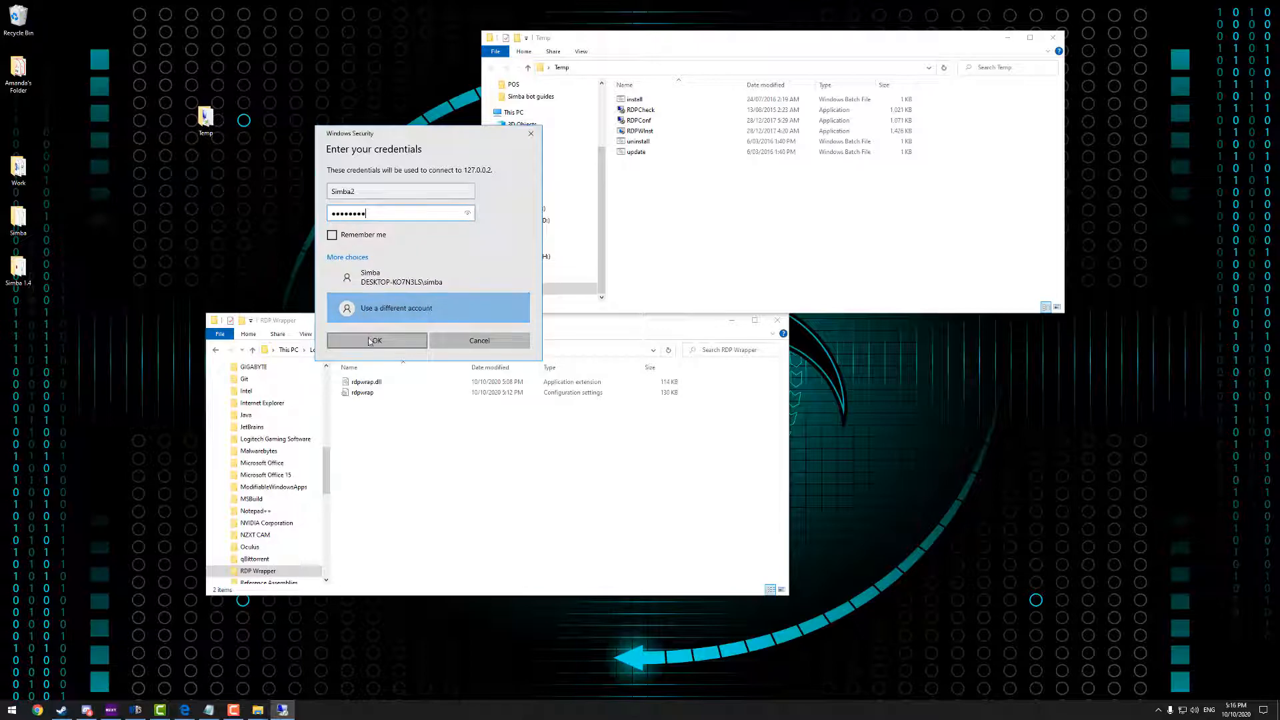
pyautogui.click(375, 341)
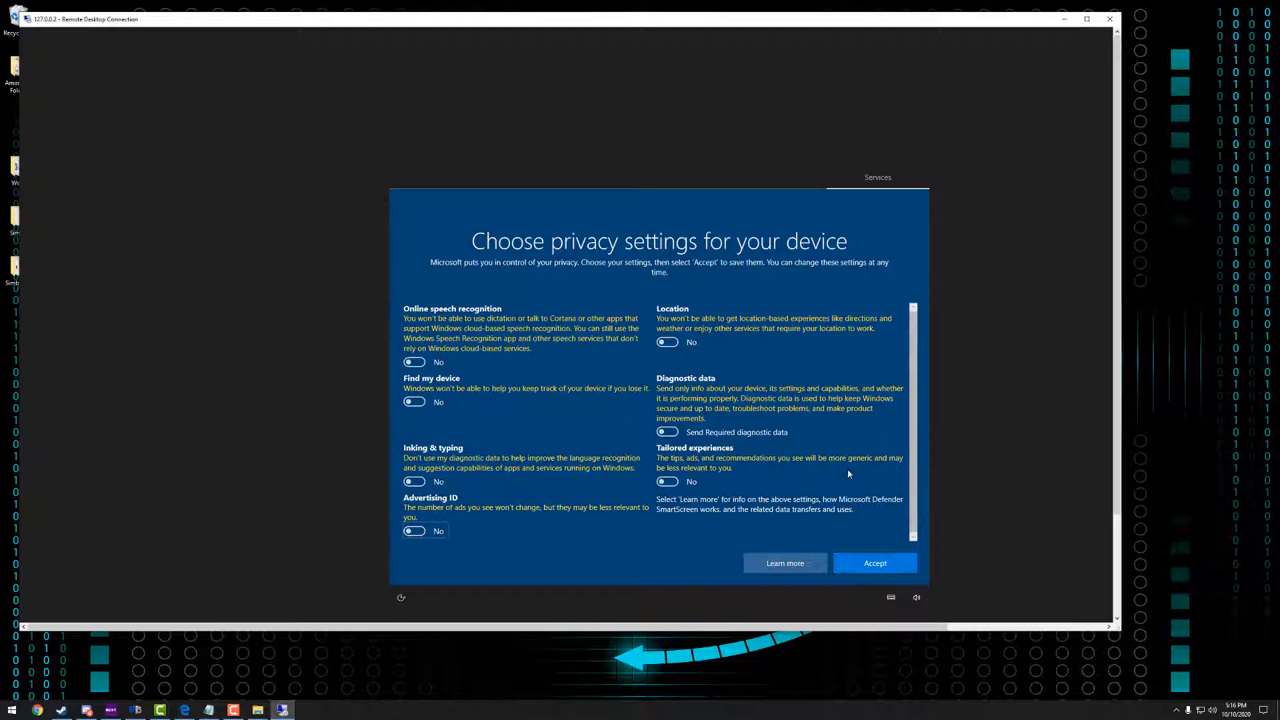
# Accept Simba2's privacy settings, then sign the account out of the remote session
pyautogui.click(873, 563)
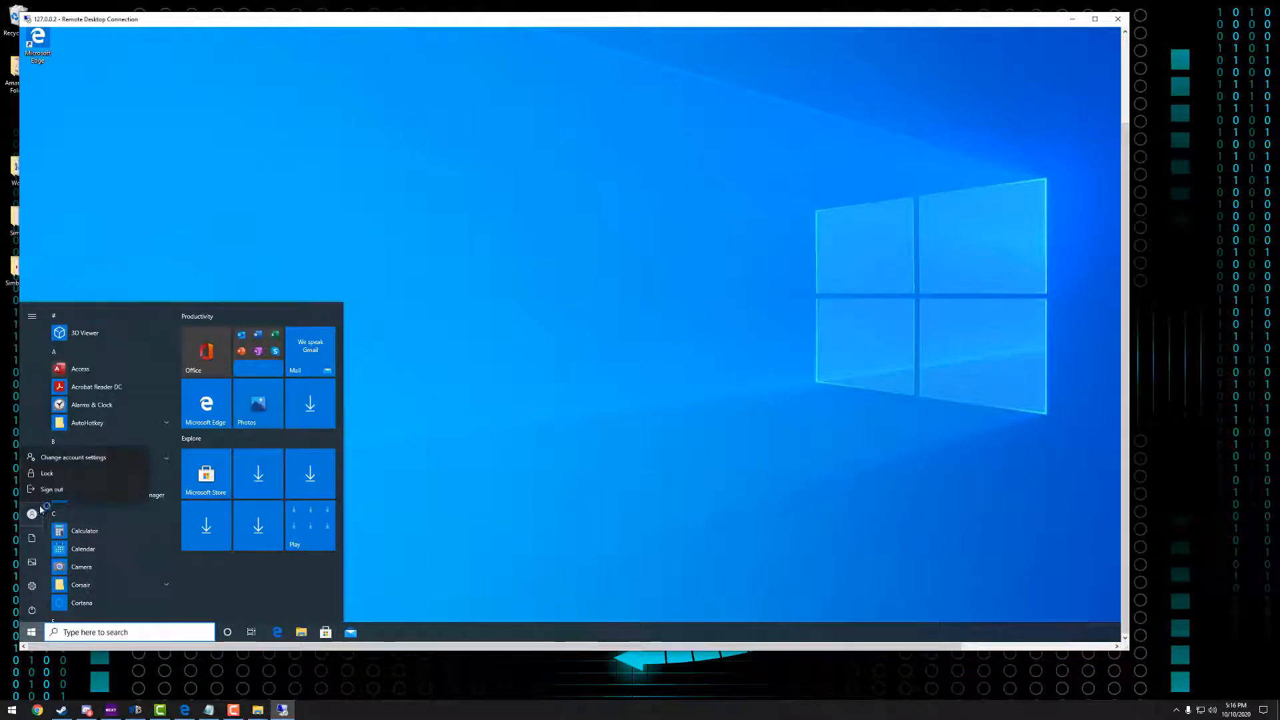
pyautogui.click(51, 489)
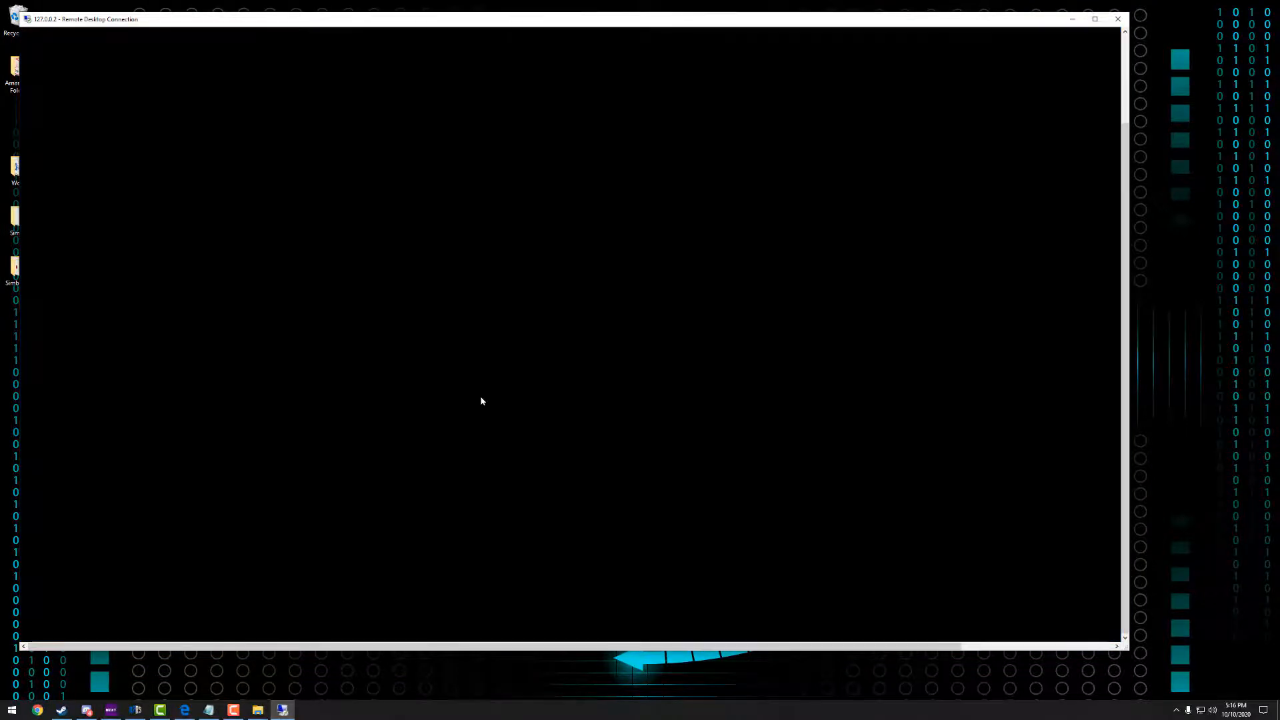
pyautogui.moveTo(548, 392)
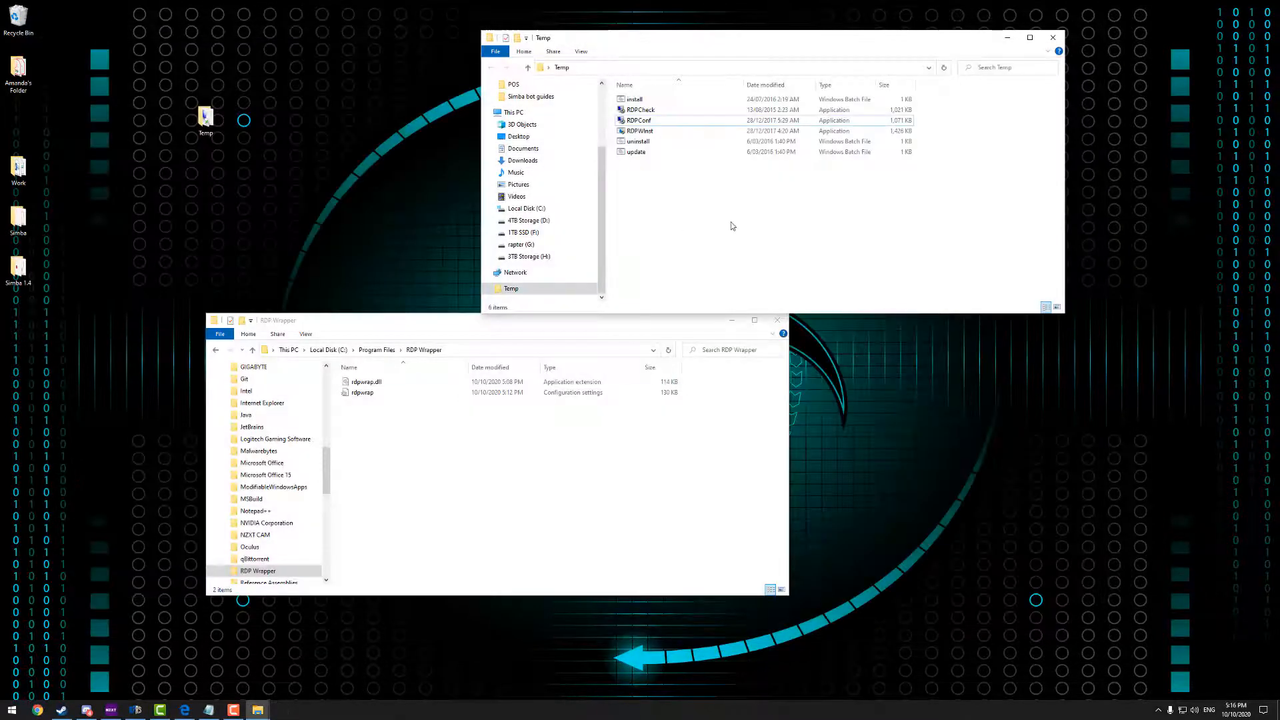
# Relaunch Remote Desktop Connection, review Show Options, and connect to 127.0.0.2 as Simba2
pyautogui.write('re')
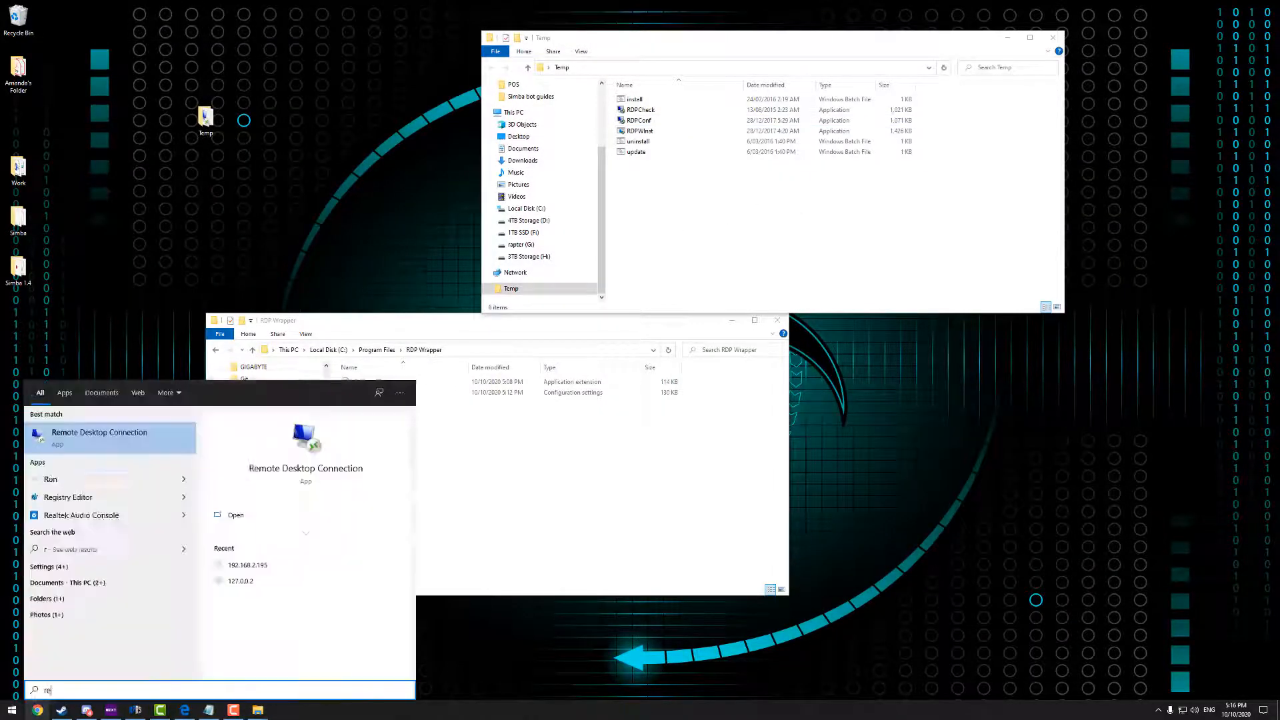
pyautogui.click(99, 436)
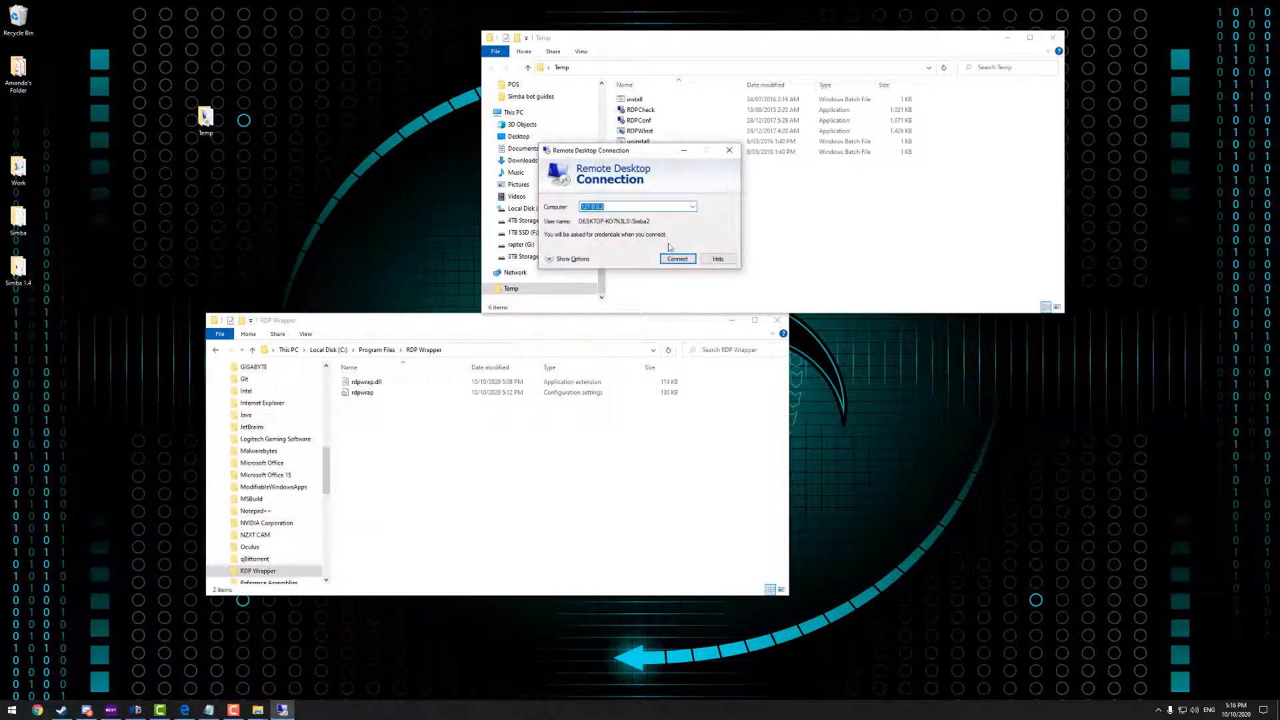
pyautogui.click(571, 258)
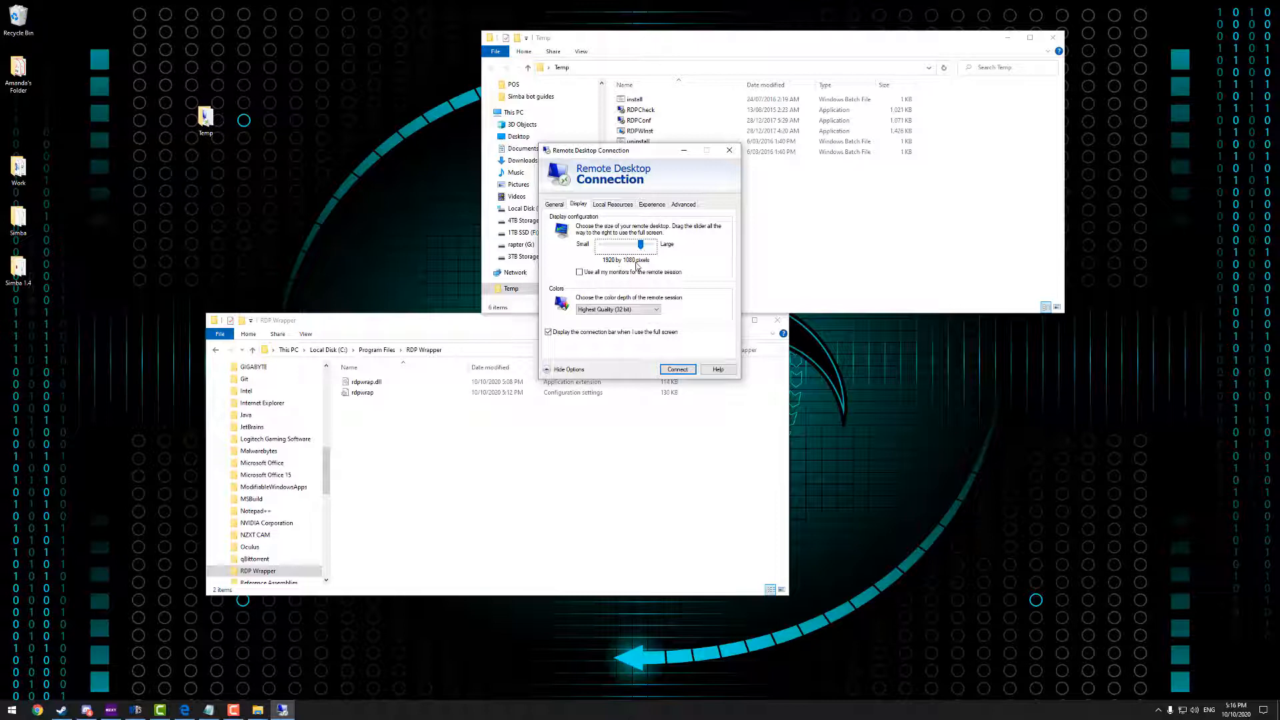
pyautogui.click(554, 204)
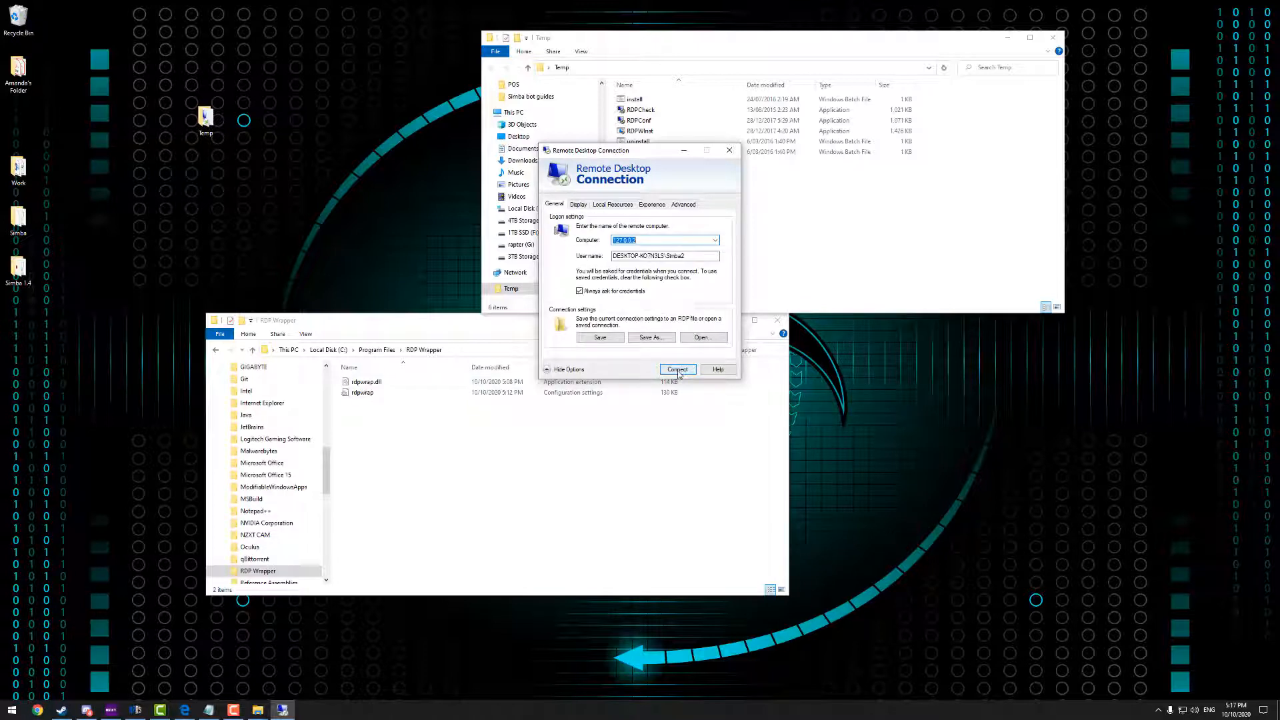
pyautogui.click(677, 369)
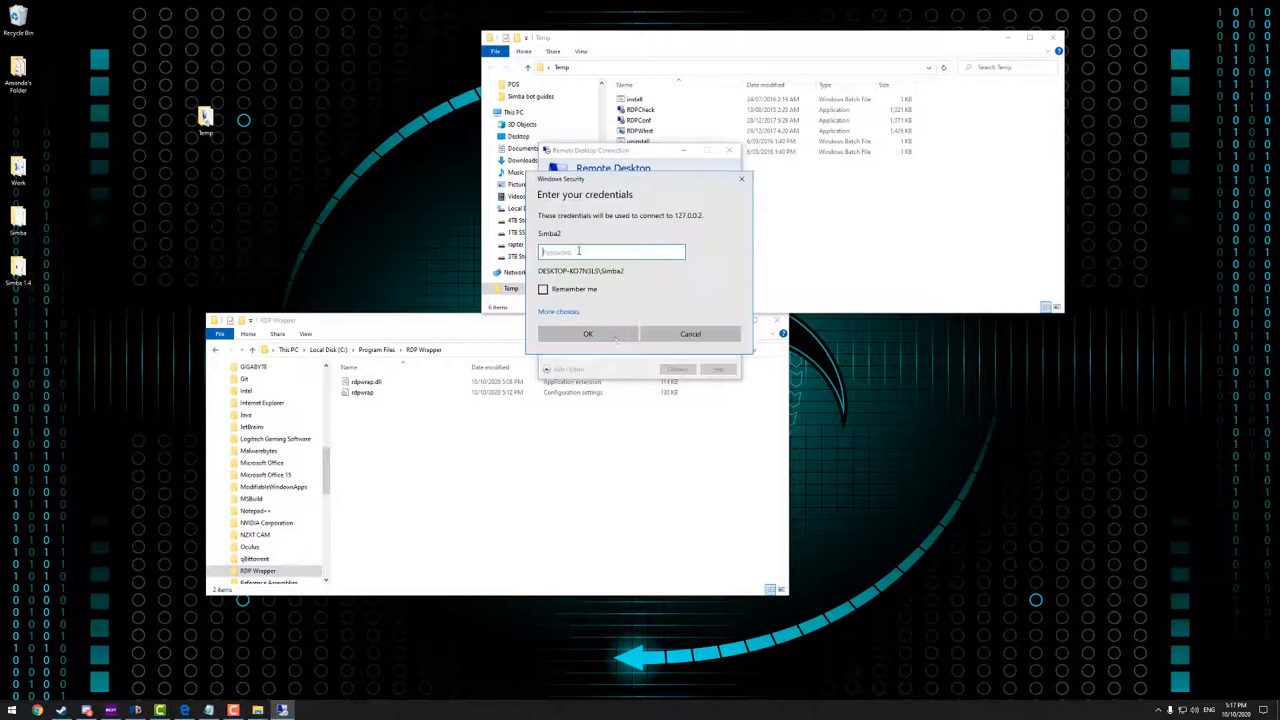
pyautogui.click(587, 334)
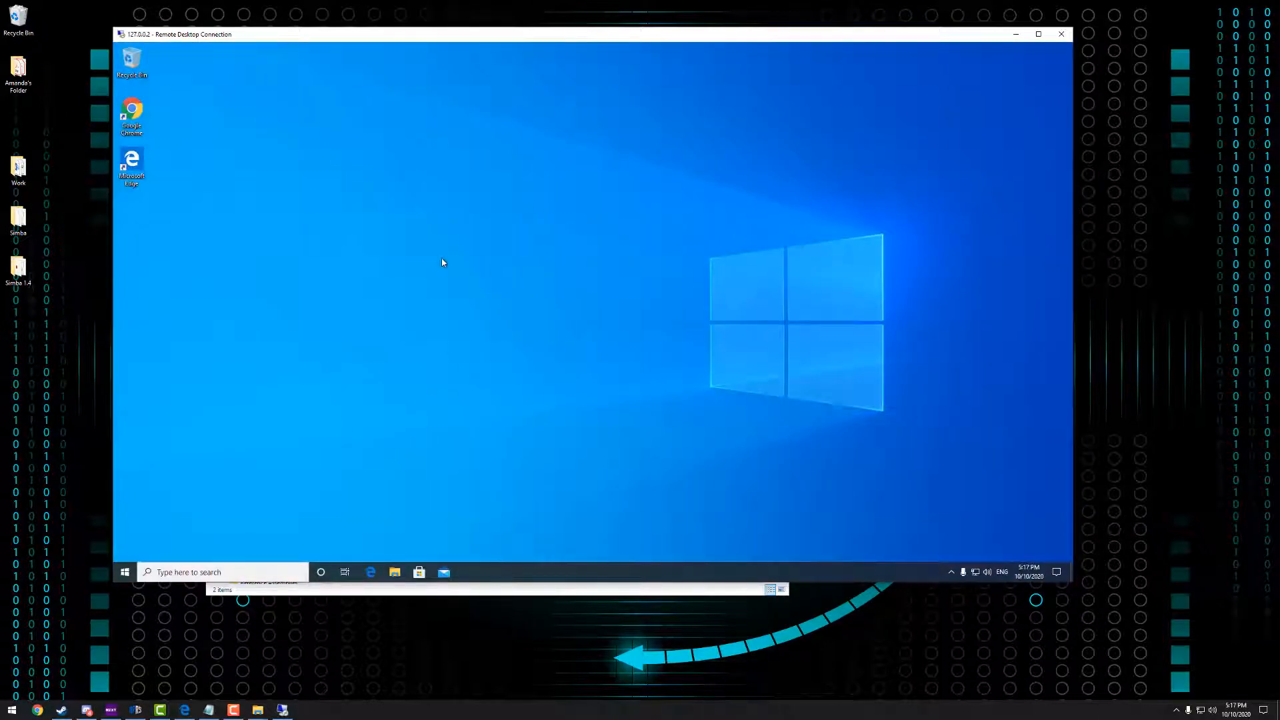
pyautogui.moveTo(310, 211)
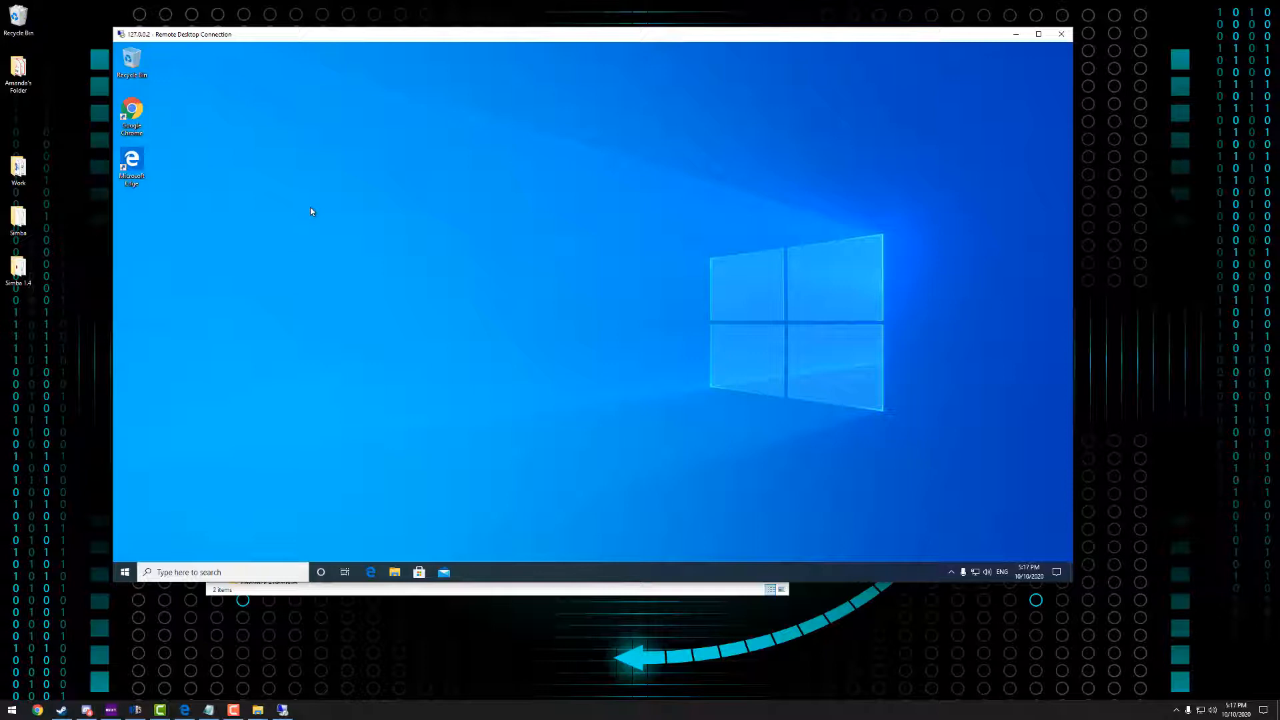
pyautogui.moveTo(345, 163)
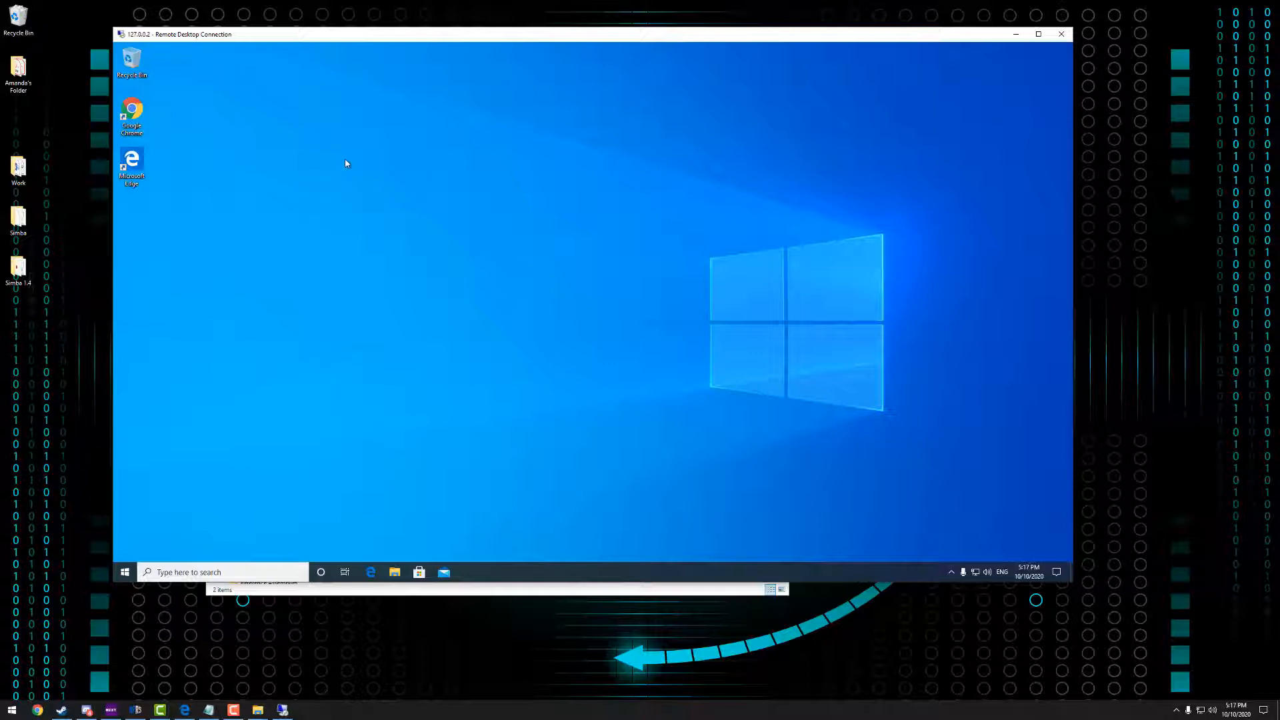
pyautogui.moveTo(338, 174)
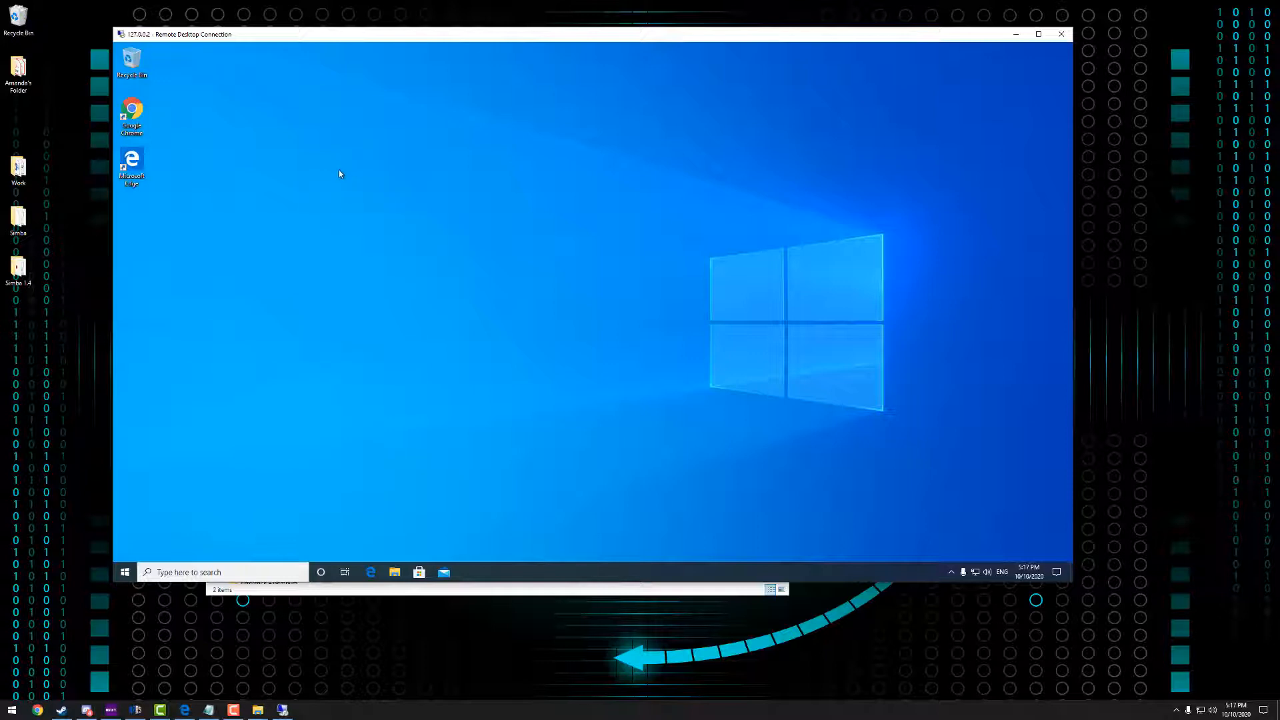
pyautogui.moveTo(456, 523)
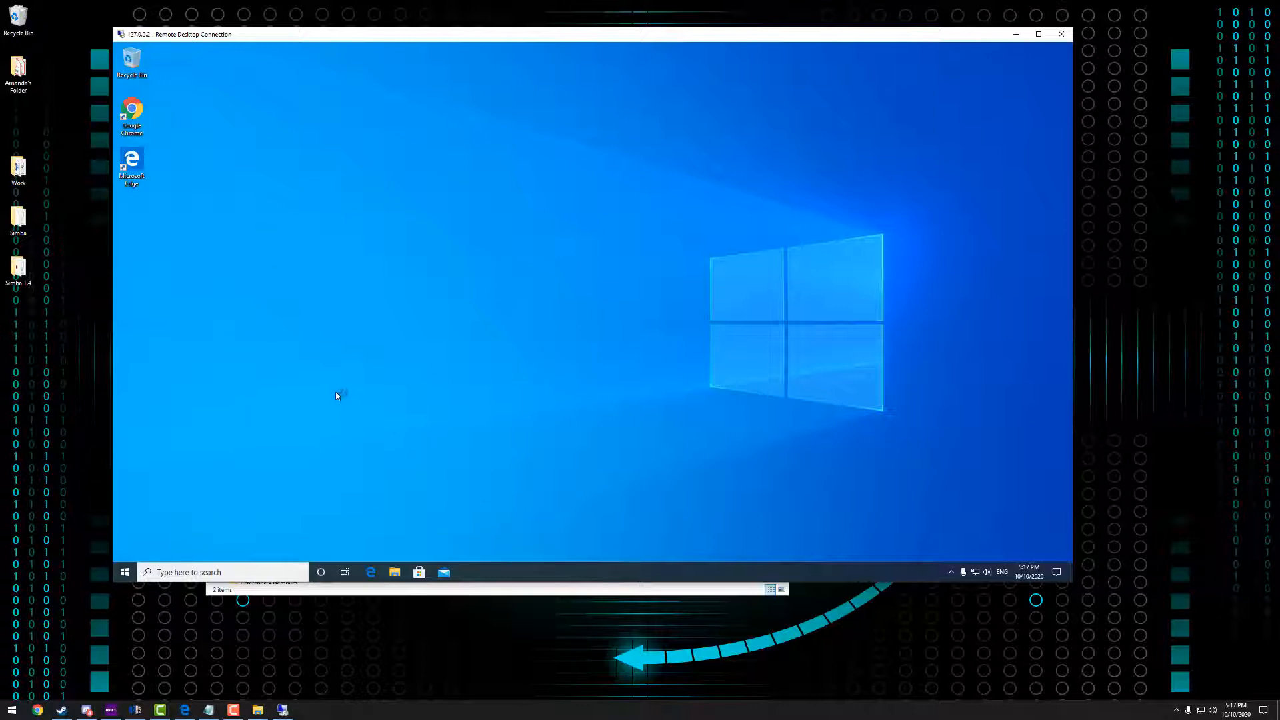
# In the remote session, search Start for 'pc' to open This PC
pyautogui.click(124, 571)
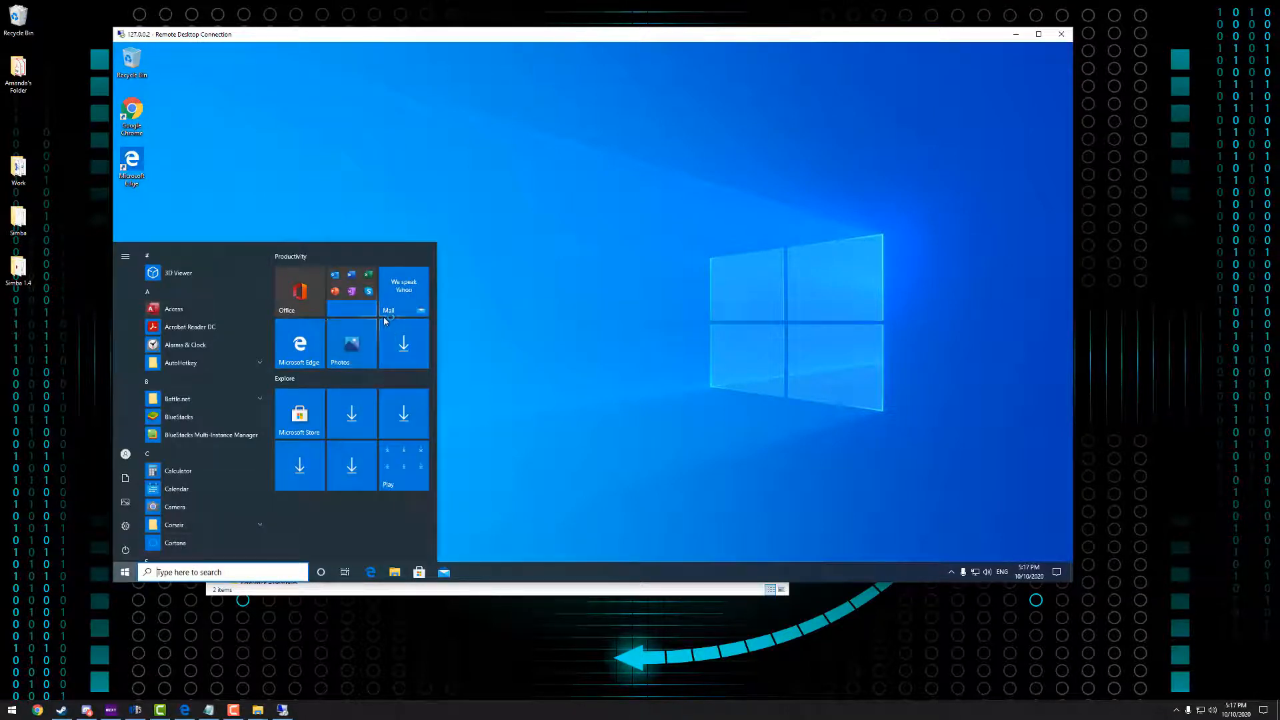
pyautogui.write('pc')
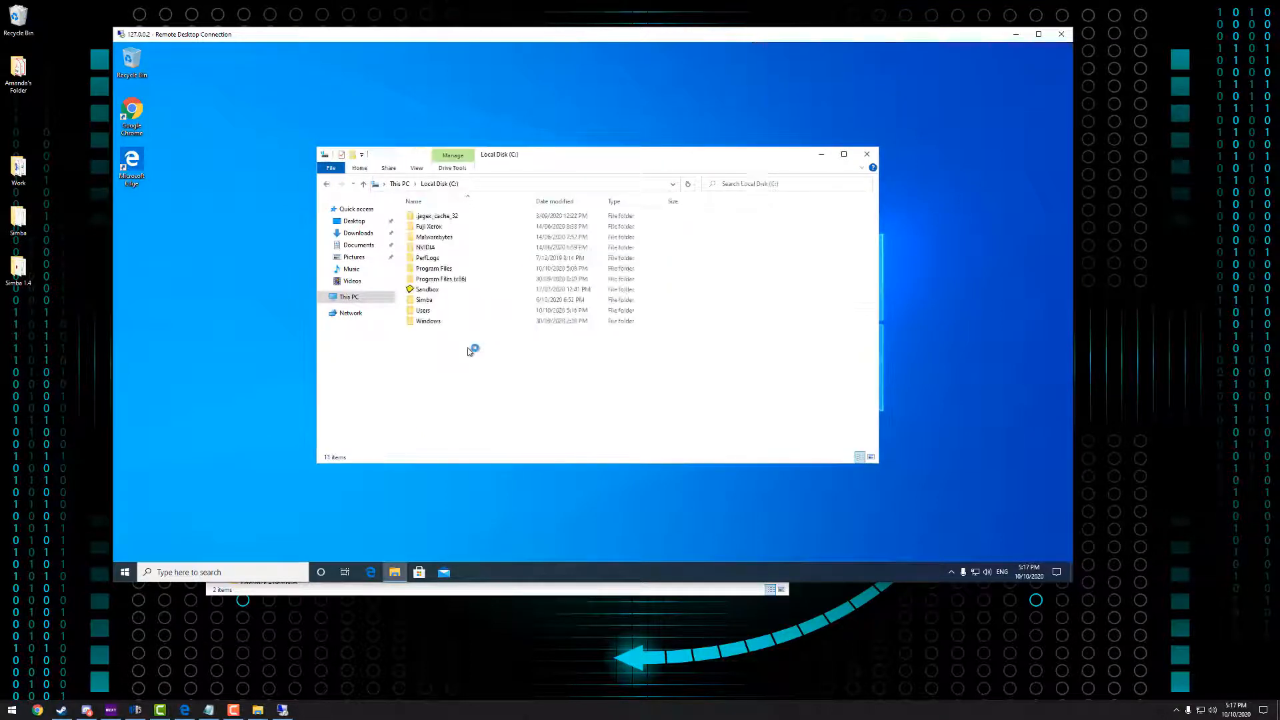
# Open the remote C:\Simba folder, review its contents, then close File Explorer
pyautogui.doubleClick(424, 300)
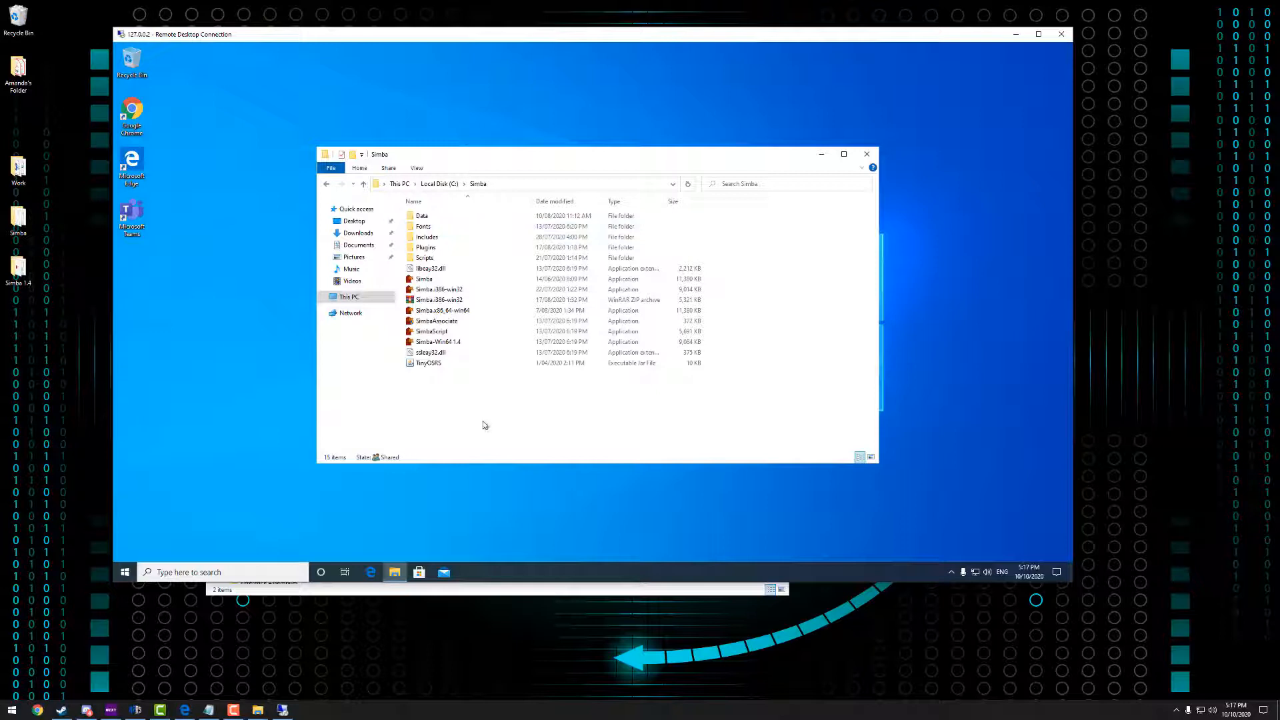
pyautogui.moveTo(326, 184)
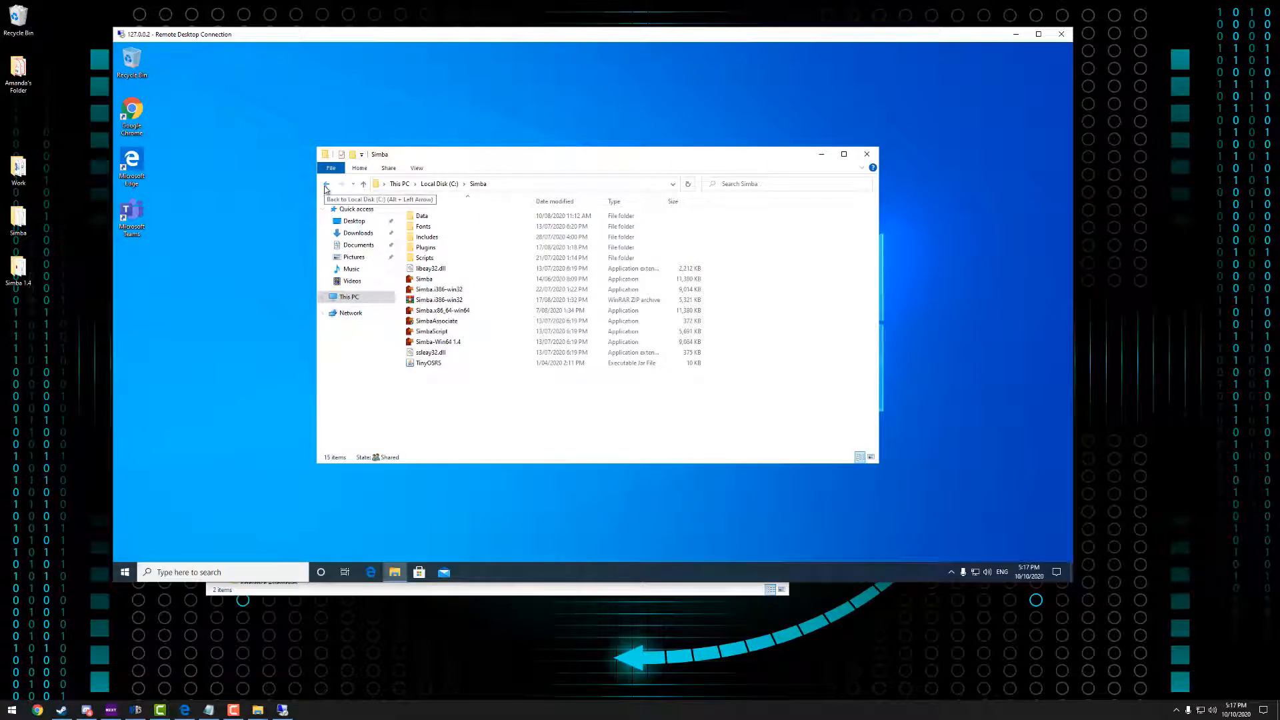
pyautogui.moveTo(446, 389)
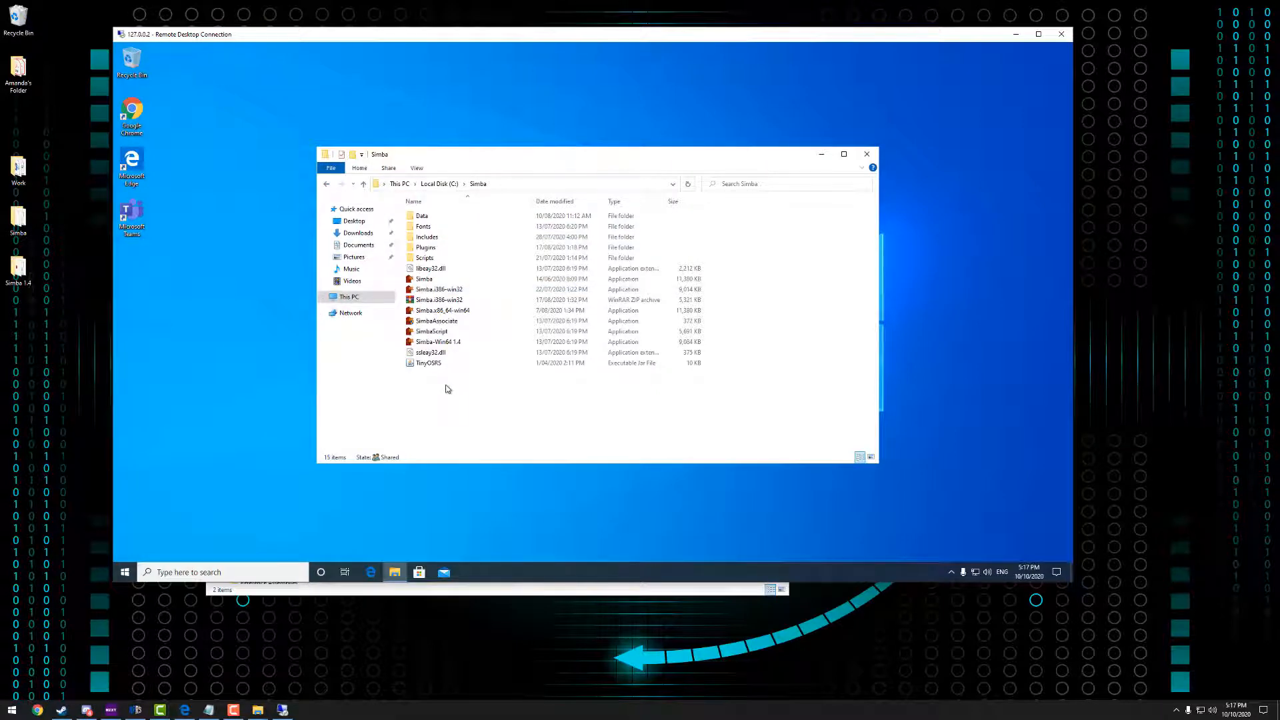
pyautogui.moveTo(446, 414)
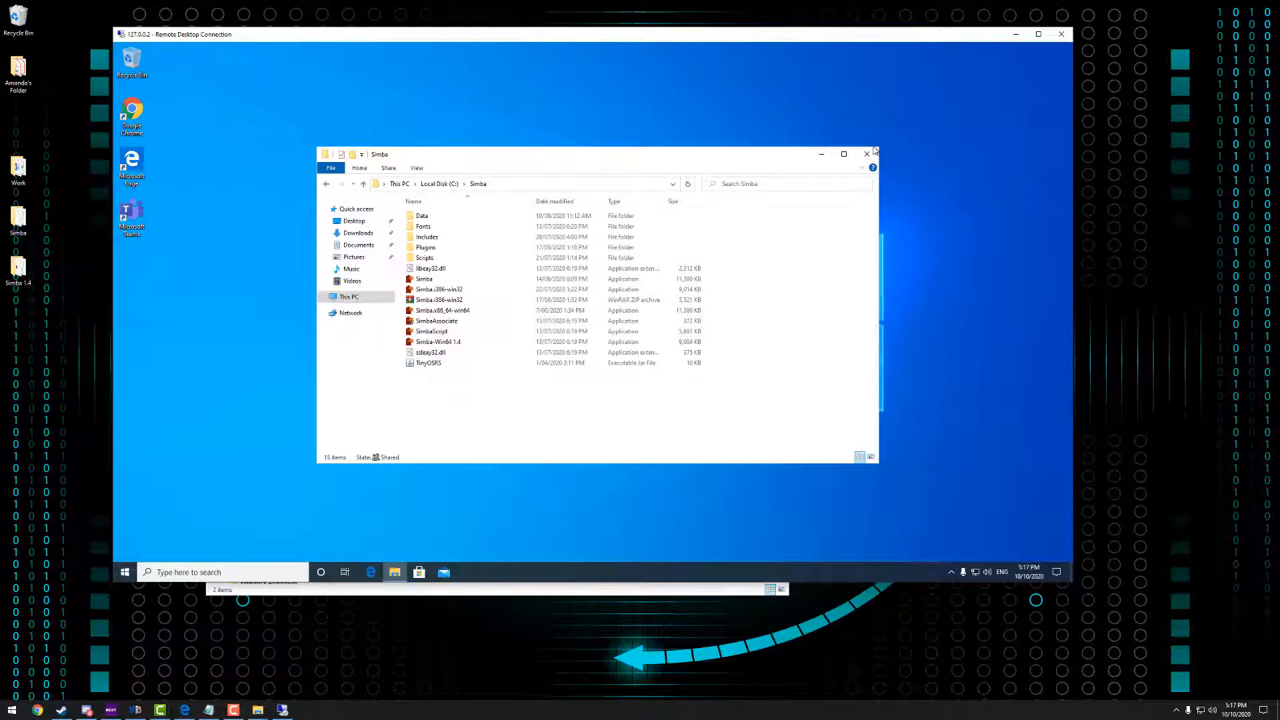
pyautogui.click(866, 154)
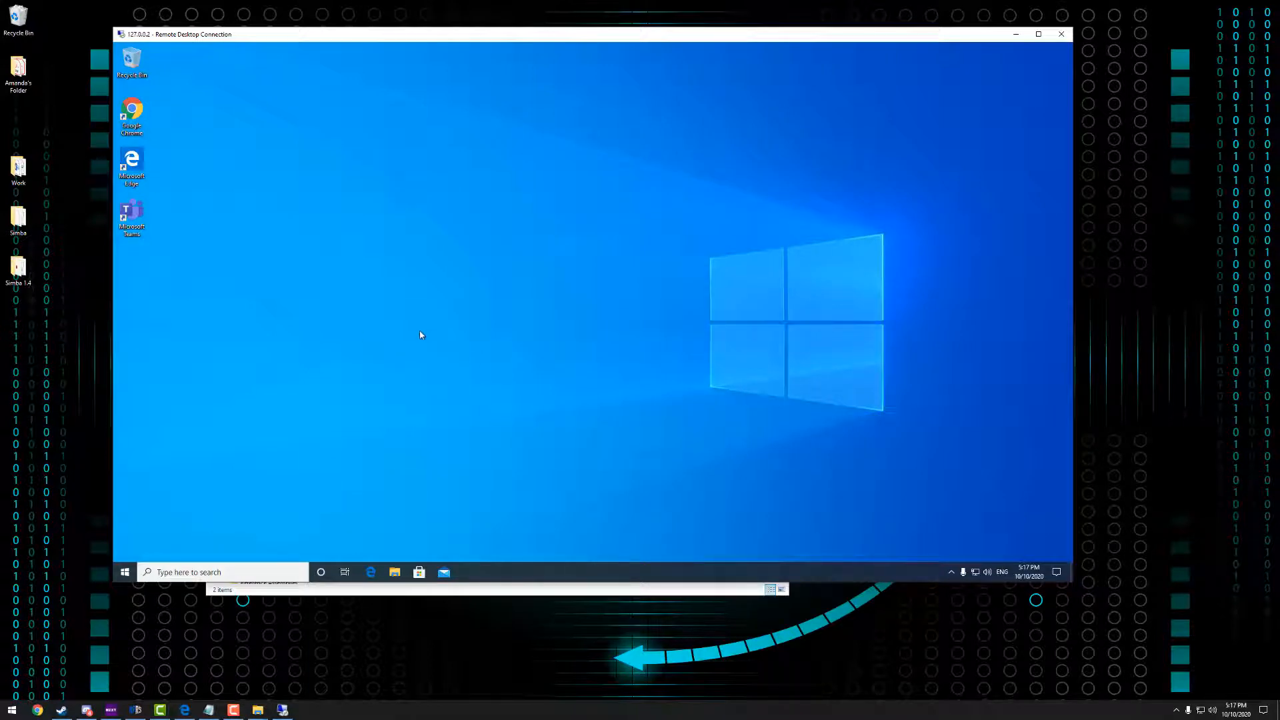
pyautogui.moveTo(521, 429)
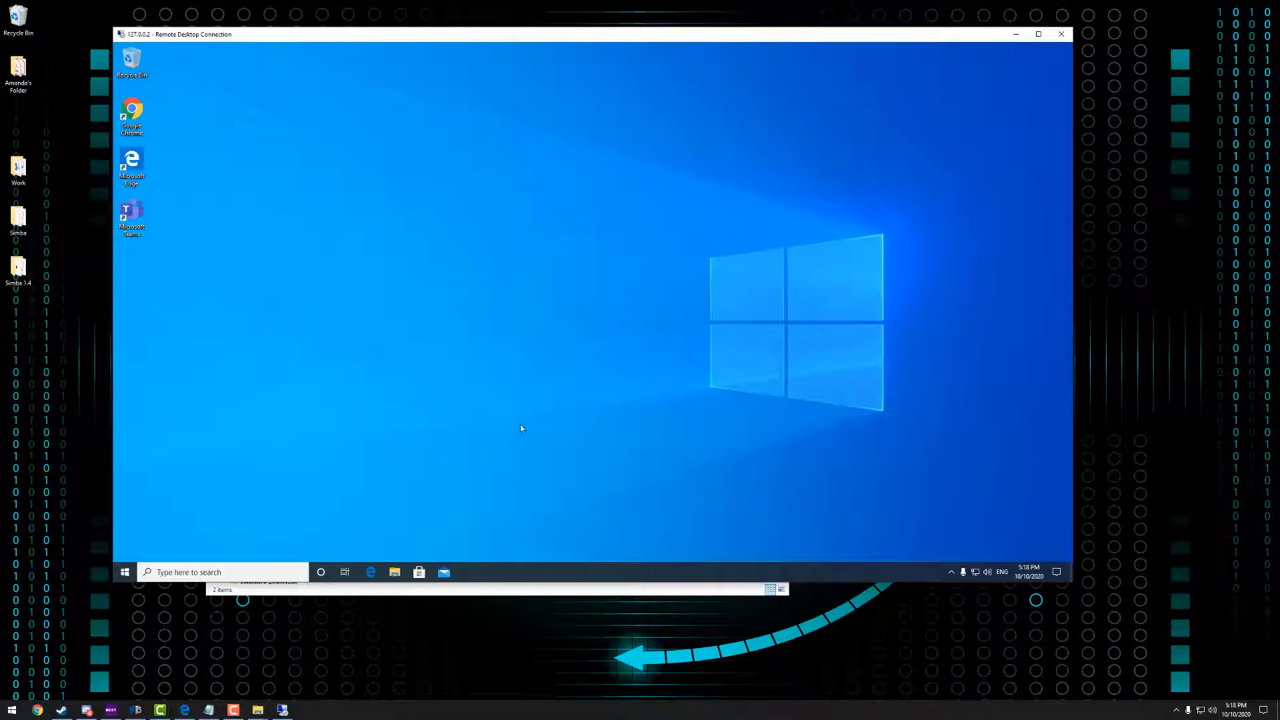
pyautogui.moveTo(221, 362)
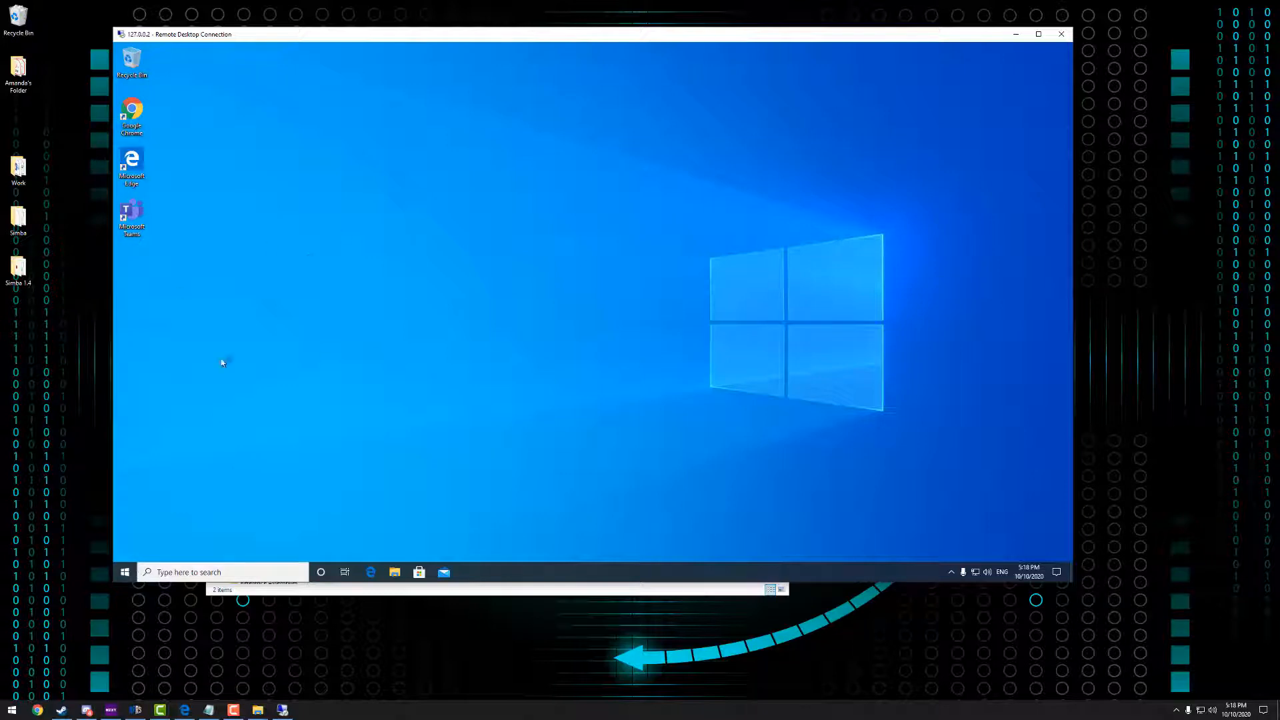
pyautogui.moveTo(310, 135)
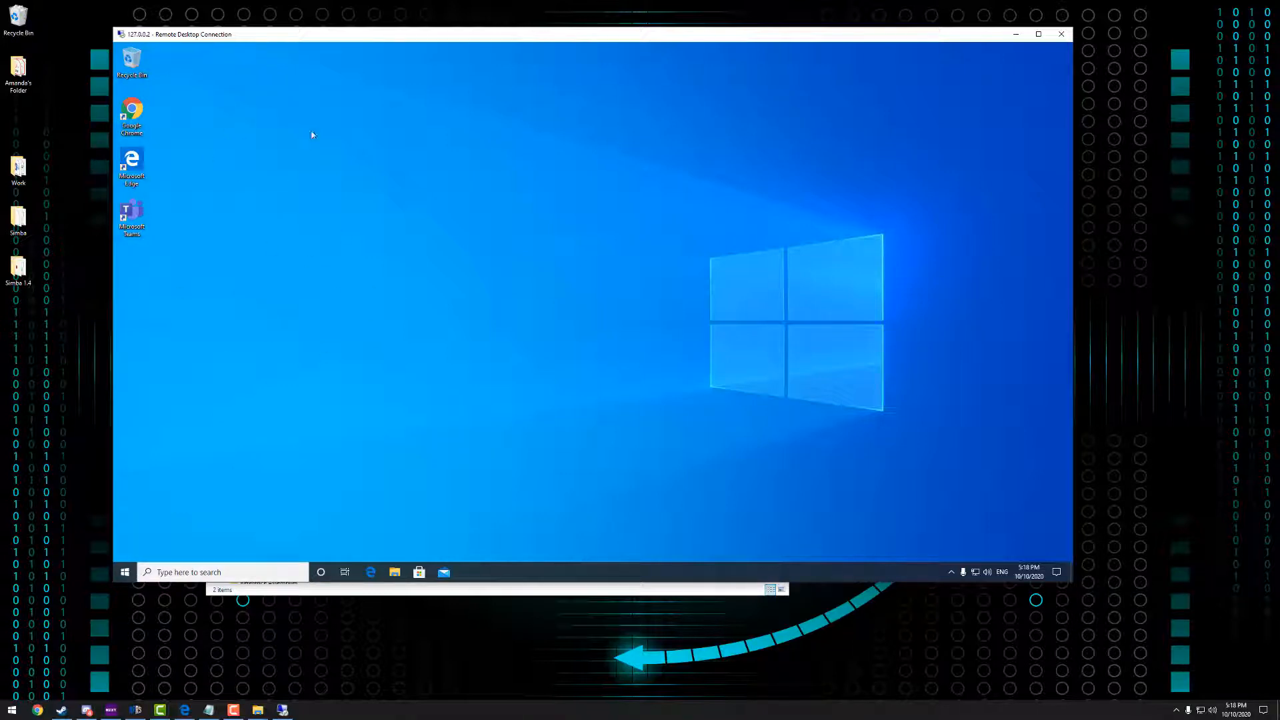
pyautogui.moveTo(392, 181)
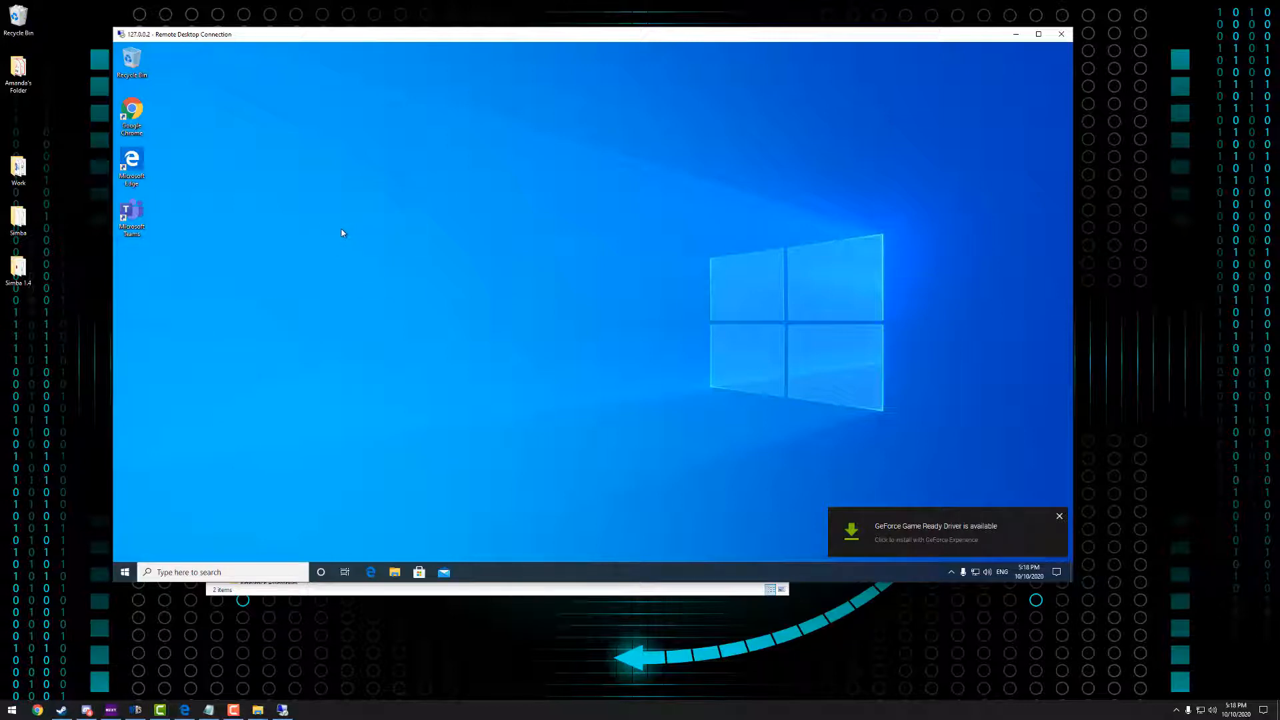
# Switch to the 127.0.0.2 Remote Desktop window showing Simba2's empty desktop
pyautogui.click(1059, 516)
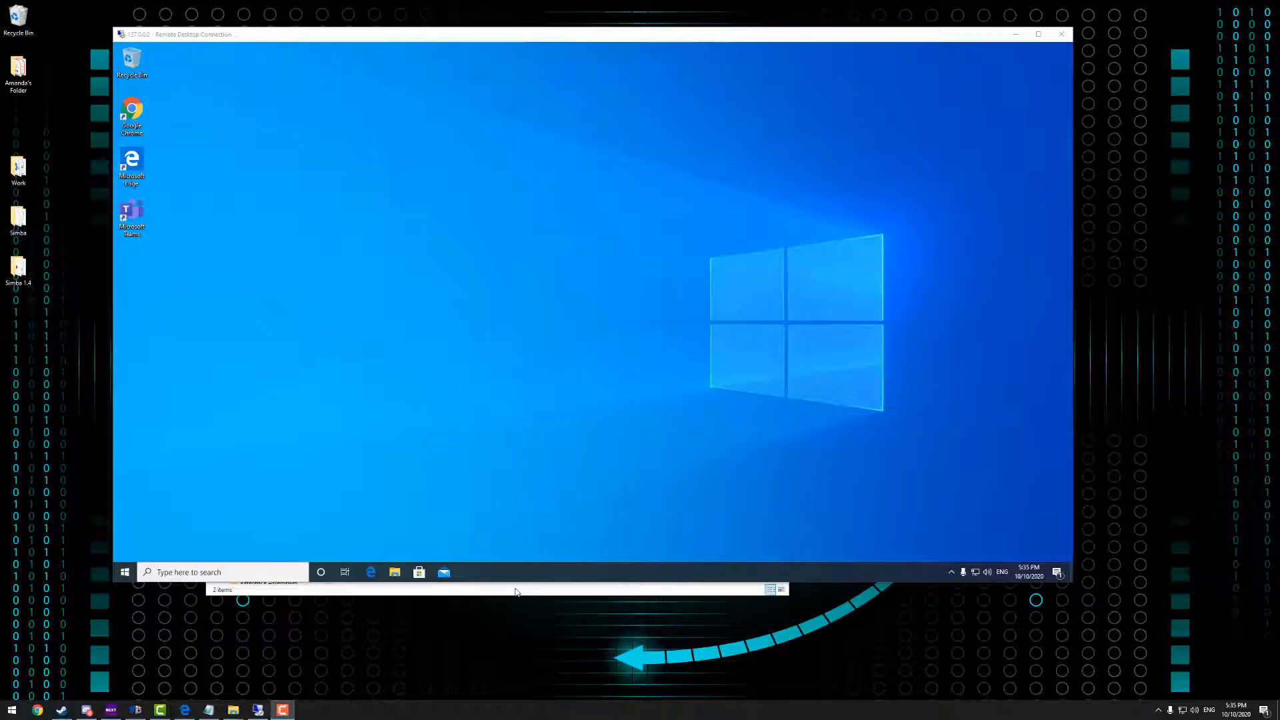
pyautogui.moveTo(510, 591)
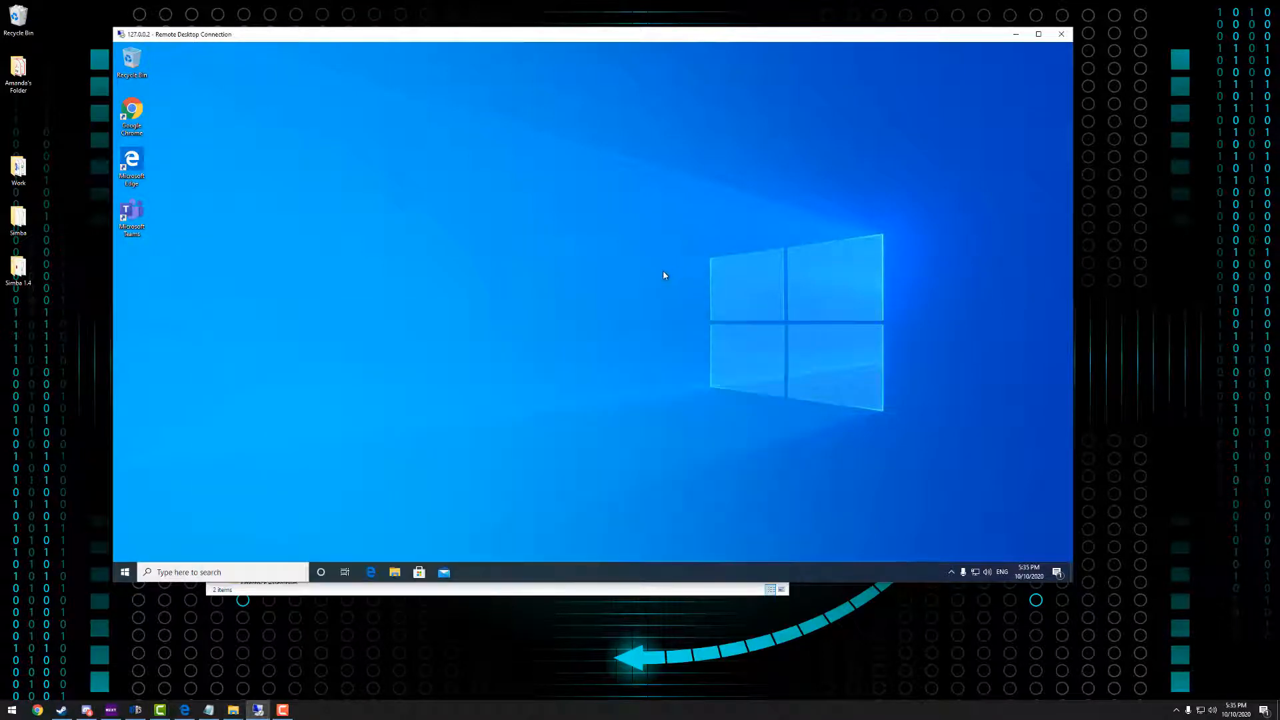
pyautogui.moveTo(388, 276)
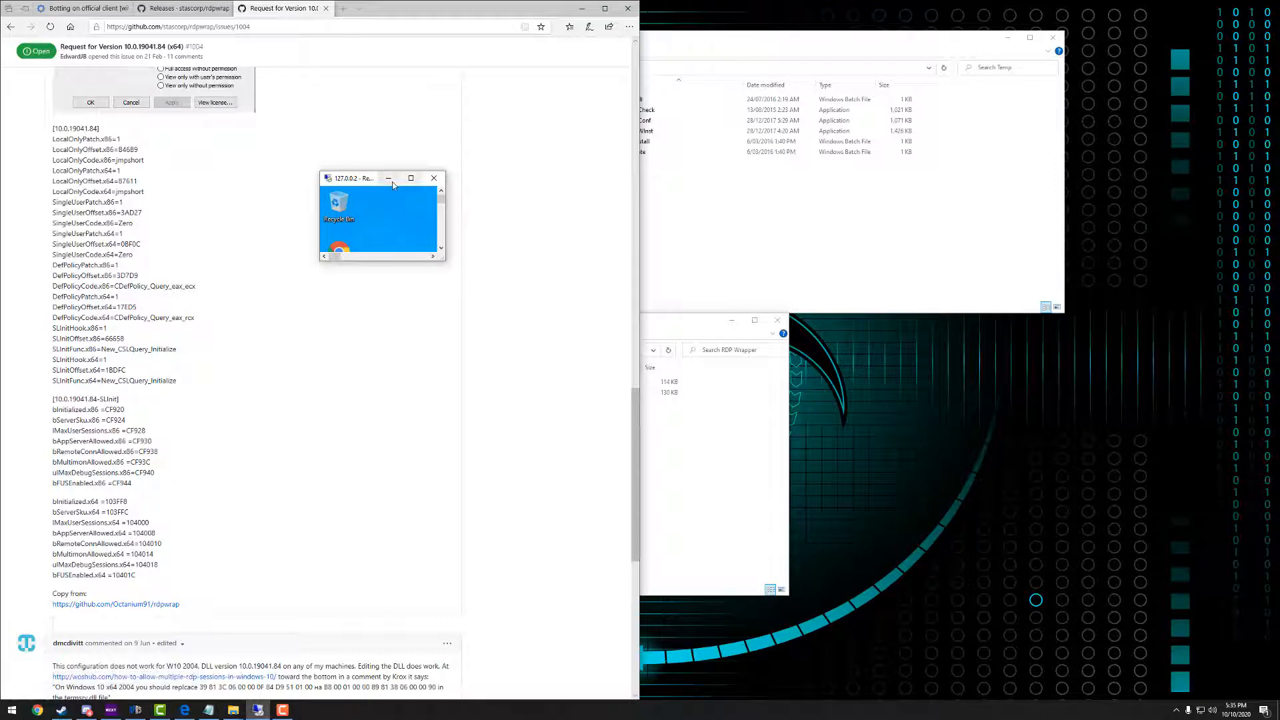
pyautogui.moveTo(469, 251)
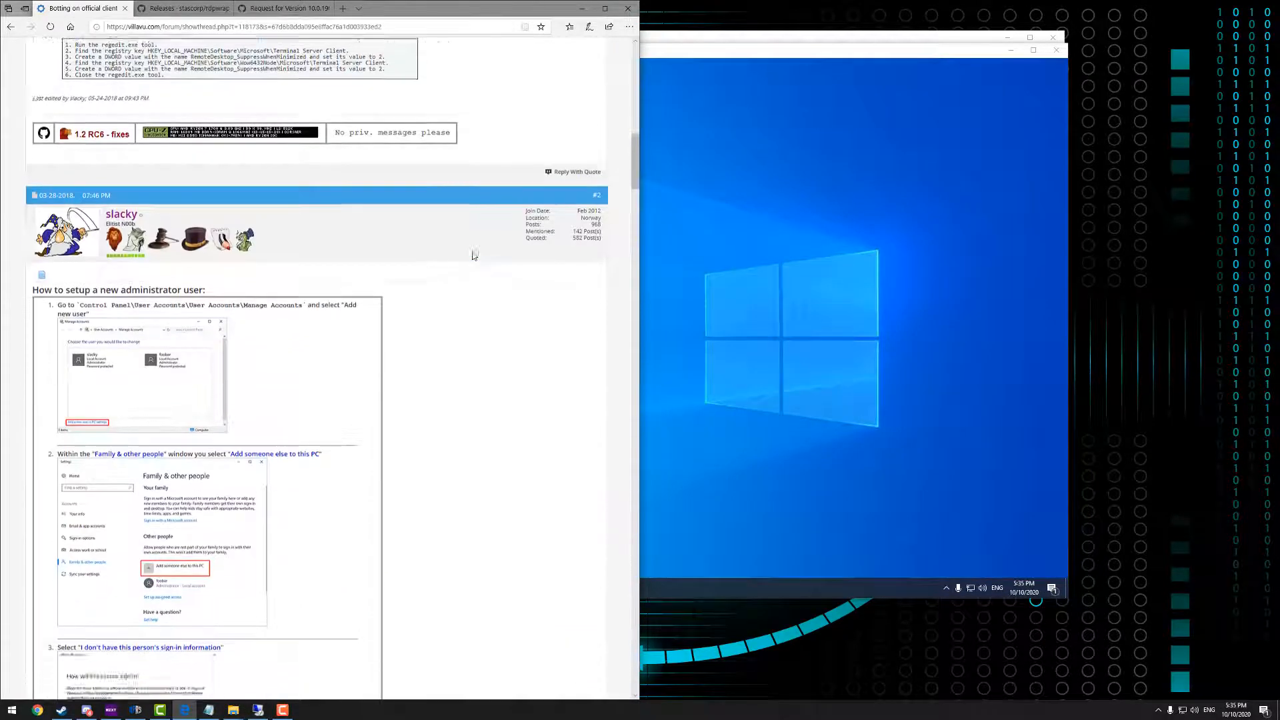
# Scroll the villavu forum post down to the regedit instructions
pyautogui.scroll(-3)
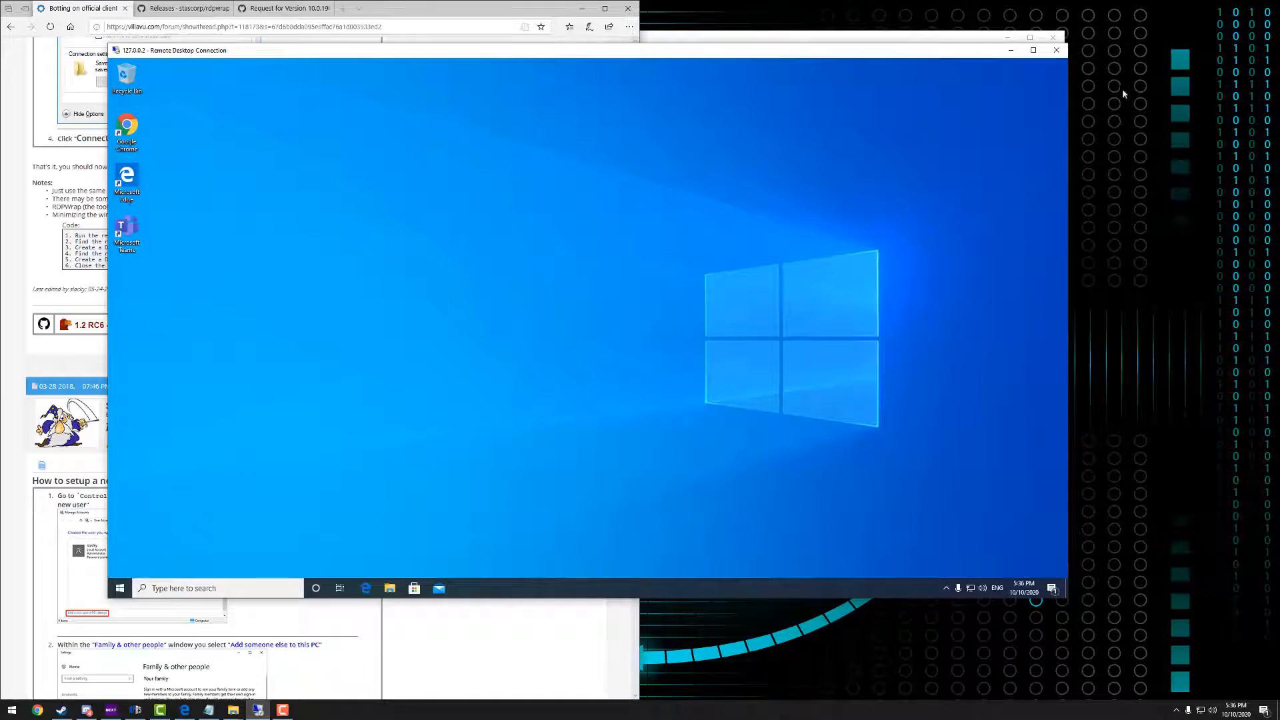
pyautogui.moveTo(738, 294)
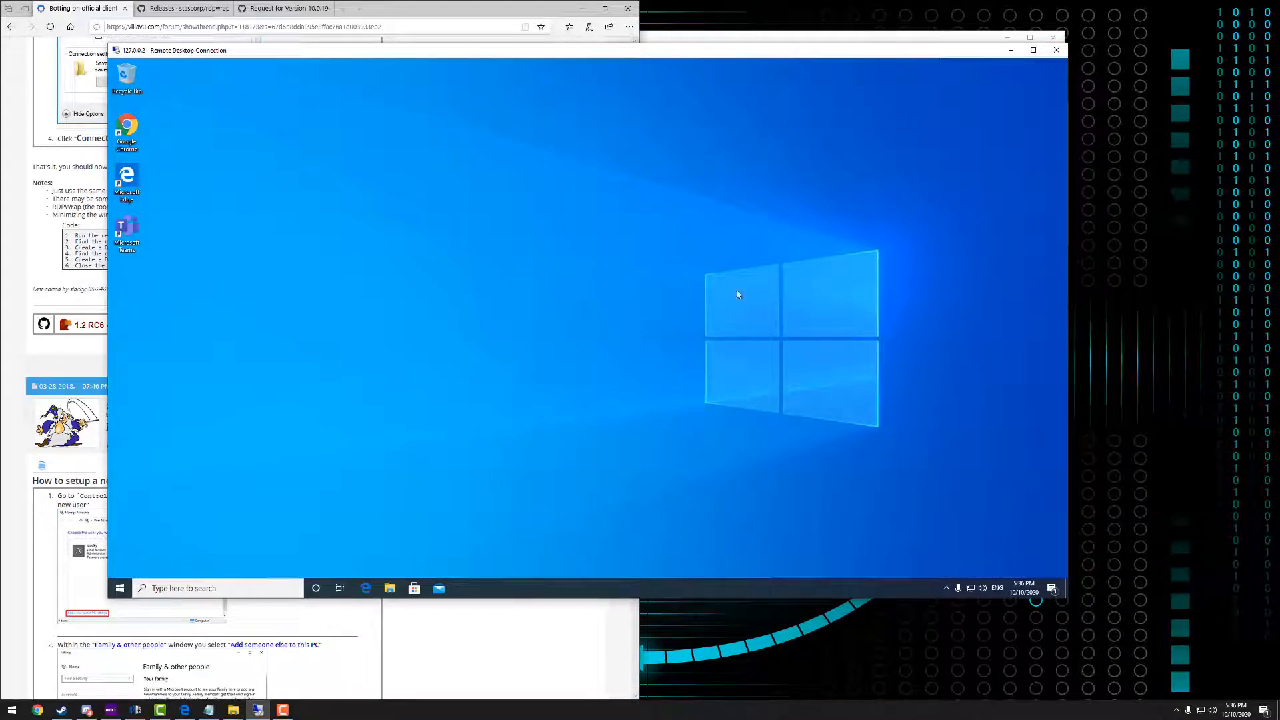
pyautogui.moveTo(274, 502)
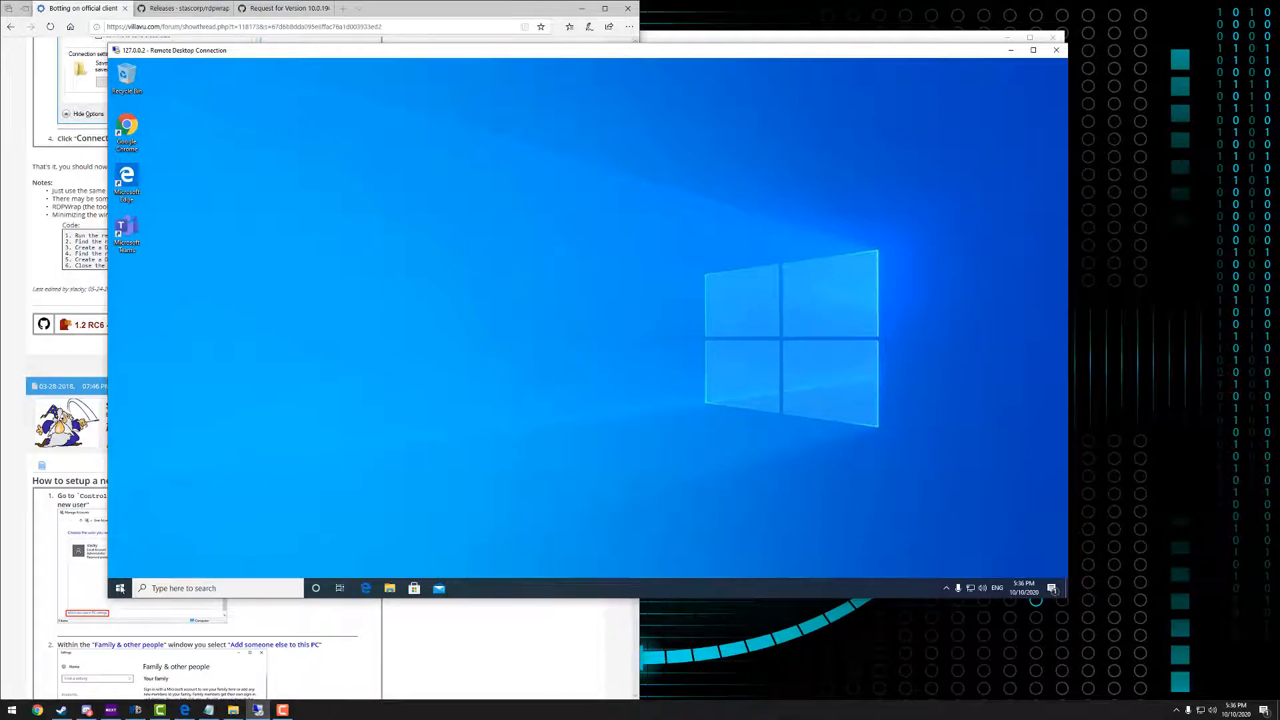
# Sign out of the Simba2 remote session from its account menu
pyautogui.click(120, 588)
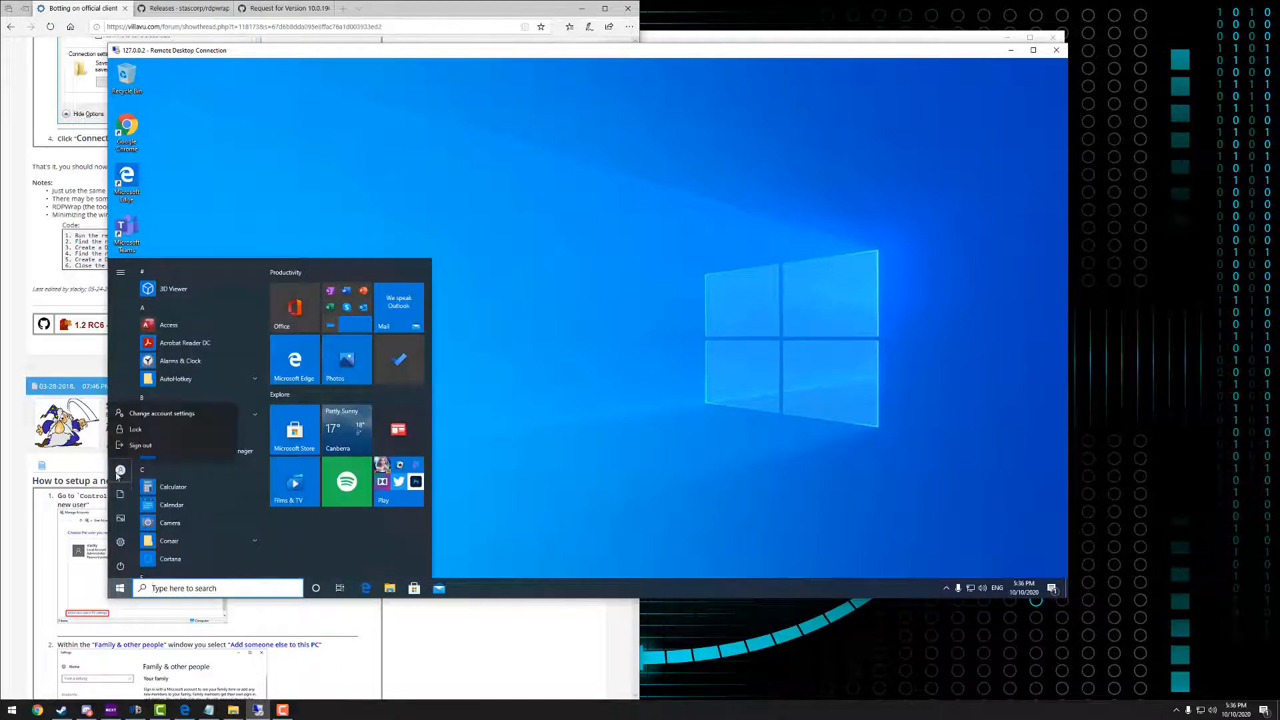
pyautogui.click(140, 444)
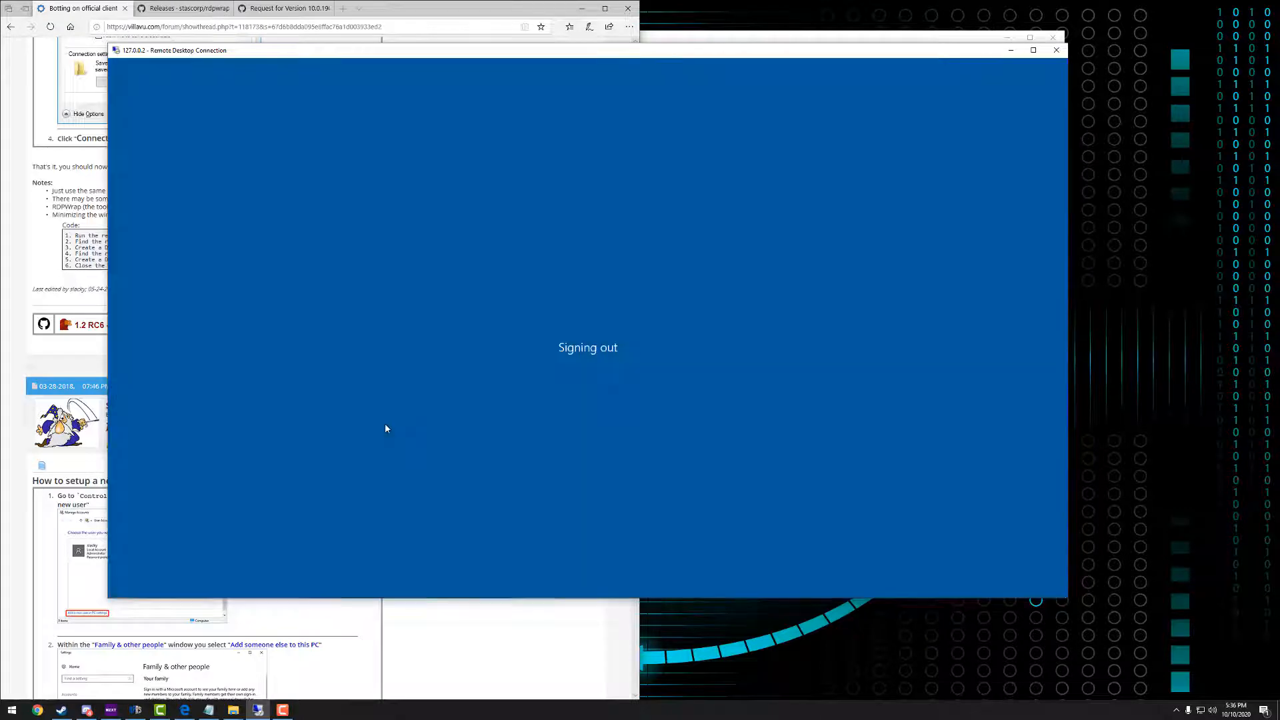
pyautogui.moveTo(569, 260)
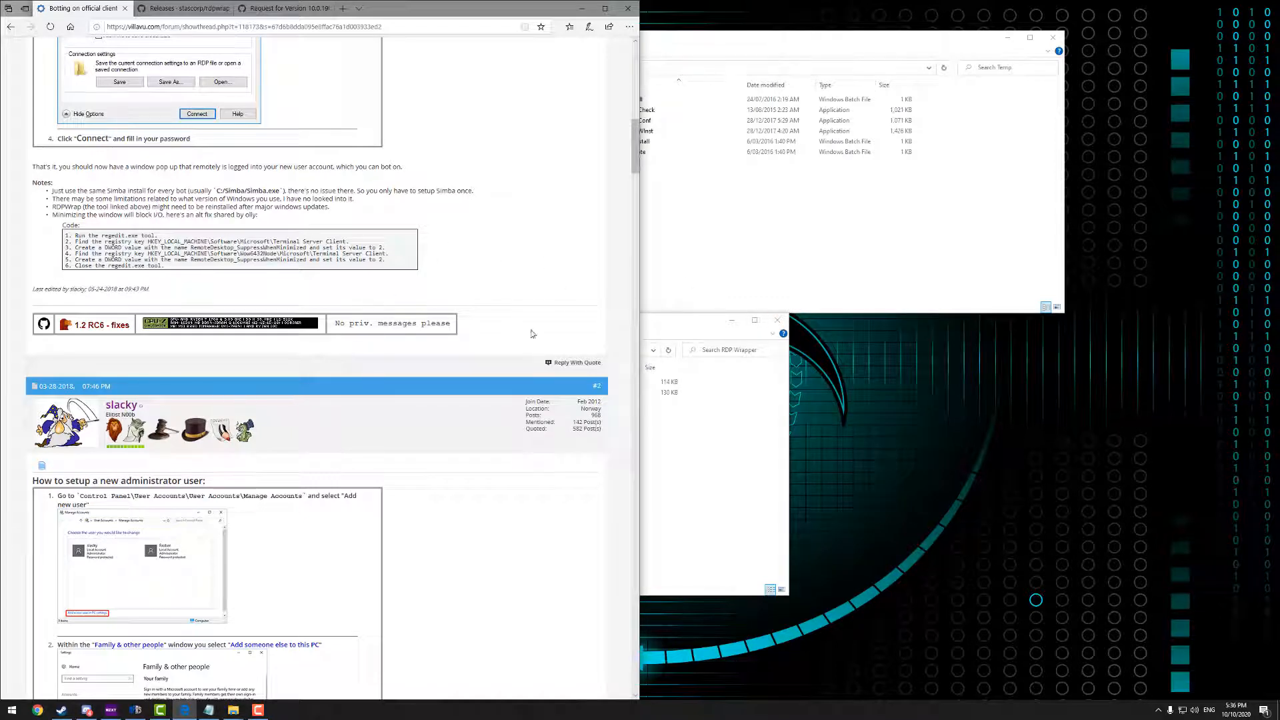
pyautogui.moveTo(483, 240)
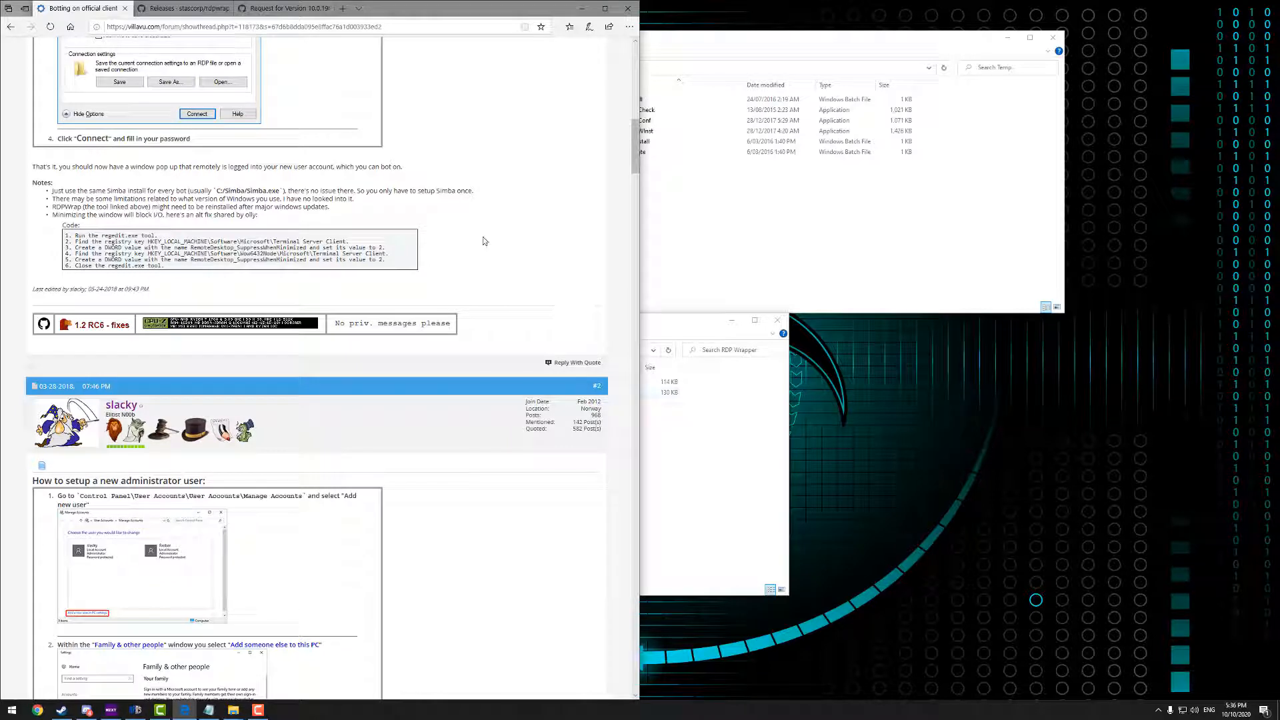
pyautogui.moveTo(606, 264)
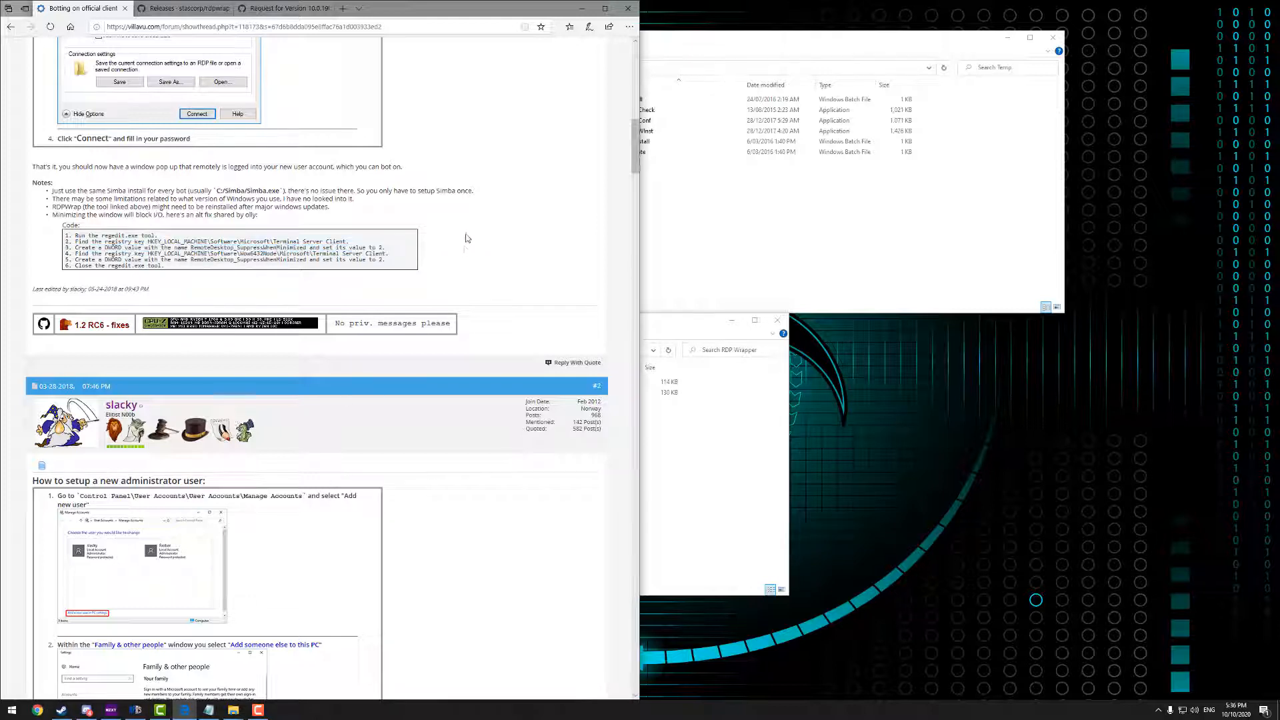
# Launch Registry Editor by searching 'reged' and return to HKEY_LOCAL_MACHINE\SOFTWARE
pyautogui.click(11, 708)
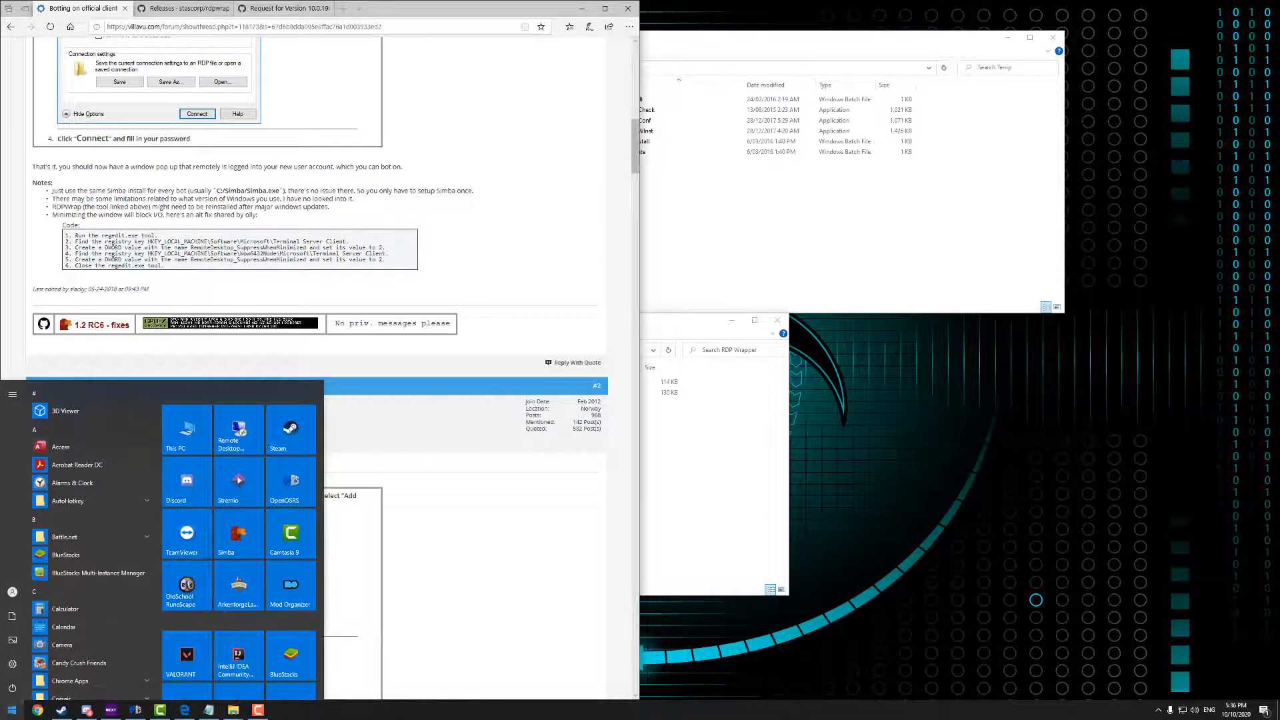
pyautogui.write('reged')
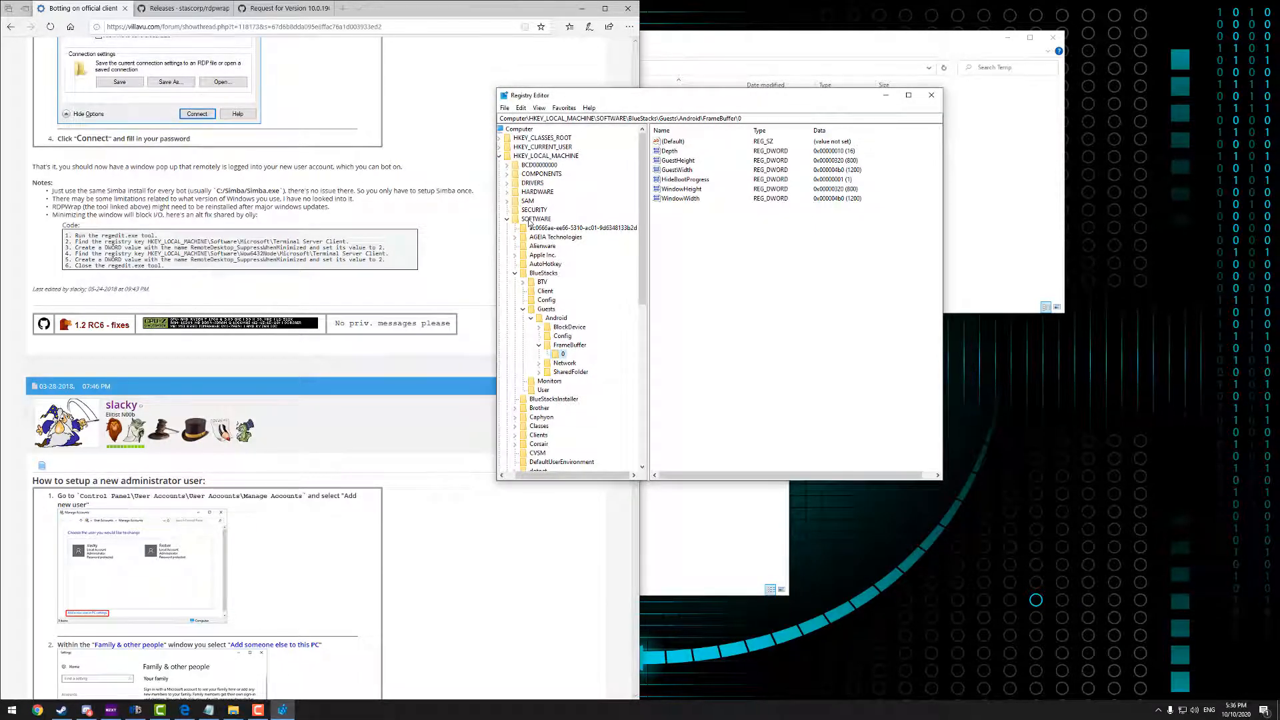
pyautogui.click(535, 219)
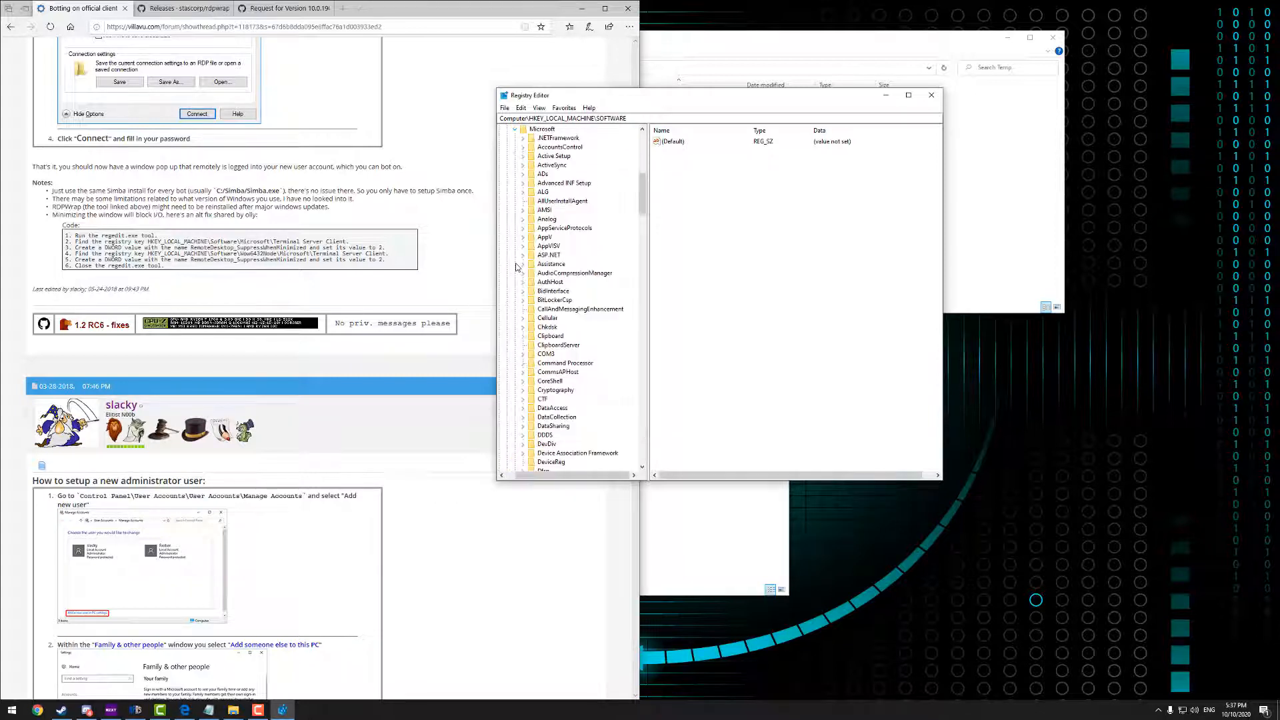
pyautogui.moveTo(430, 273)
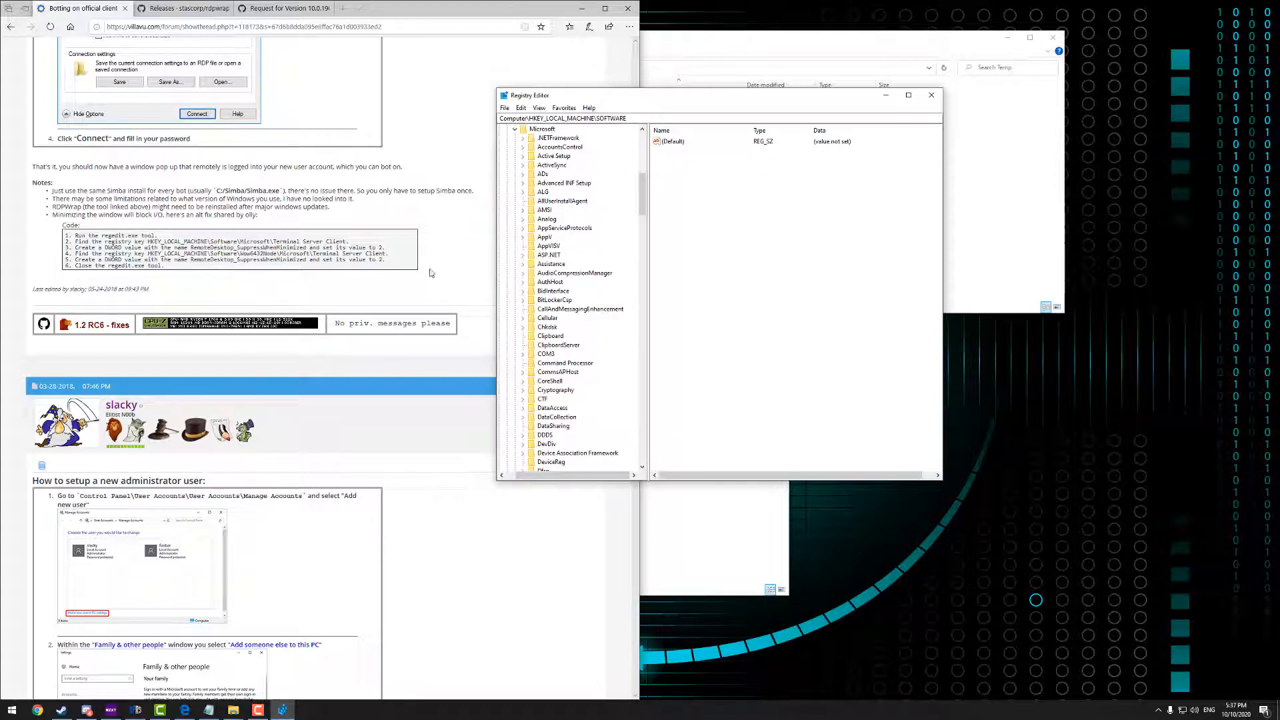
pyautogui.moveTo(599, 280)
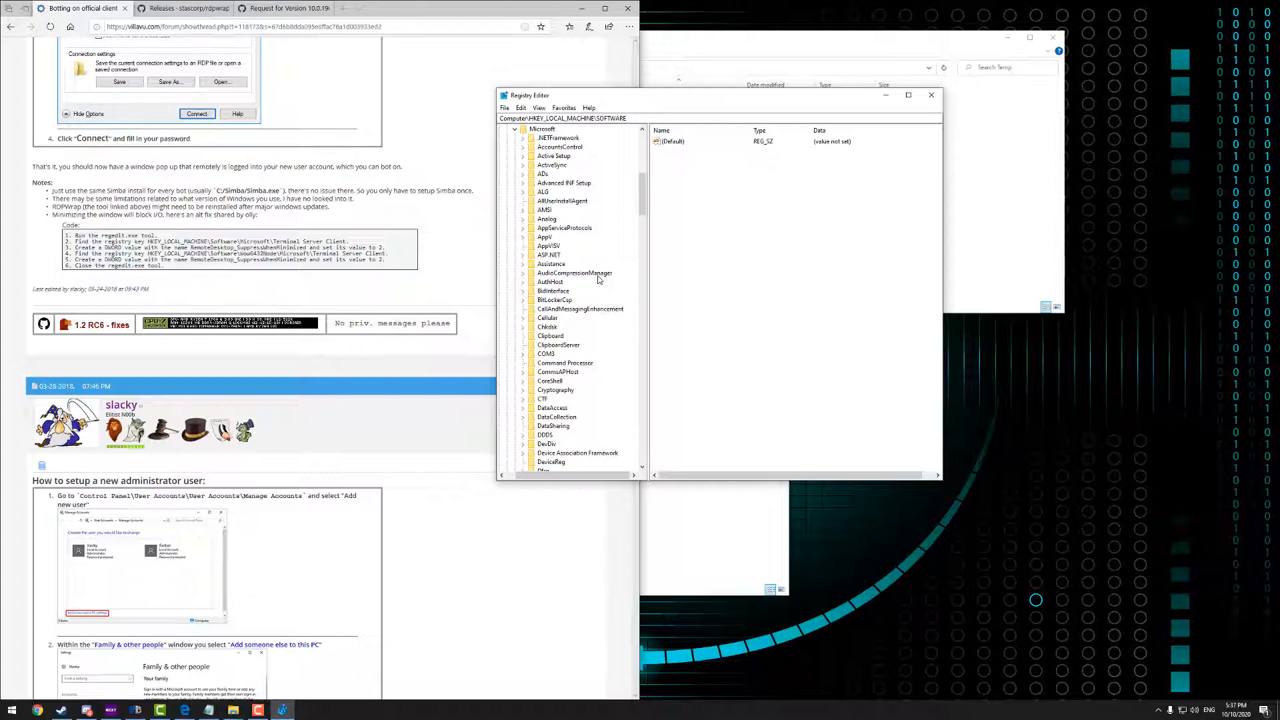
# Select HKLM\SOFTWARE\Microsoft\Terminal Server Client and move Registry Editor aside
pyautogui.scroll(-3)
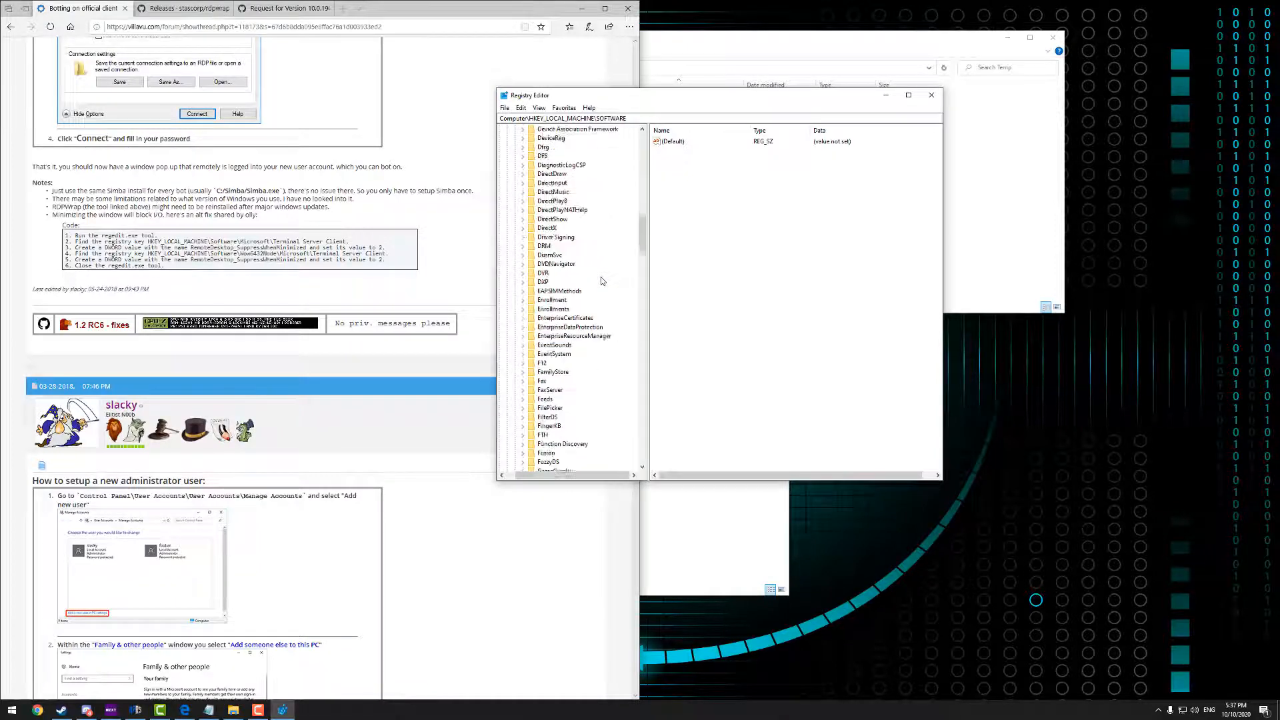
pyautogui.scroll(-3)
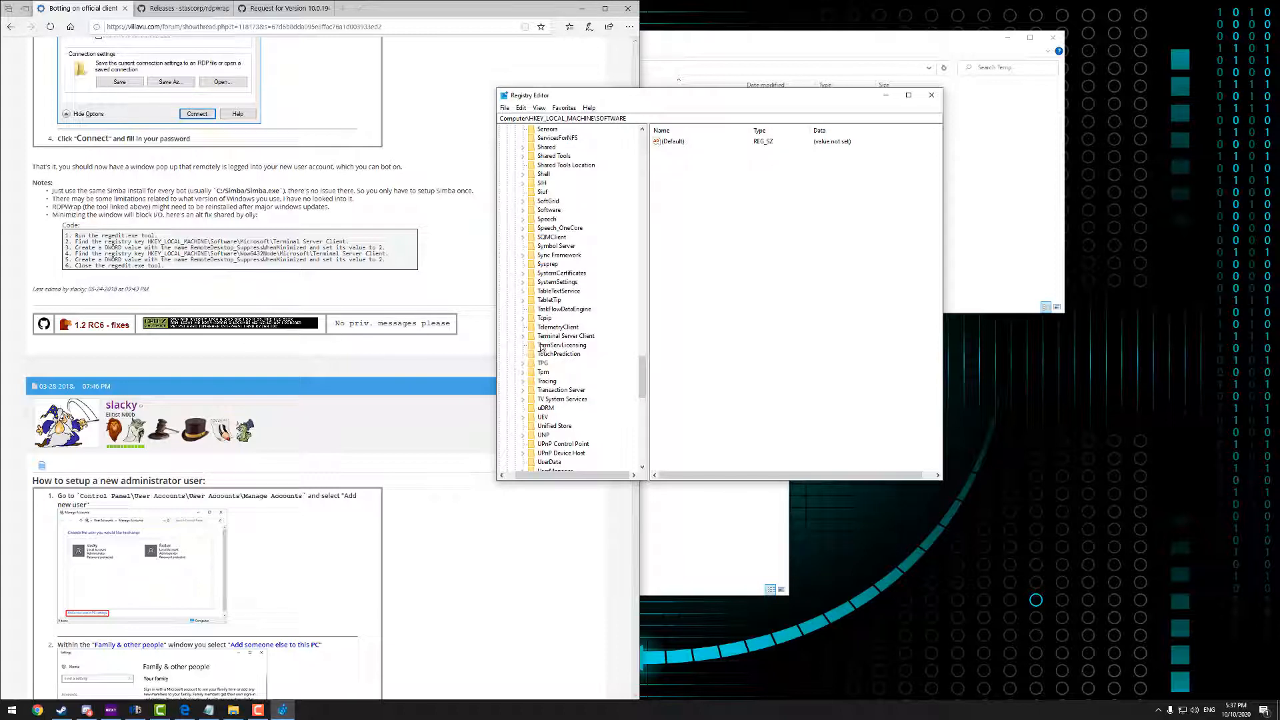
pyautogui.click(565, 335)
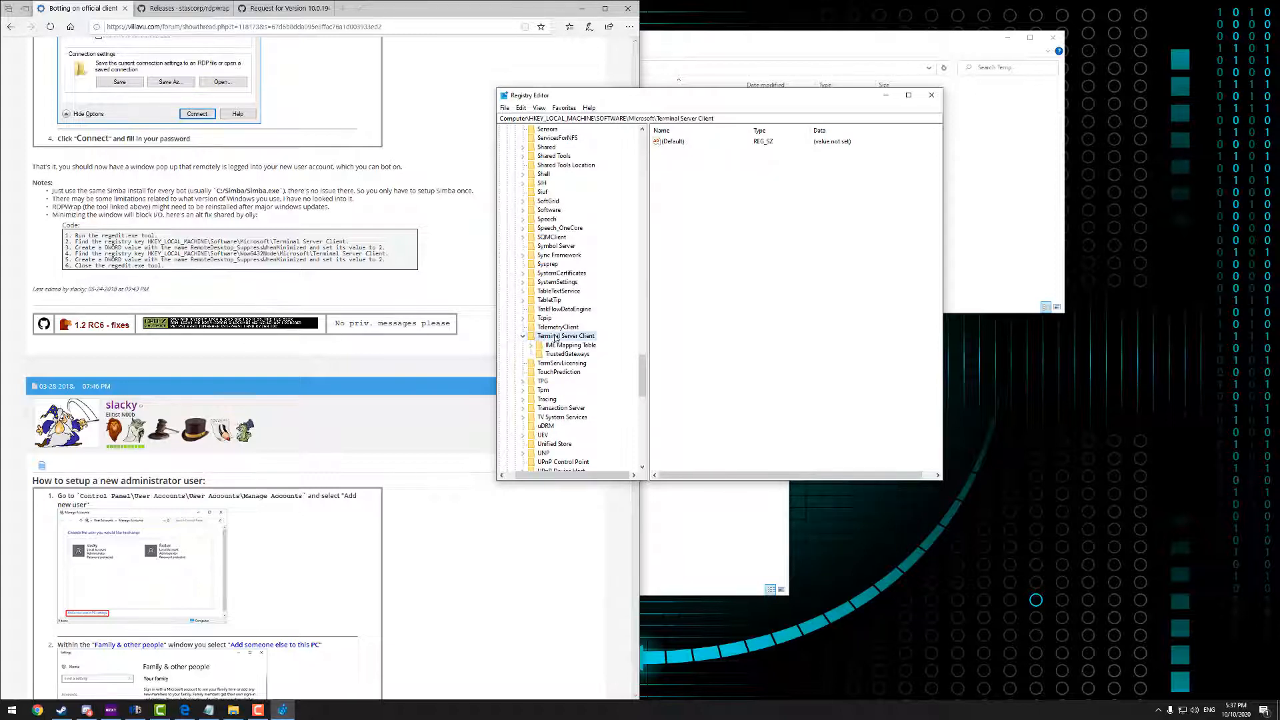
pyautogui.scroll(-3)
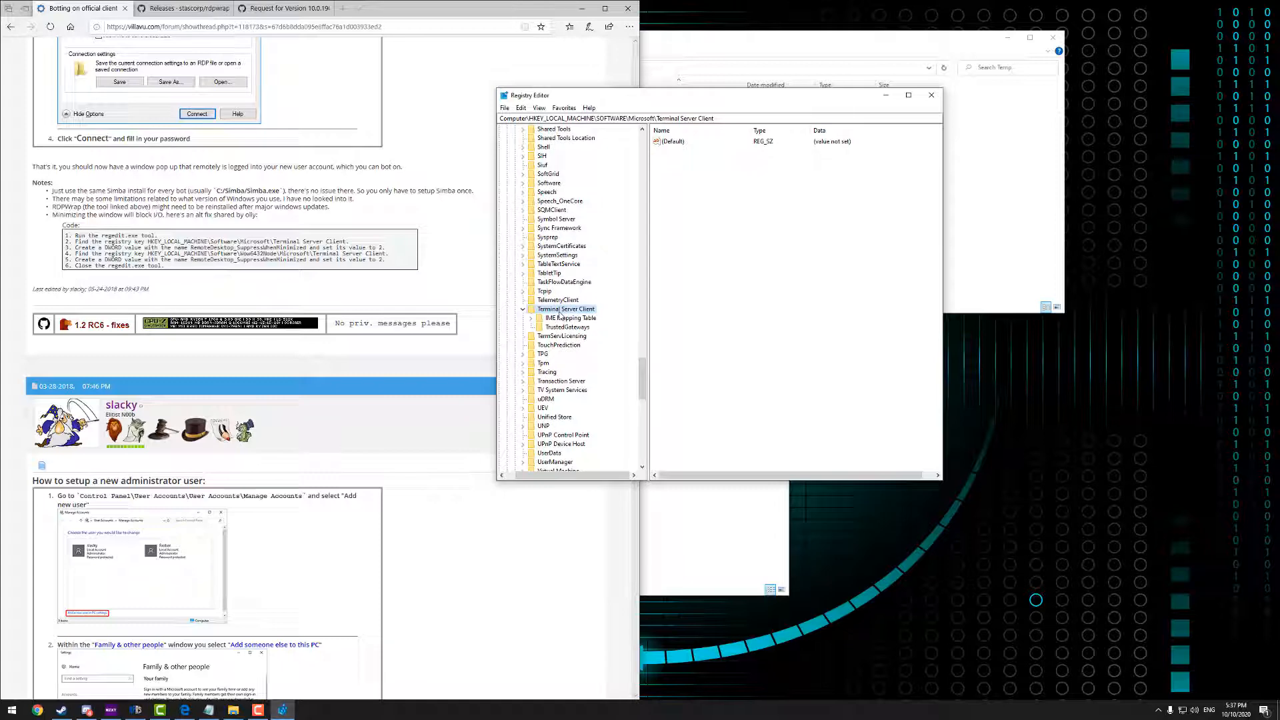
pyautogui.click(559, 309)
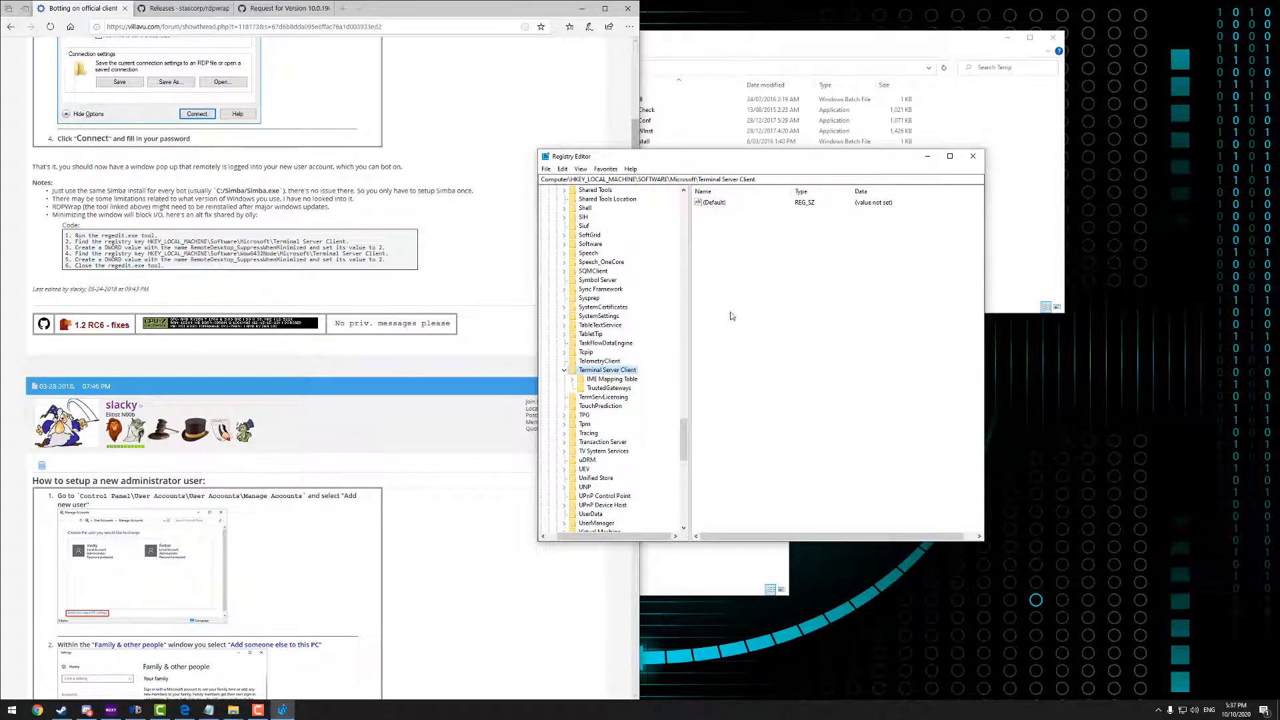
pyautogui.moveTo(744, 262)
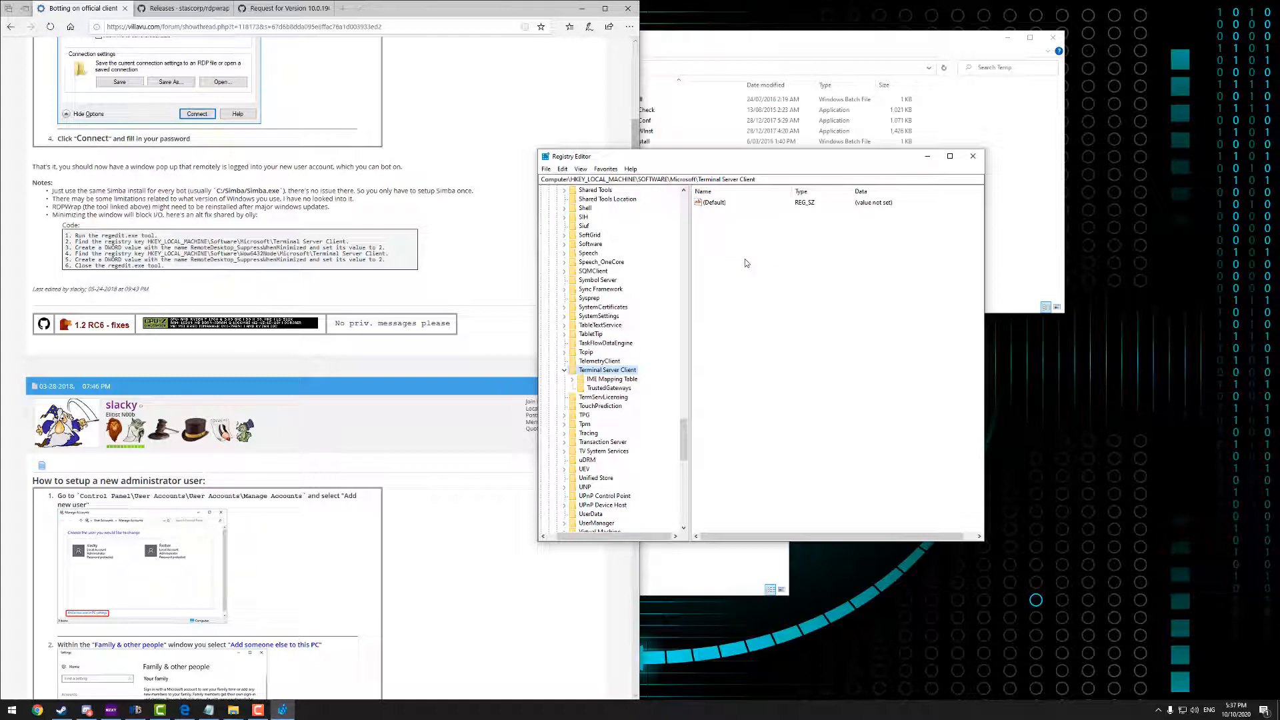
# Create a new DWORD (32-bit) value under Terminal Server Client, then delete it
pyautogui.rightClick(743, 263)
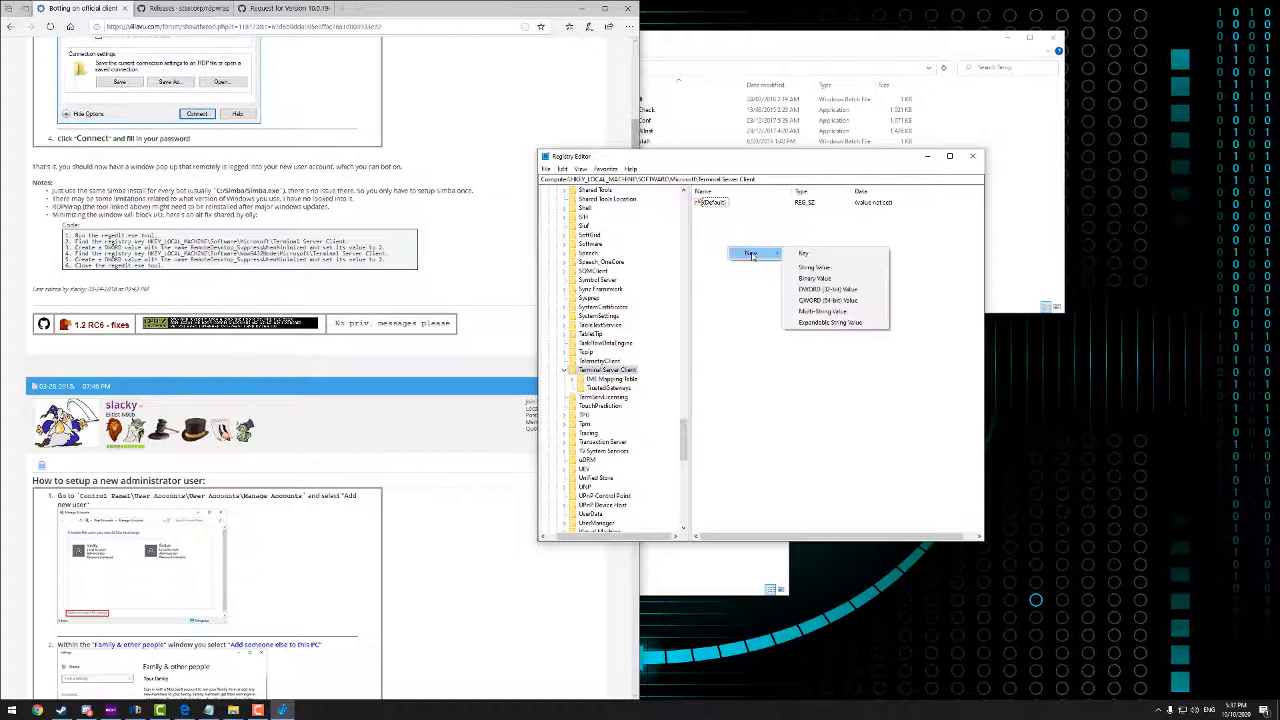
pyautogui.moveTo(827, 289)
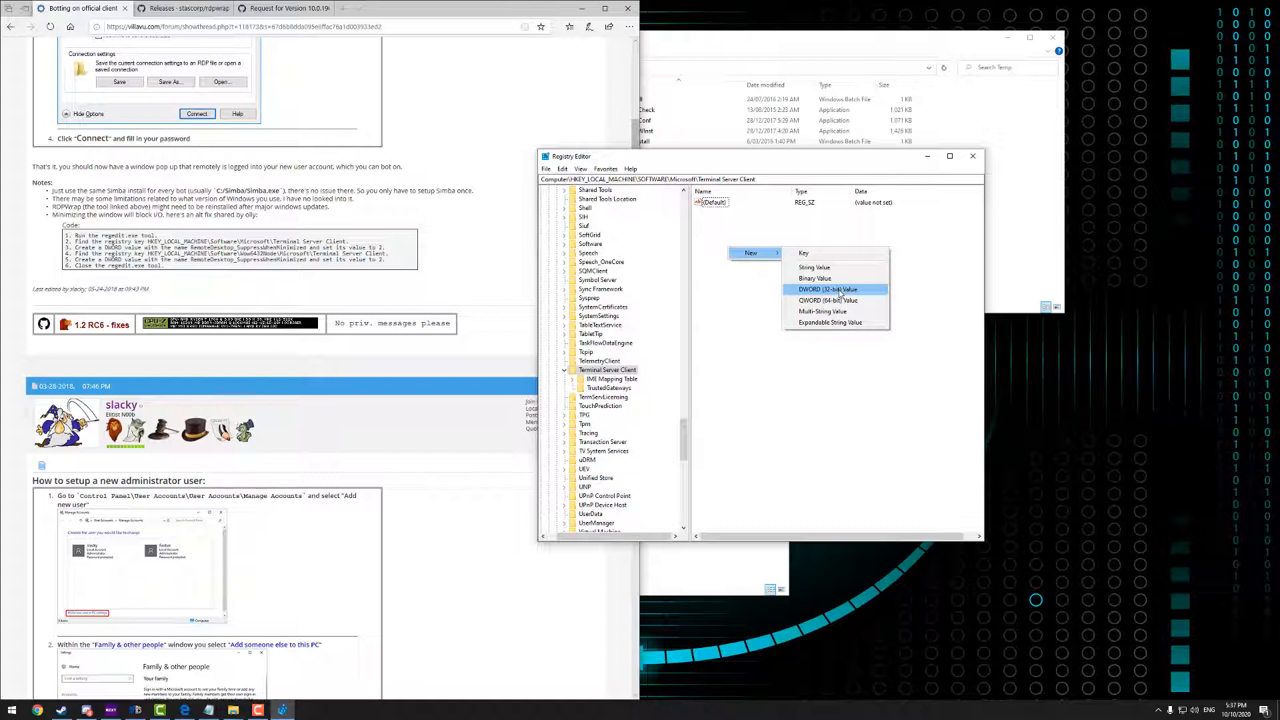
pyautogui.click(825, 288)
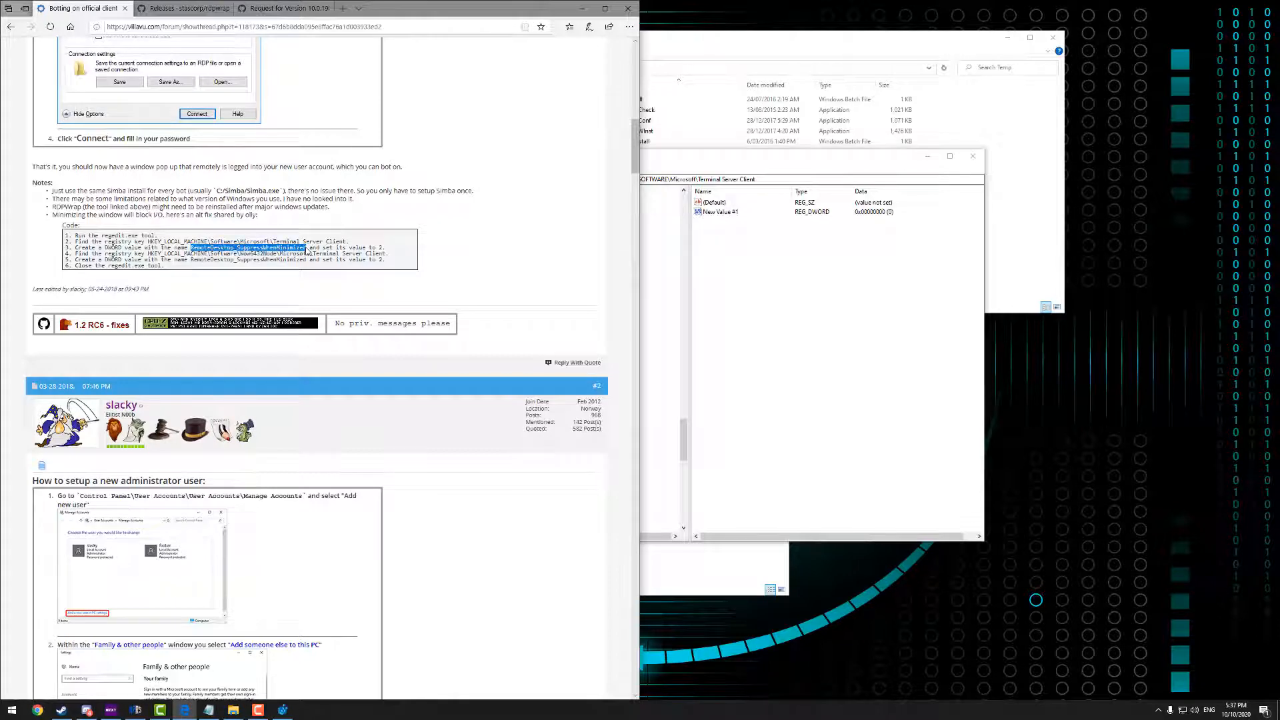
pyautogui.rightClick(720, 211)
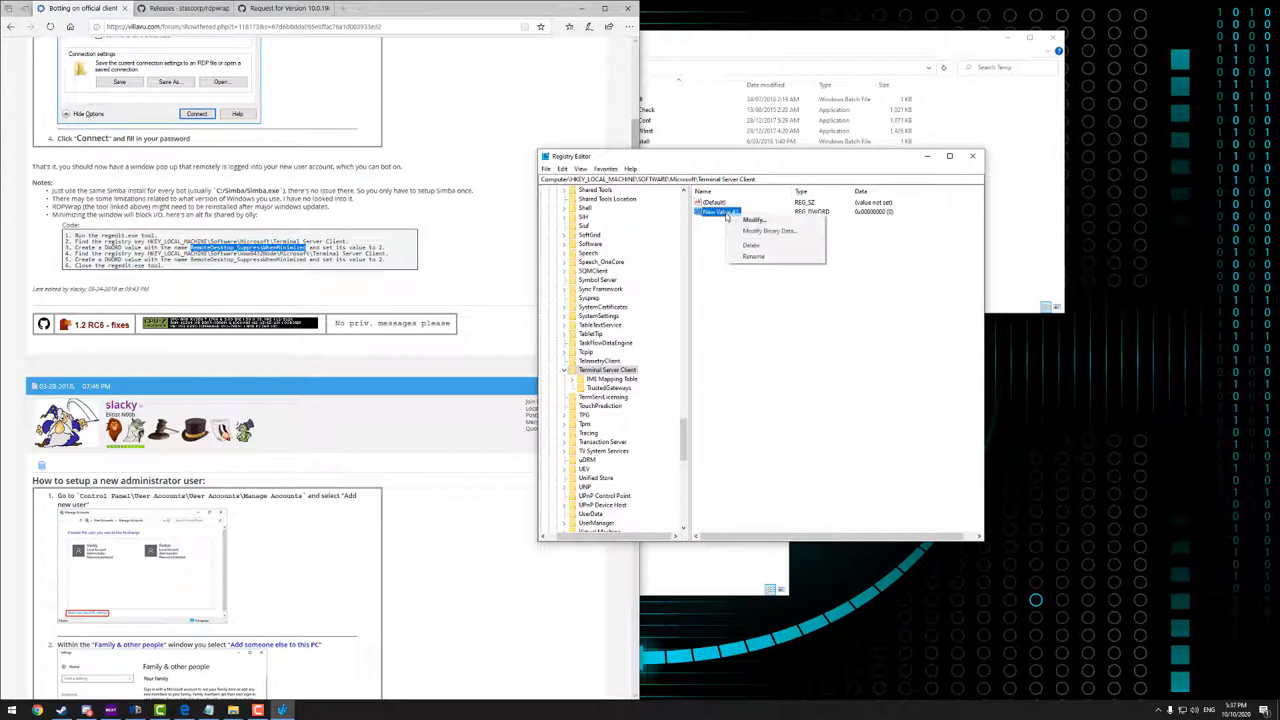
pyautogui.click(752, 219)
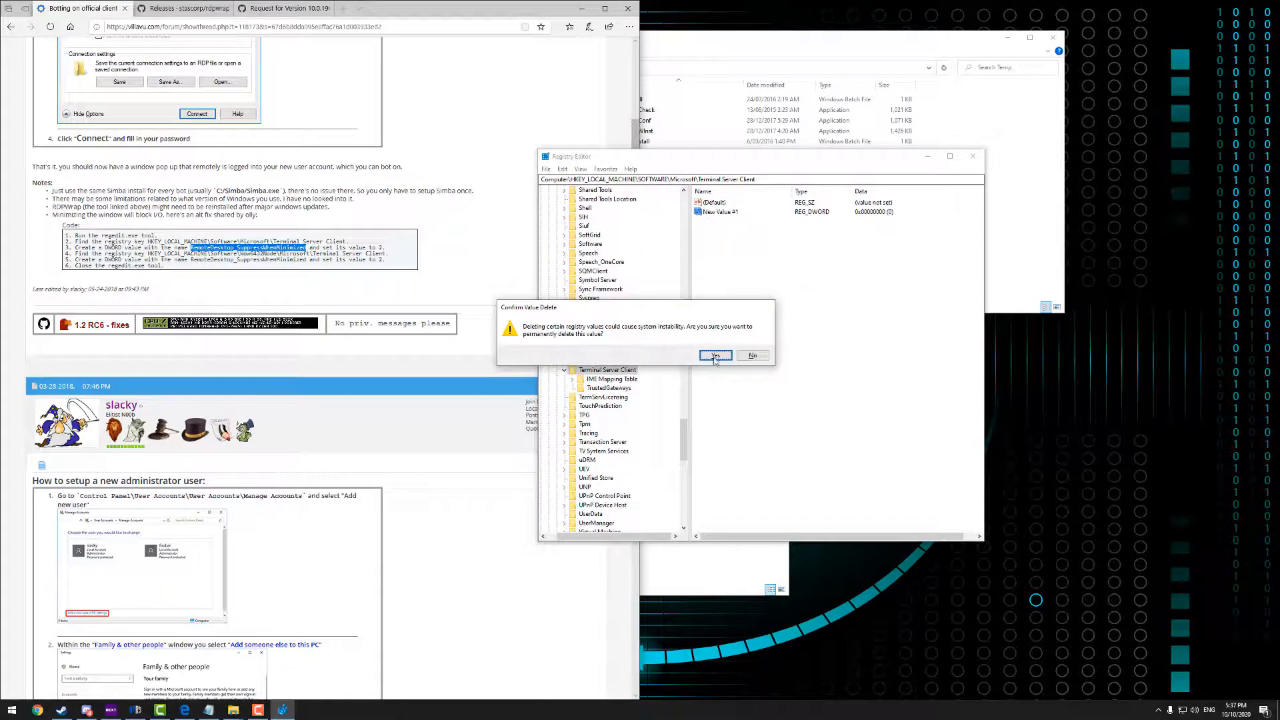
# Copy the name from the tutorial and create the RemoteDesktop_SuppressWhenMinimized DWORD
pyautogui.click(714, 356)
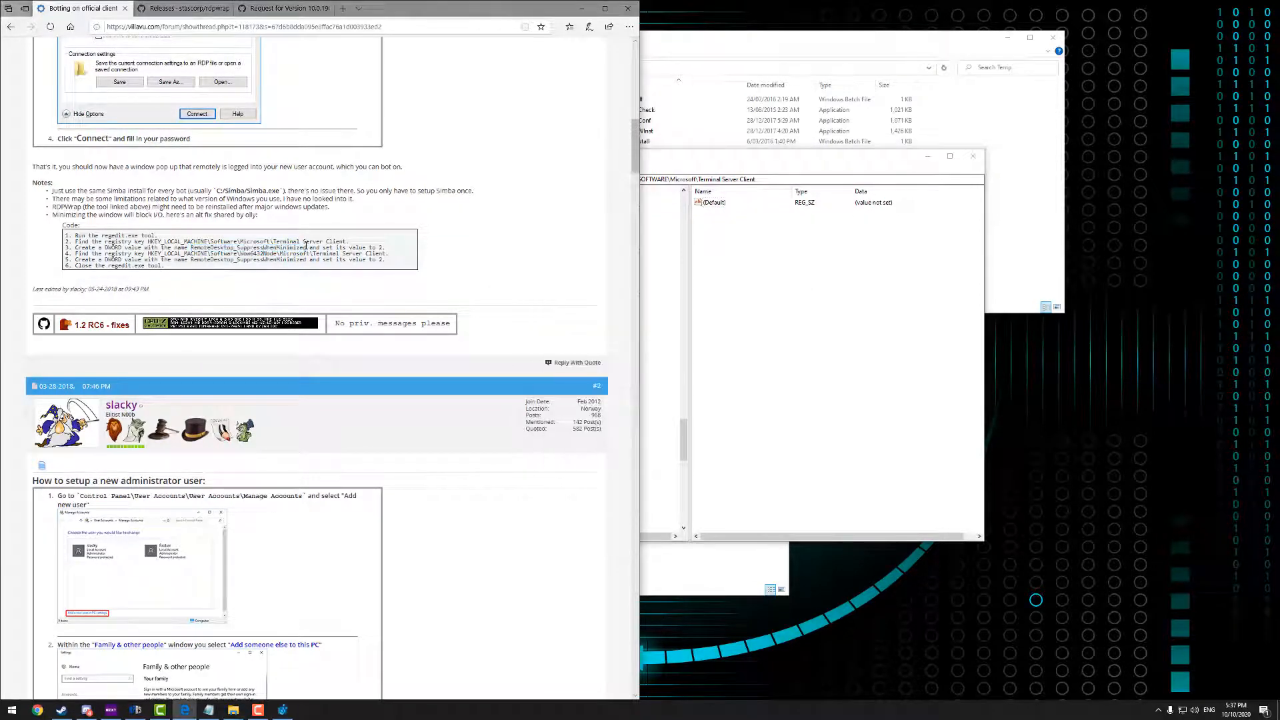
pyautogui.doubleClick(245, 247)
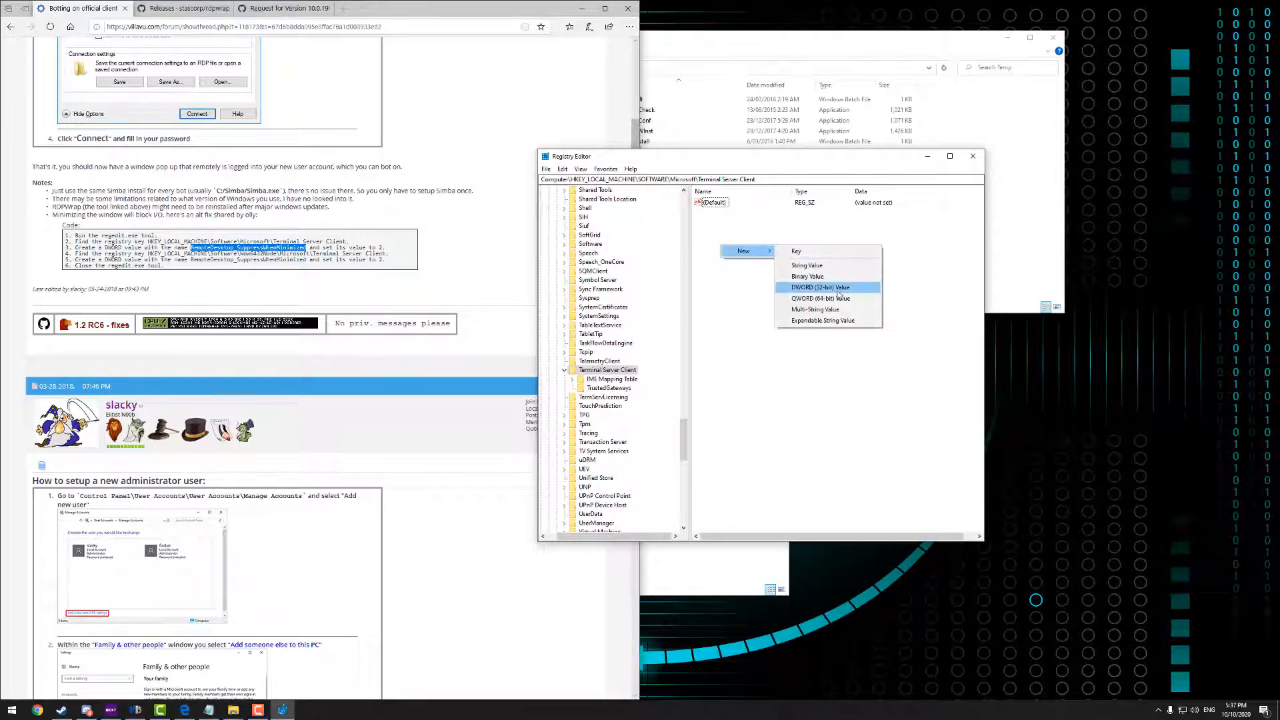
pyautogui.click(821, 286)
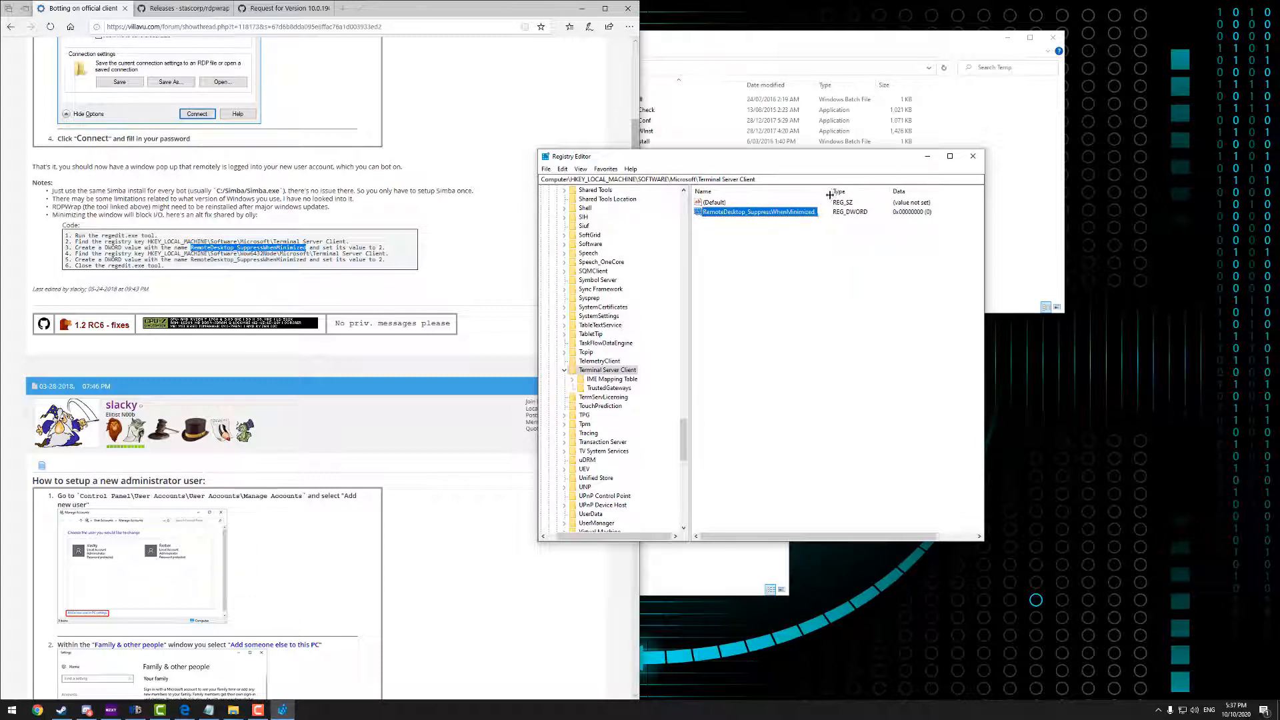
pyautogui.click(757, 211)
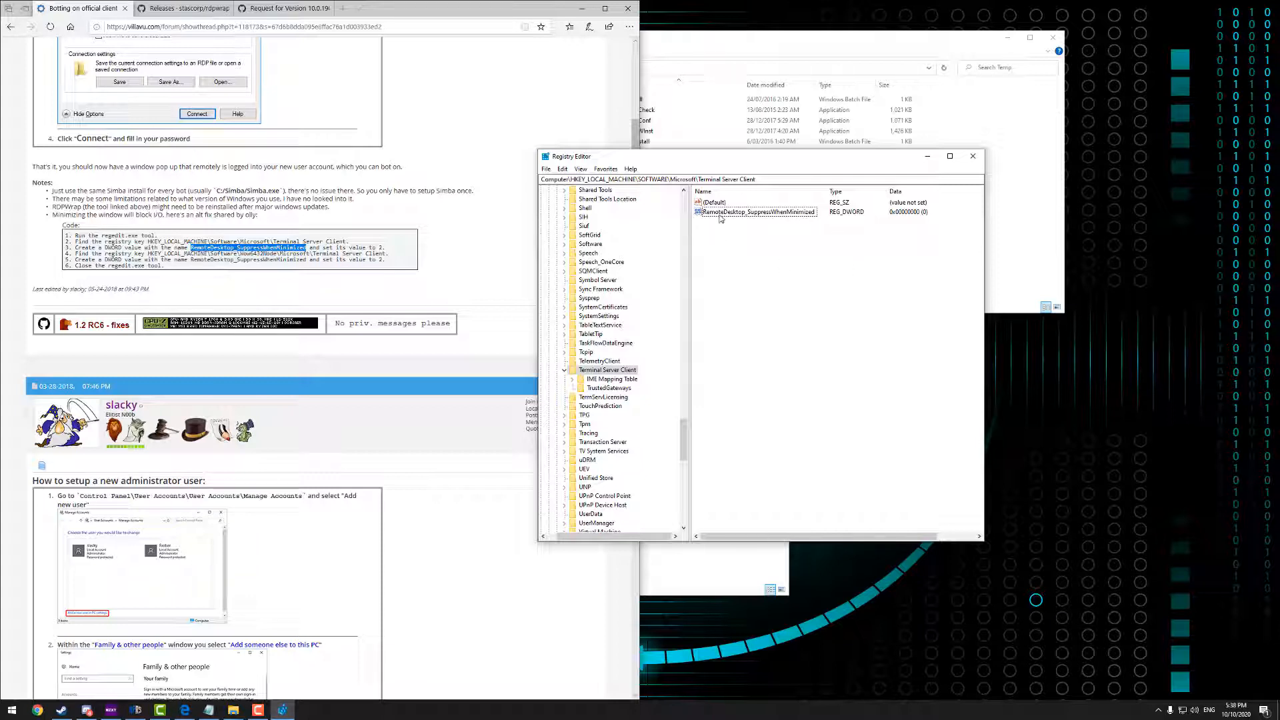
# Modify RemoteDesktop_SuppressWhenMinimized to hold decimal value 2
pyautogui.rightClick(758, 211)
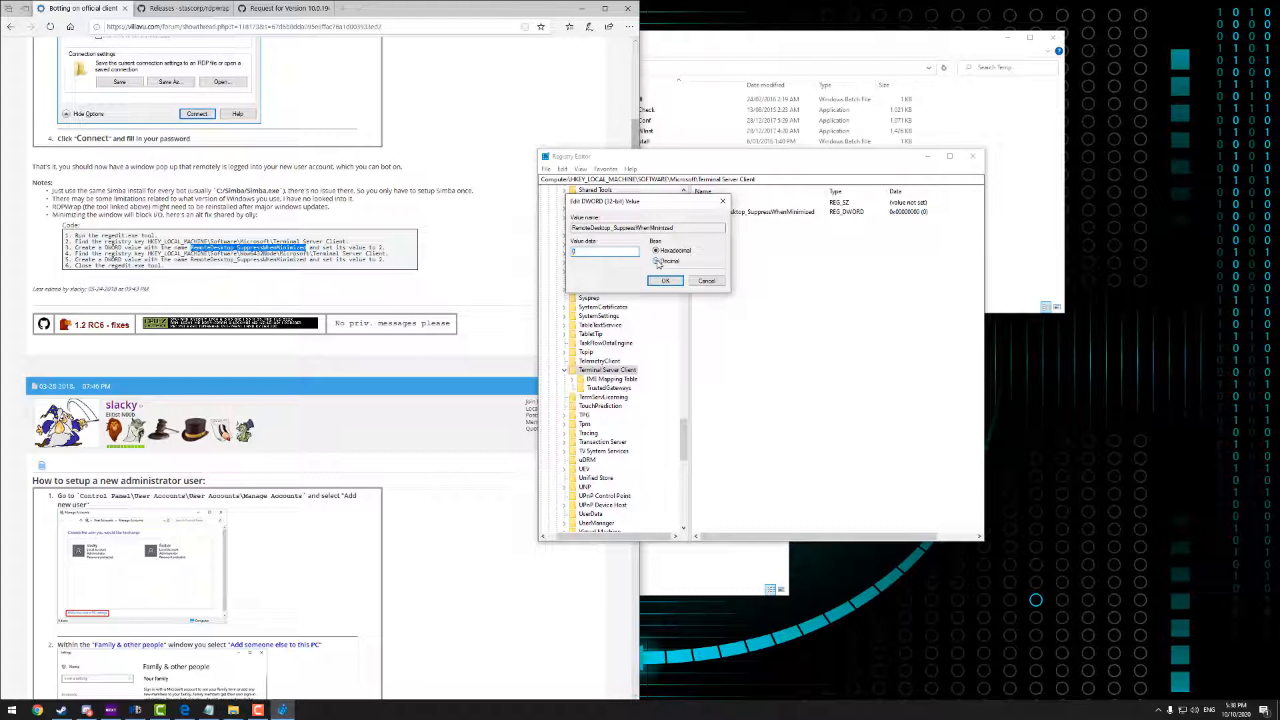
pyautogui.click(655, 261)
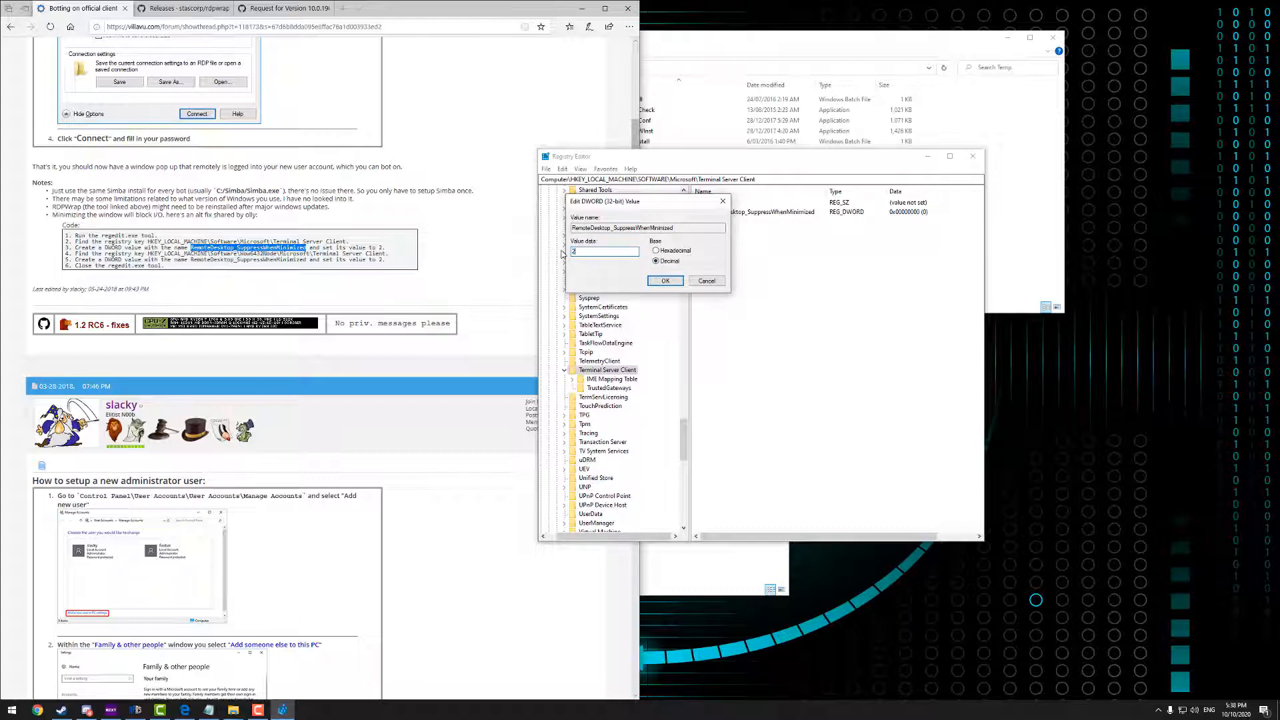
pyautogui.click(665, 280)
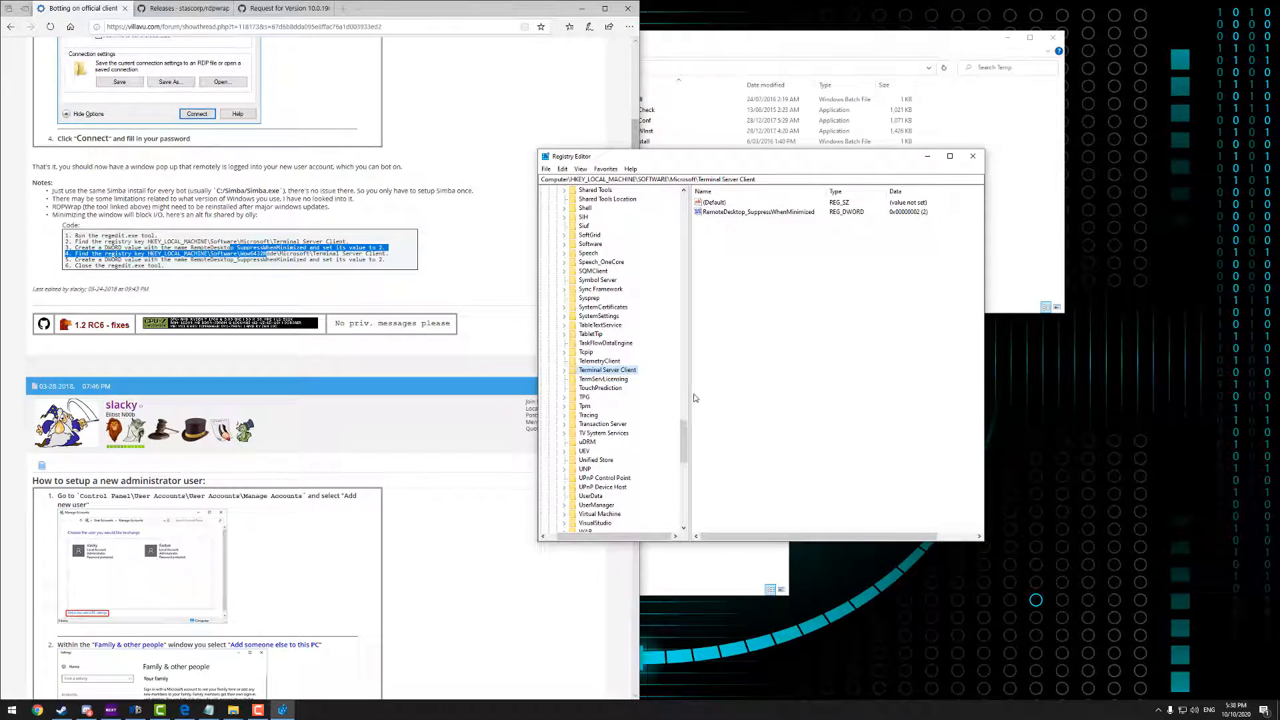
# Expand SOFTWARE\WOW6432Node\Microsoft and select its Terminal Server Client key
pyautogui.scroll(-3)
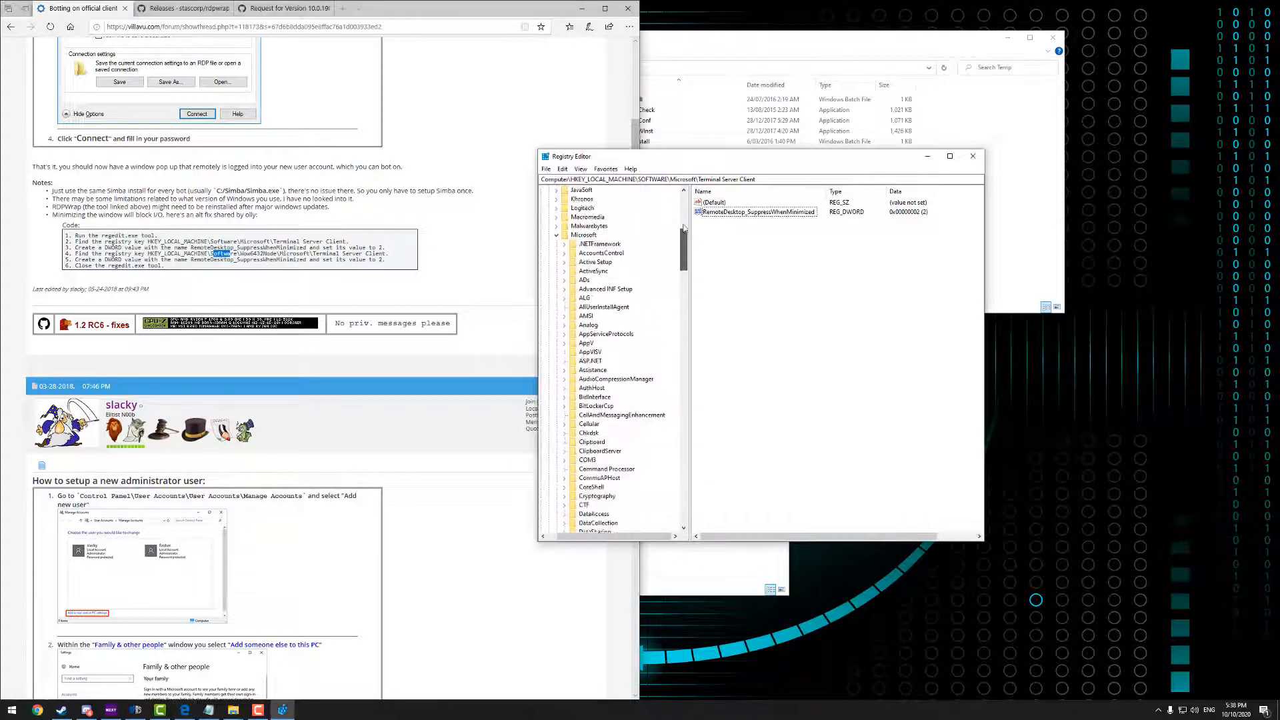
pyautogui.click(584, 316)
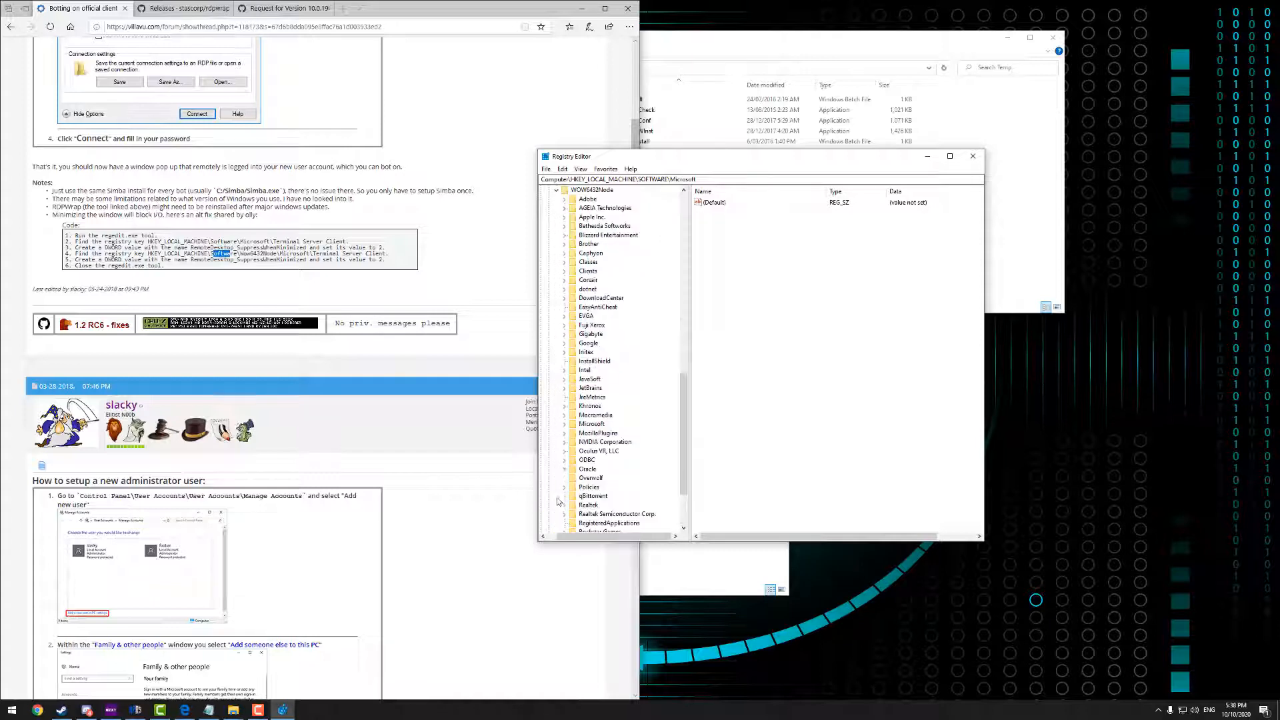
pyautogui.scroll(-3)
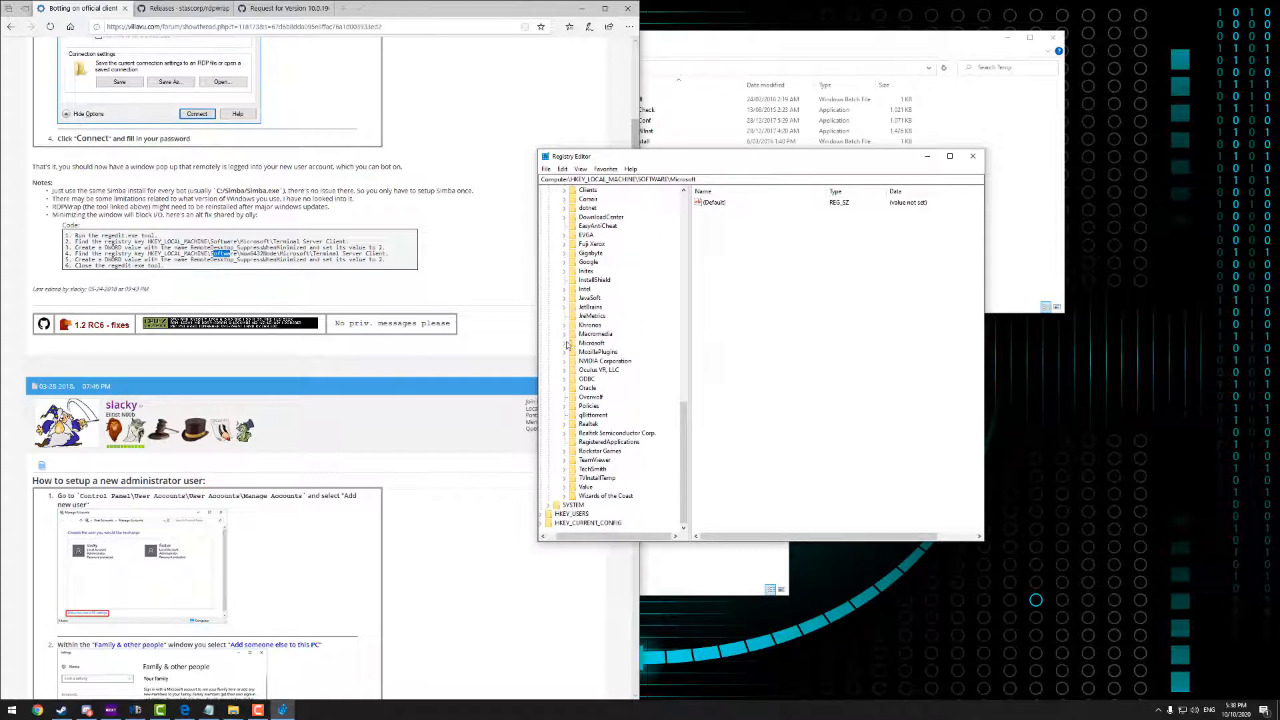
pyautogui.scroll(-3)
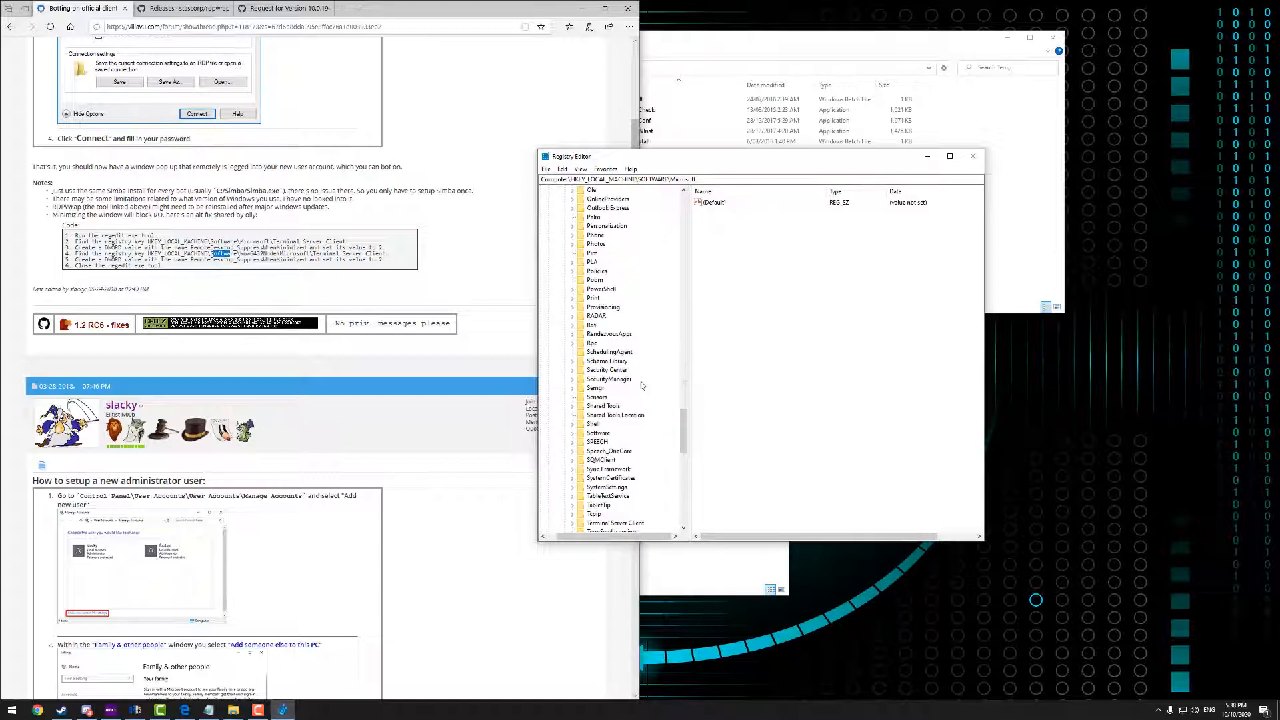
pyautogui.click(616, 387)
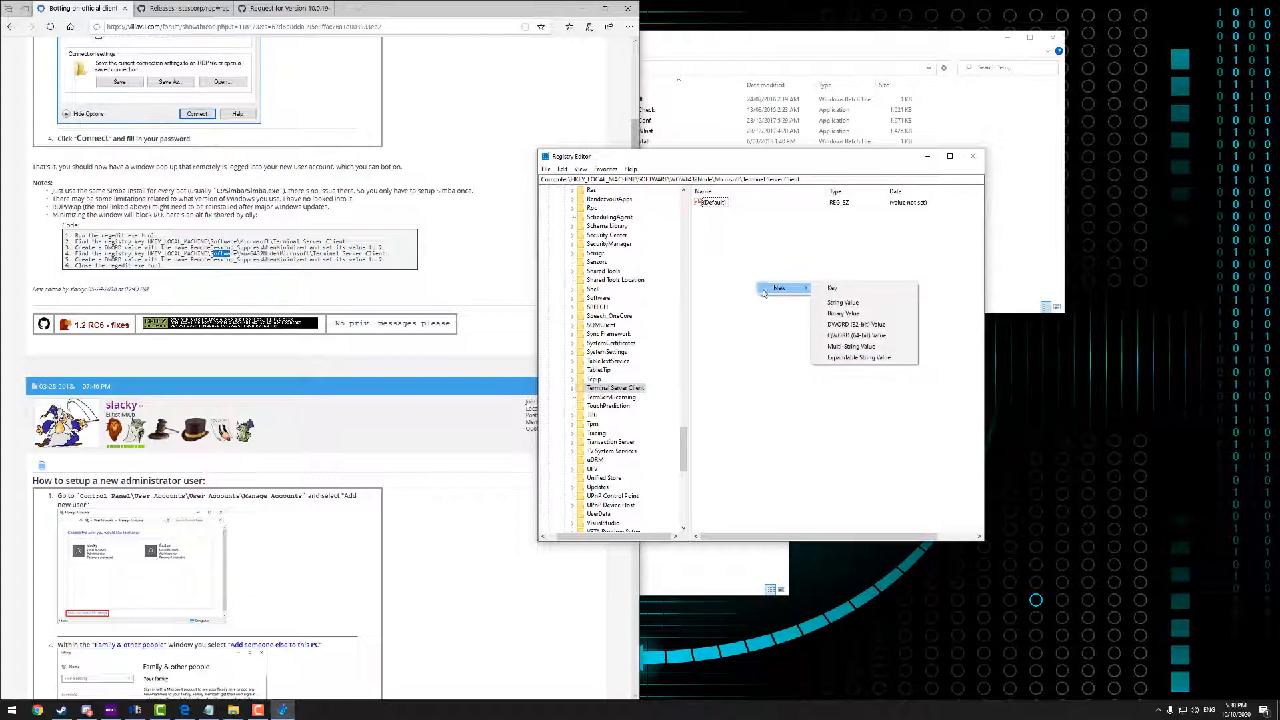
pyautogui.moveTo(856, 323)
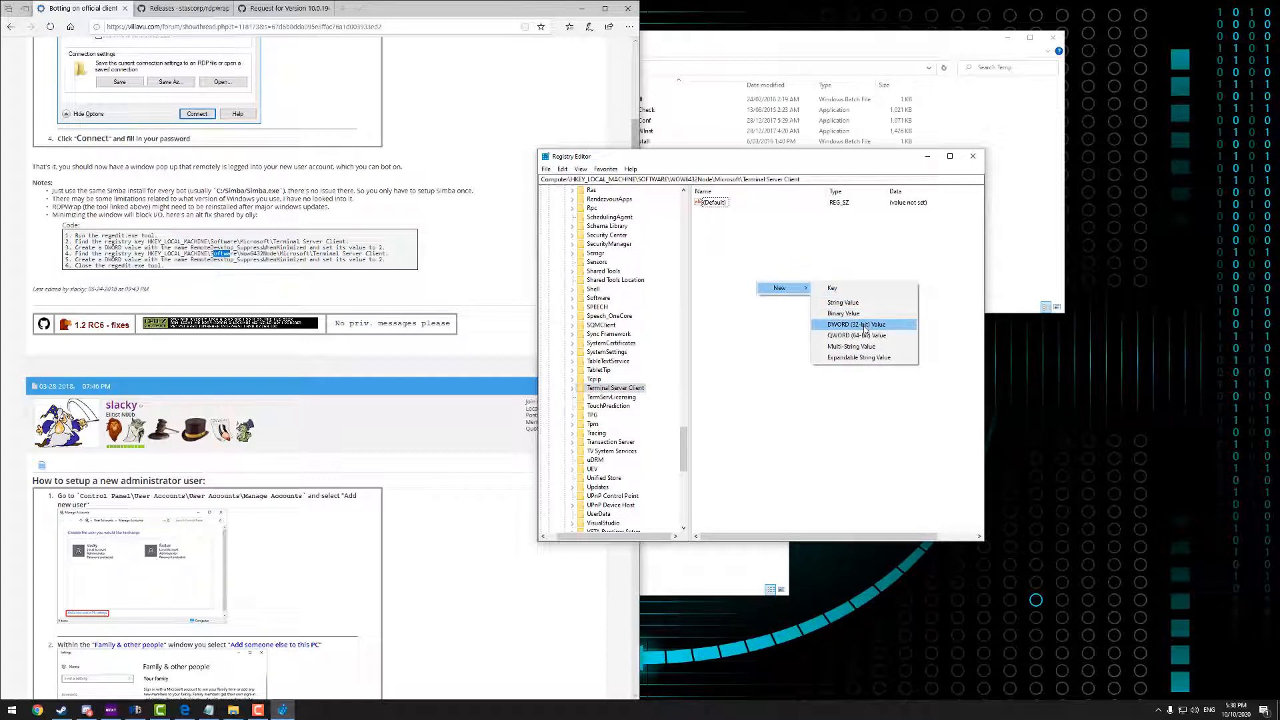
# Add DWORD RemoteDesktop_SuppressWhenMinimized under WOW6432Node's Terminal Server Client, set to decimal 2
pyautogui.click(854, 324)
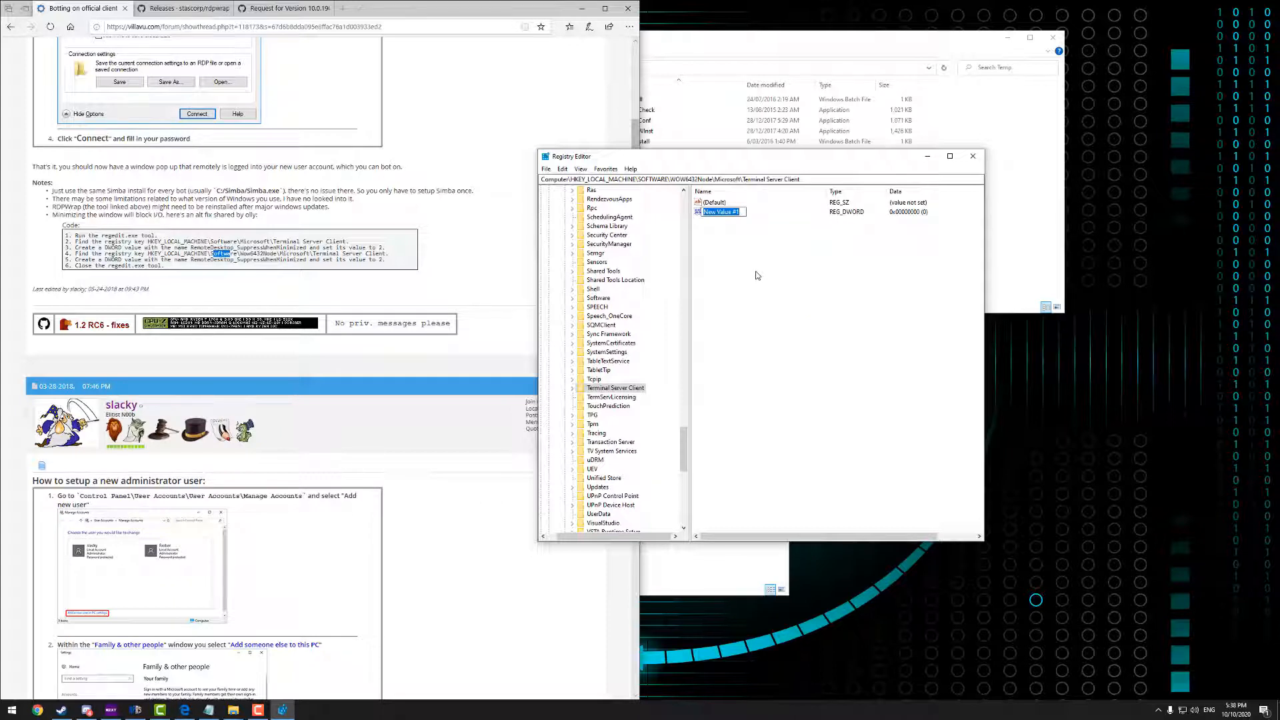
pyautogui.write('RemoteDesktop_SuppressWhenMinimized')
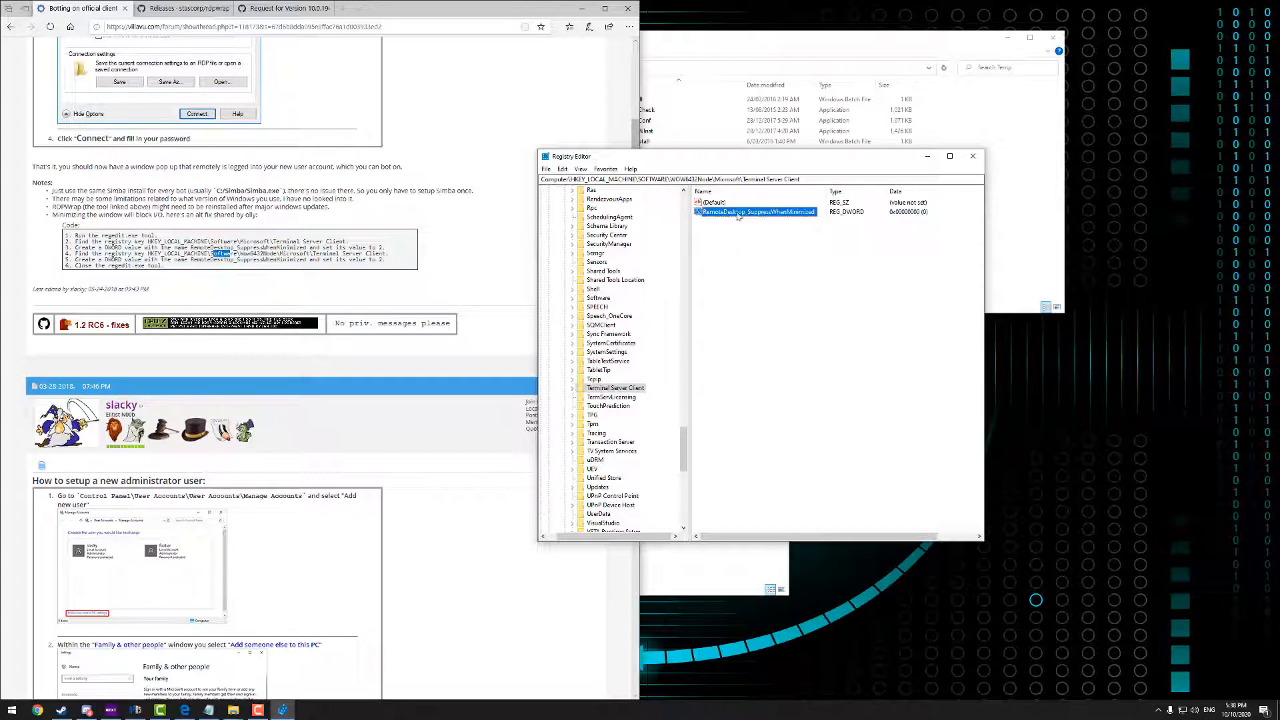
pyautogui.doubleClick(755, 211)
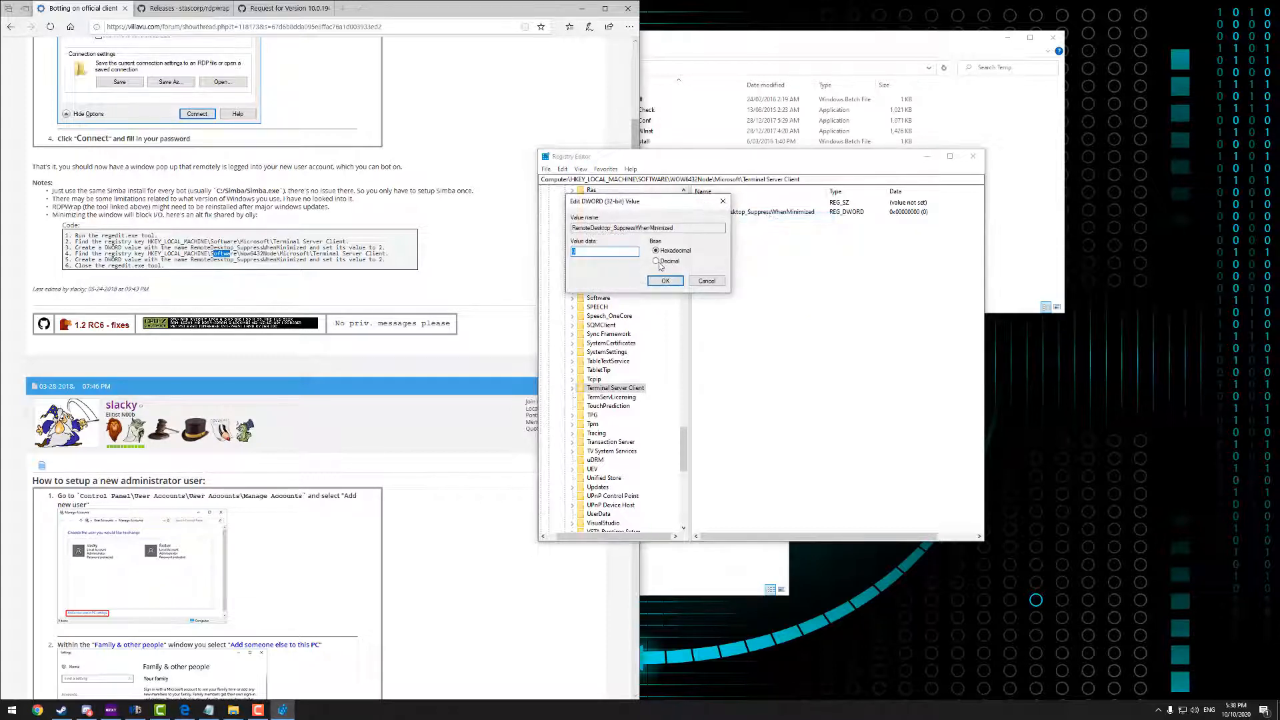
pyautogui.click(656, 261)
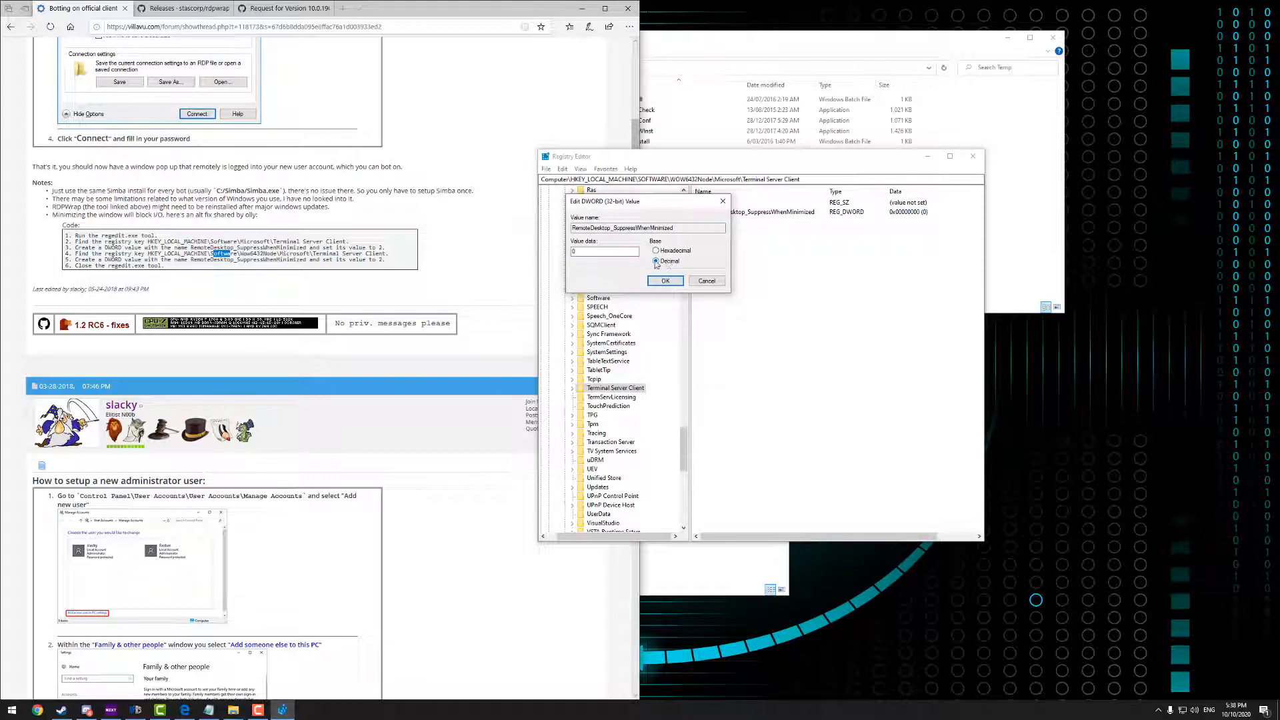
pyautogui.write('2')
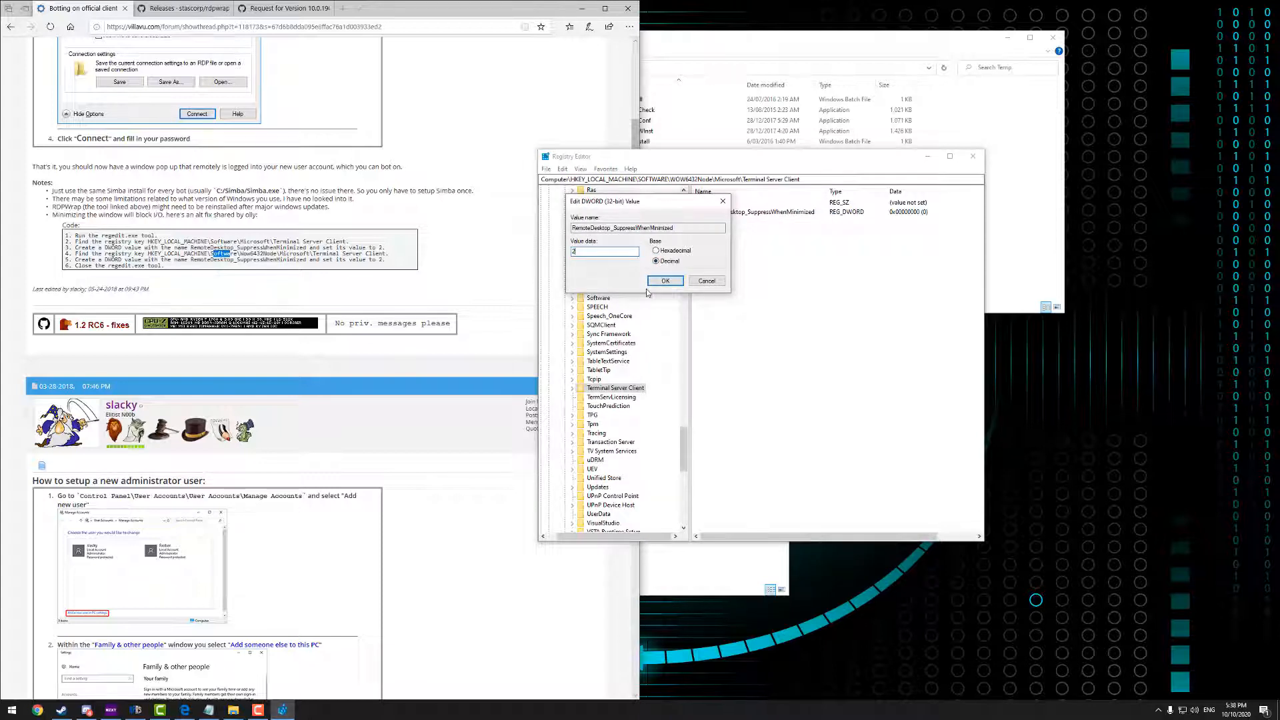
pyautogui.click(665, 280)
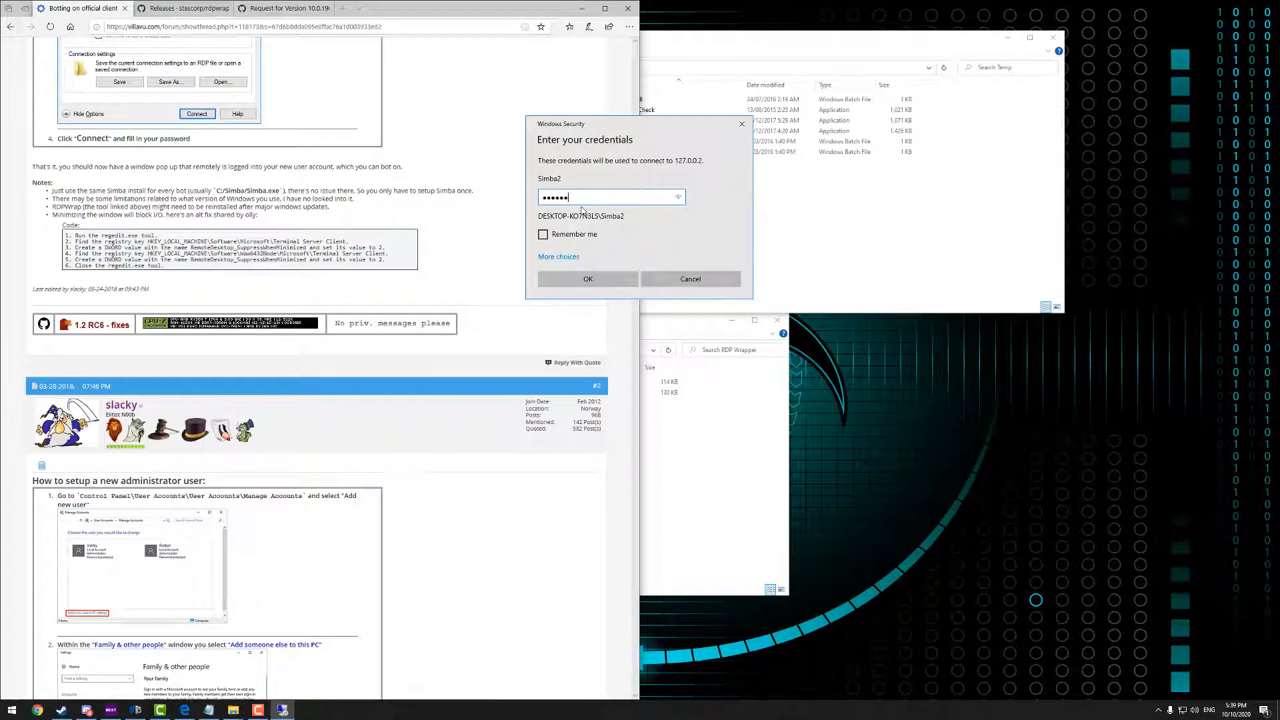
# Submit Simba2's password and connect to 127.0.0.2
pyautogui.click(689, 279)
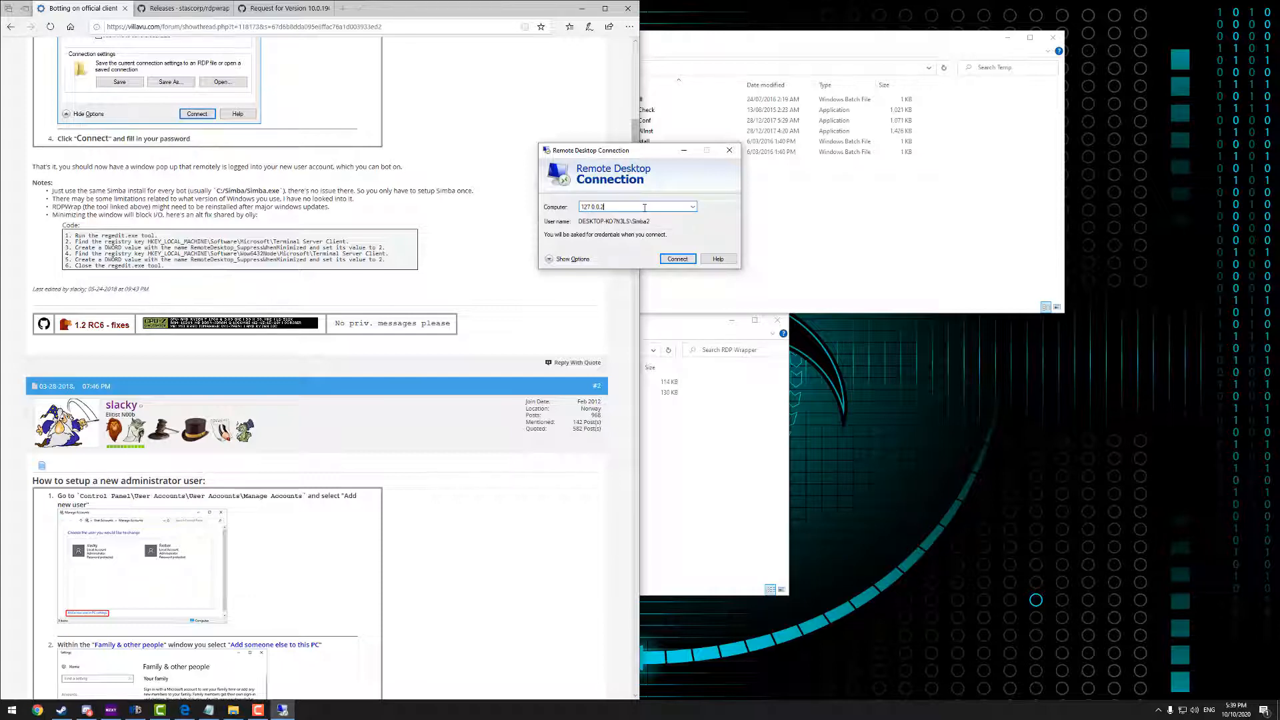
pyautogui.click(677, 259)
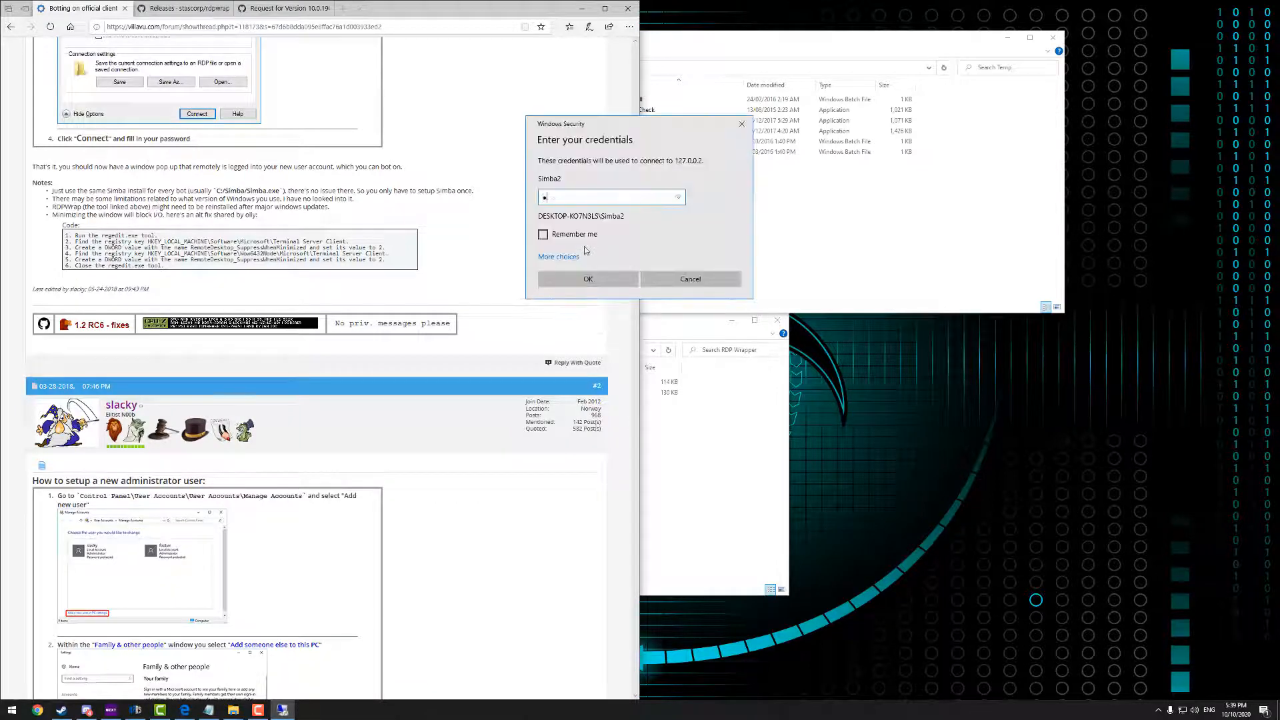
pyautogui.click(586, 279)
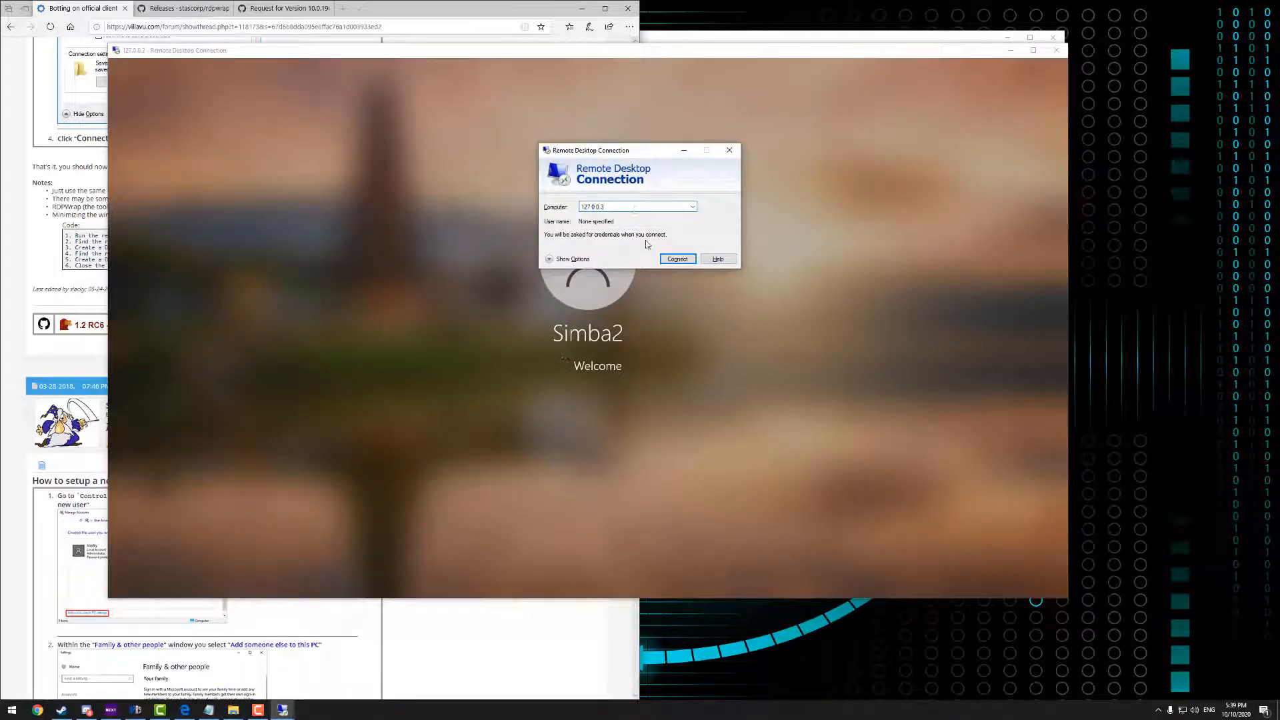
# Connect to 127.0.0.3 as simba and accept the unverified certificate
pyautogui.click(677, 258)
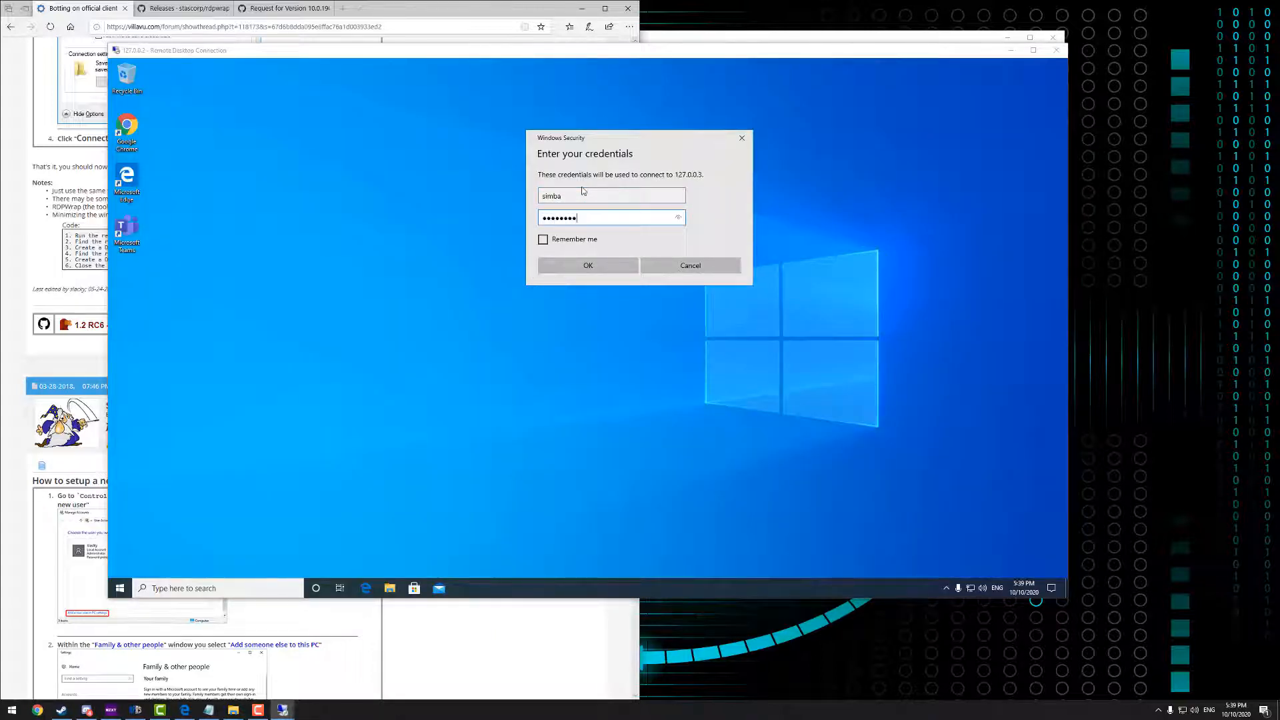
pyautogui.click(587, 265)
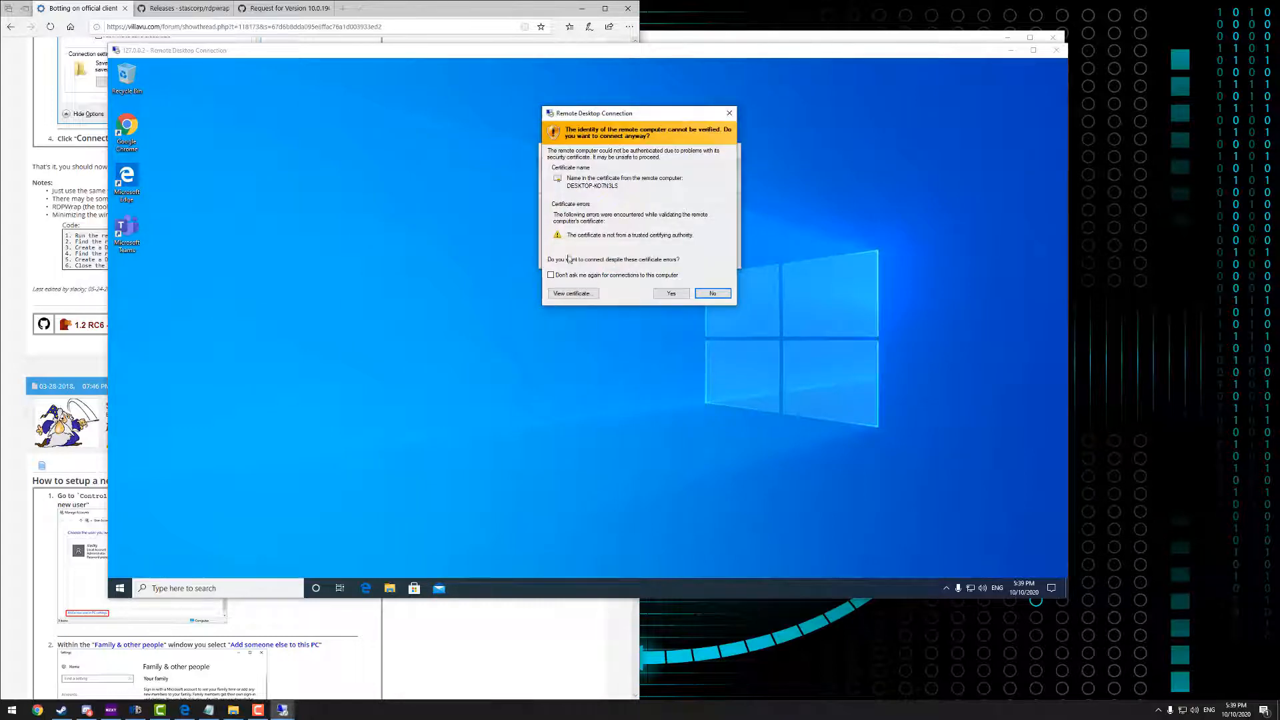
pyautogui.click(670, 294)
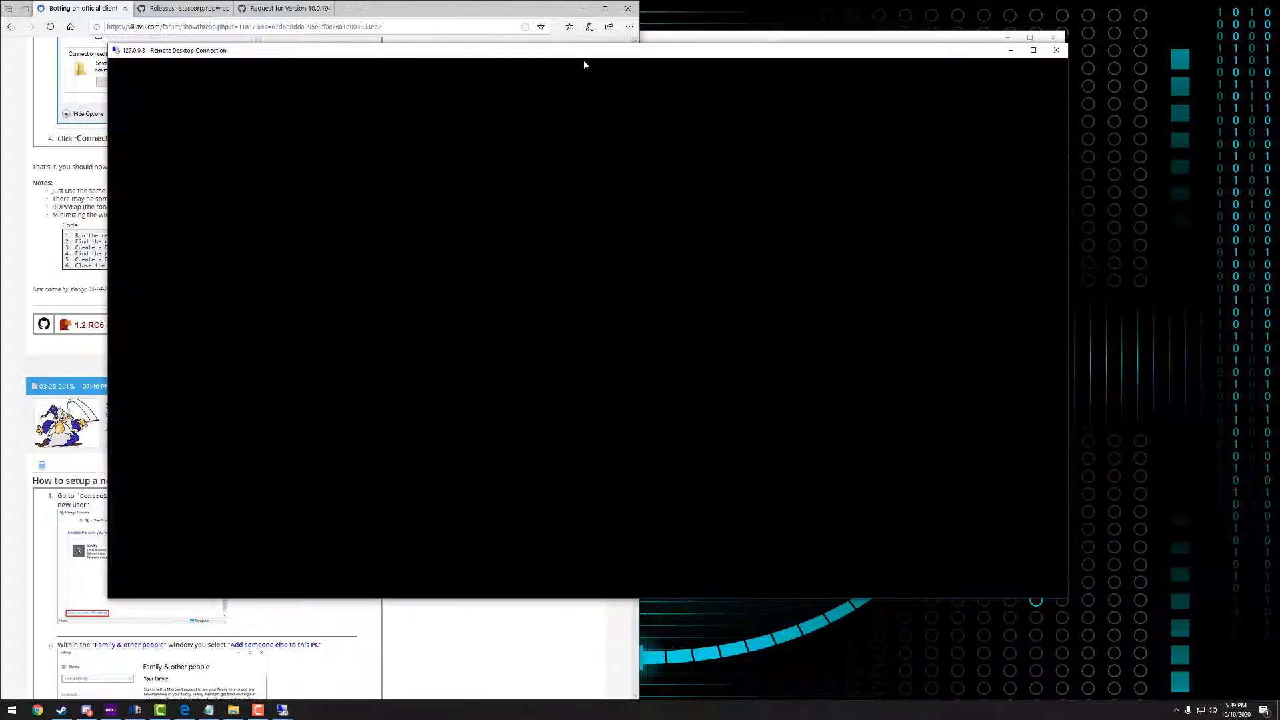